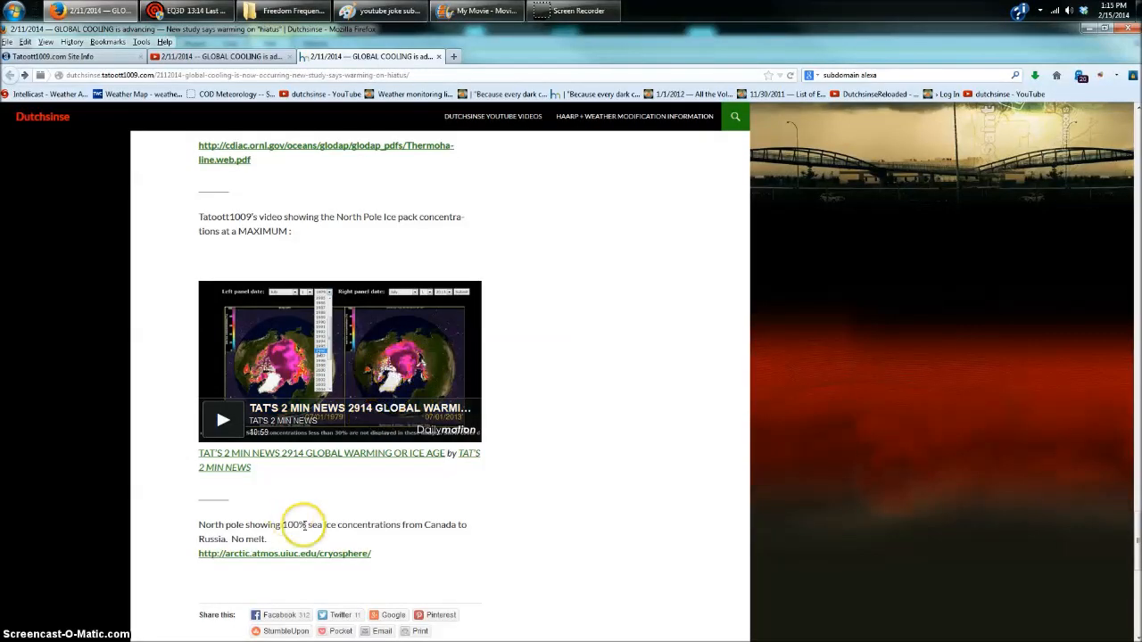
Follow the Cryosphere Today link and open the full-size 02/14/2014 northern hemisphere sea ice map
click(283, 553)
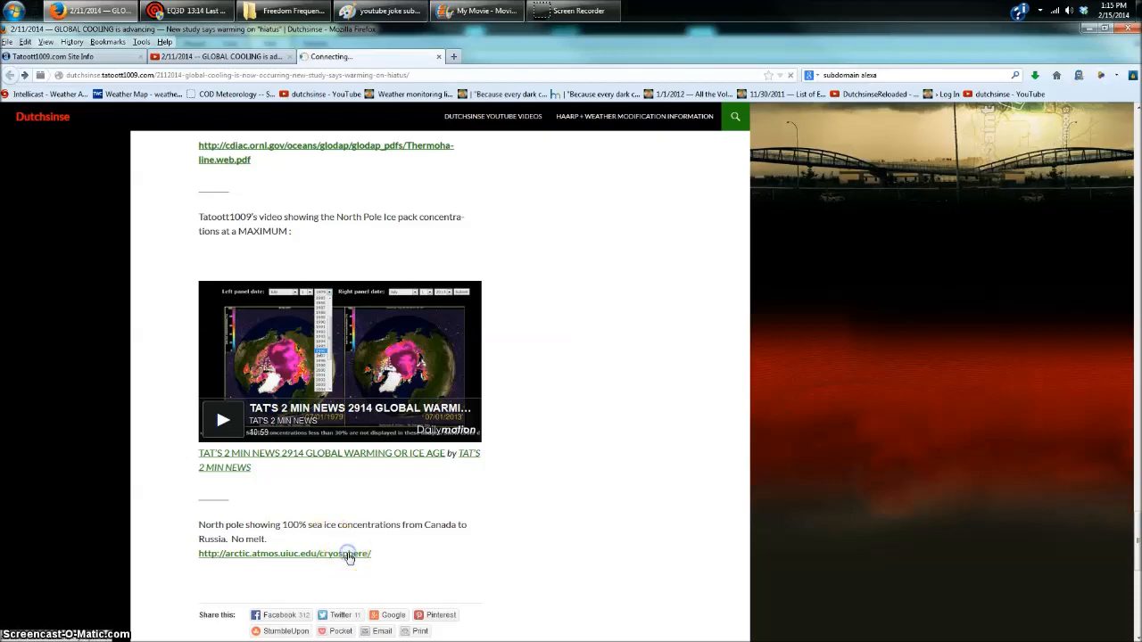
click(284, 553)
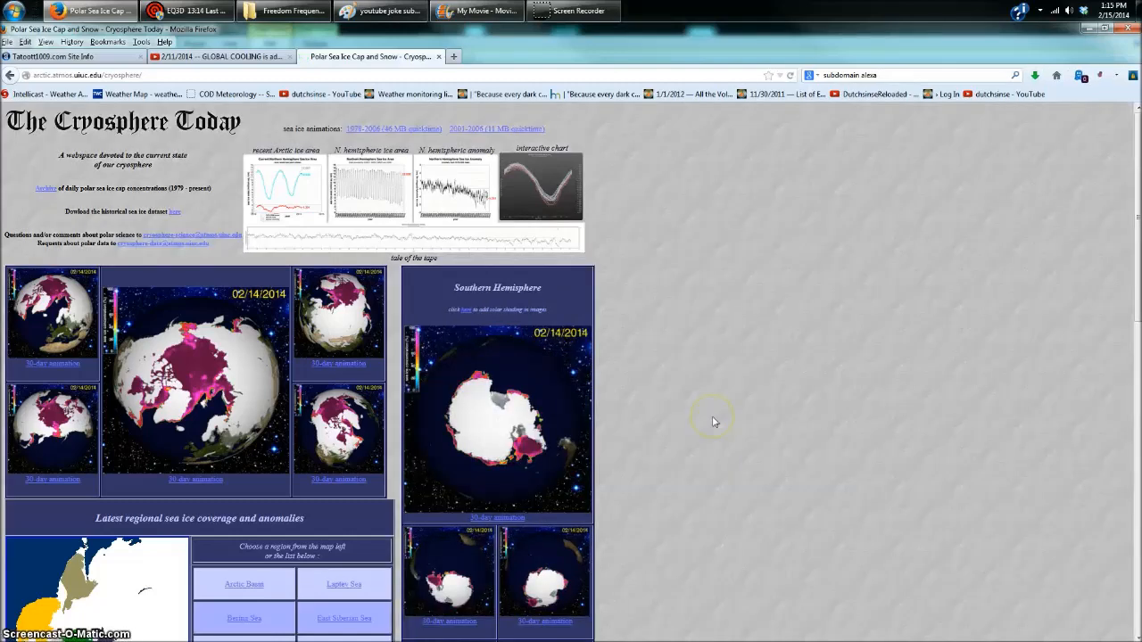
click(200, 366)
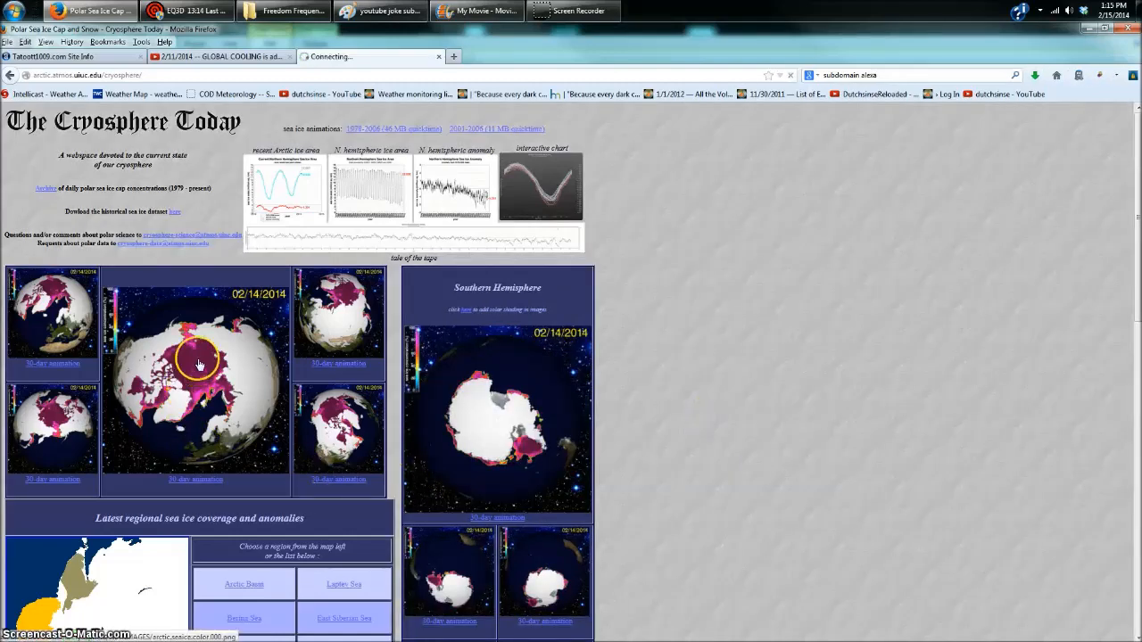
click(197, 366)
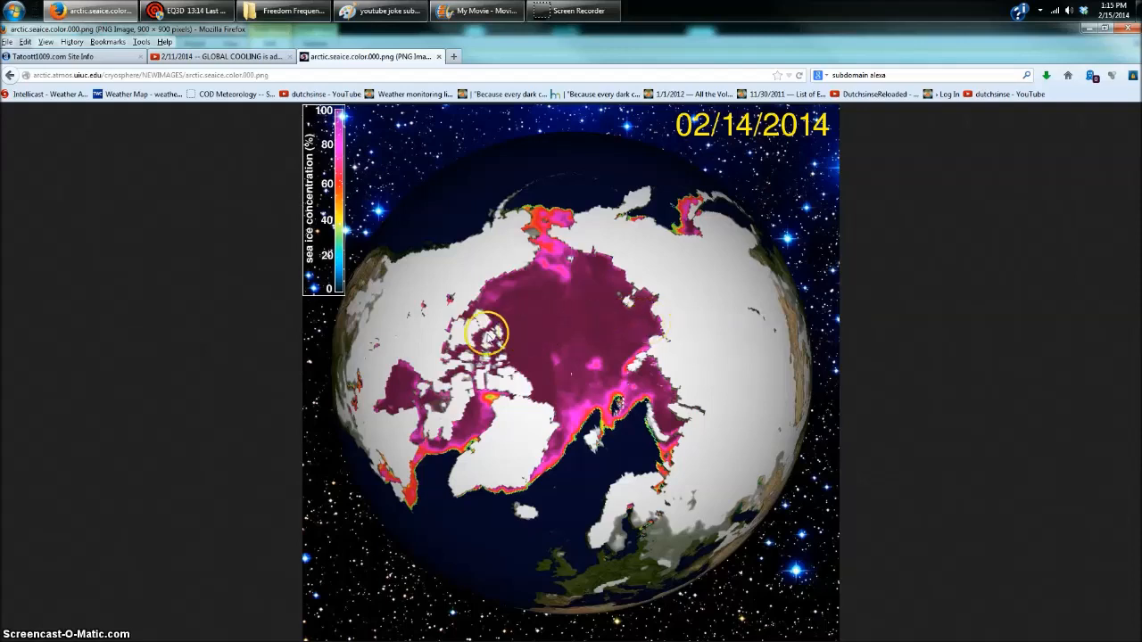
mouse_move(336, 121)
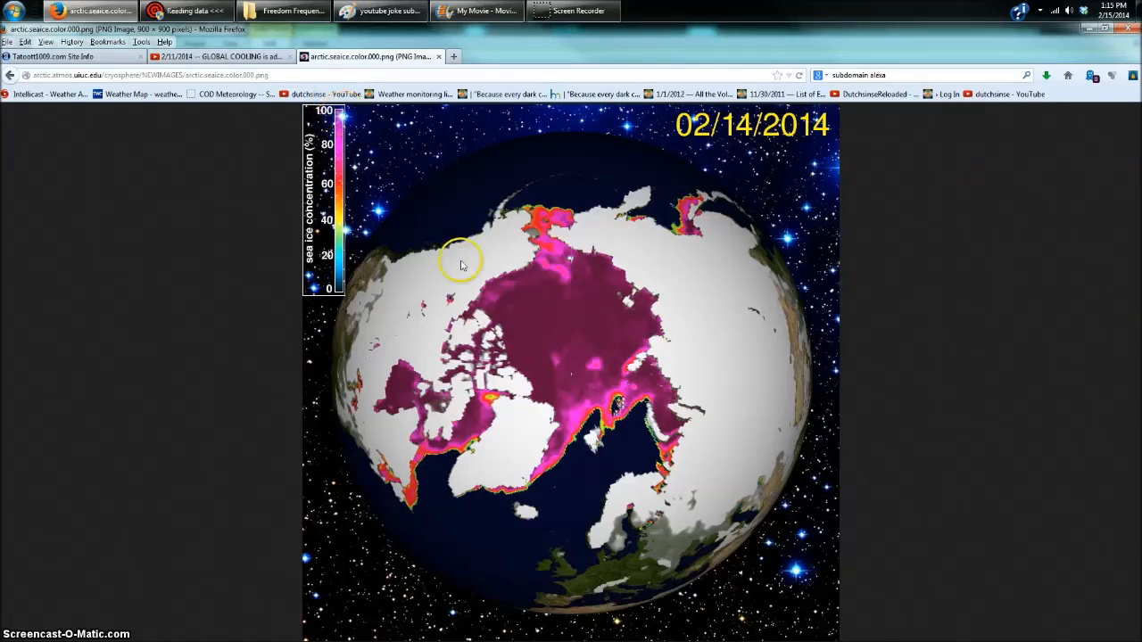
mouse_move(656, 328)
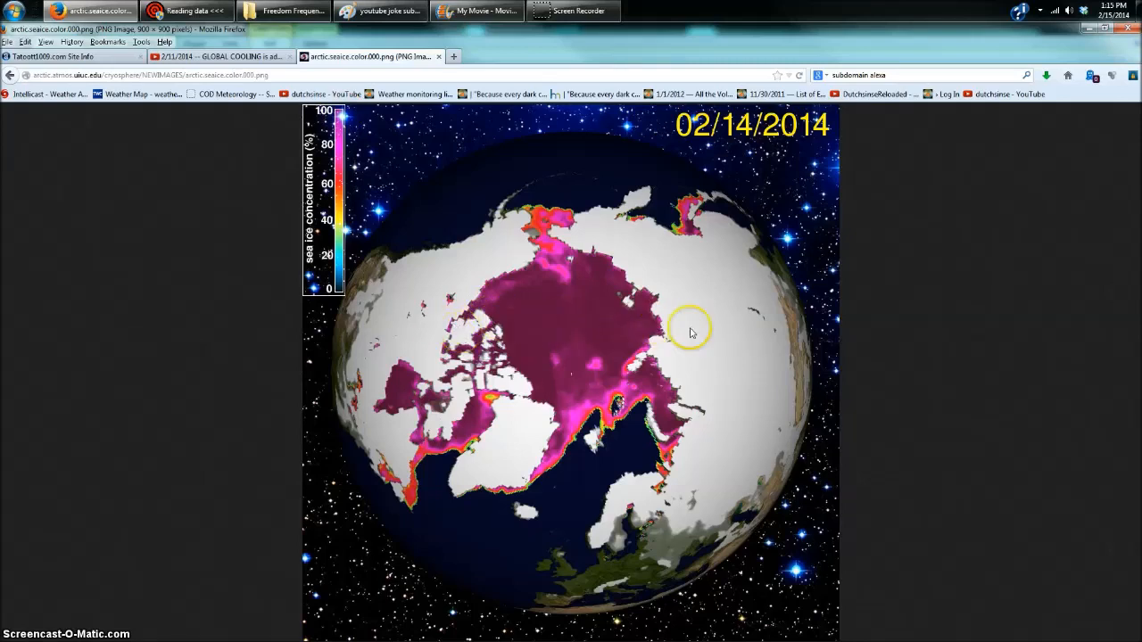
mouse_move(318, 184)
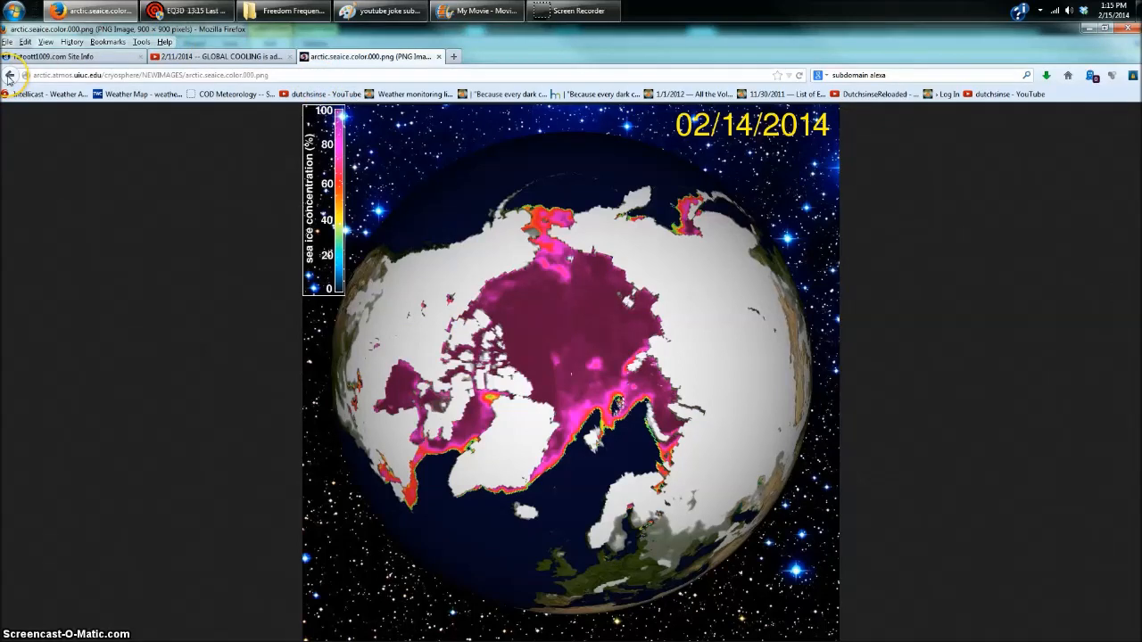
mouse_move(10, 74)
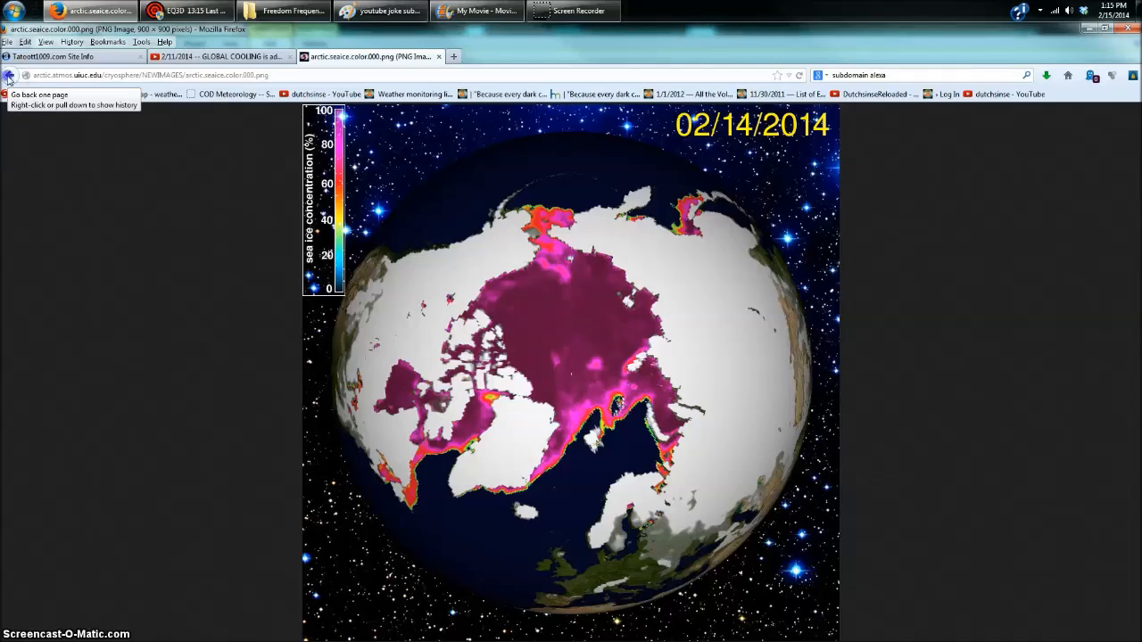
Go back from the Arctic ice map to the Dutchsinse global cooling blog post
click(9, 74)
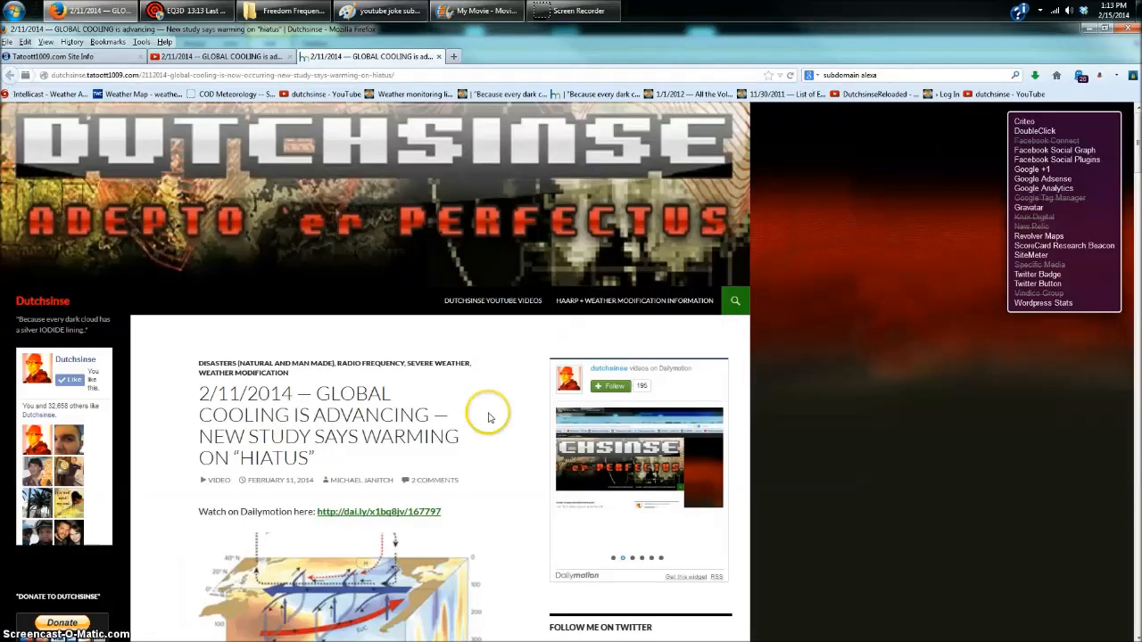
Scroll down the post and select the 'A study published in the journal Nature Climate Change' paragraph
scroll(down, 3)
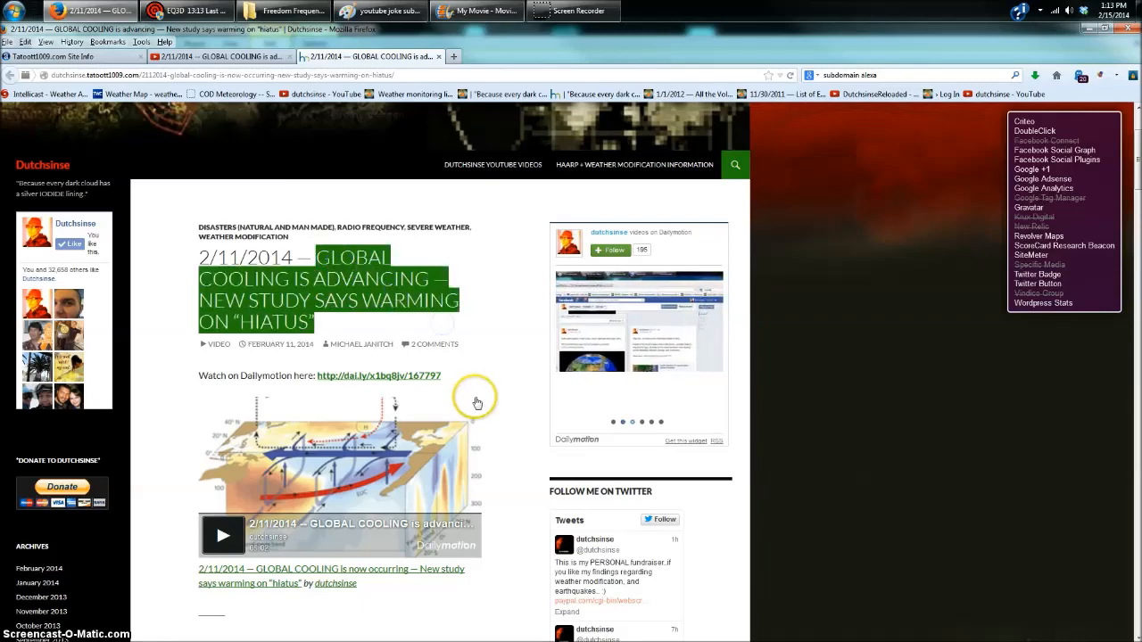
scroll(down, 3)
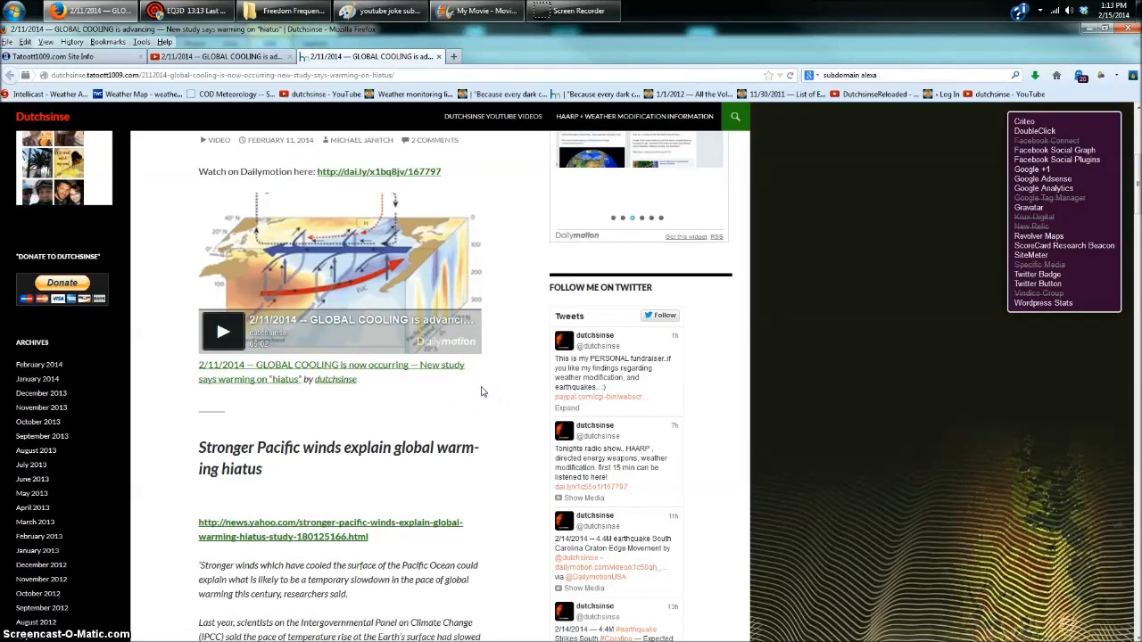
scroll(down, 3)
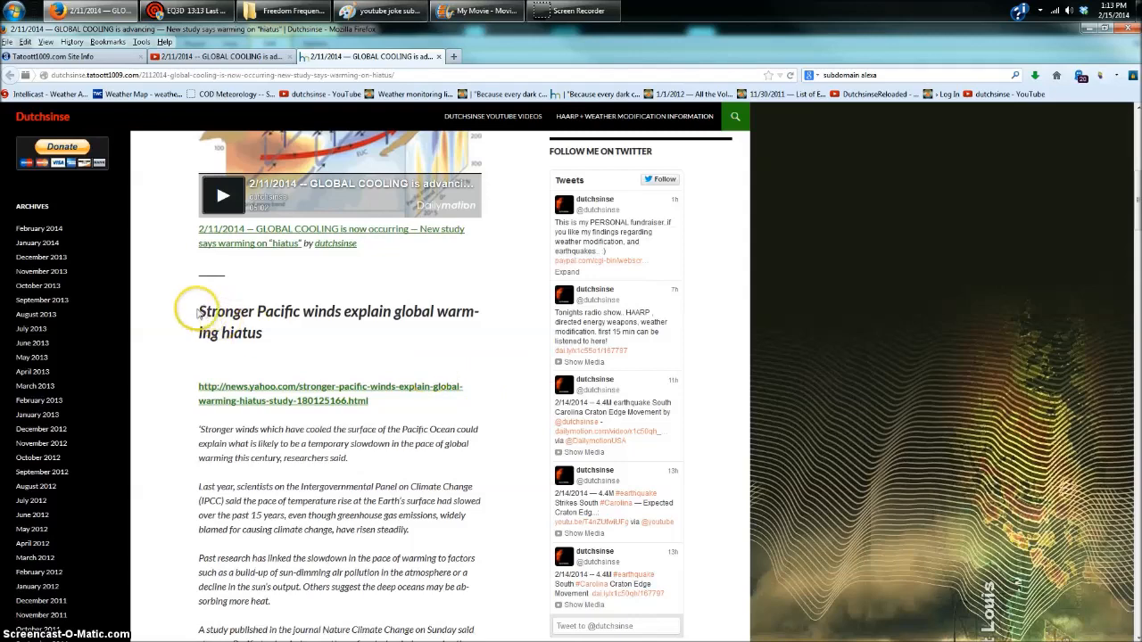
double_click(214, 311)
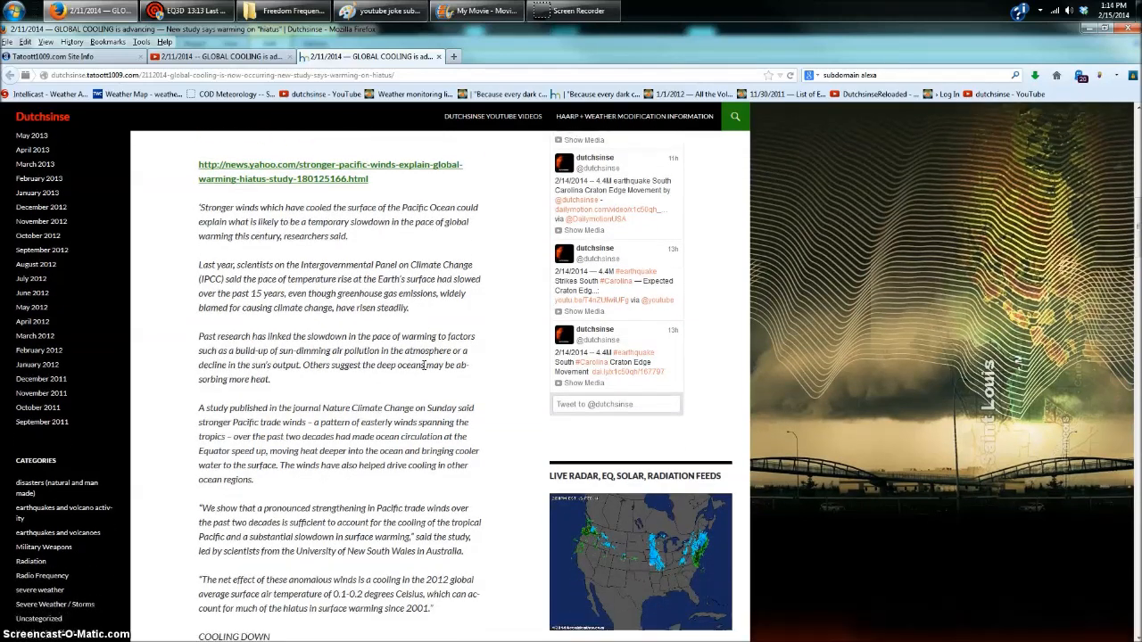
scroll(down, 3)
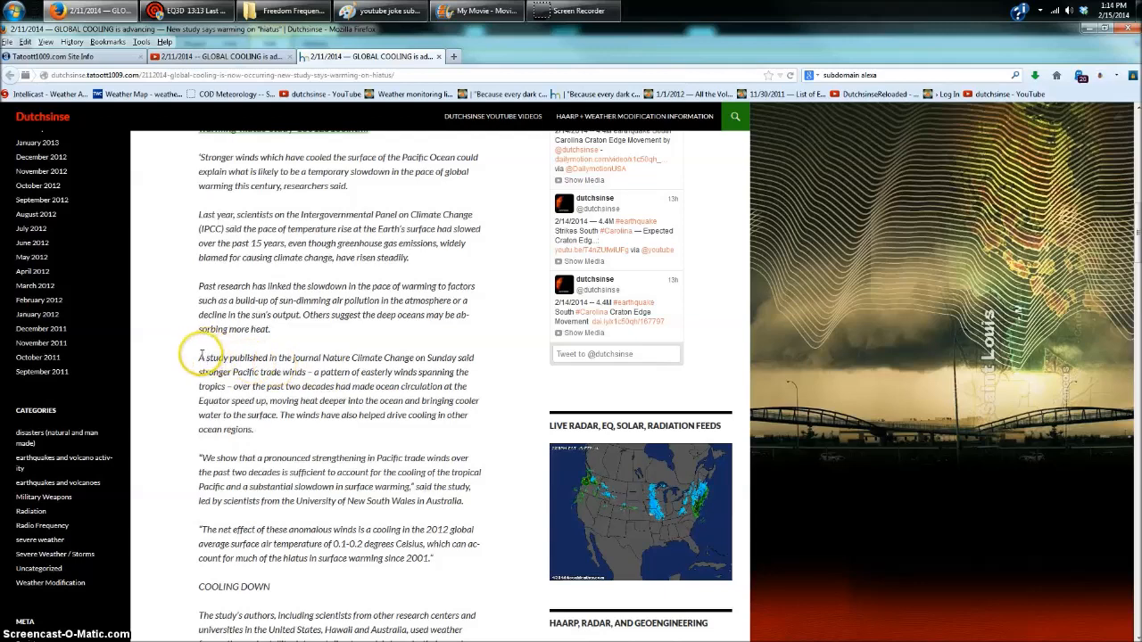
drag(200, 356, 258, 373)
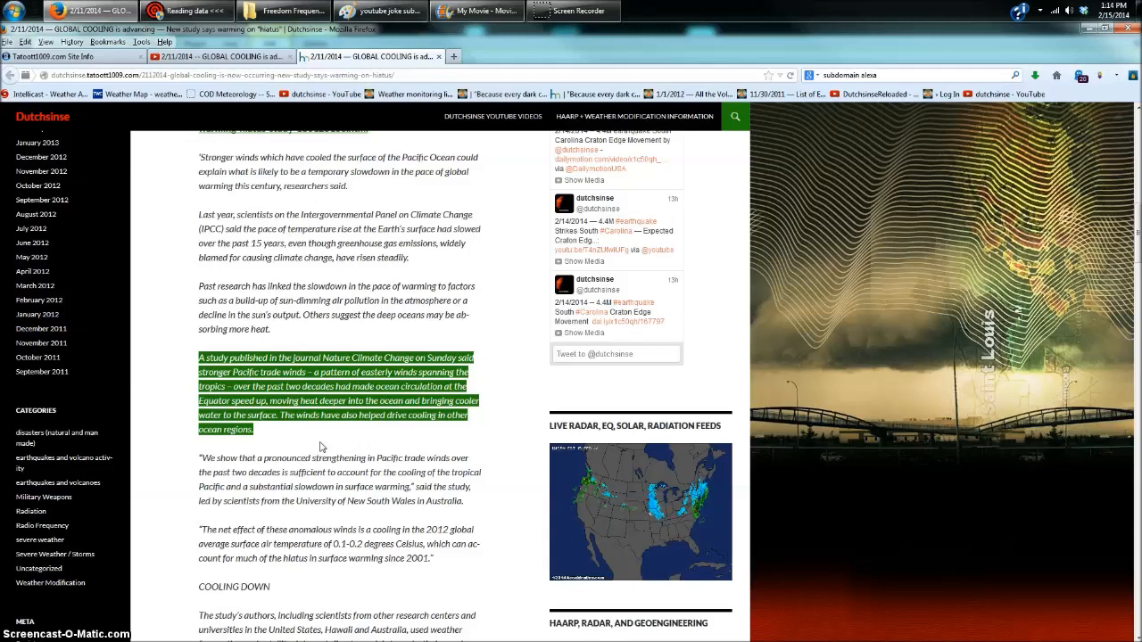
Continue down to the quoted Pacific trade winds article and its ocean circulation diagram
scroll(down, 3)
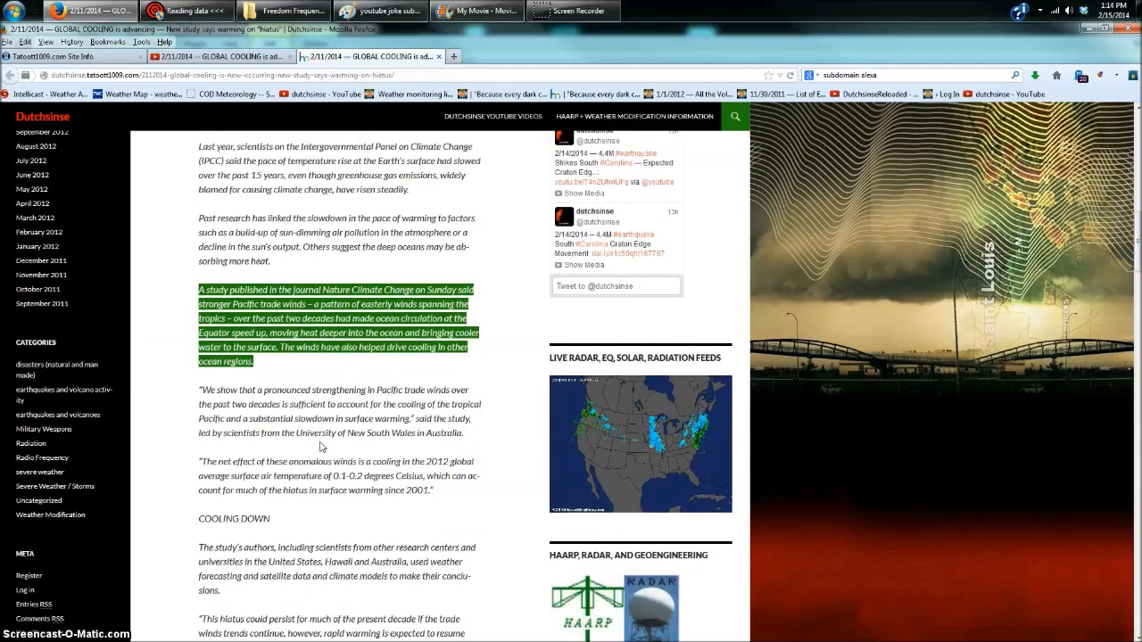
scroll(down, 3)
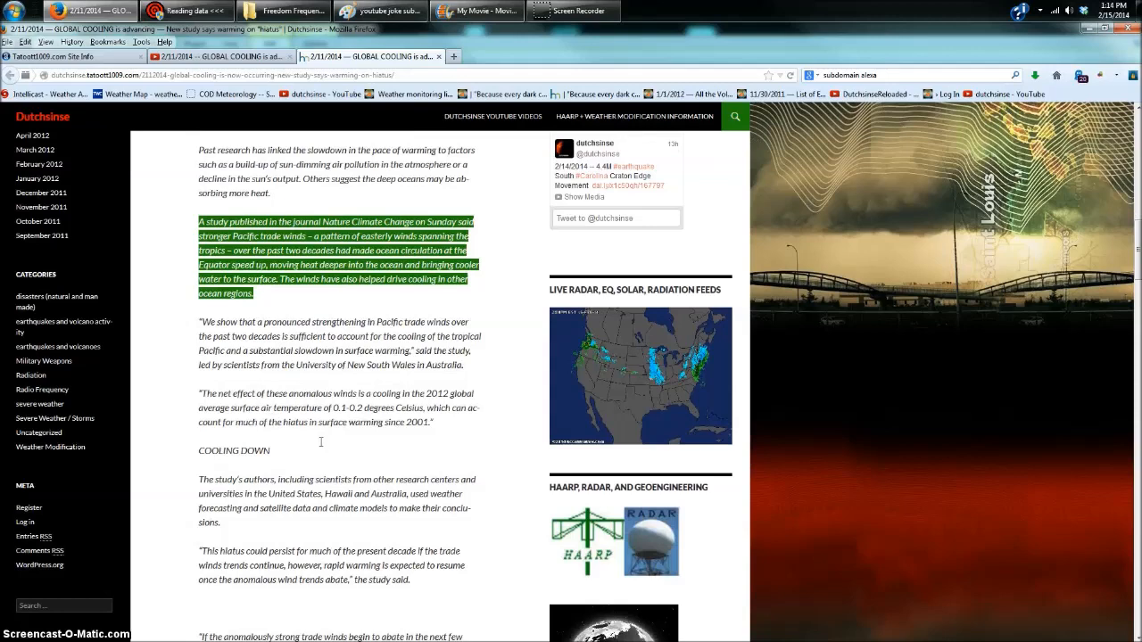
scroll(down, 3)
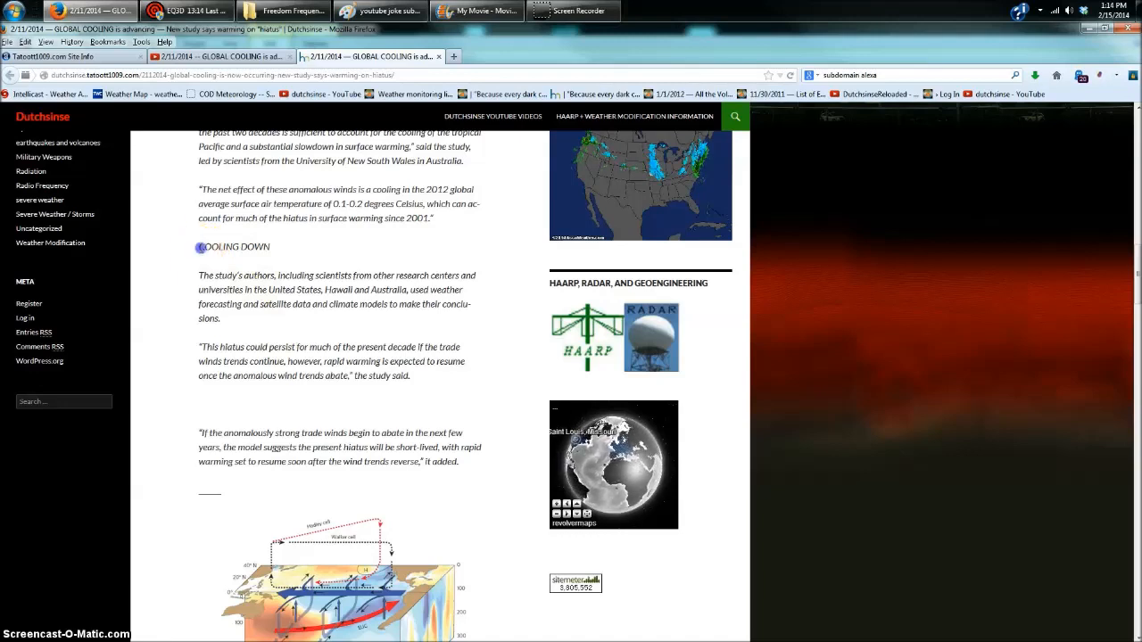
double_click(233, 246)
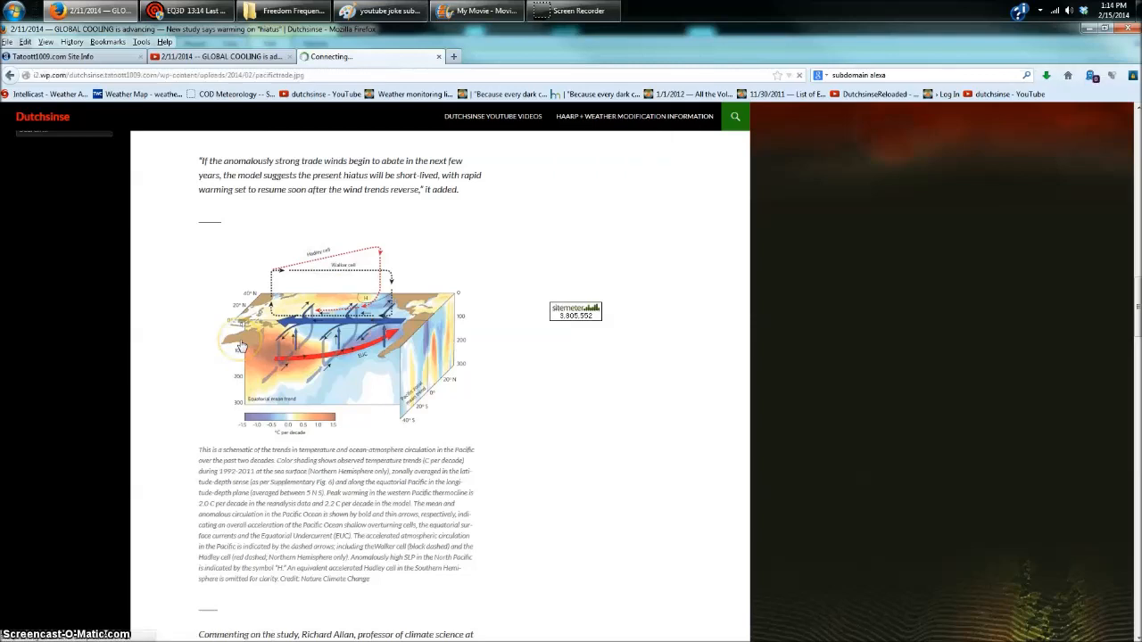
Enlarge the Pacific trade winds diagram showing the Hadley and Walker cells
click(312, 347)
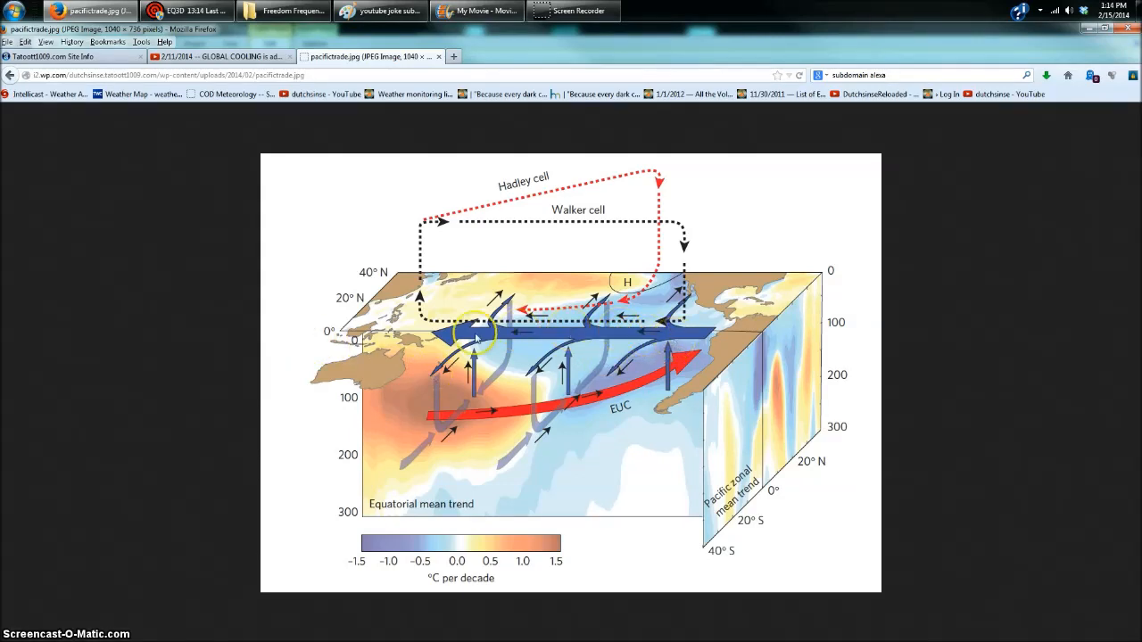
mouse_move(717, 337)
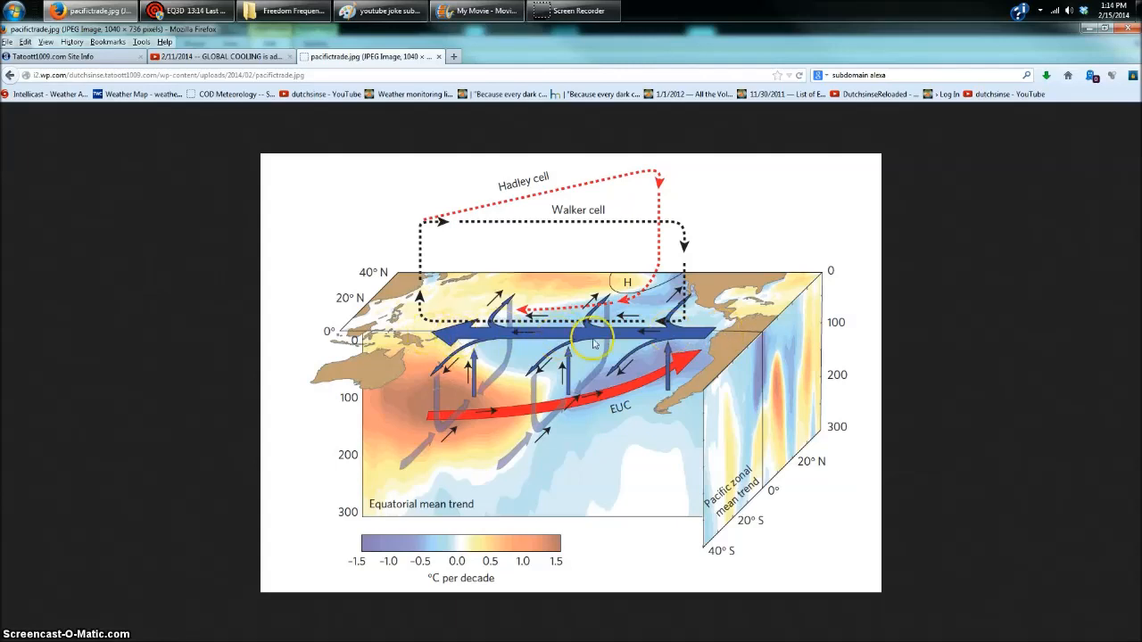
mouse_move(426, 350)
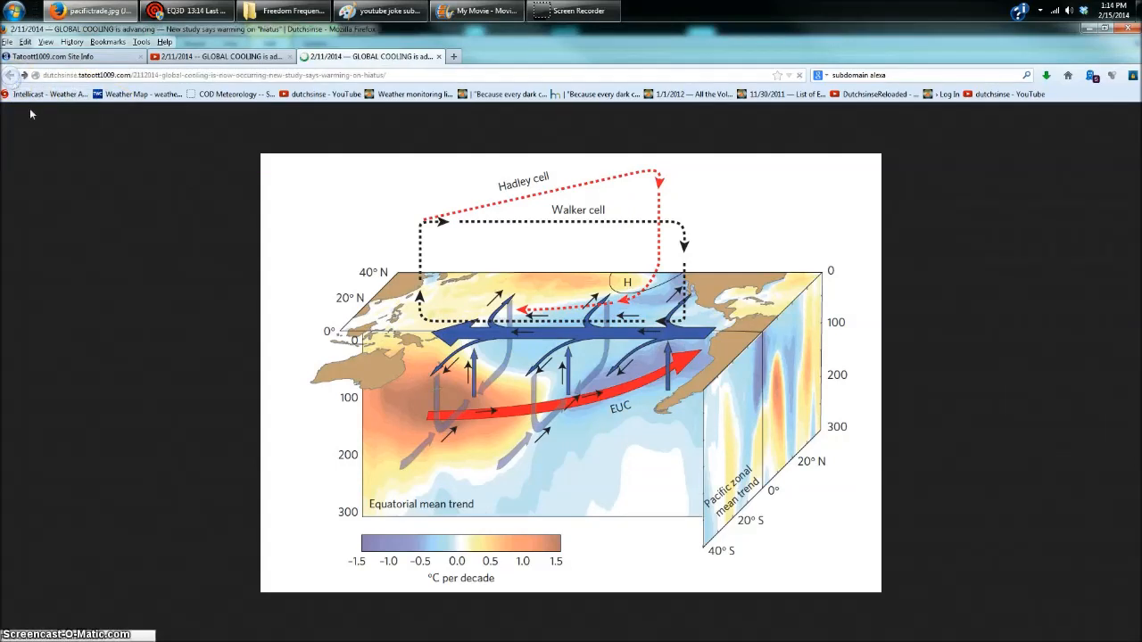
Scroll the embedded Scribd Ocean Circulation document from page 1 to the page 3 circulation chart
scroll(down, 3)
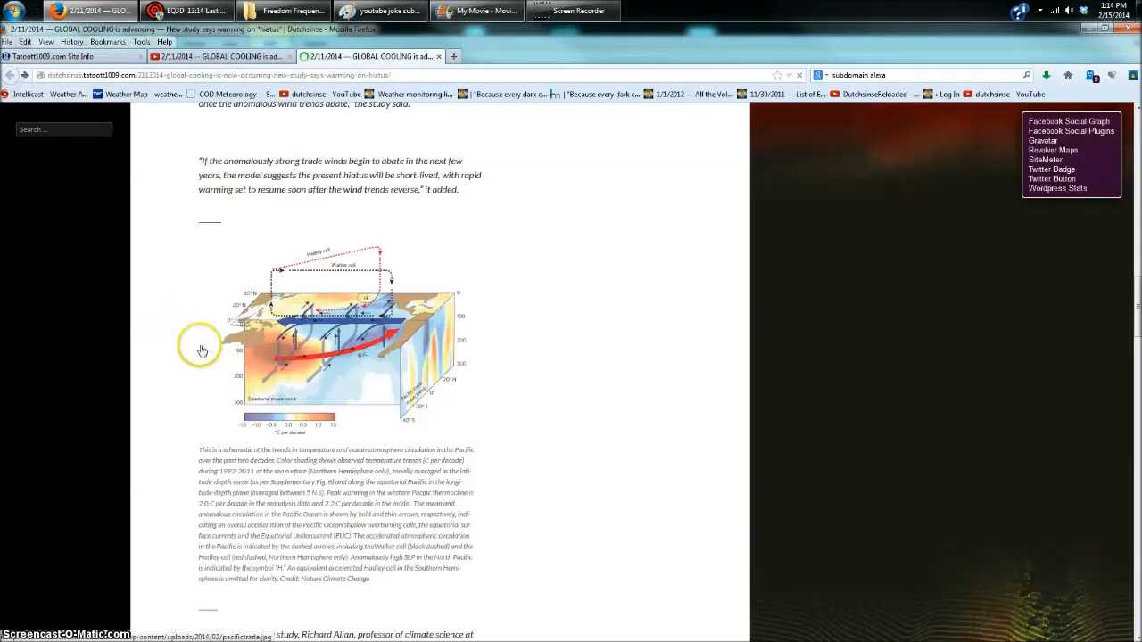
scroll(down, 3)
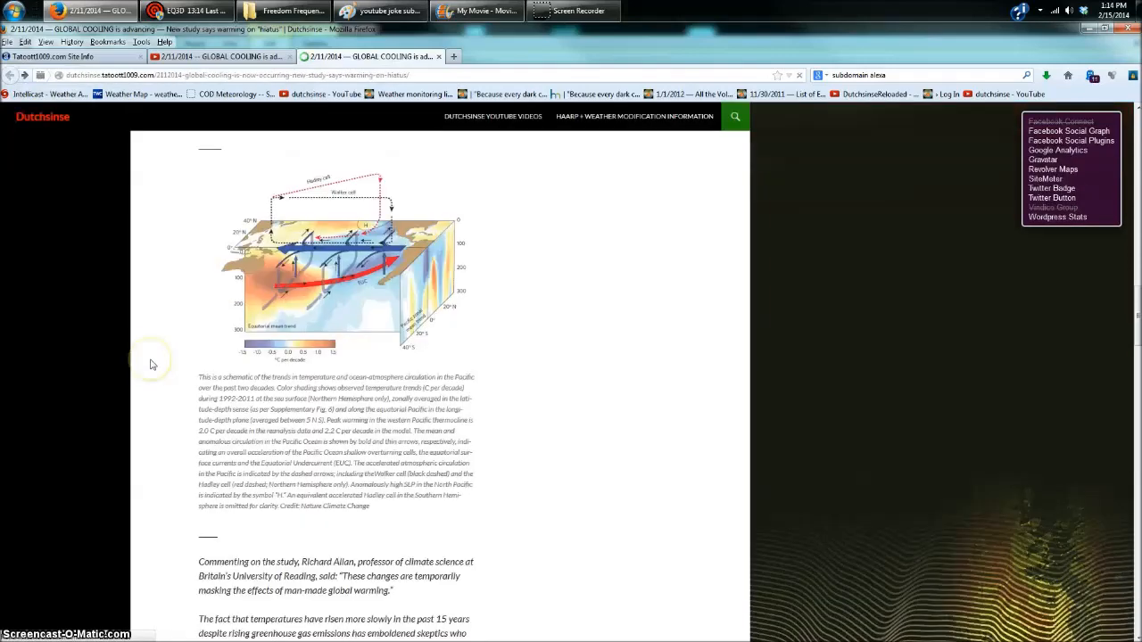
scroll(down, 3)
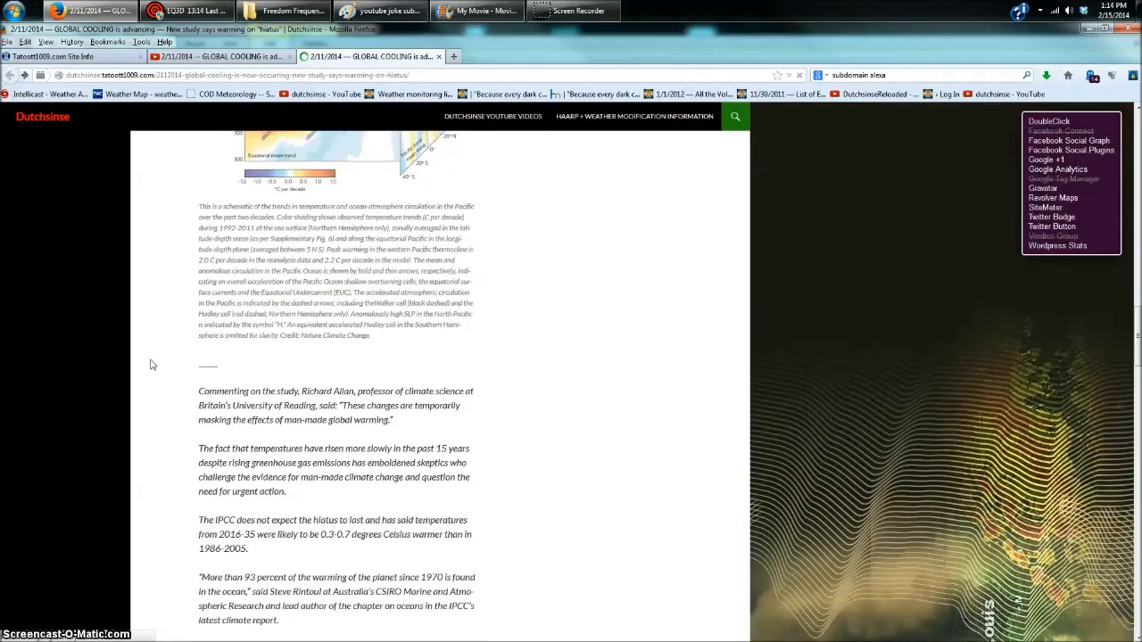
scroll(down, 3)
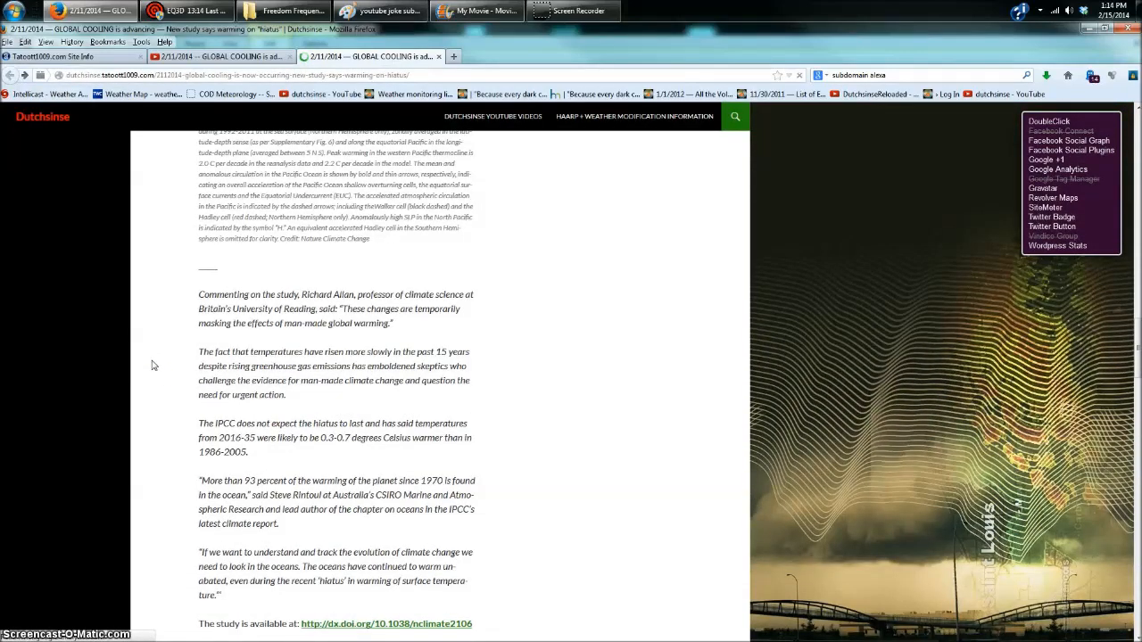
scroll(down, 3)
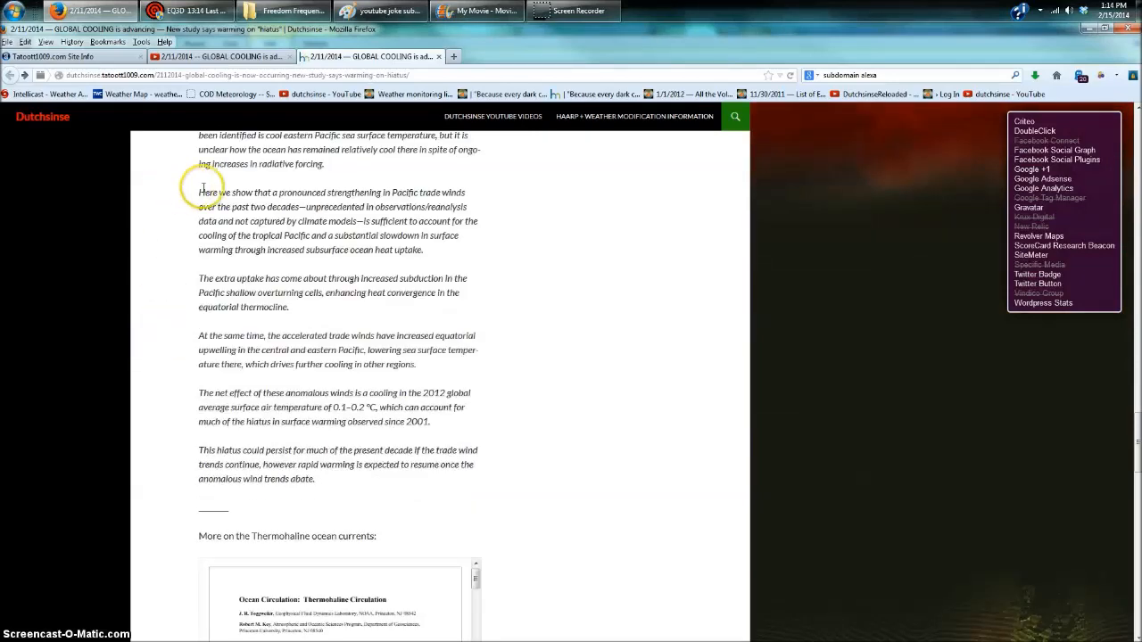
scroll(down, 3)
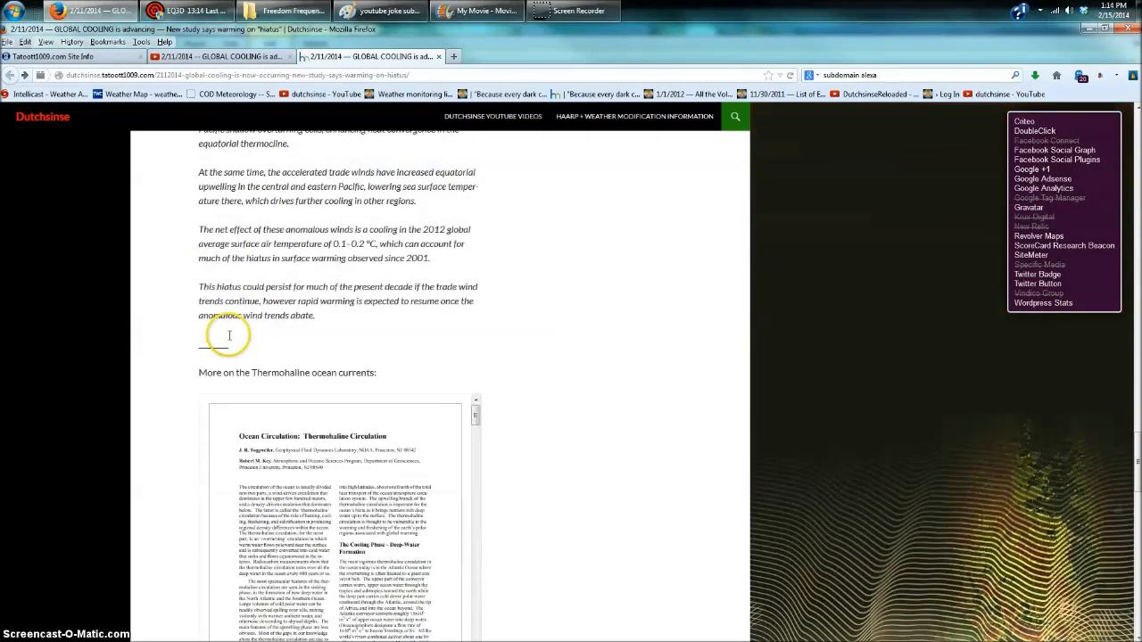
scroll(down, 3)
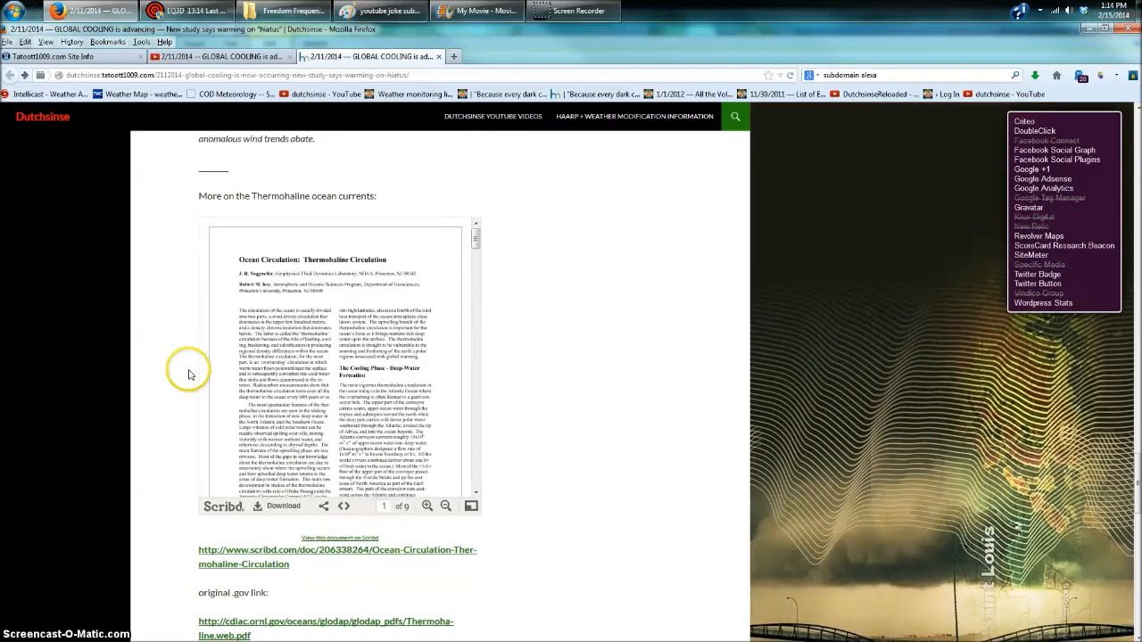
scroll(down, 3)
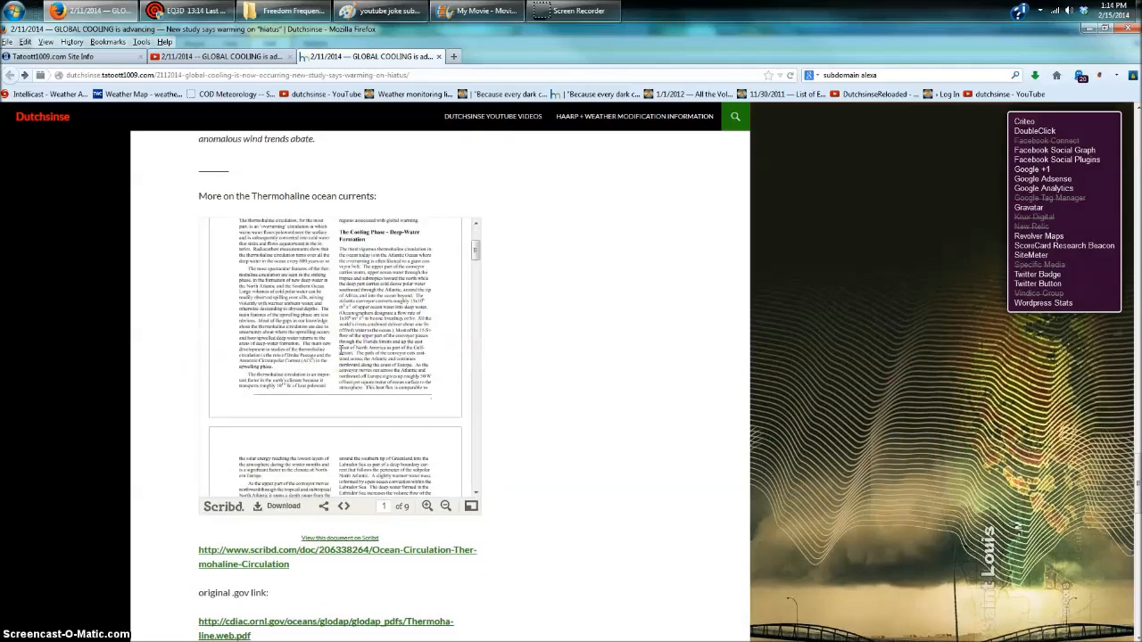
scroll(down, 3)
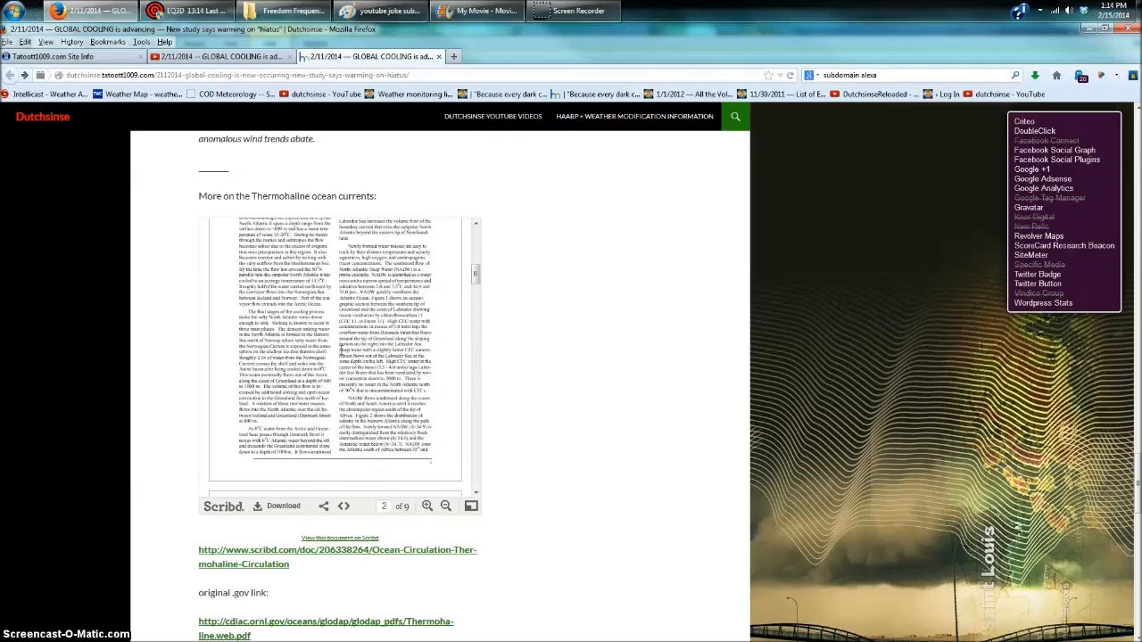
scroll(down, 3)
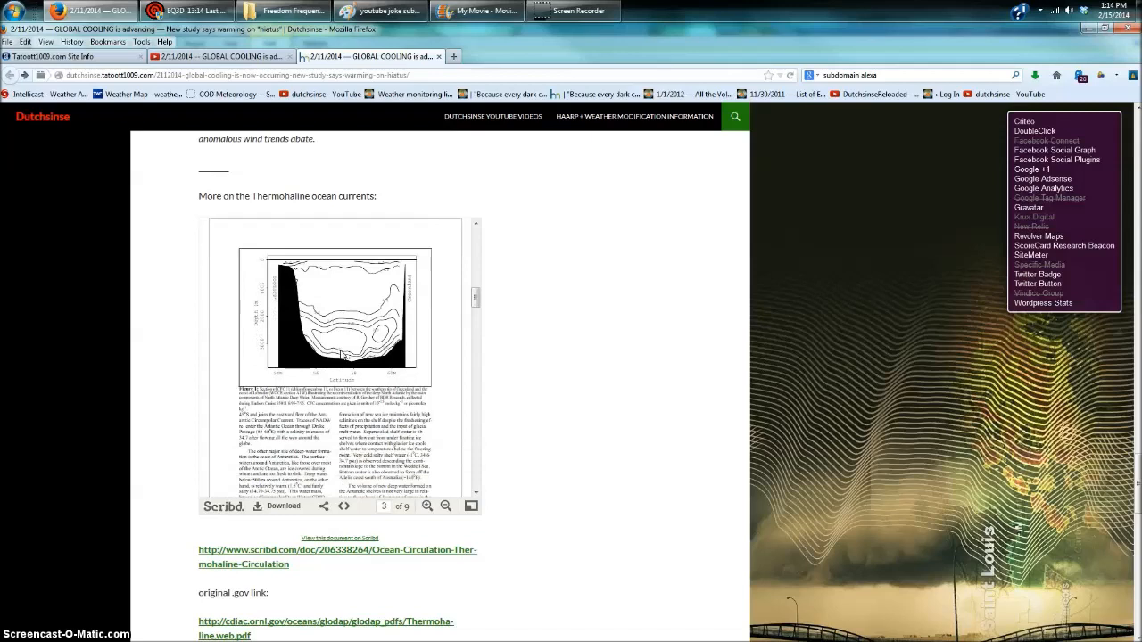
scroll(down, 3)
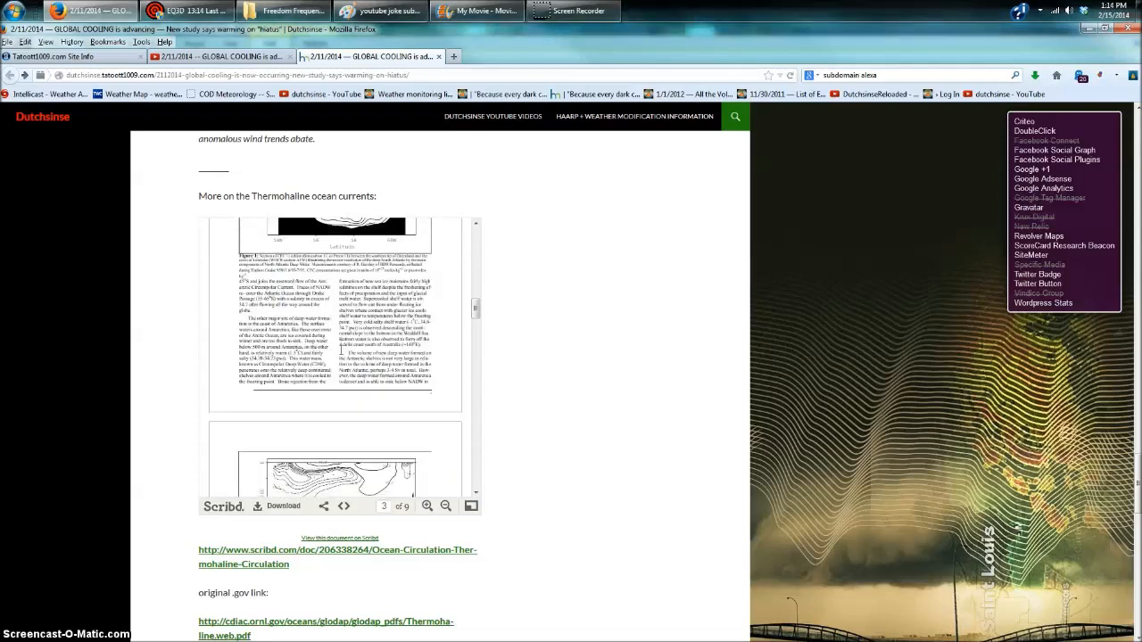
scroll(down, 3)
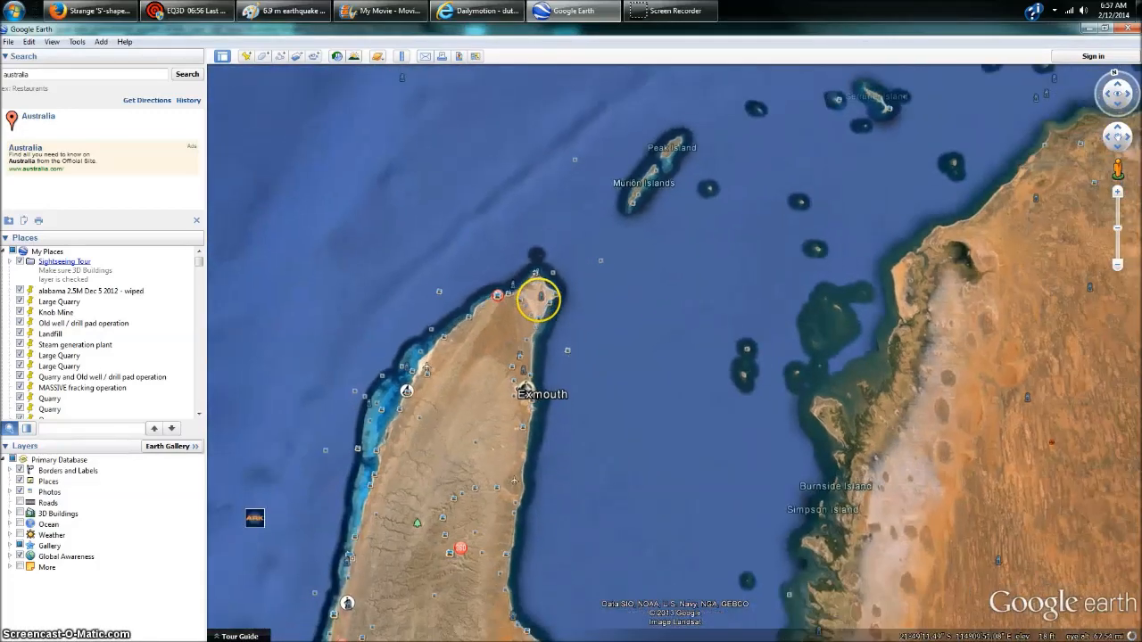
Scroll down the HAARP, VLF, VHF, radar and weather modification blog post
scroll(down, 3)
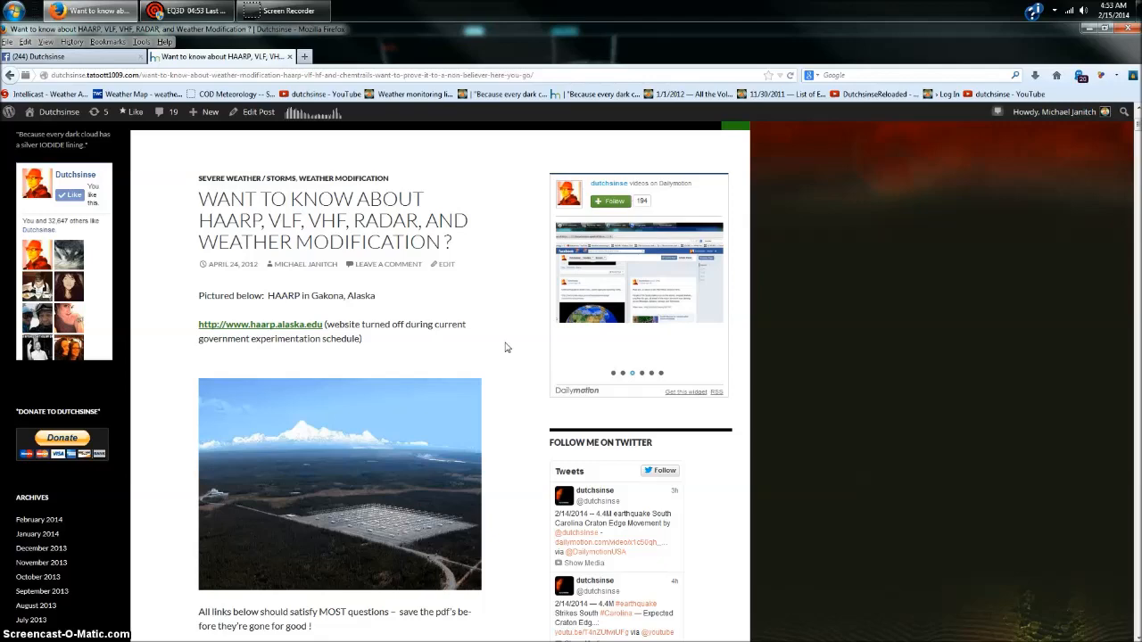
Scroll down through the Google+ October 23, 2011 album of weather radar and satellite images
scroll(down, 3)
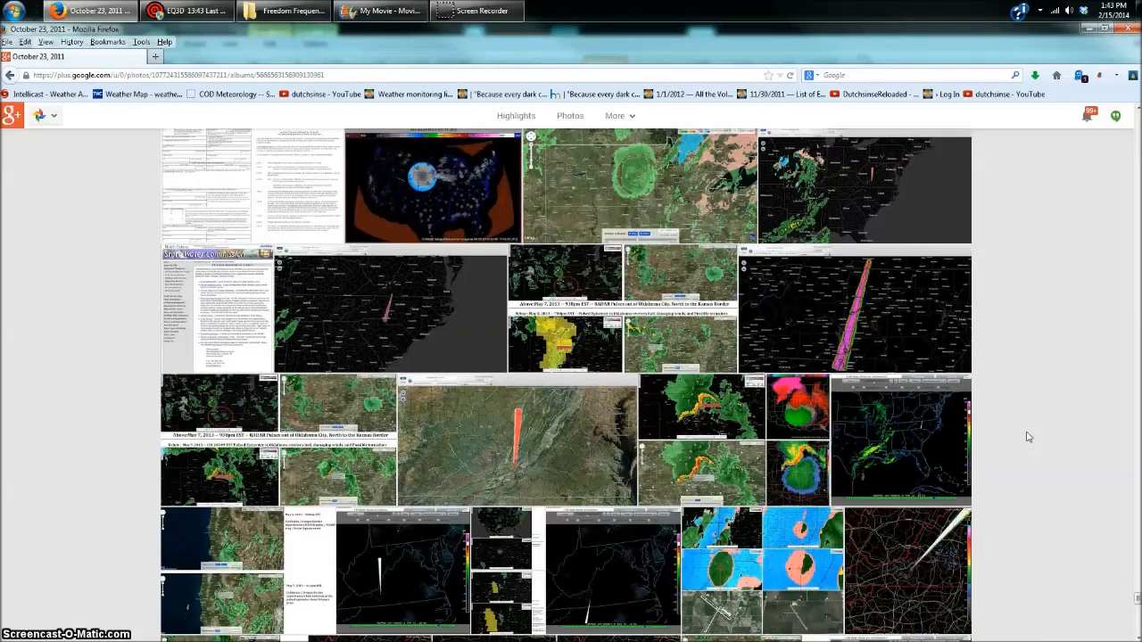
scroll(down, 3)
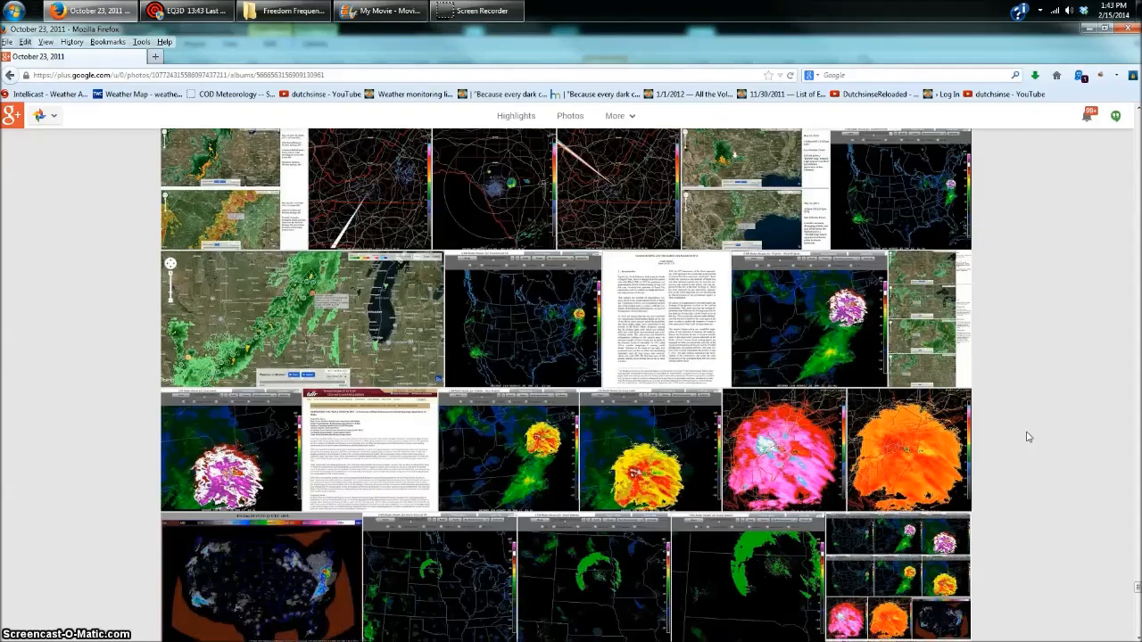
scroll(down, 3)
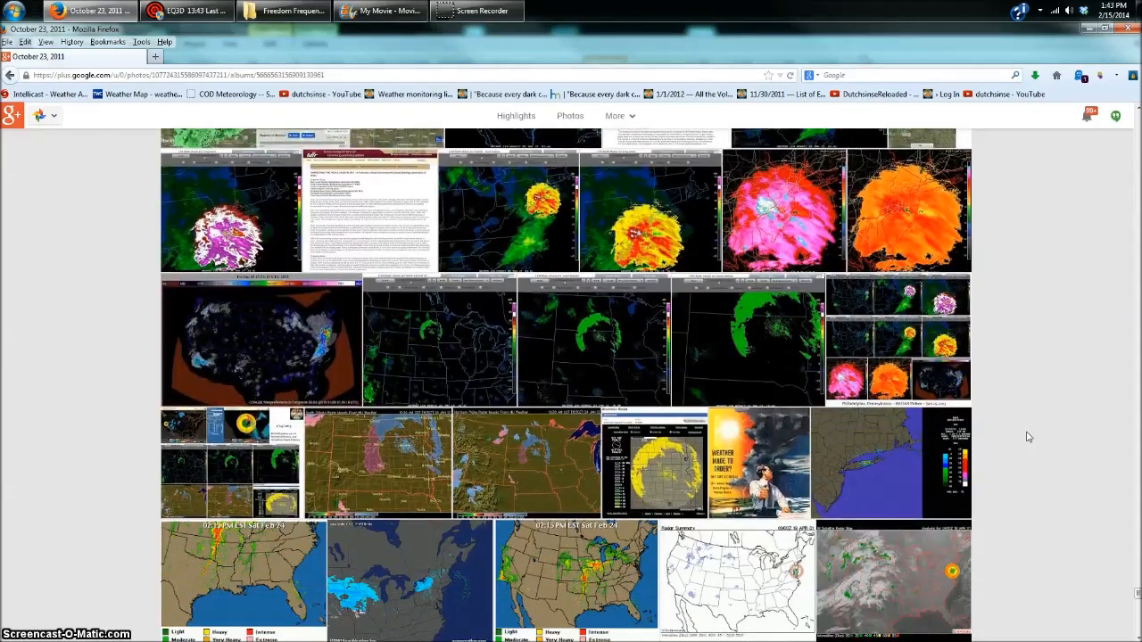
scroll(down, 3)
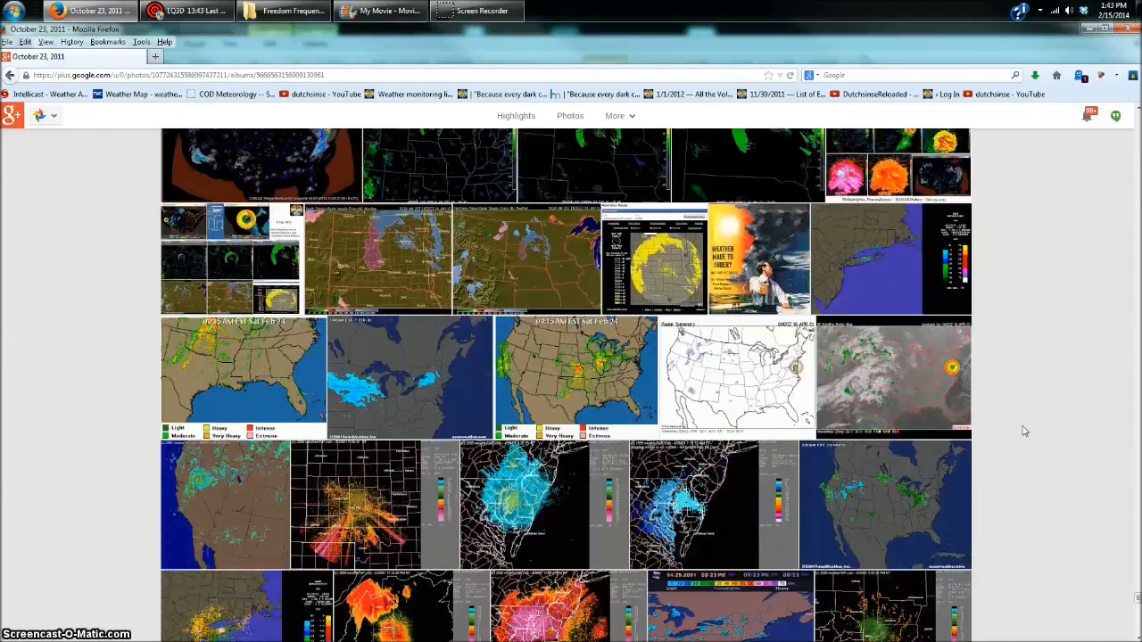
scroll(down, 3)
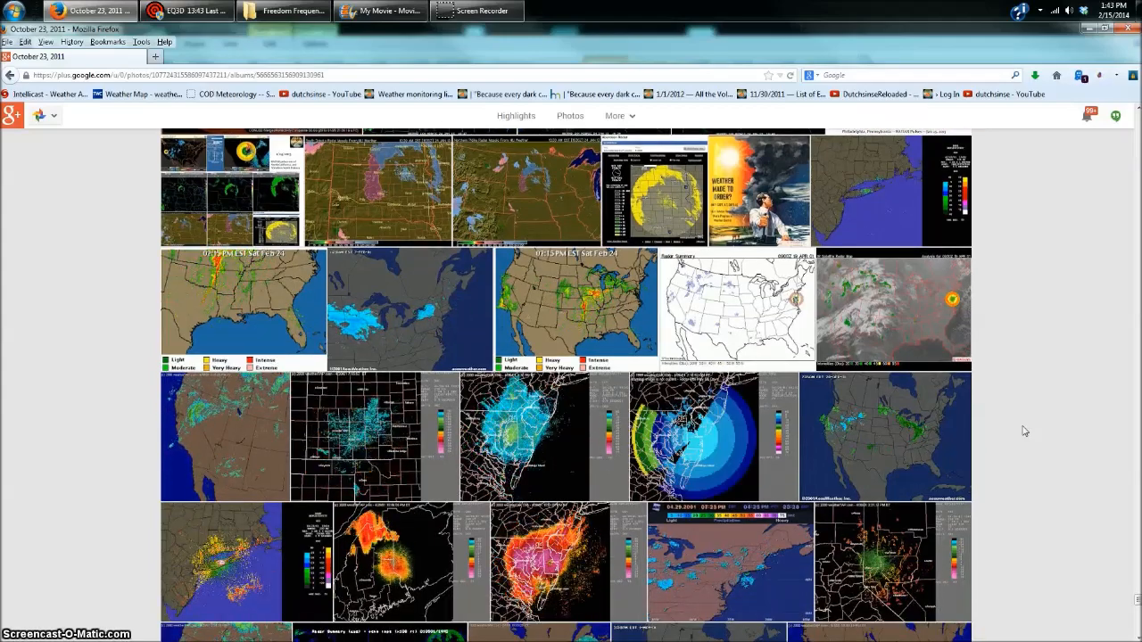
scroll(down, 3)
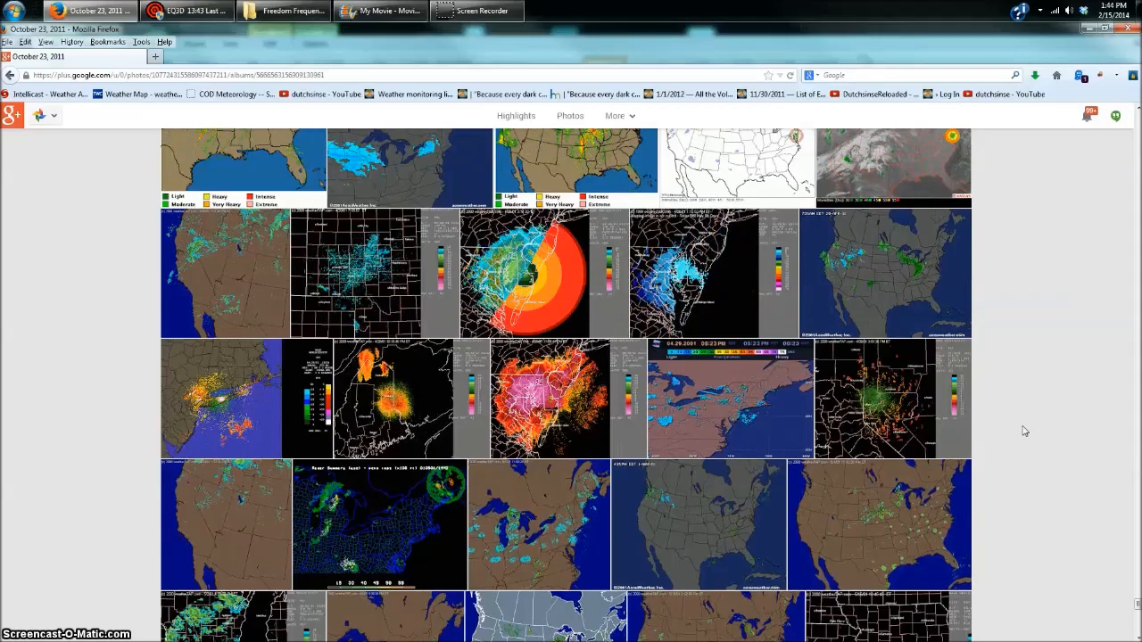
scroll(down, 3)
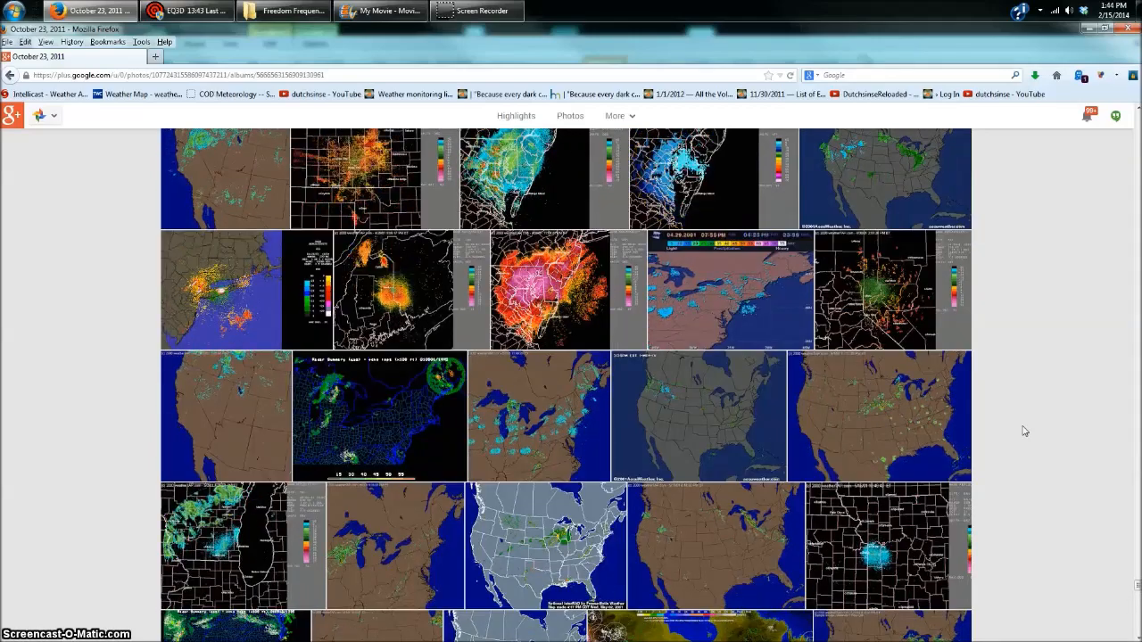
scroll(down, 3)
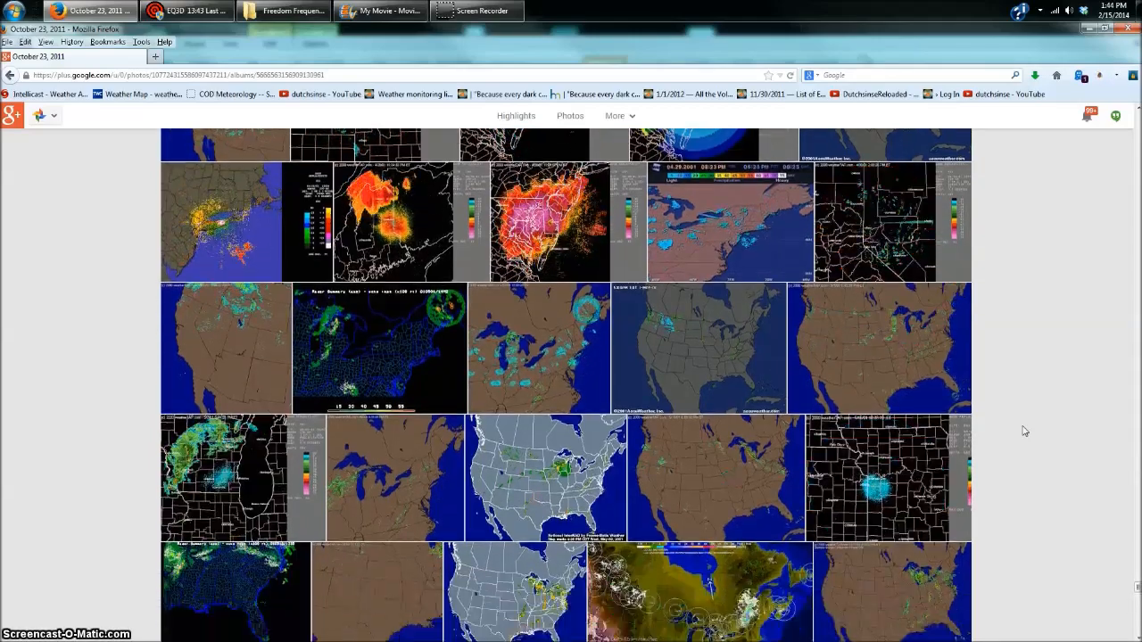
scroll(down, 3)
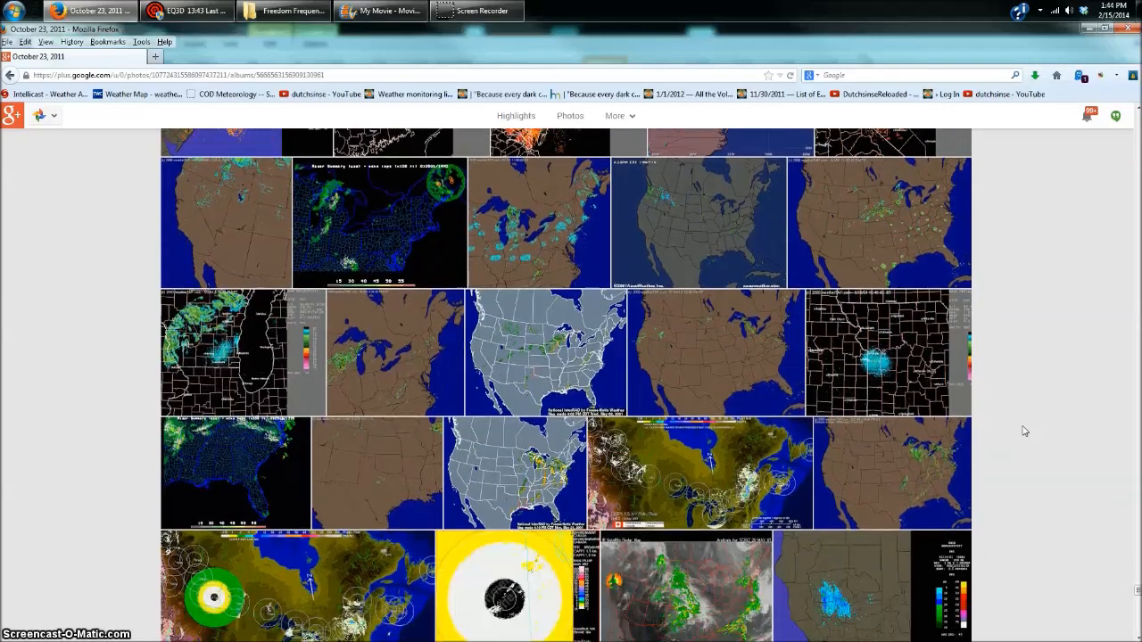
scroll(down, 3)
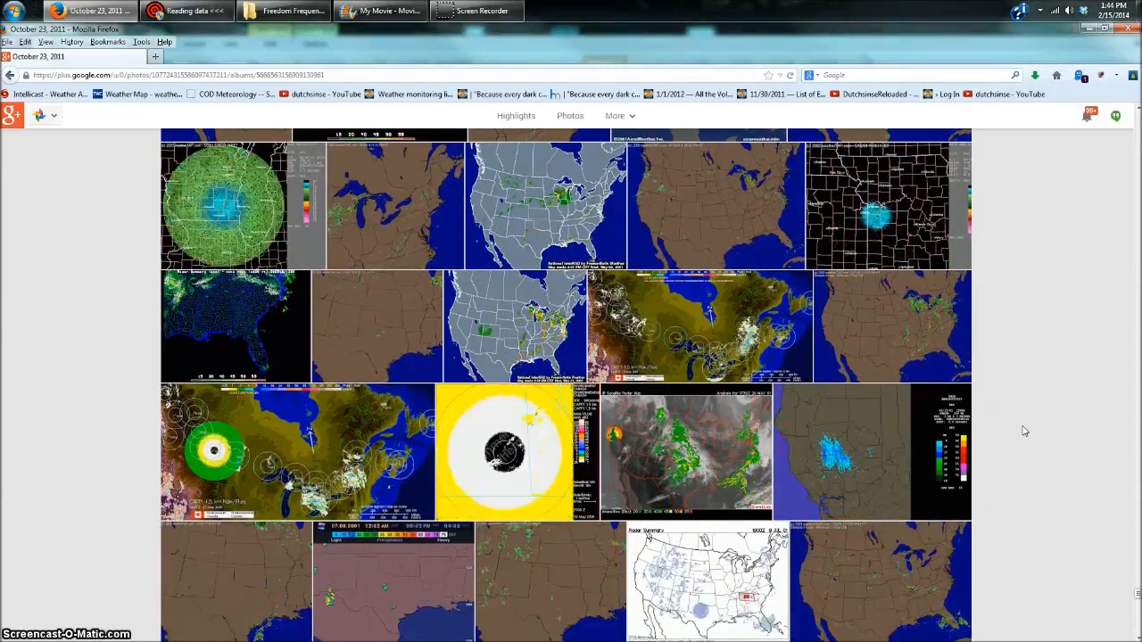
scroll(down, 3)
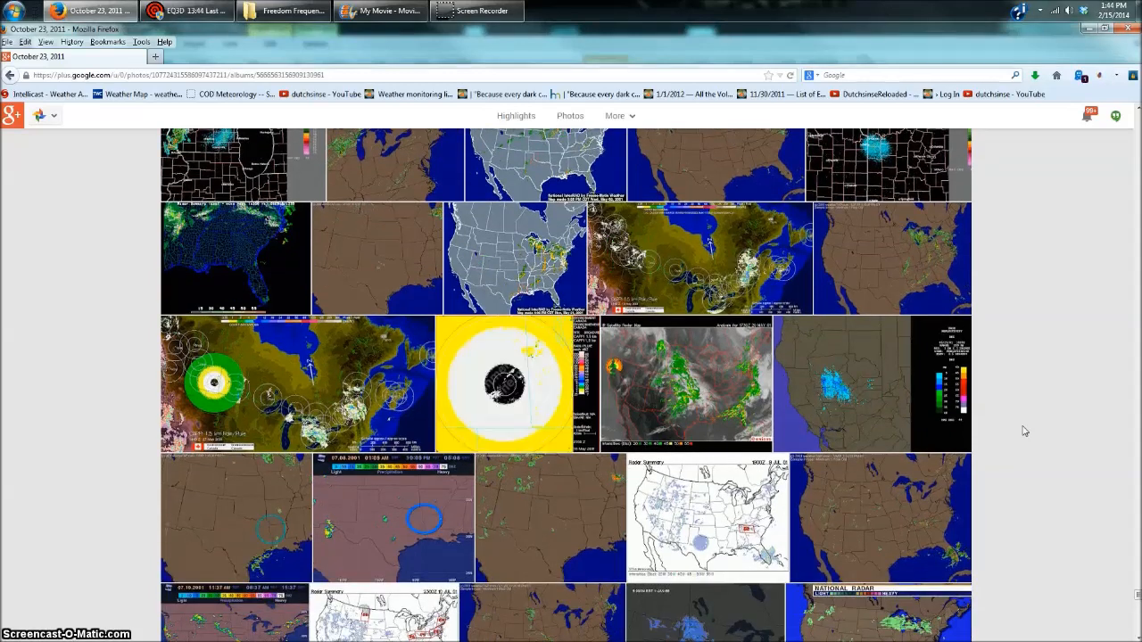
scroll(down, 3)
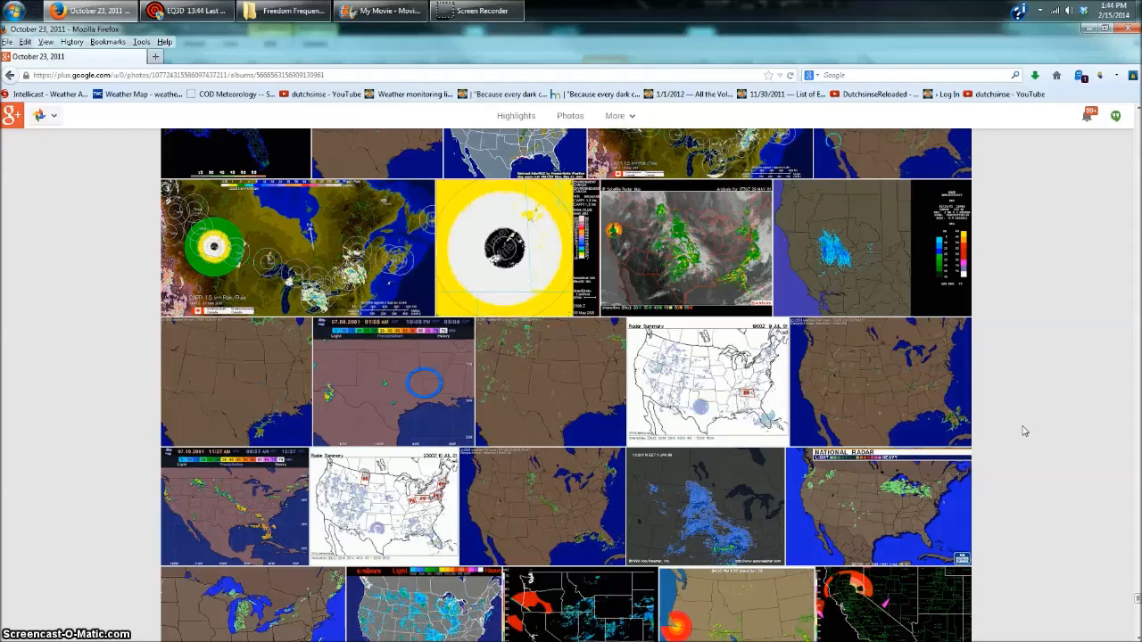
scroll(down, 3)
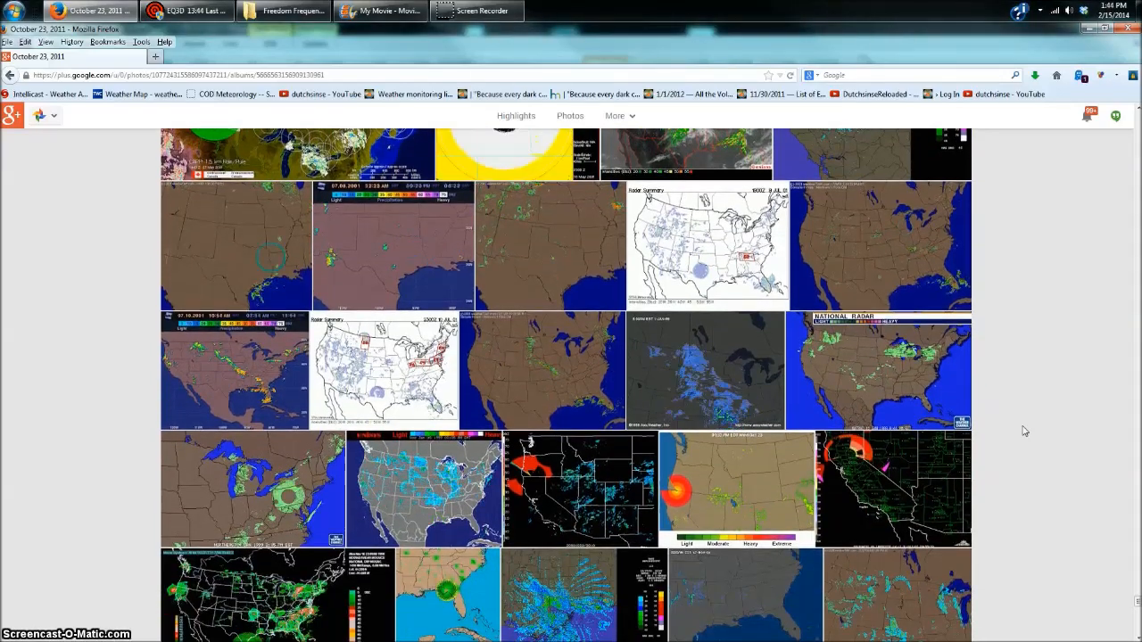
scroll(down, 3)
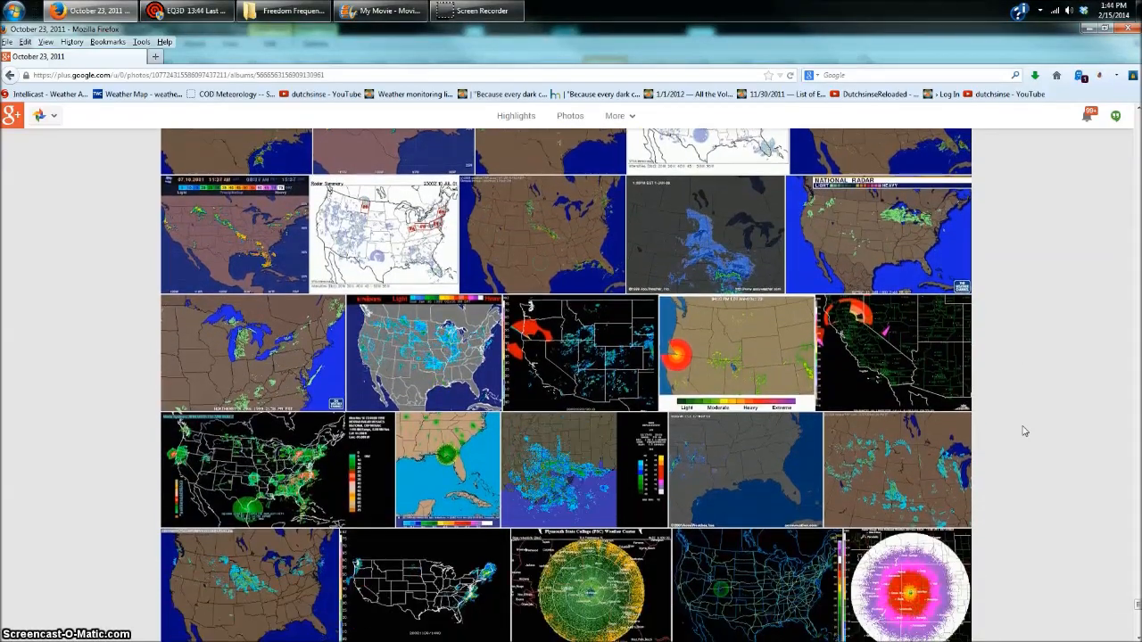
scroll(down, 3)
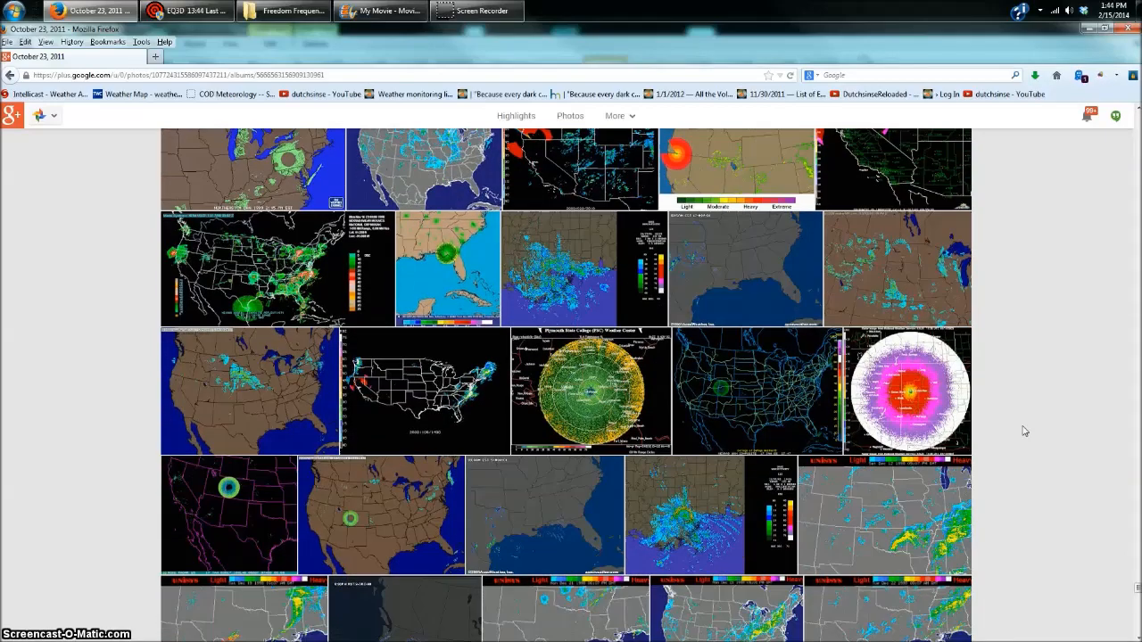
scroll(down, 3)
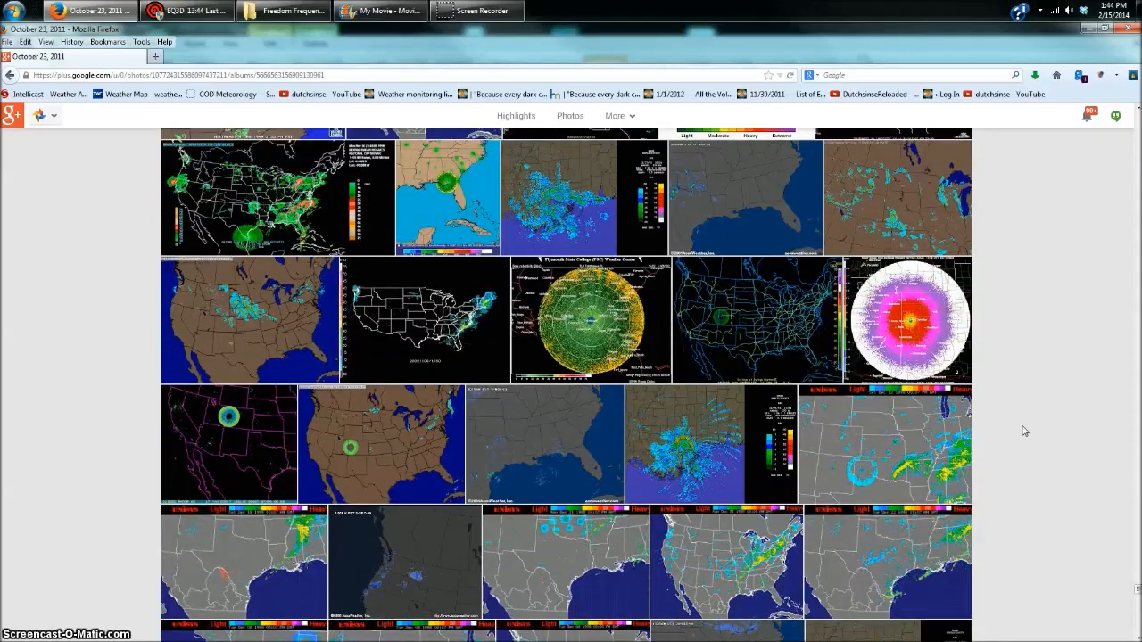
scroll(down, 3)
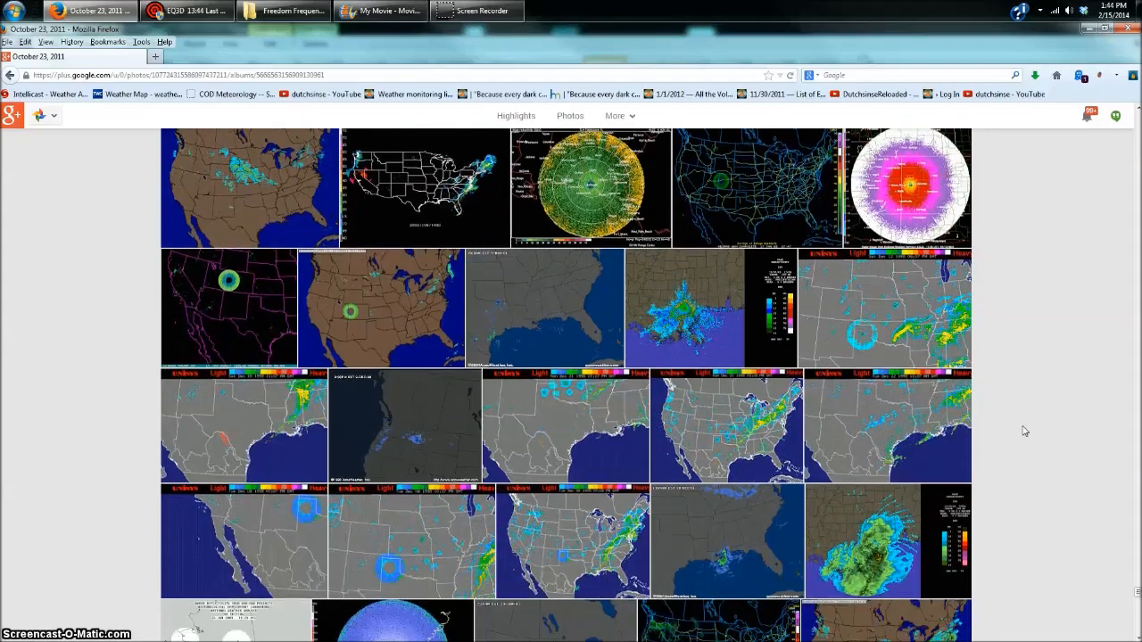
scroll(down, 3)
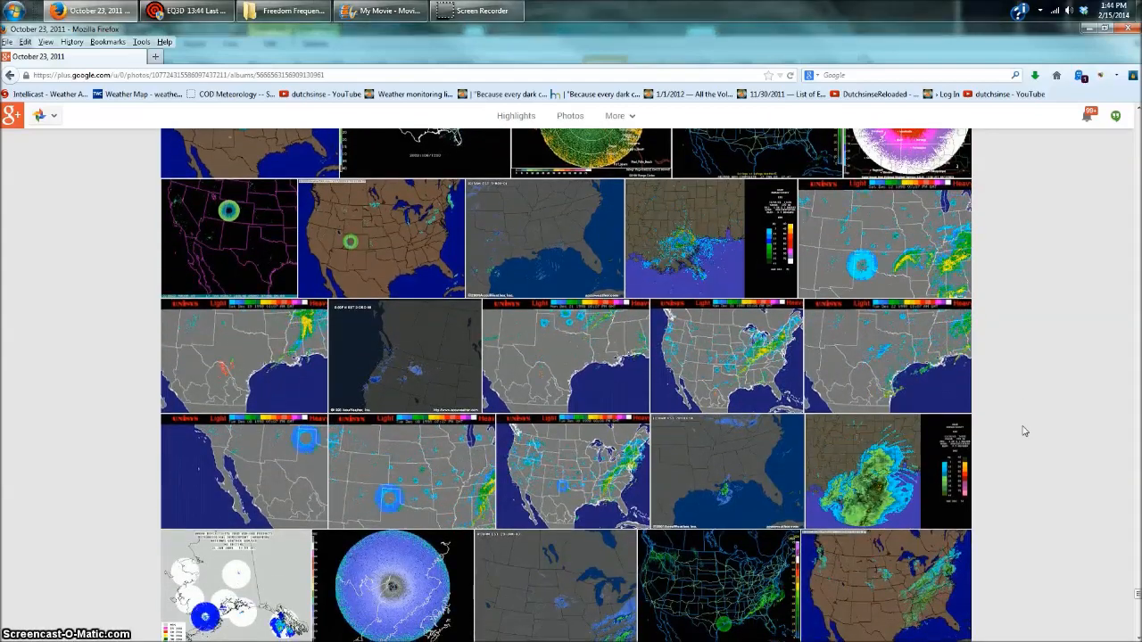
scroll(down, 3)
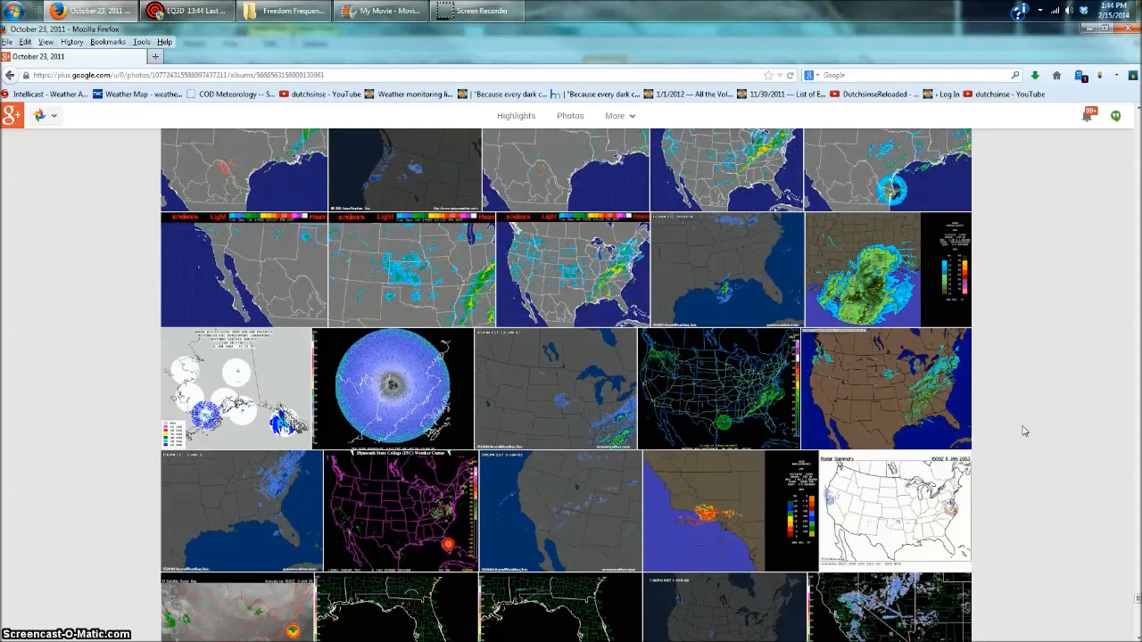
scroll(down, 3)
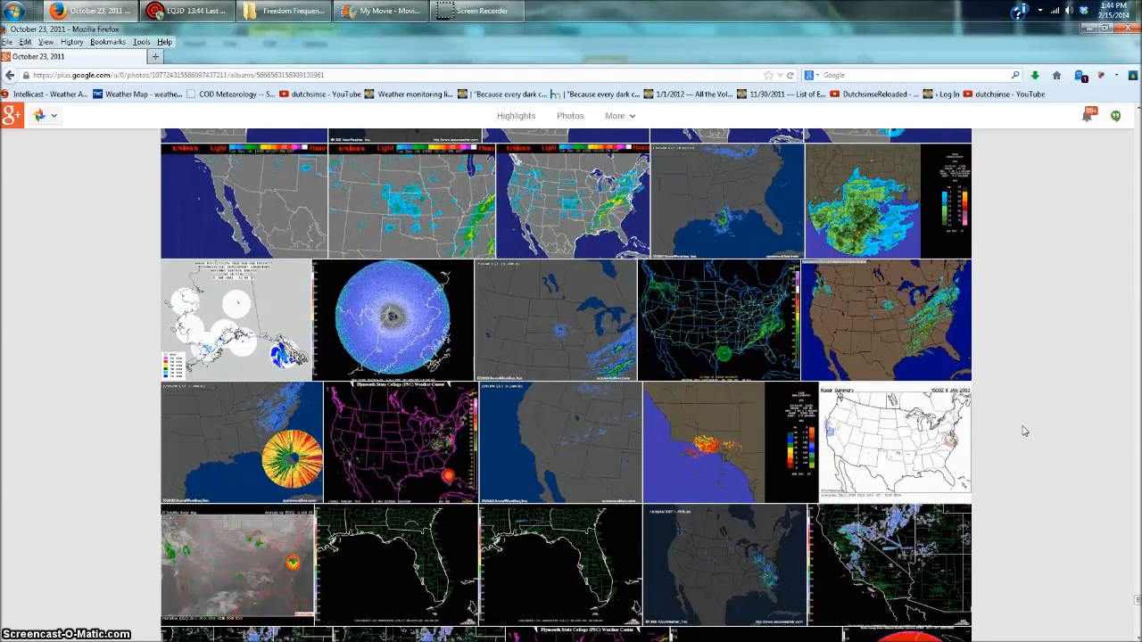
scroll(down, 3)
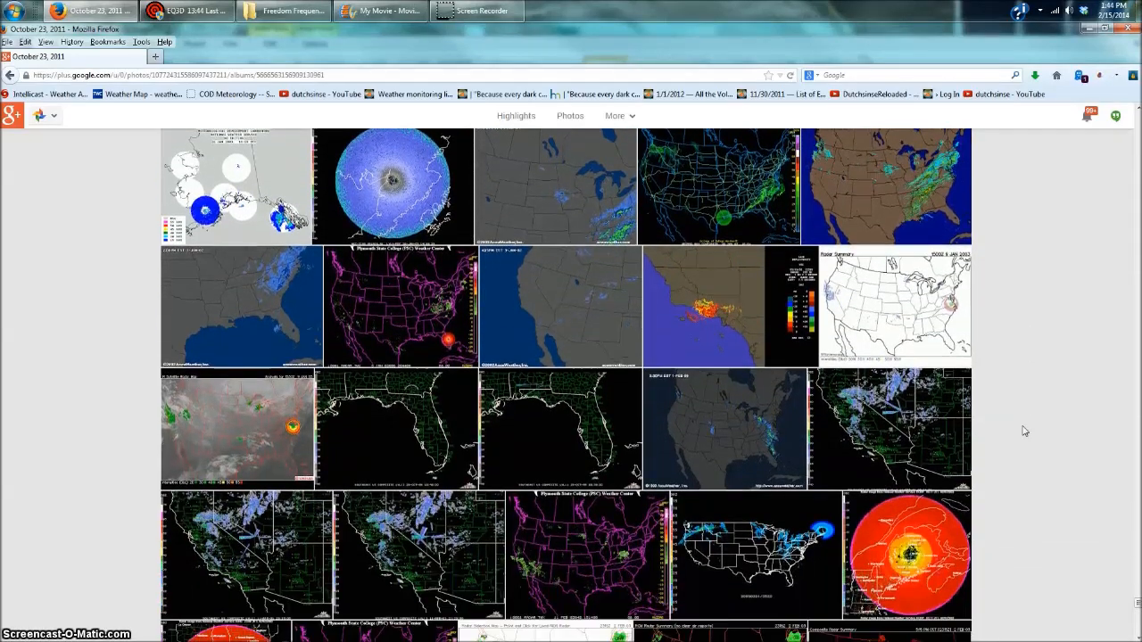
scroll(down, 3)
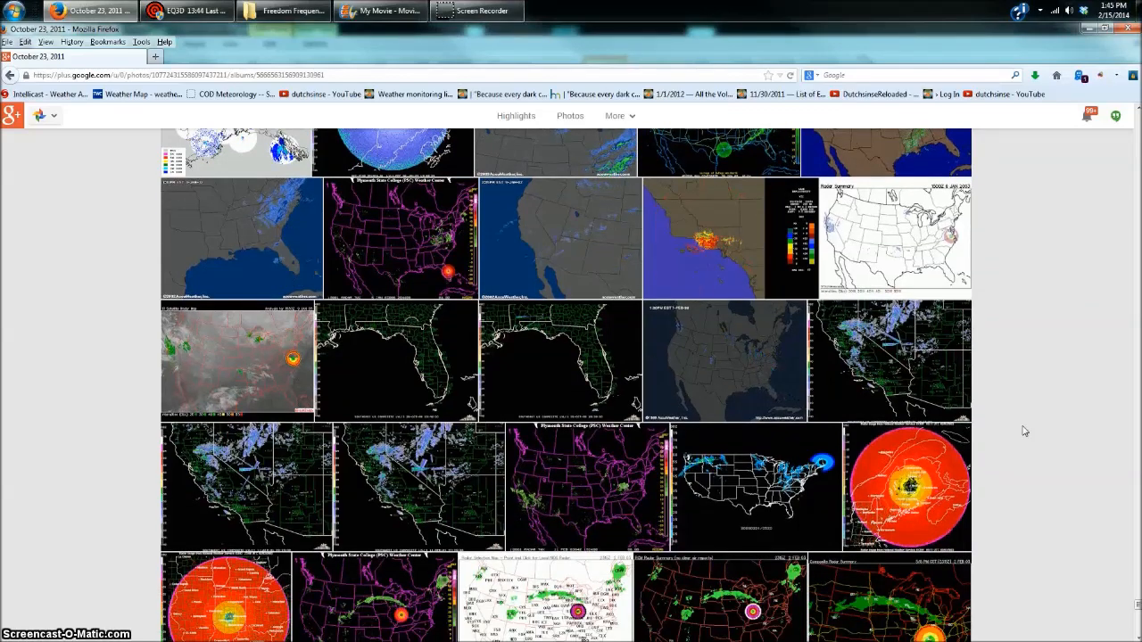
Scroll further down the album to the radar composites with large blue snow-cover areas
scroll(down, 3)
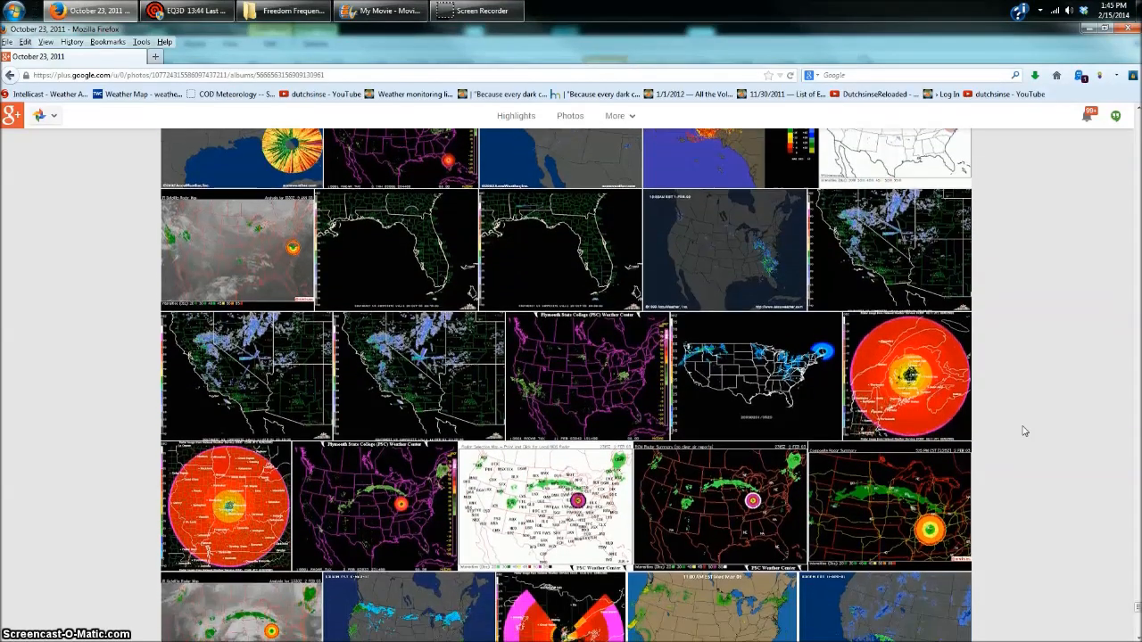
scroll(down, 3)
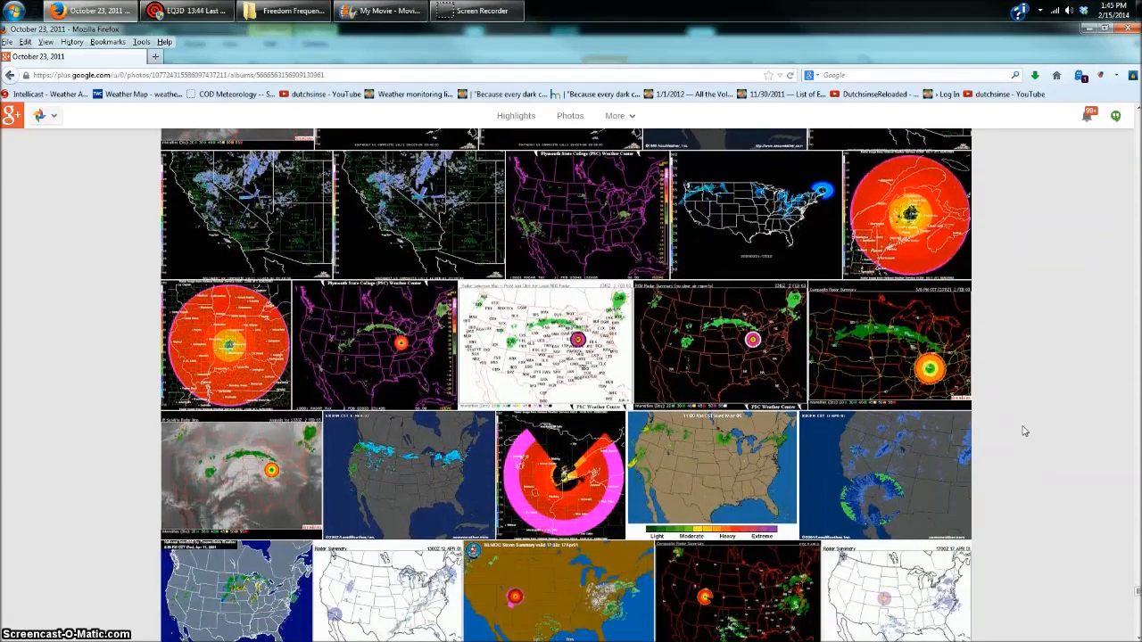
scroll(down, 3)
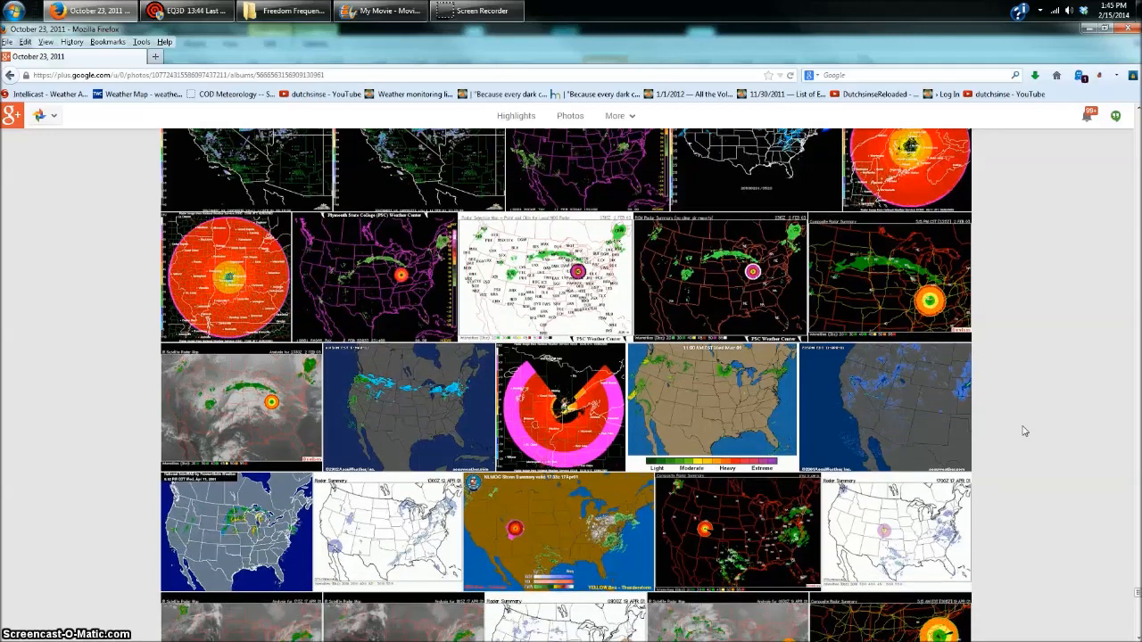
scroll(down, 3)
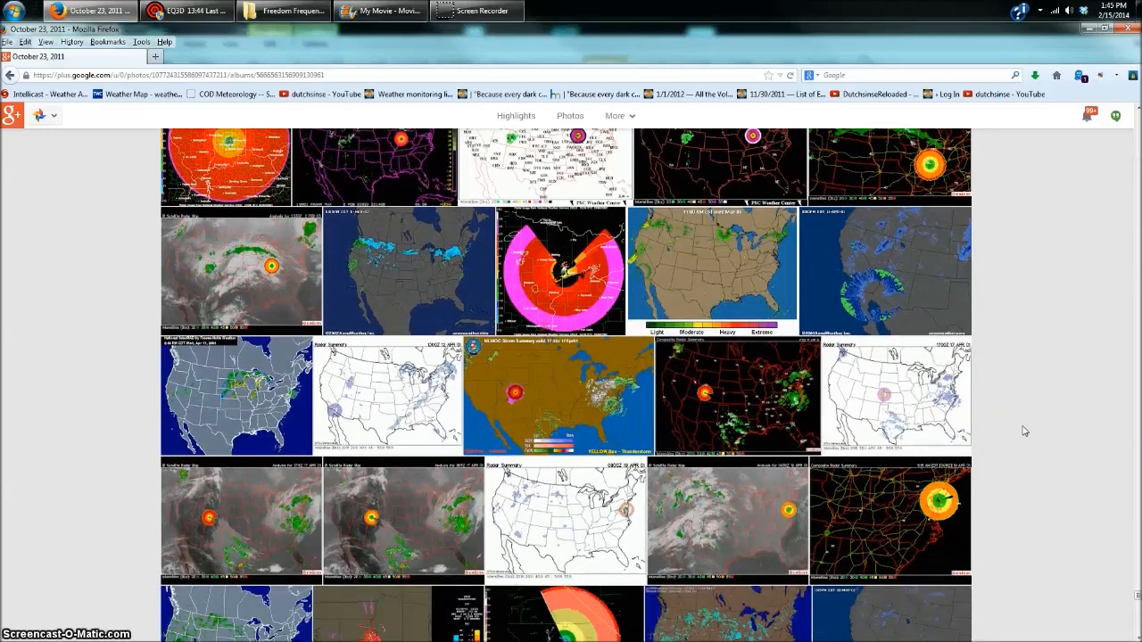
scroll(down, 3)
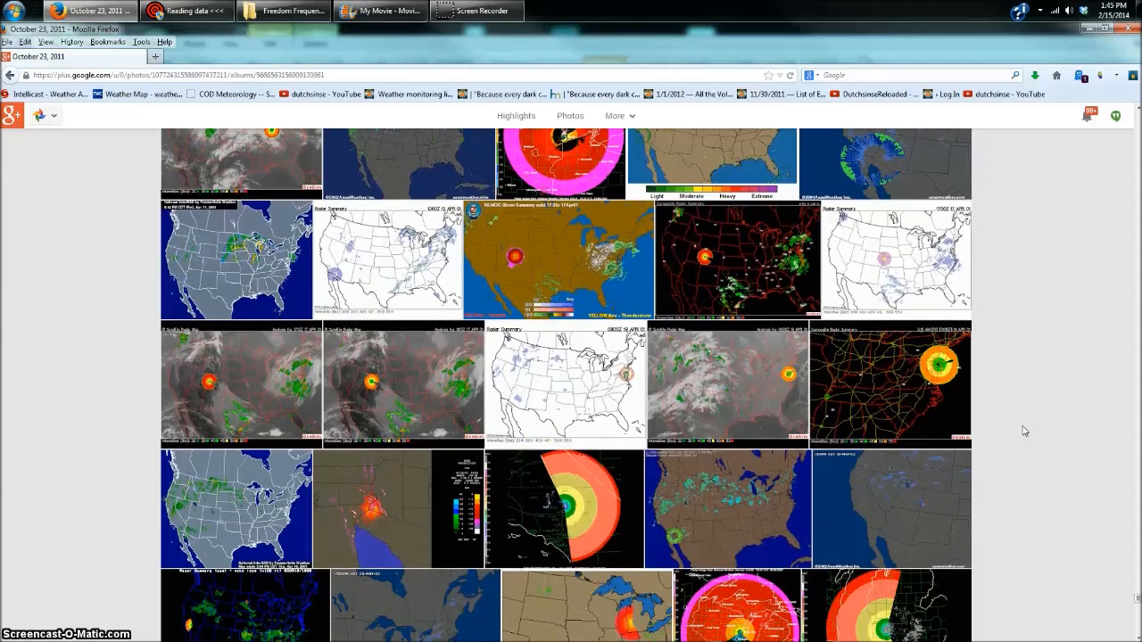
scroll(down, 3)
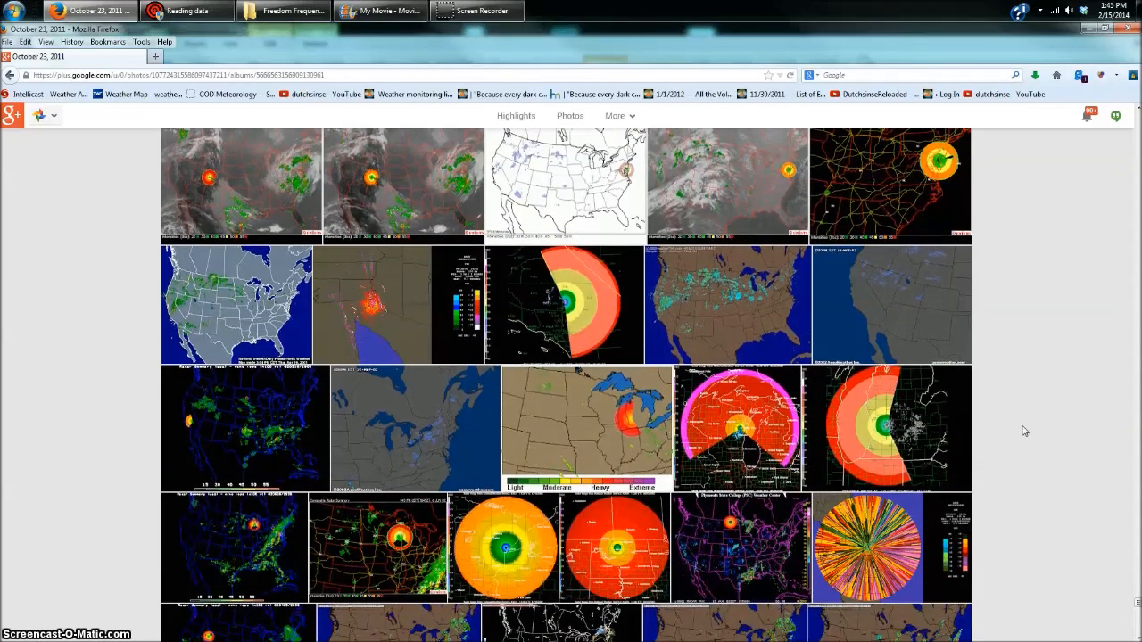
scroll(down, 3)
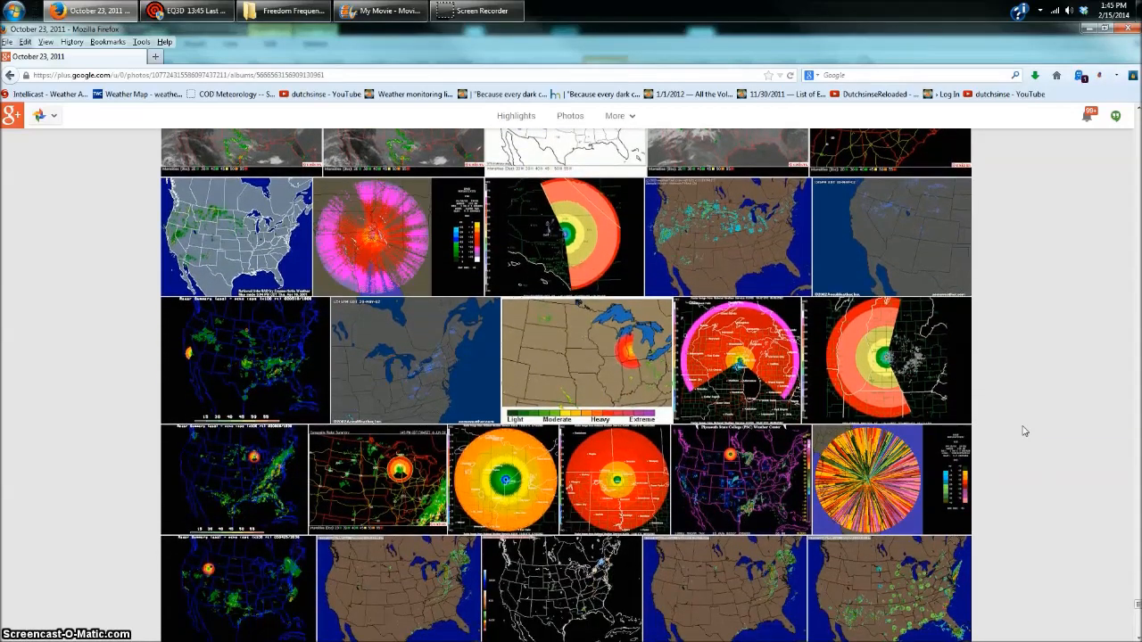
scroll(down, 3)
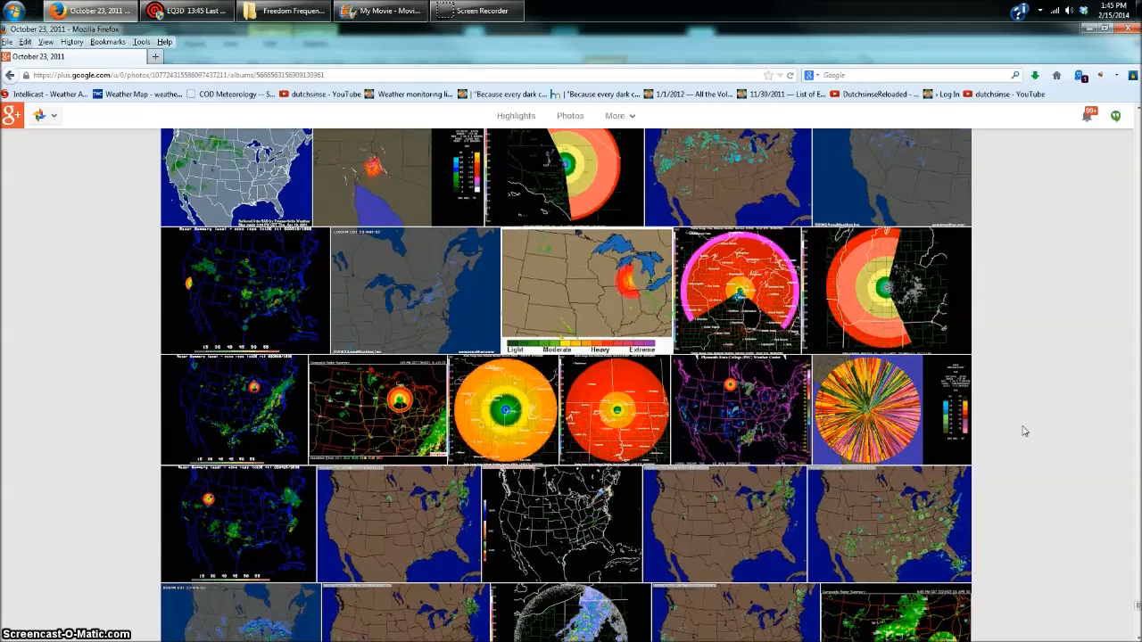
scroll(down, 3)
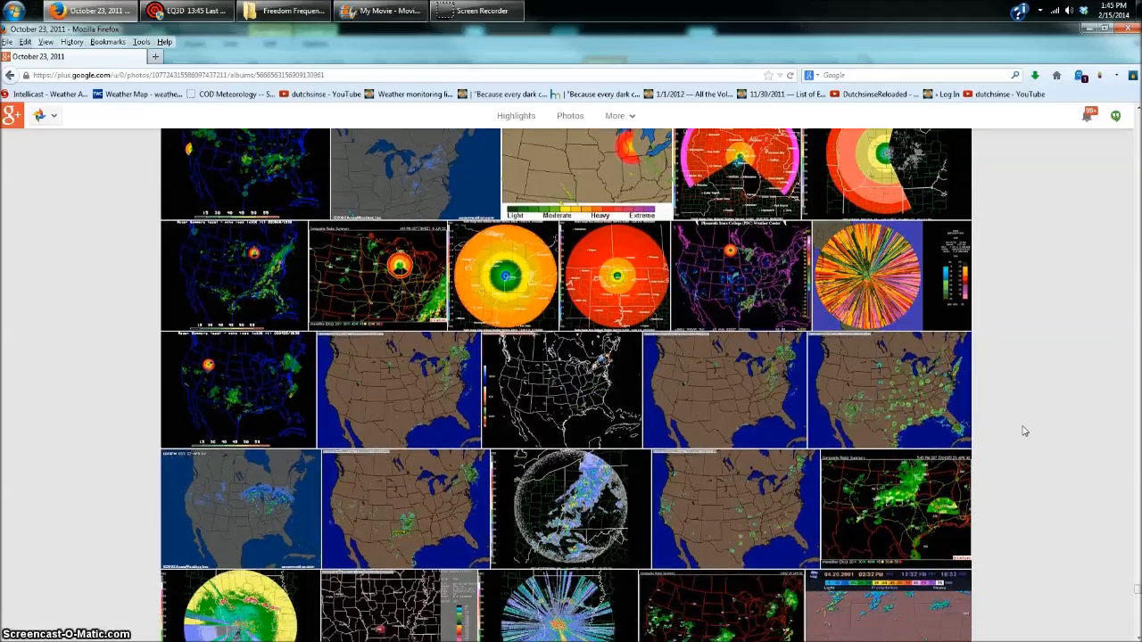
scroll(down, 3)
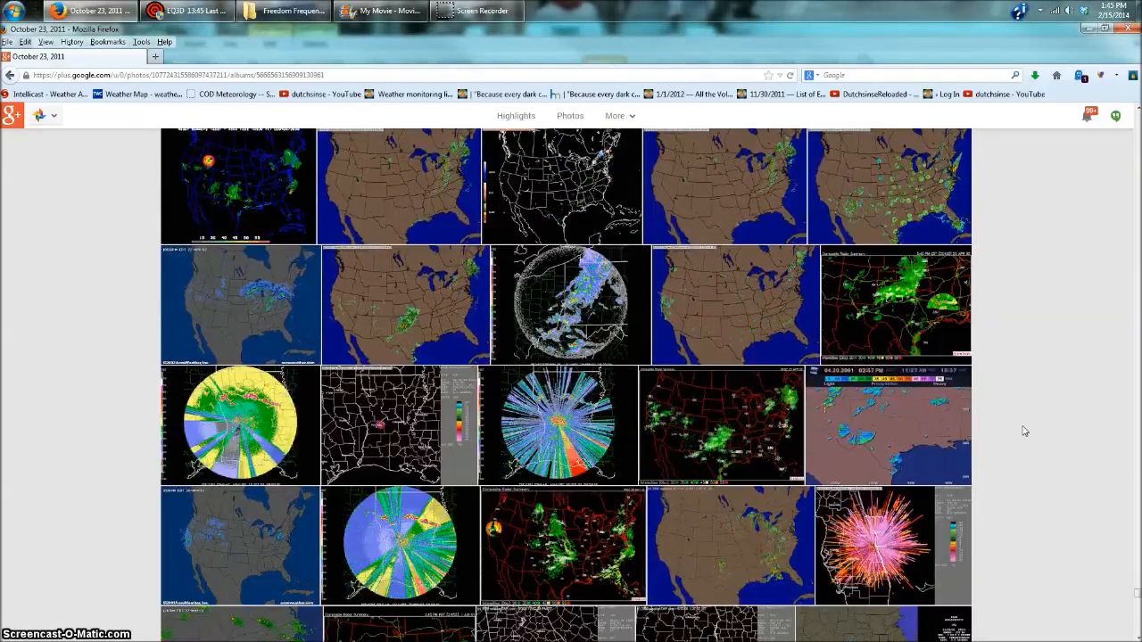
scroll(down, 3)
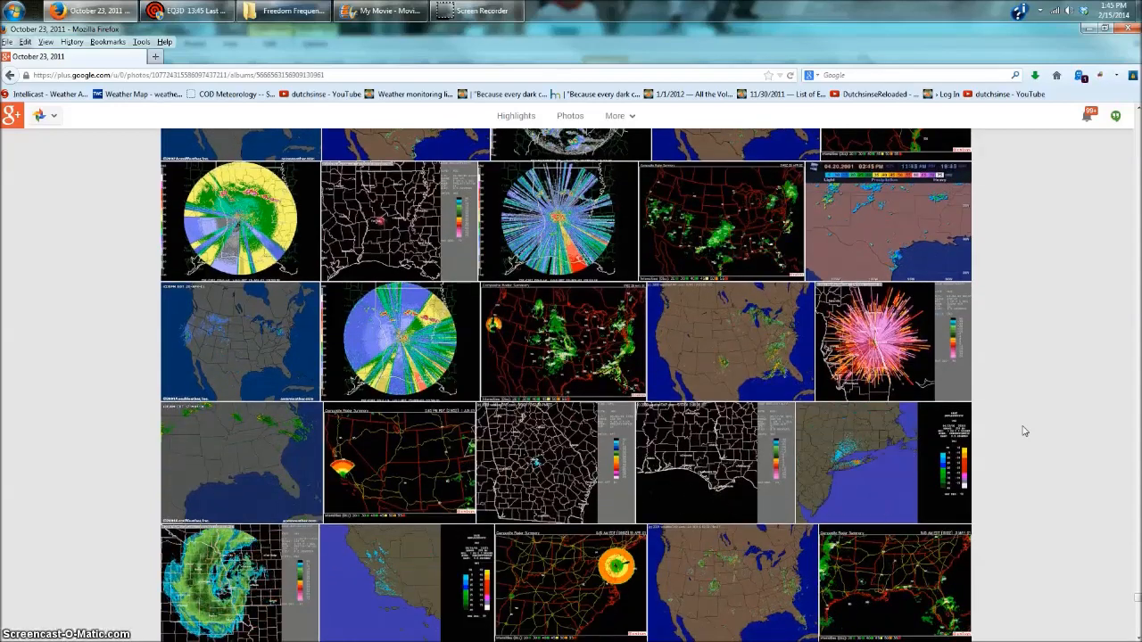
scroll(down, 3)
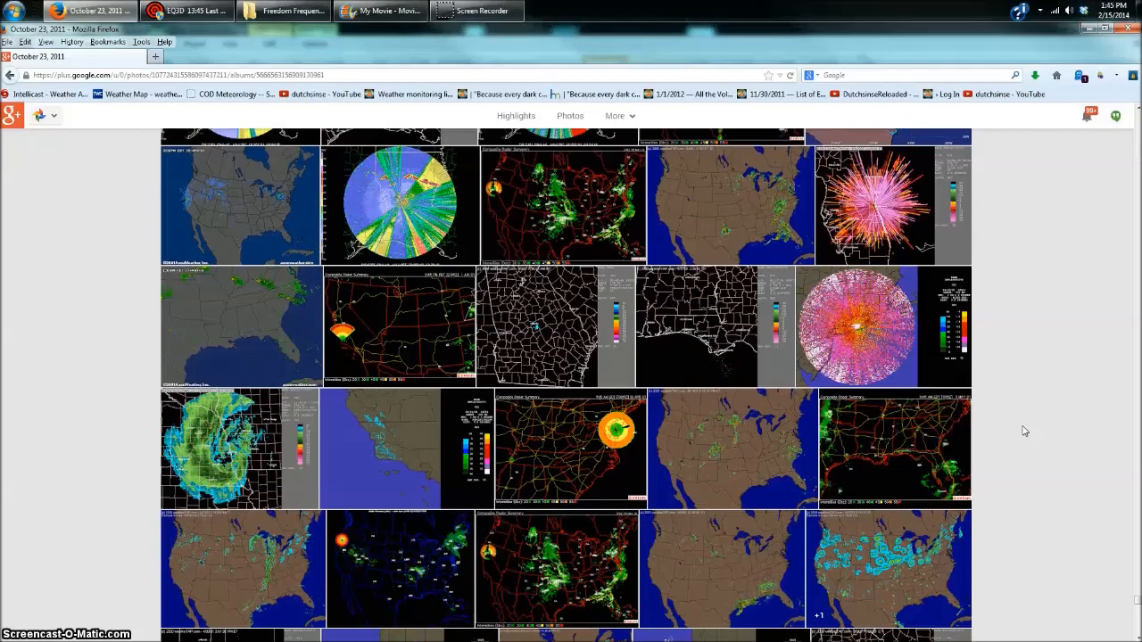
scroll(down, 3)
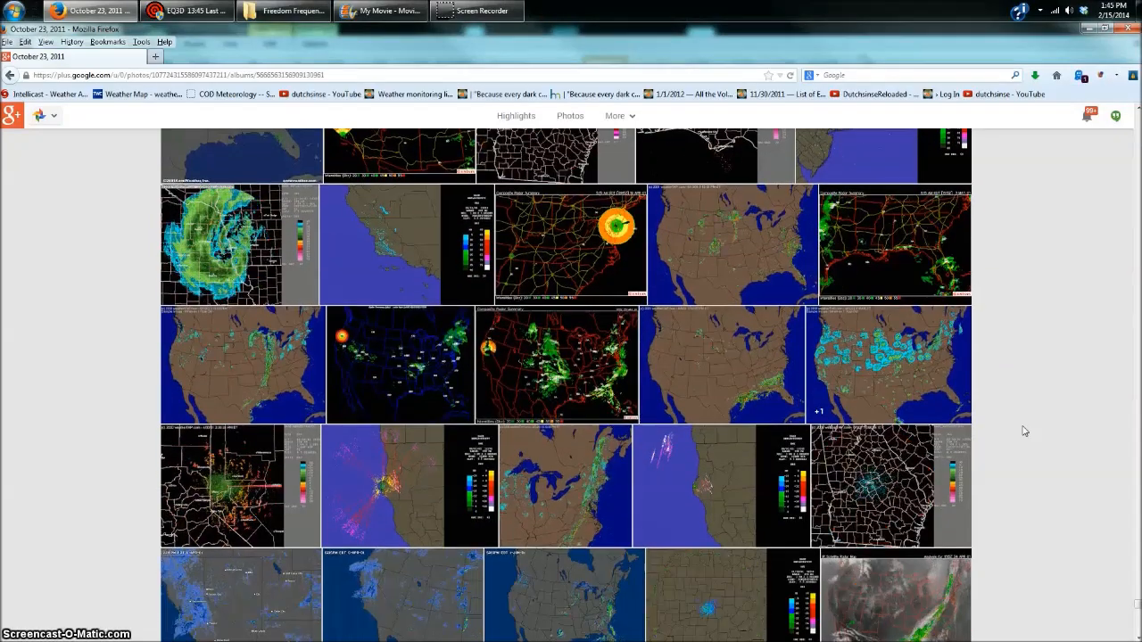
scroll(down, 3)
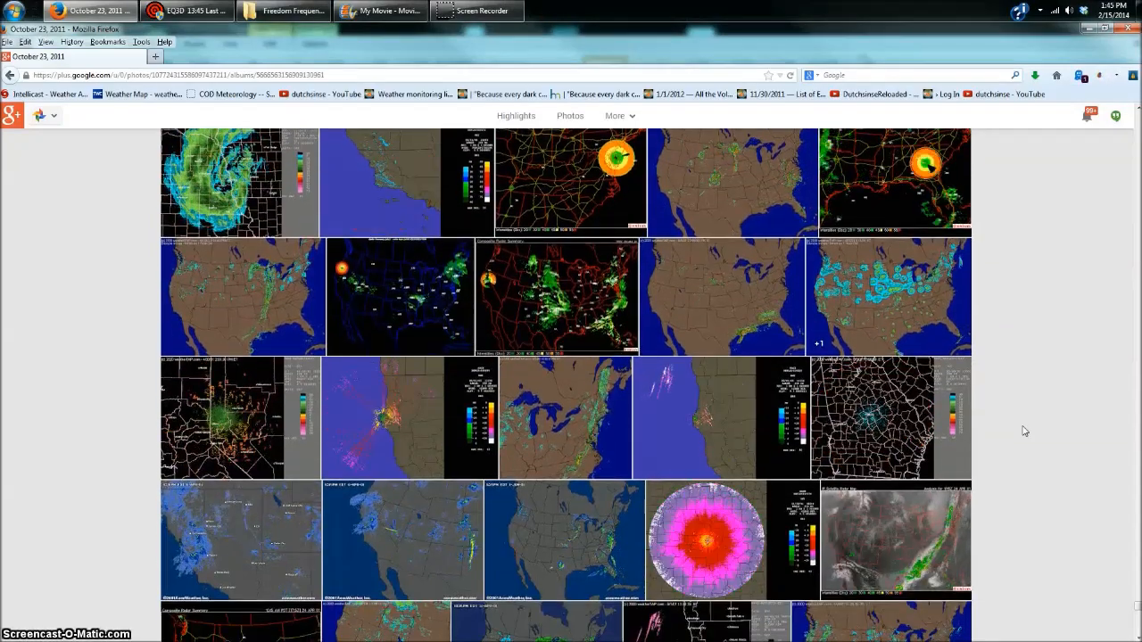
scroll(down, 3)
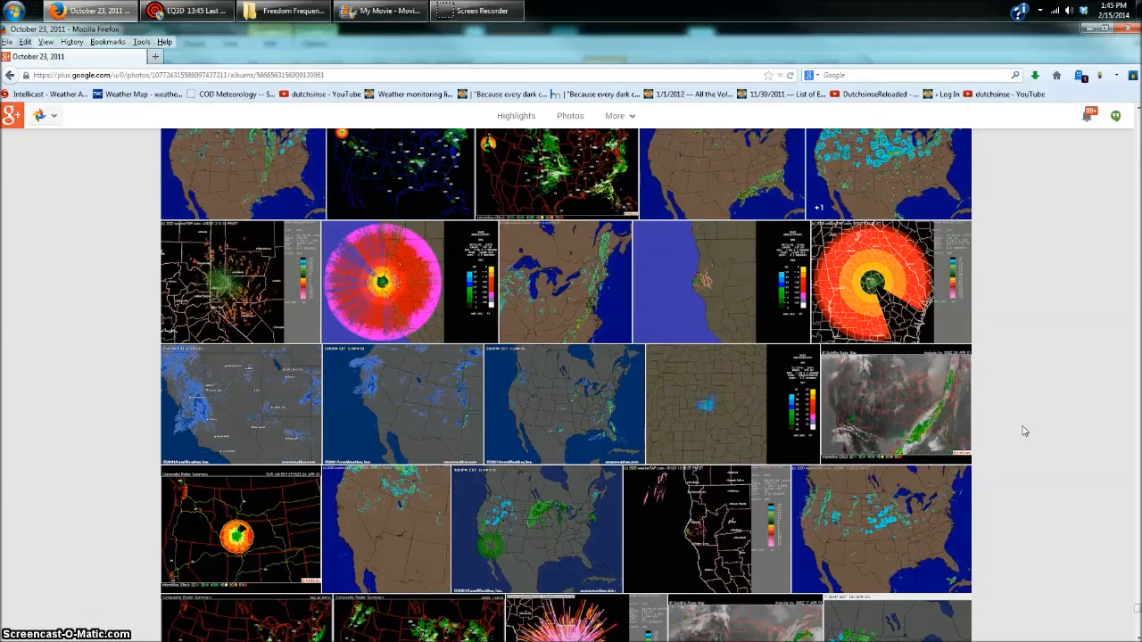
scroll(down, 3)
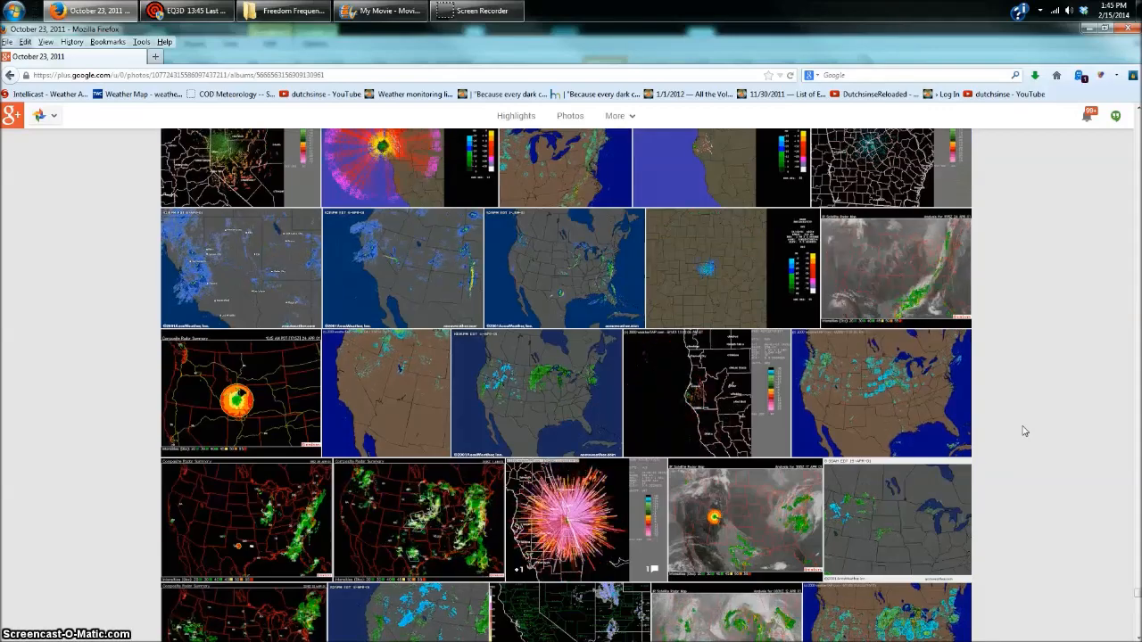
scroll(down, 3)
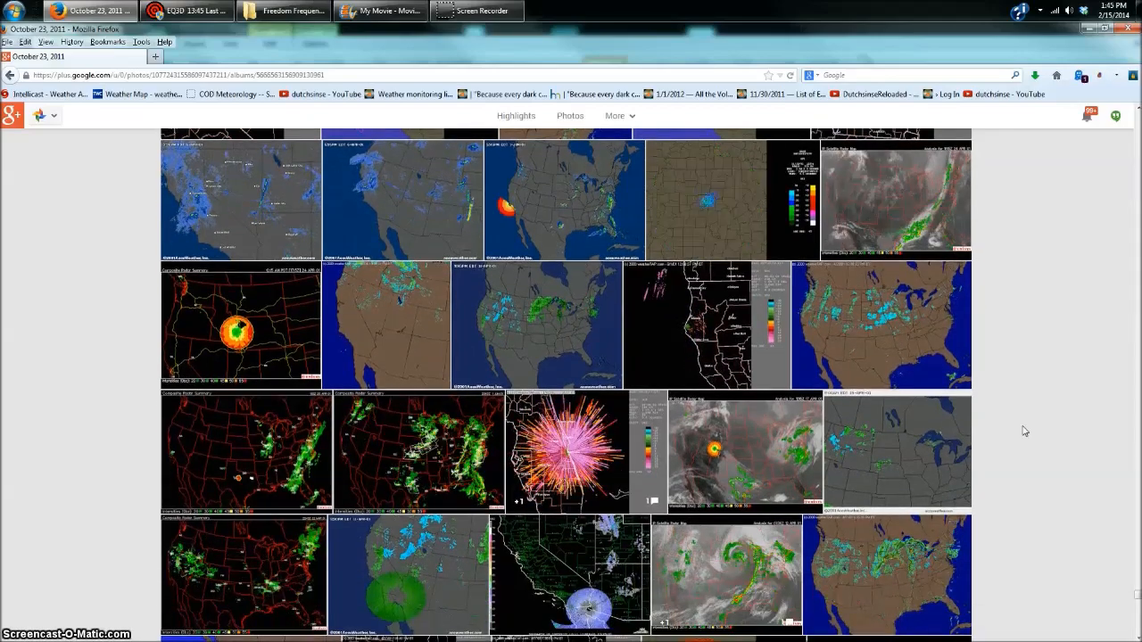
scroll(down, 3)
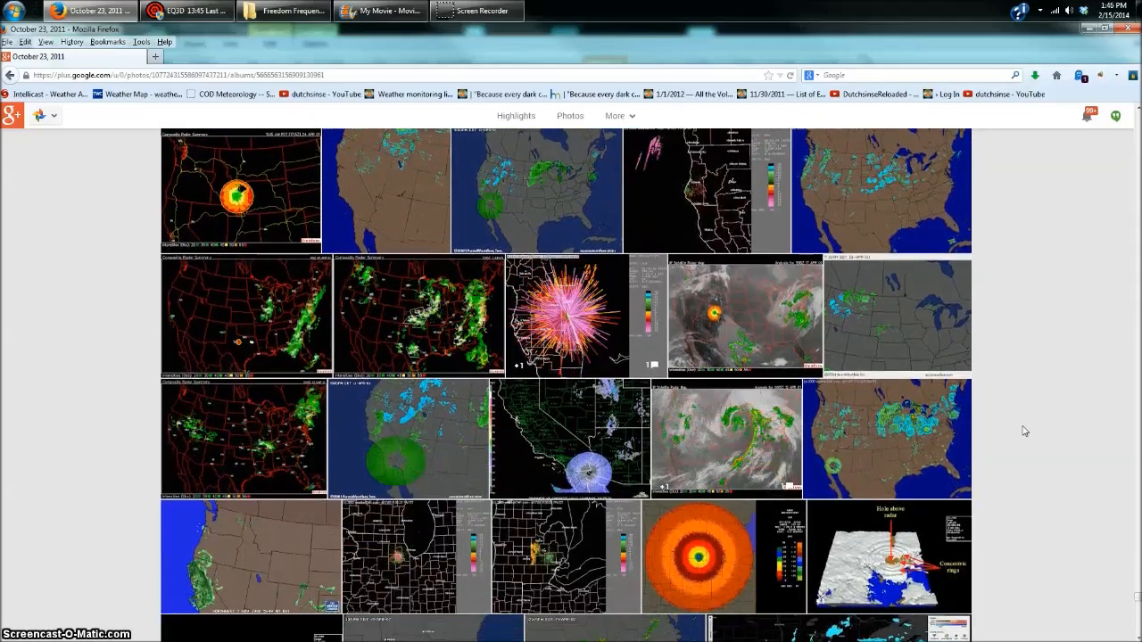
scroll(down, 3)
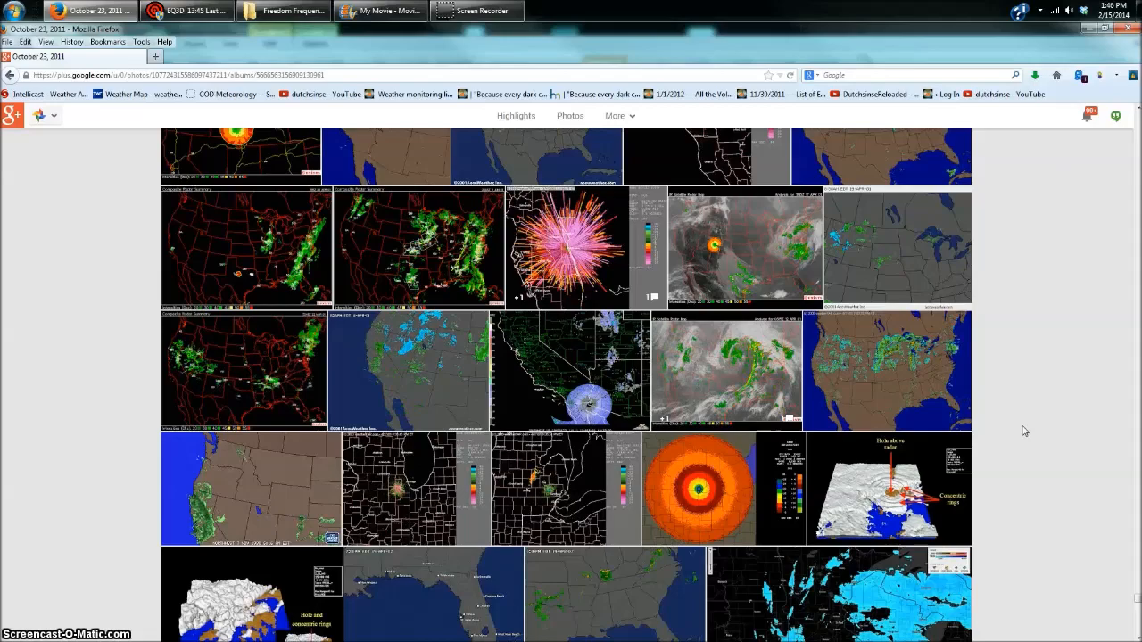
scroll(down, 3)
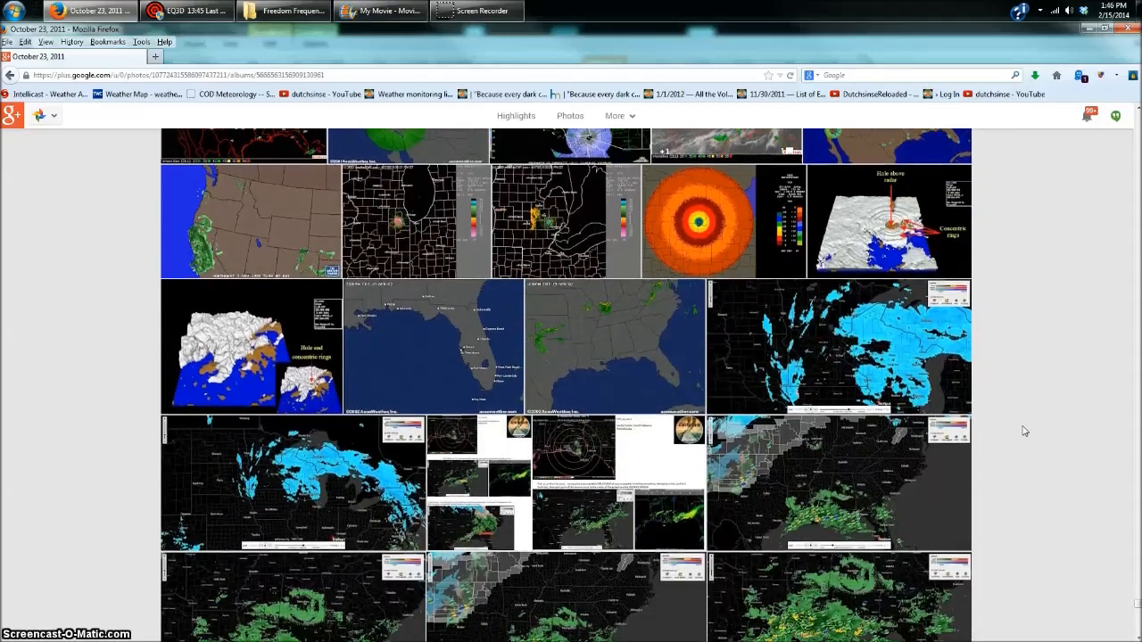
Scroll past the Weather Warfare image to the pink ring radar shots and Mexico maps
scroll(down, 3)
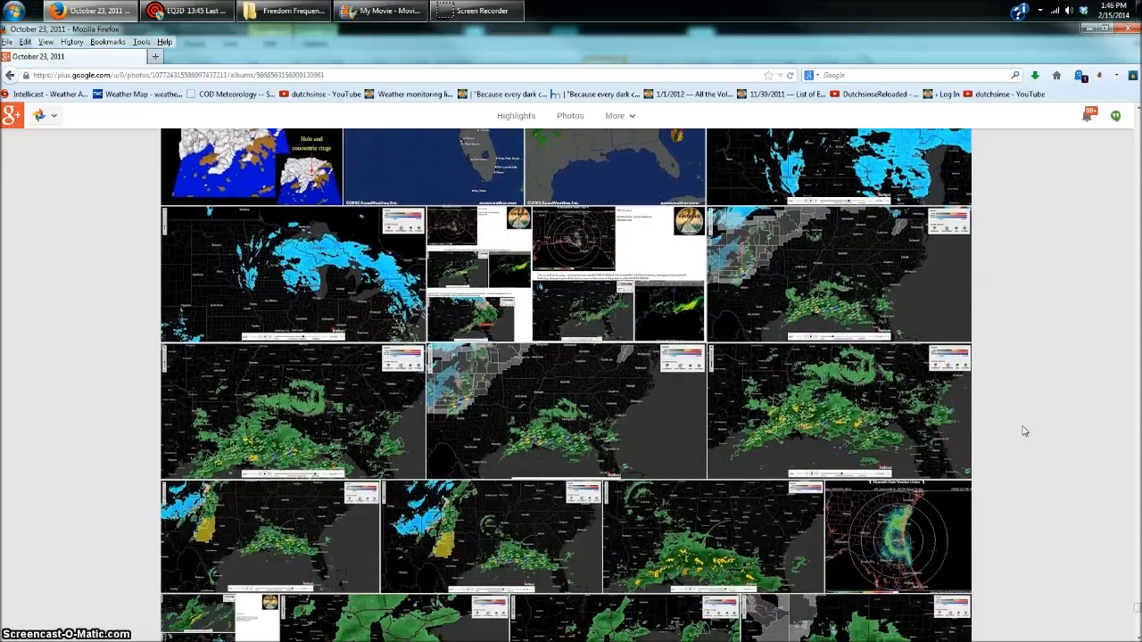
scroll(down, 3)
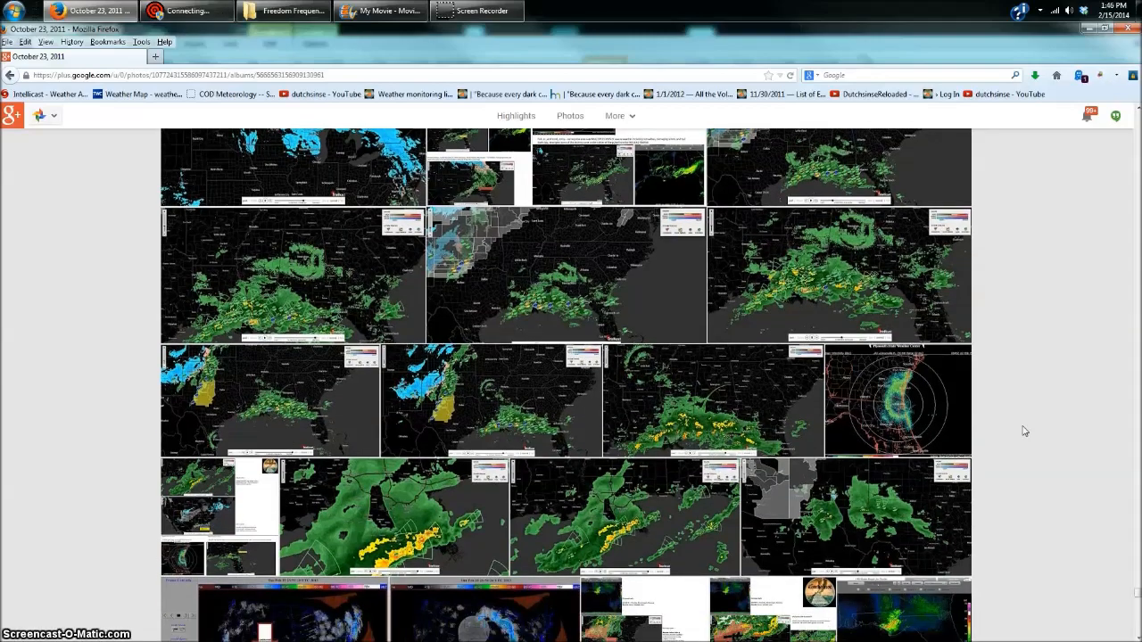
scroll(down, 3)
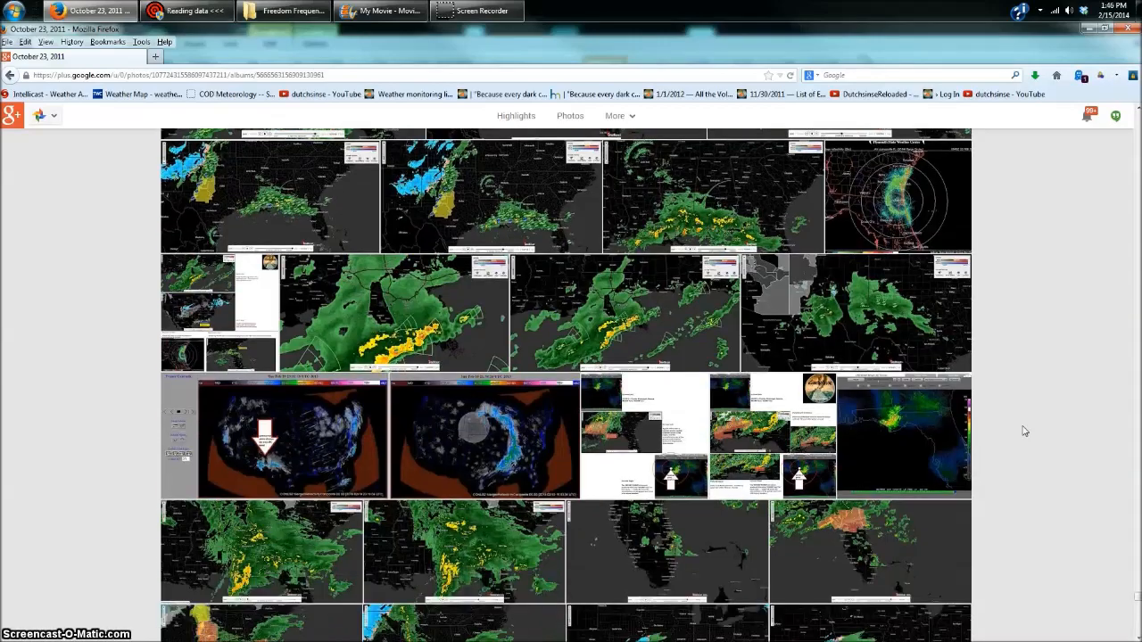
scroll(down, 3)
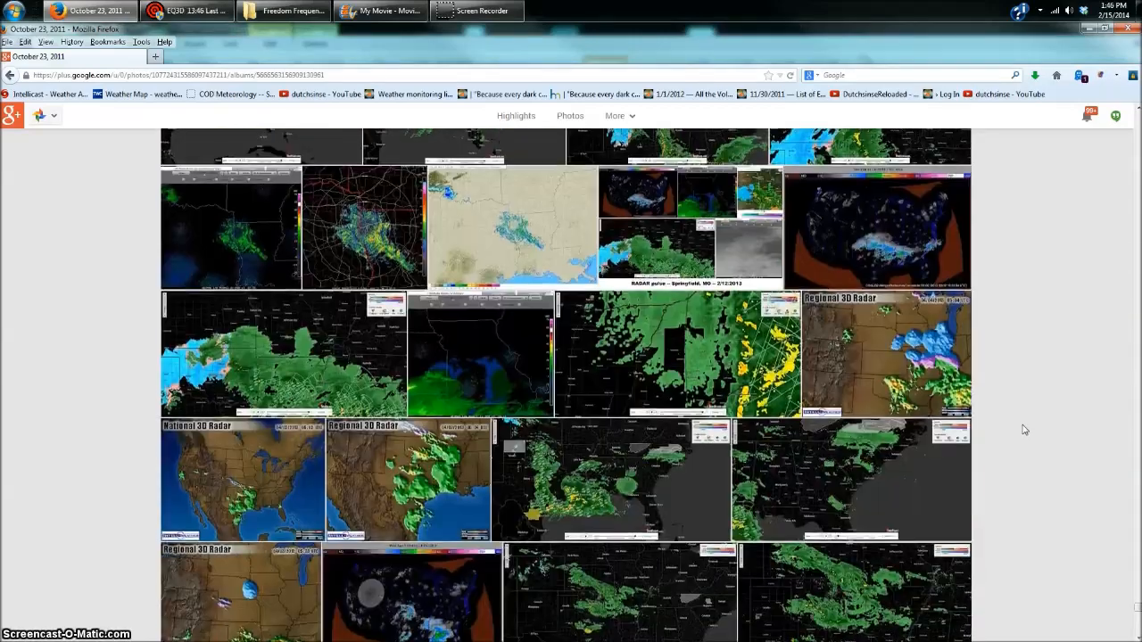
scroll(down, 3)
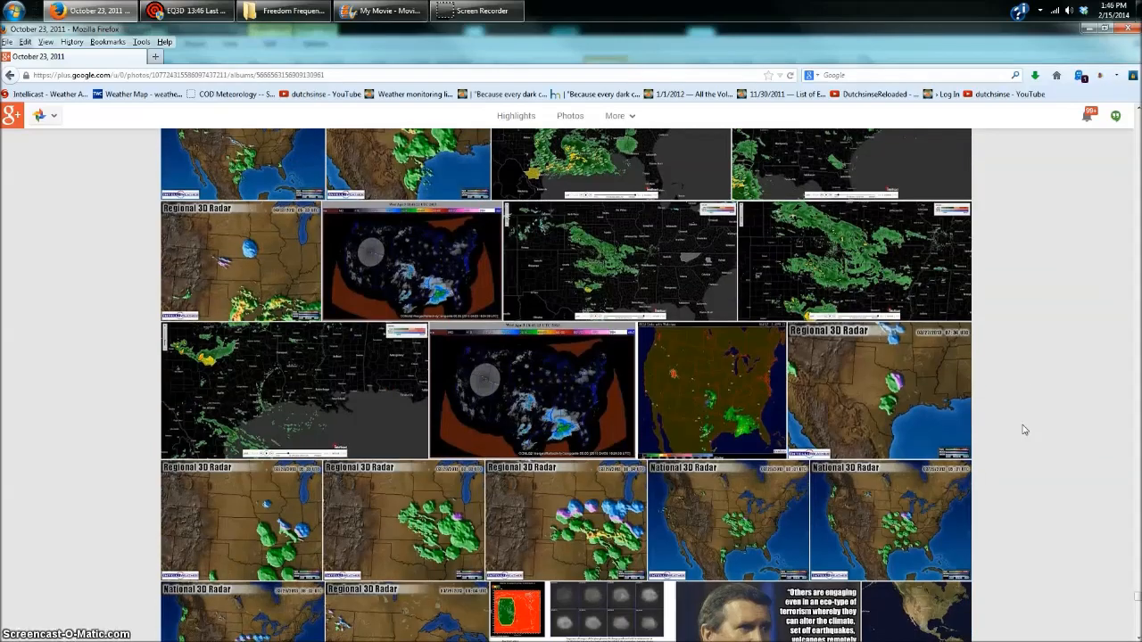
scroll(down, 3)
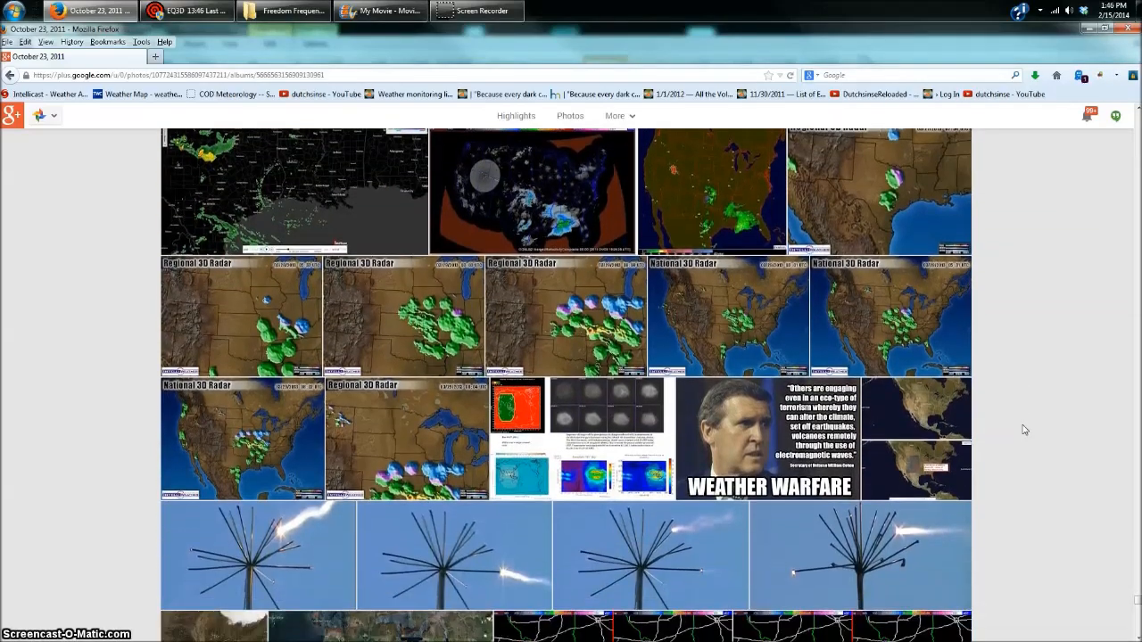
scroll(down, 3)
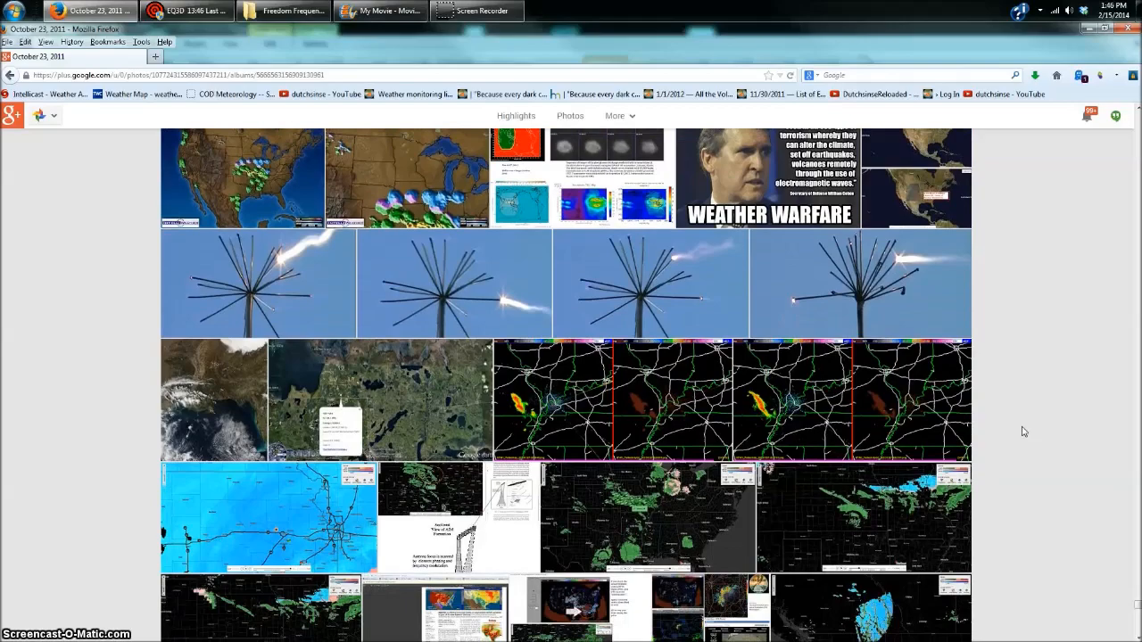
scroll(down, 3)
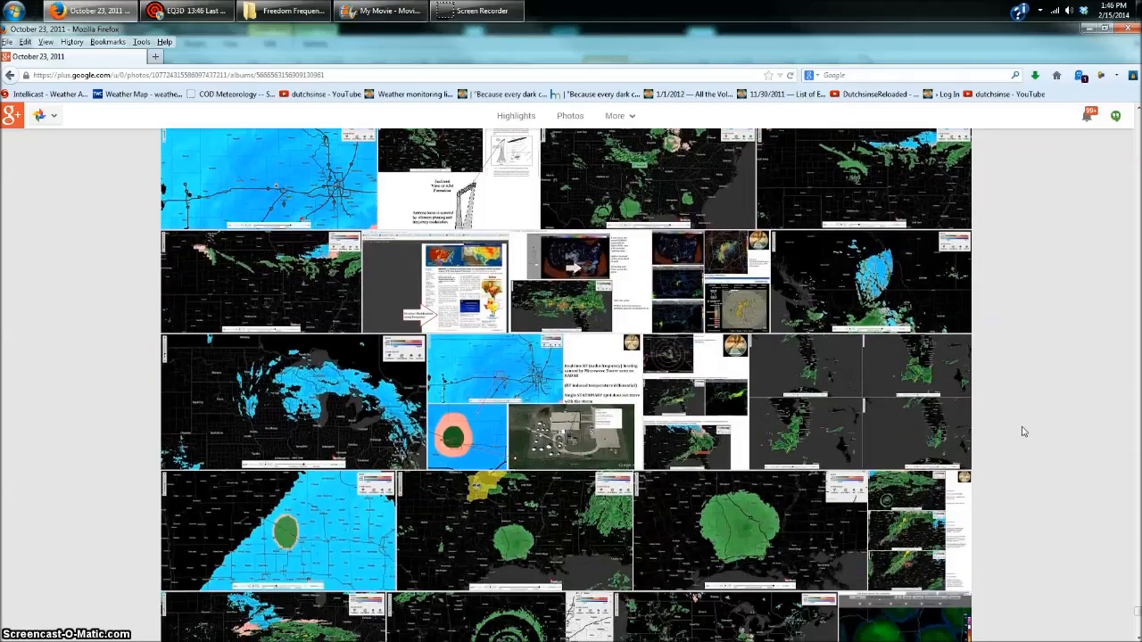
scroll(down, 3)
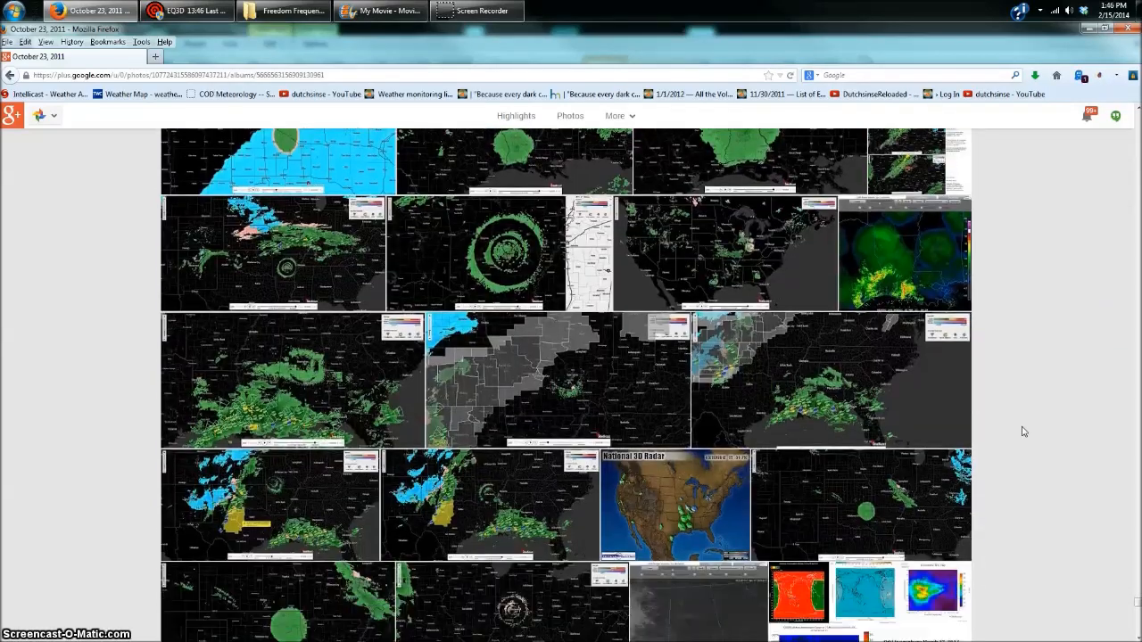
scroll(down, 3)
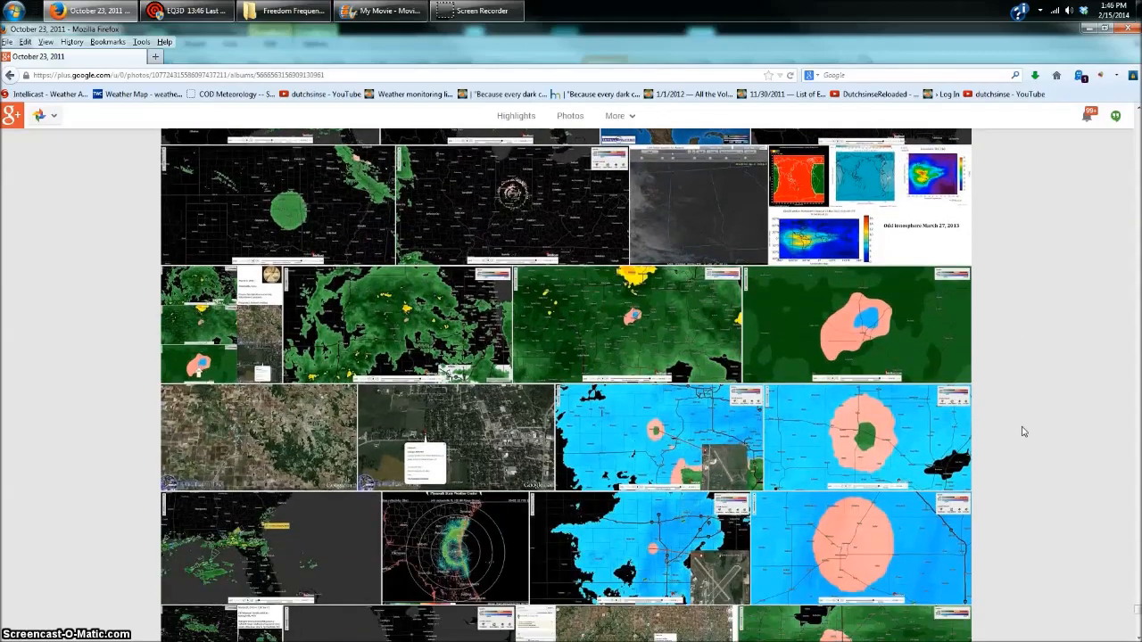
scroll(down, 3)
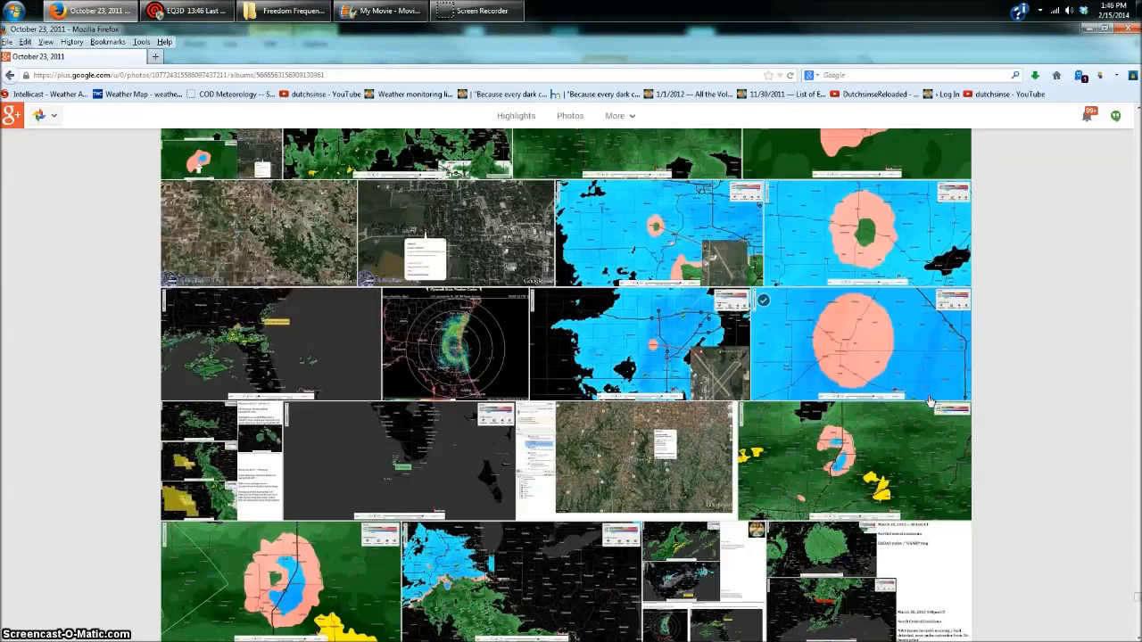
scroll(down, 3)
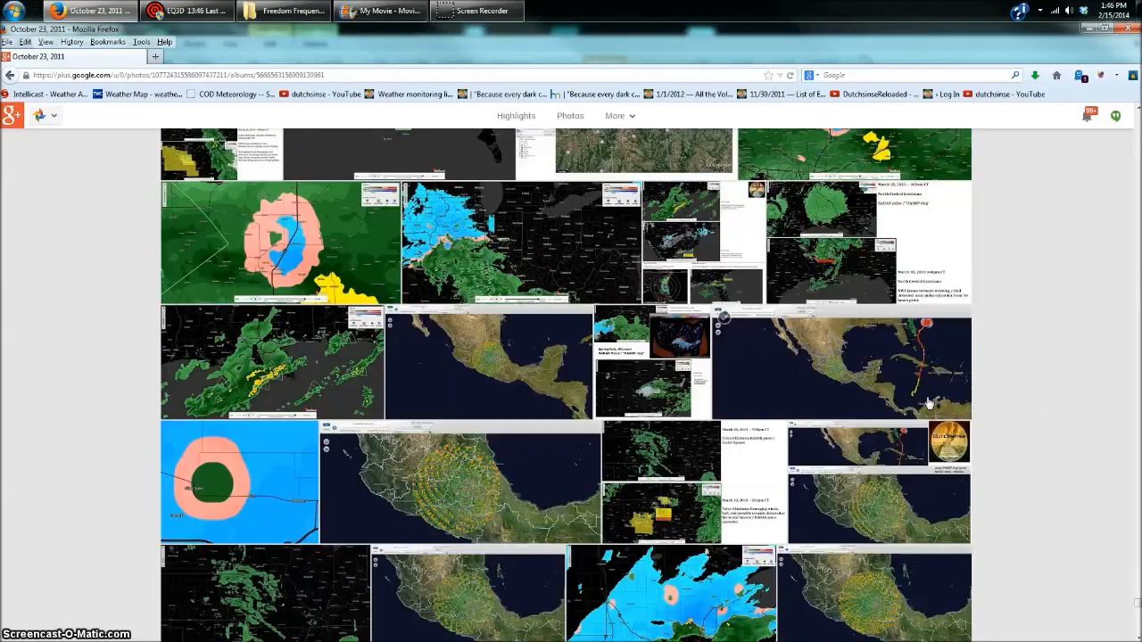
scroll(down, 3)
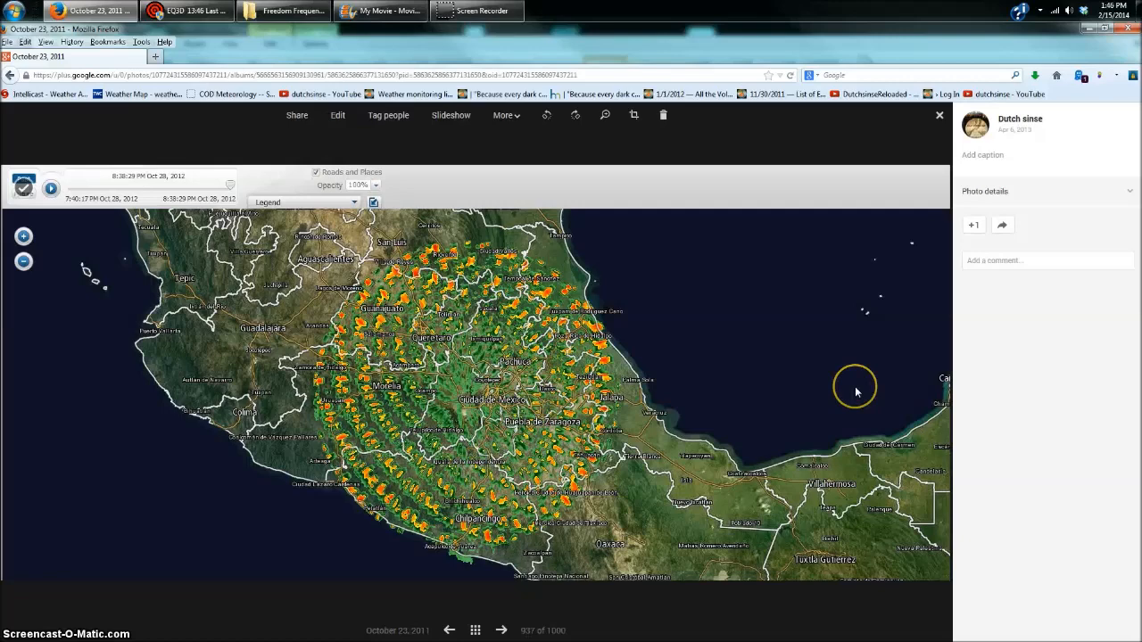
Page forward through the Tulsa pulse and Mexico HAARP ring photos to the Muskogee Oklahoma scalar square comparison
click(503, 631)
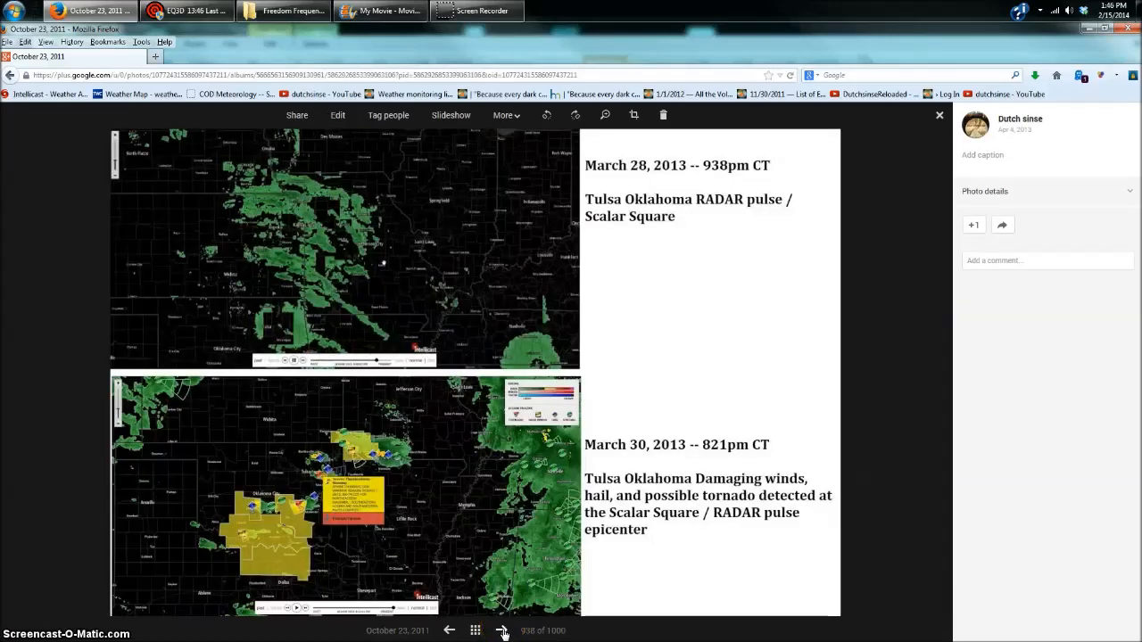
click(503, 631)
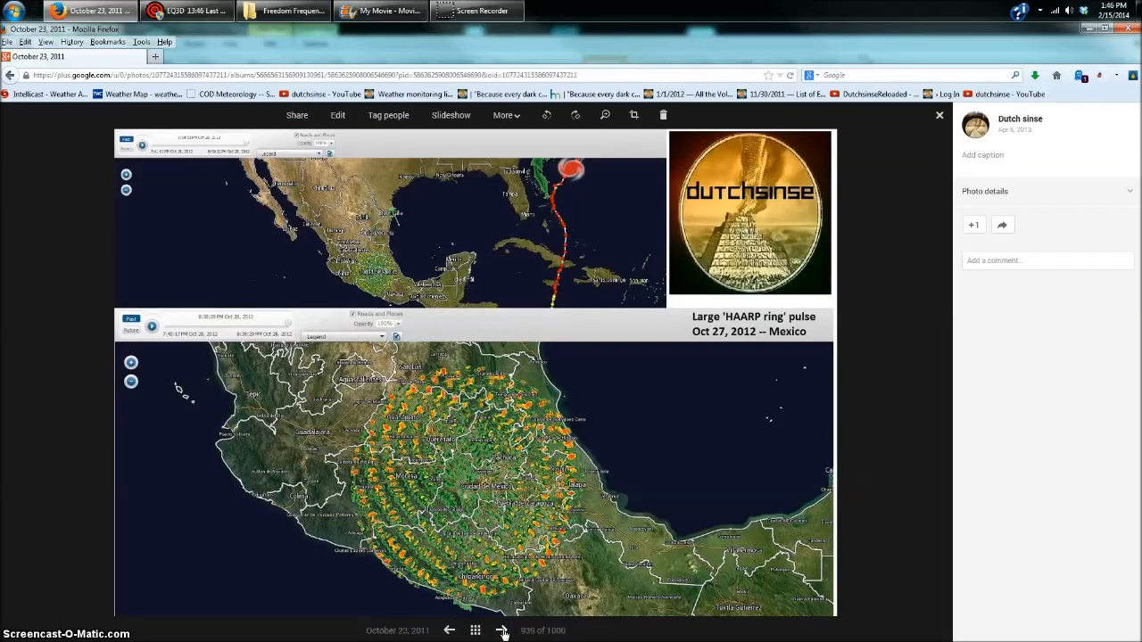
click(503, 632)
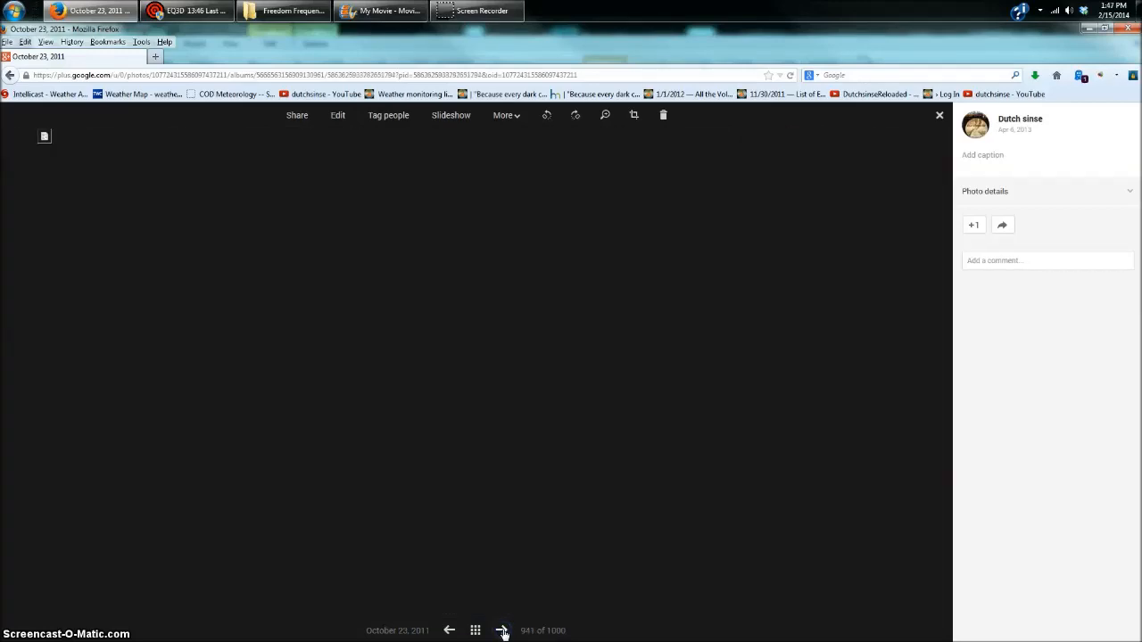
click(503, 631)
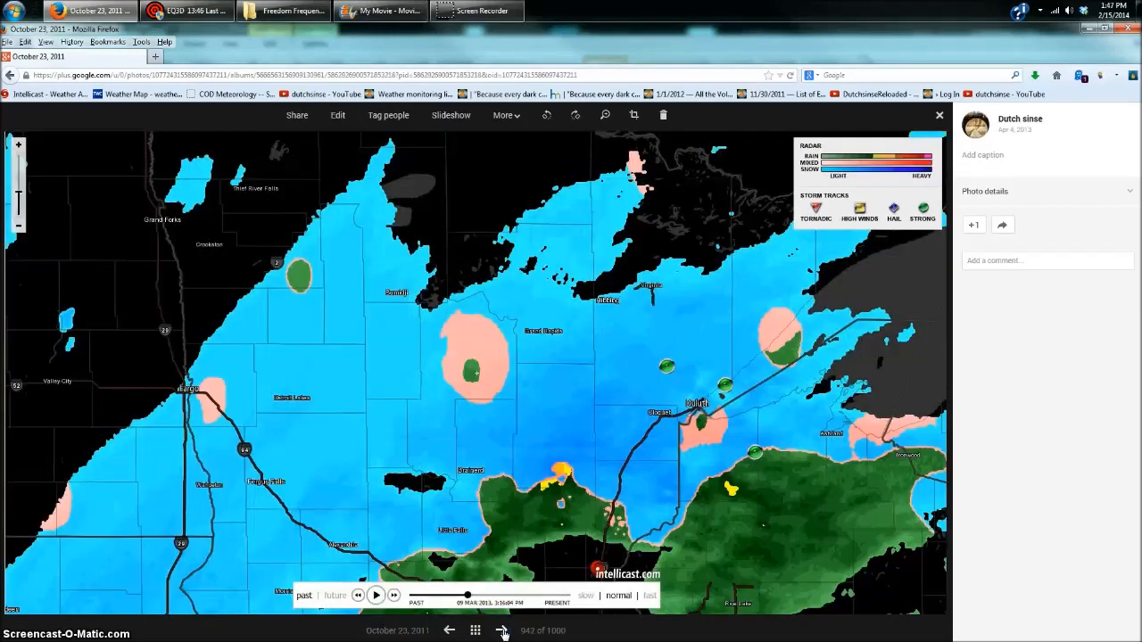
click(503, 631)
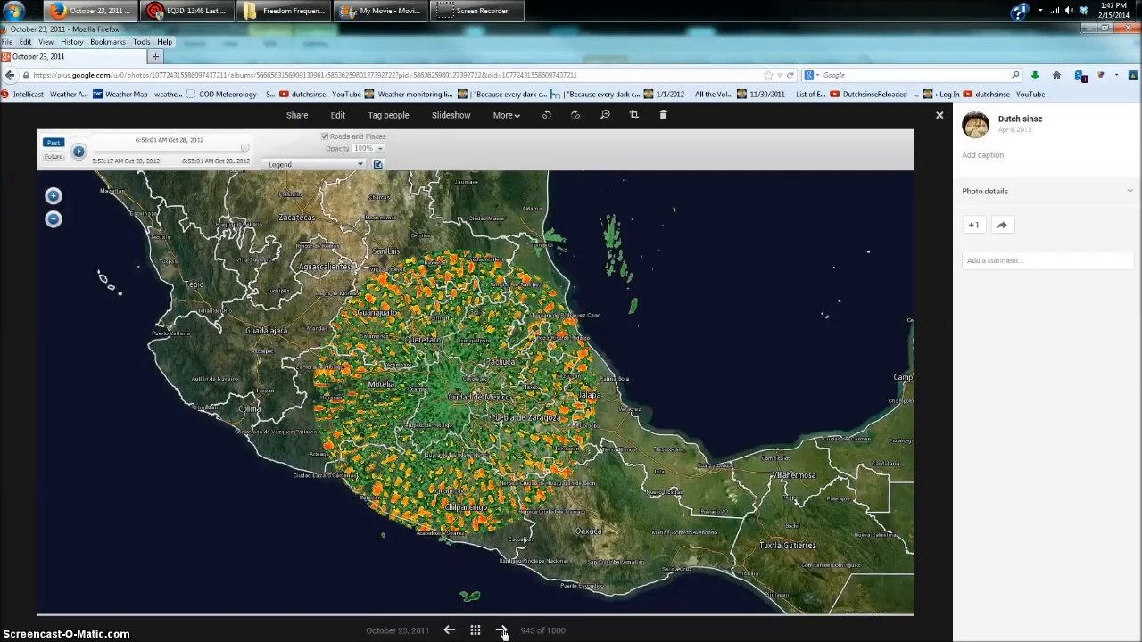
click(503, 631)
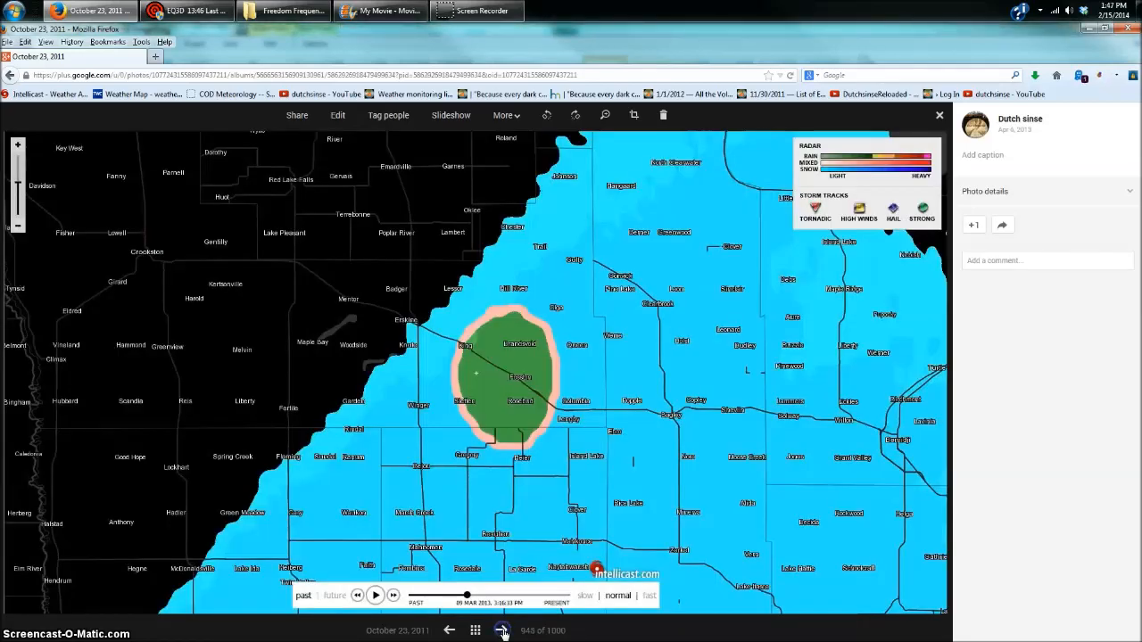
click(503, 631)
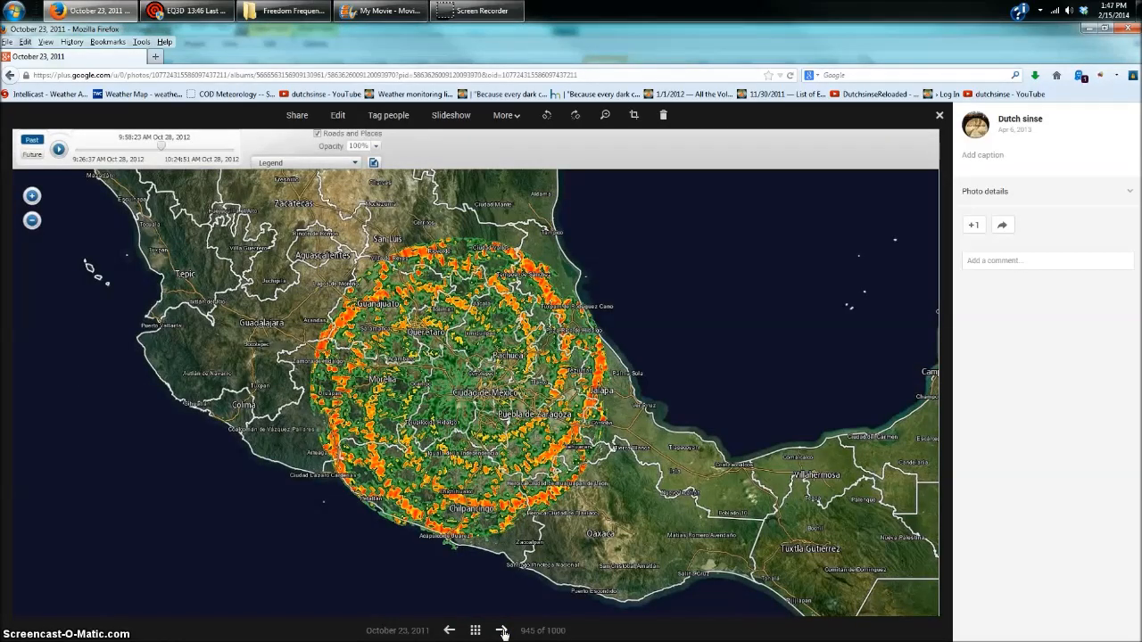
click(503, 632)
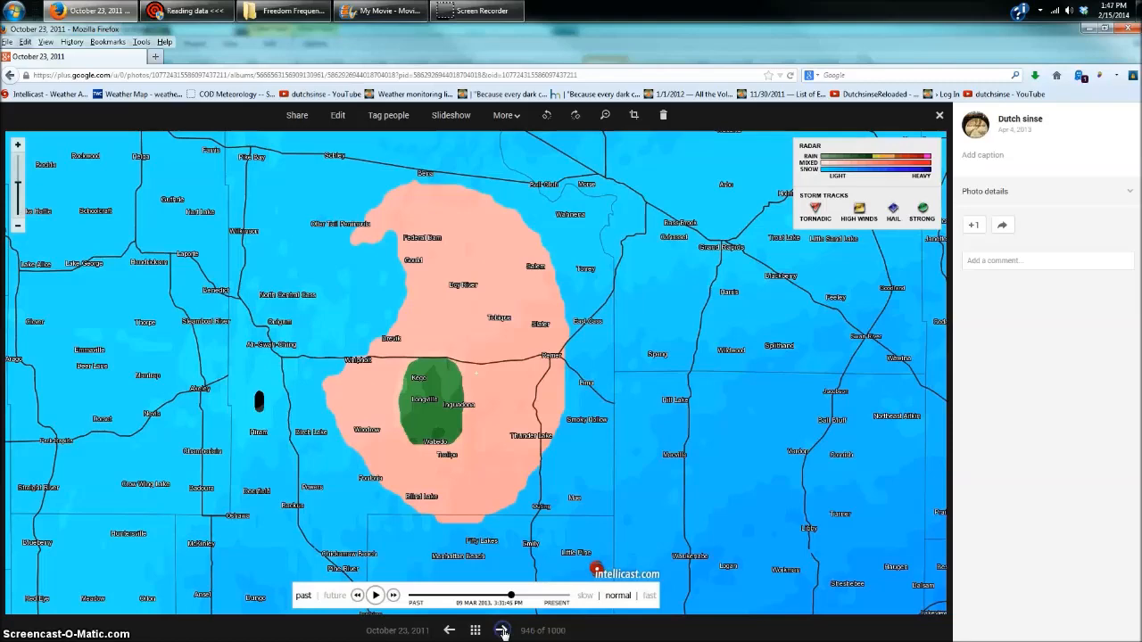
click(504, 630)
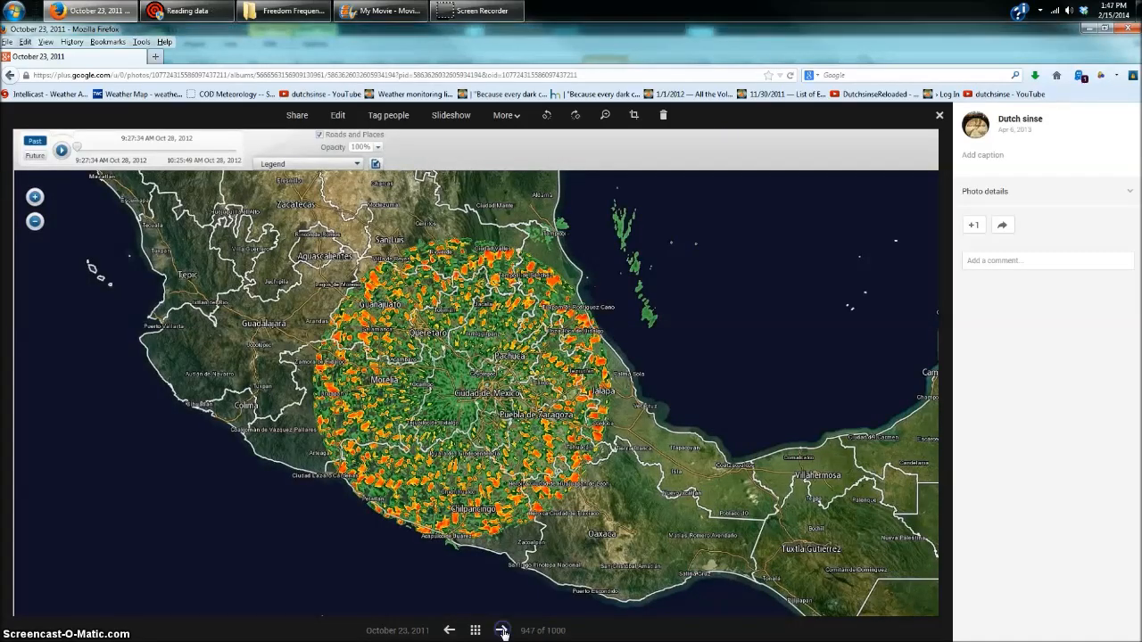
click(503, 632)
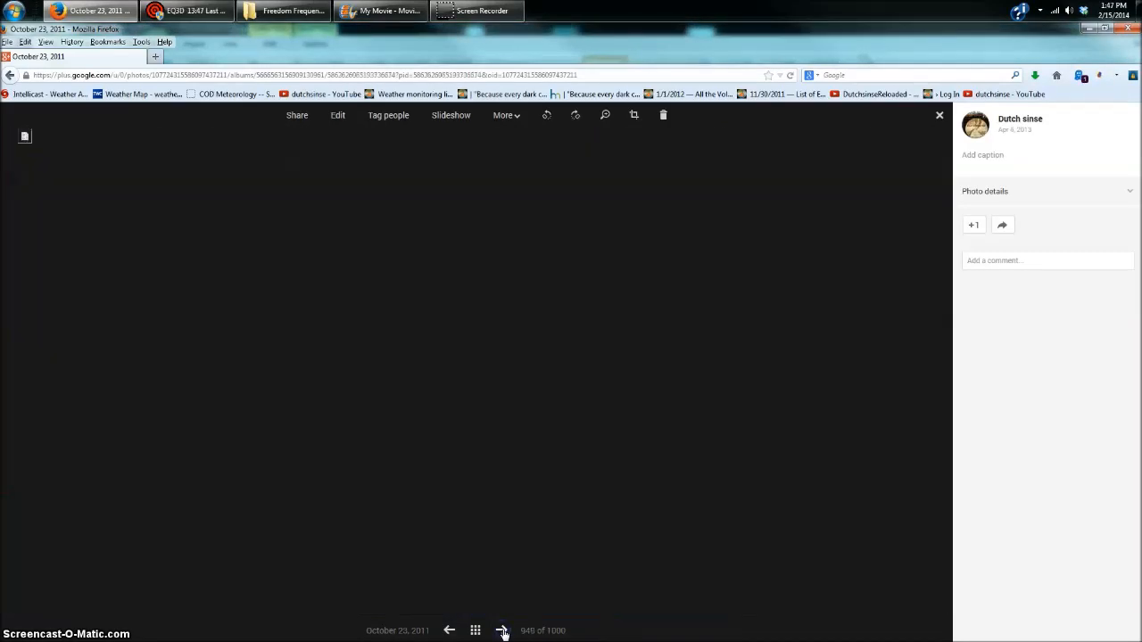
click(503, 632)
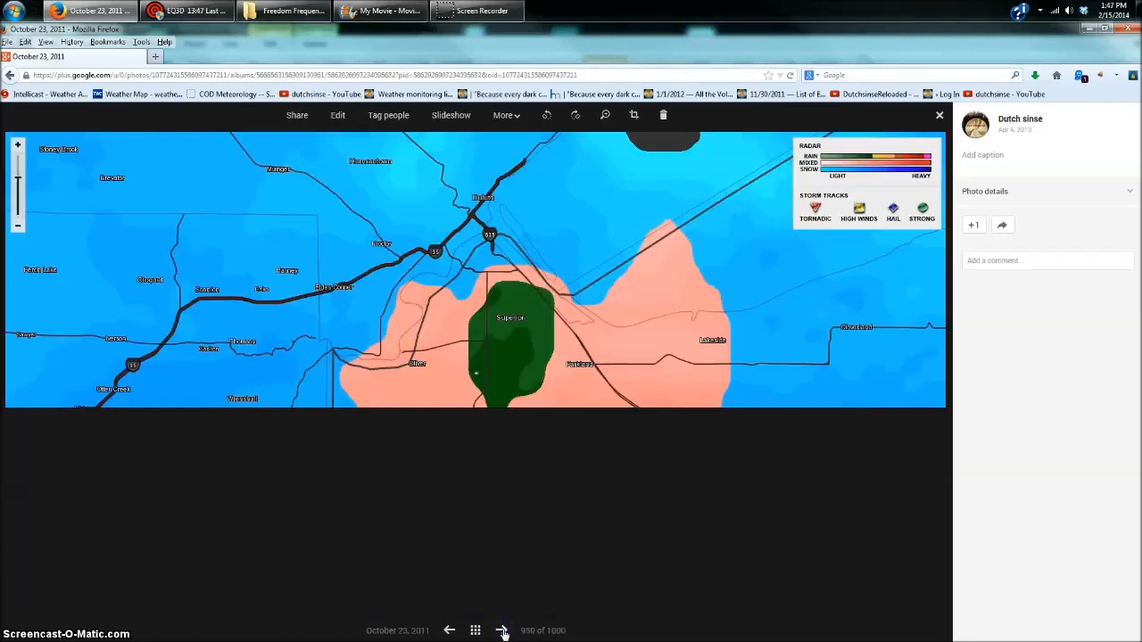
click(503, 631)
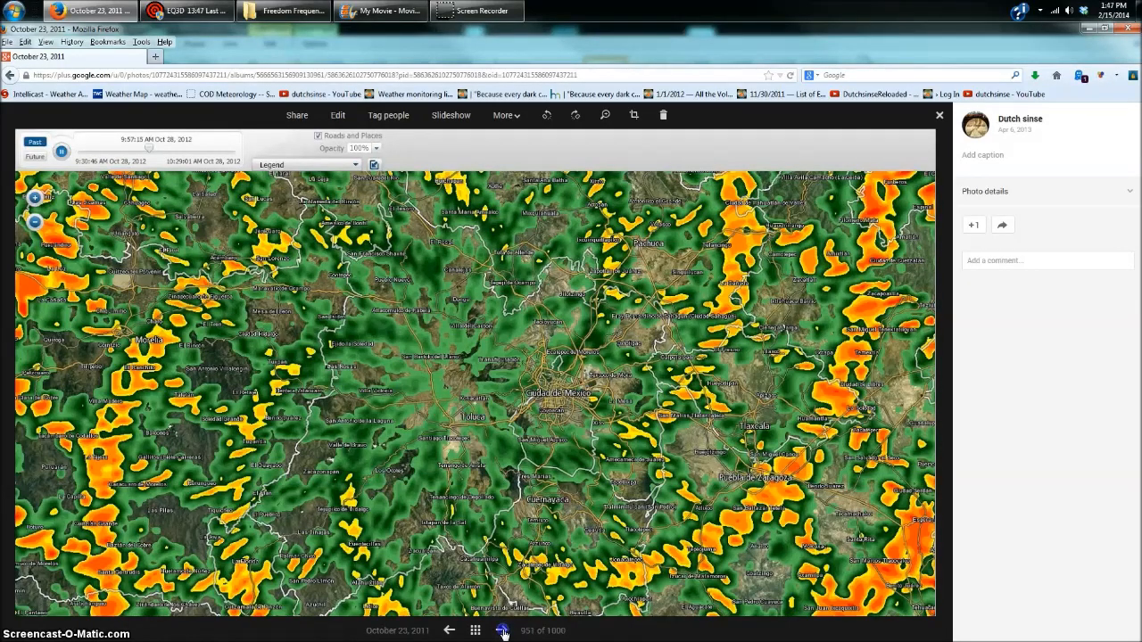
click(503, 631)
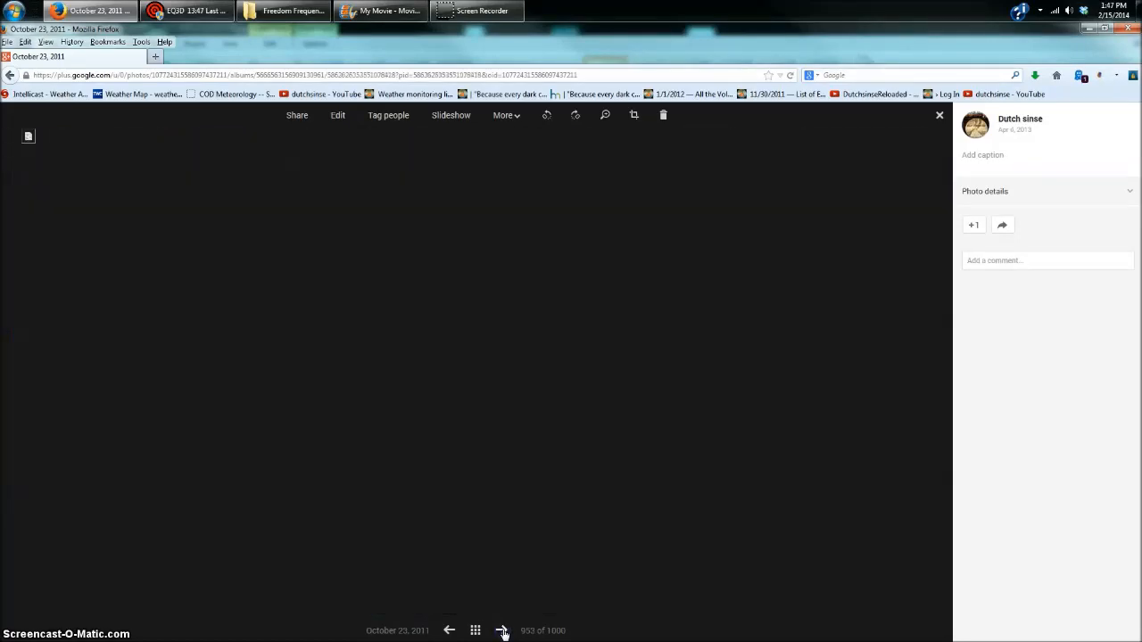
click(503, 632)
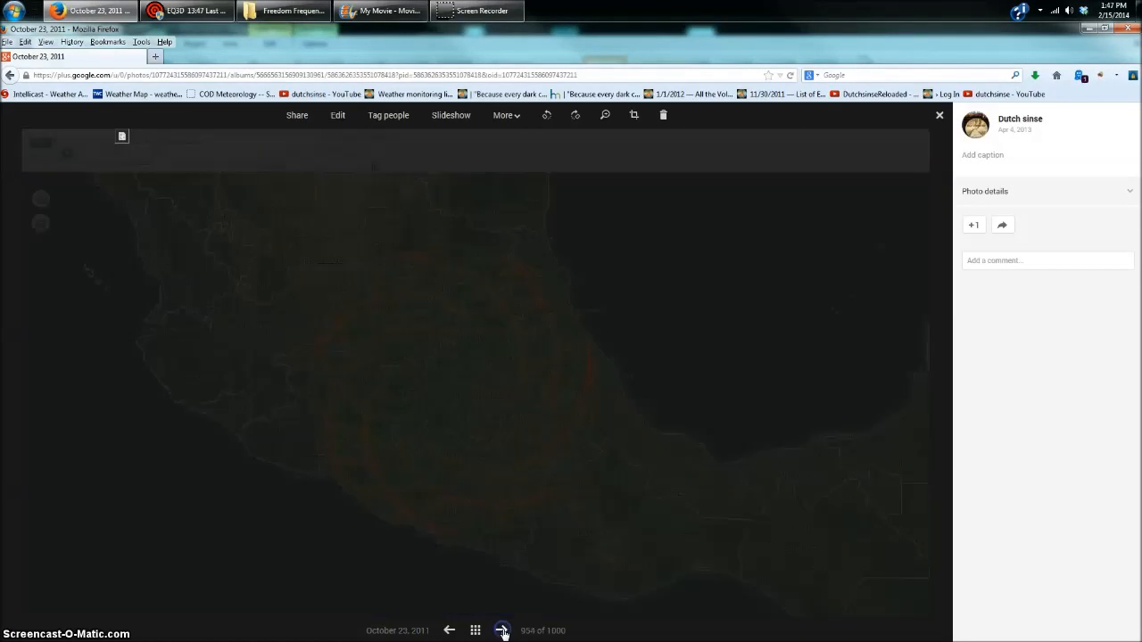
click(503, 631)
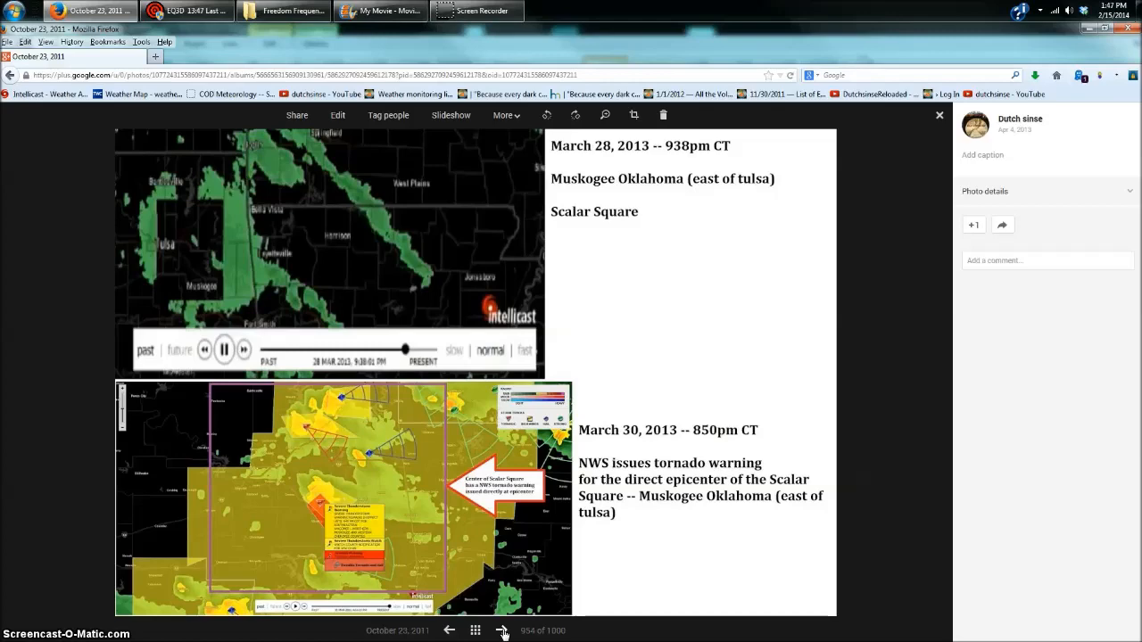
Step through the Mexico spiral, OKC–Tulsa and Omaha–Beatrice comparison and radar reflectivity images, then close the viewer
click(503, 630)
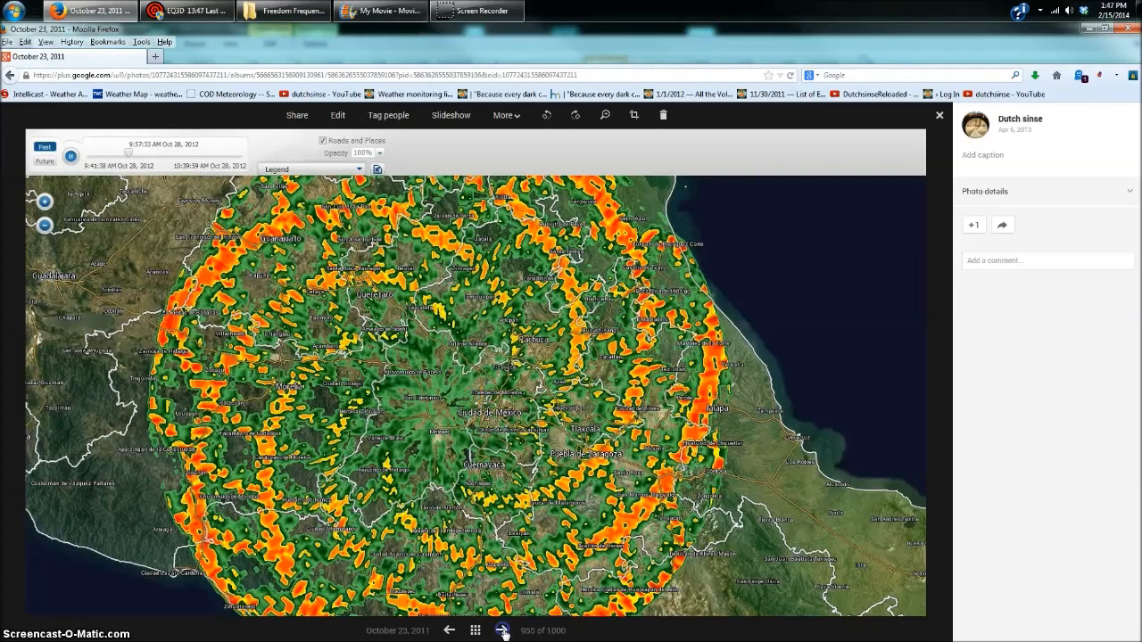
click(503, 631)
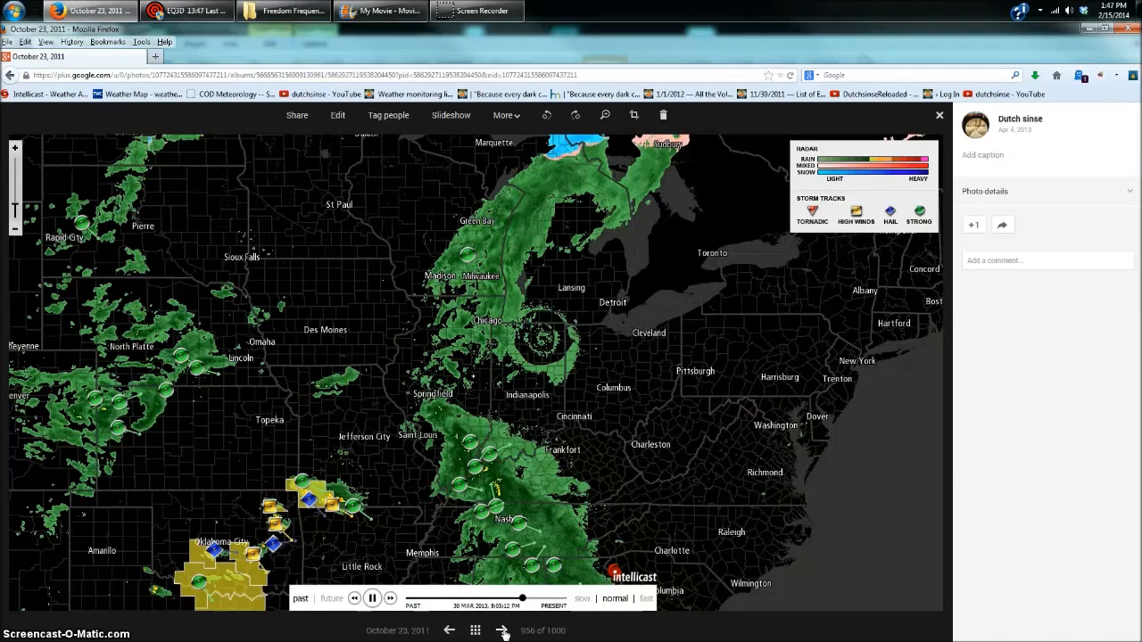
click(503, 632)
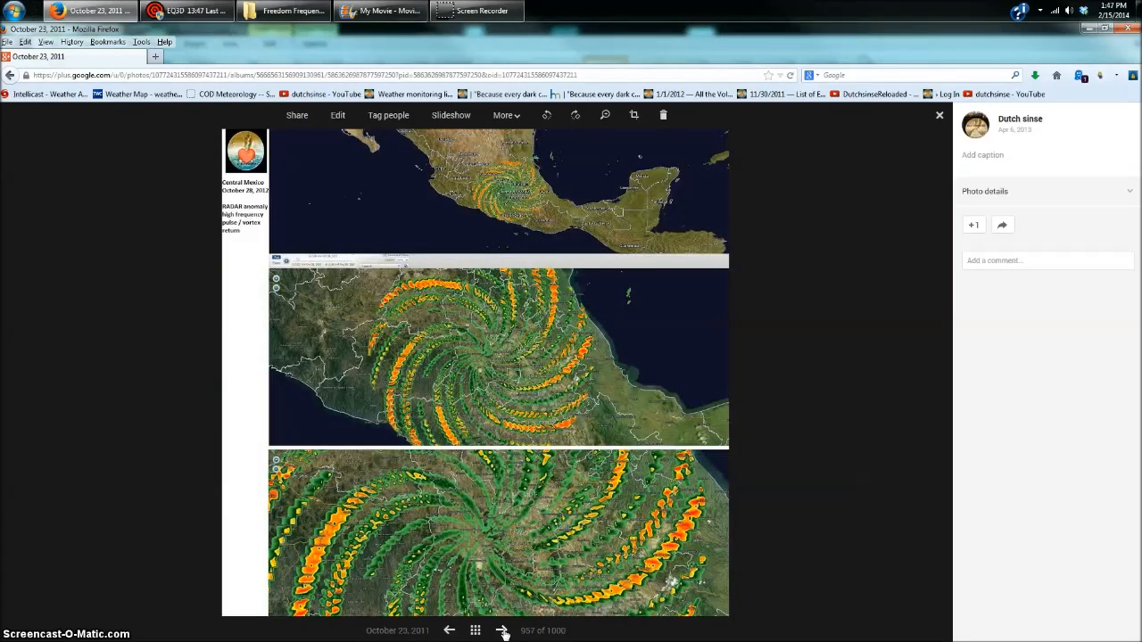
click(503, 631)
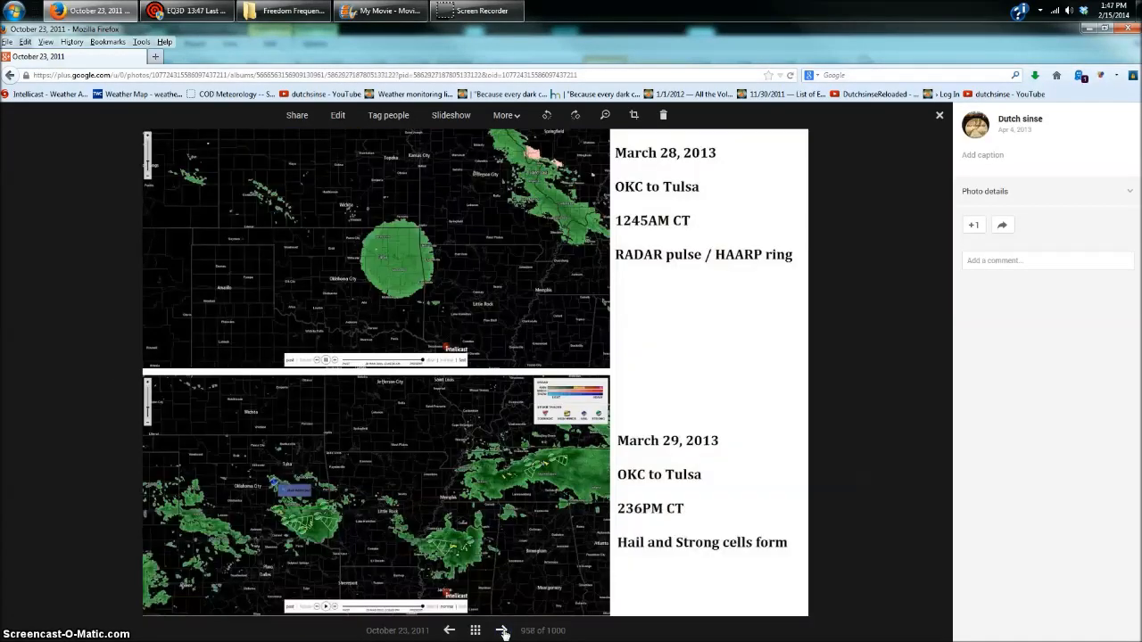
click(504, 631)
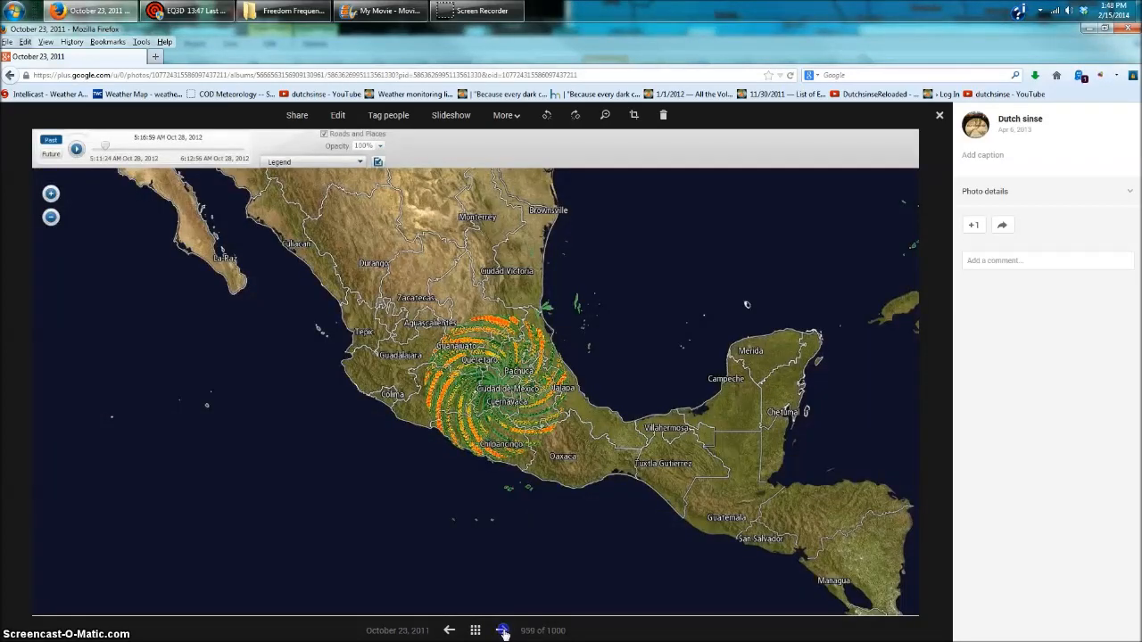
click(503, 629)
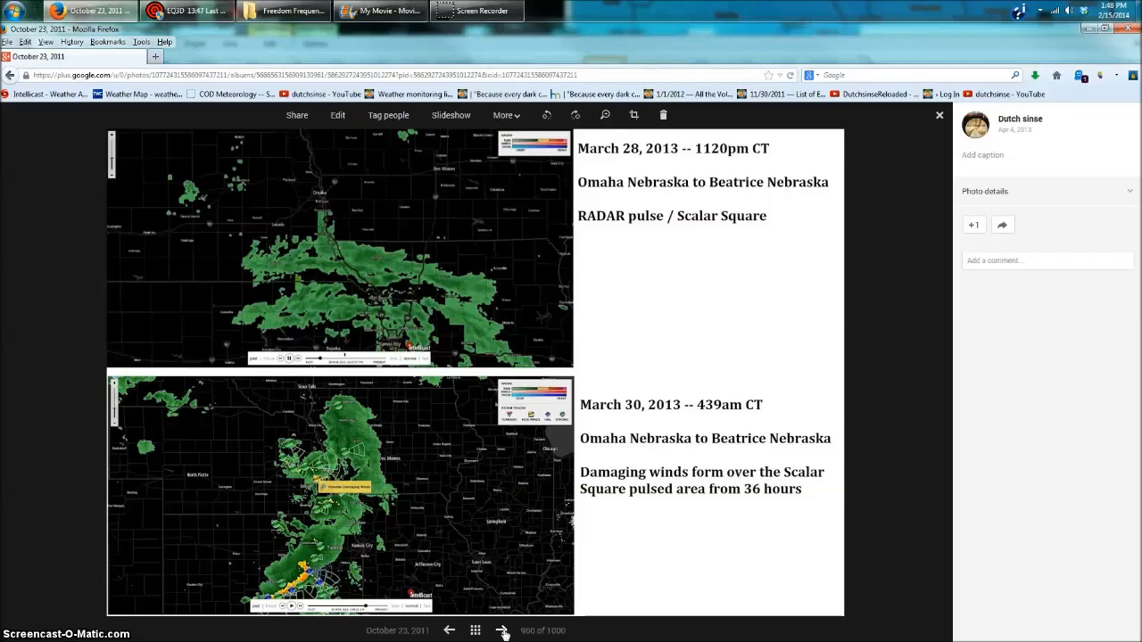
click(503, 630)
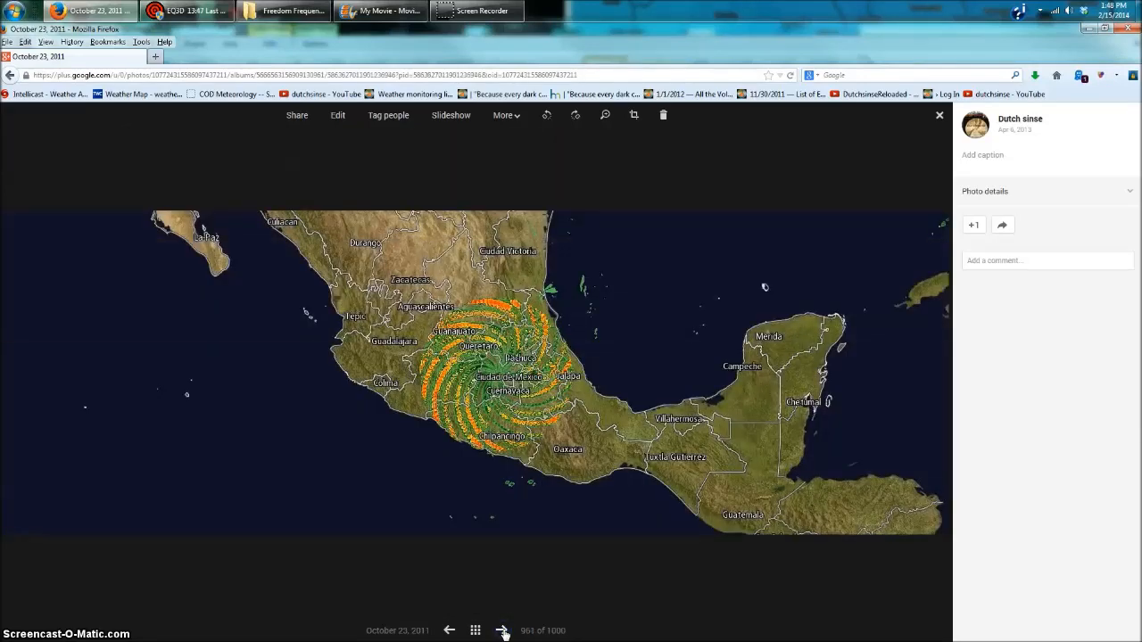
click(503, 631)
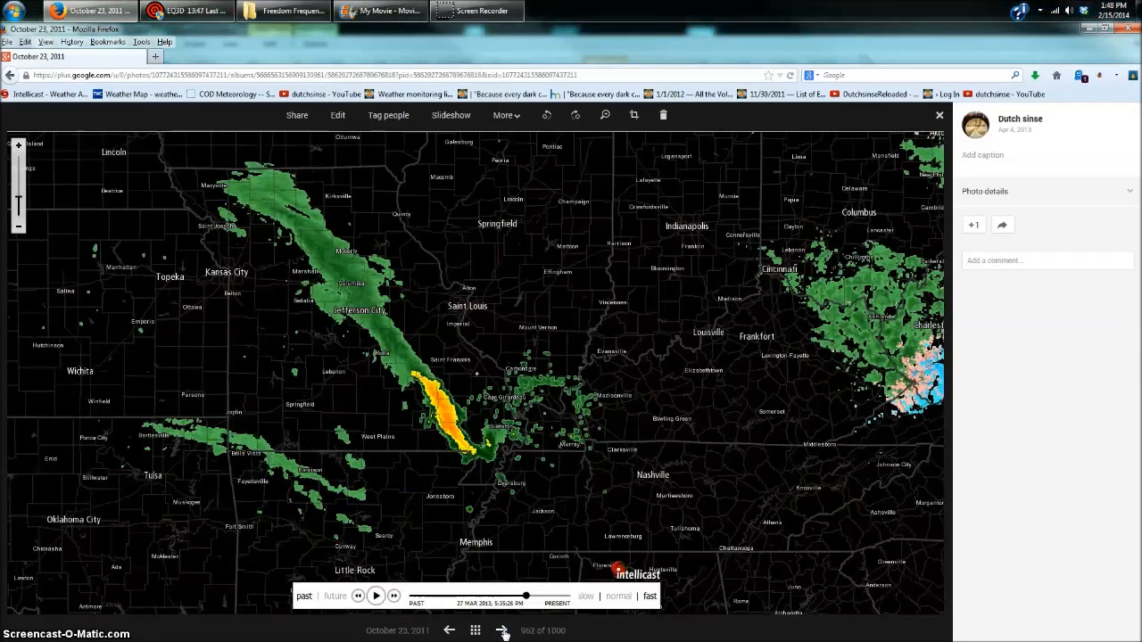
click(503, 632)
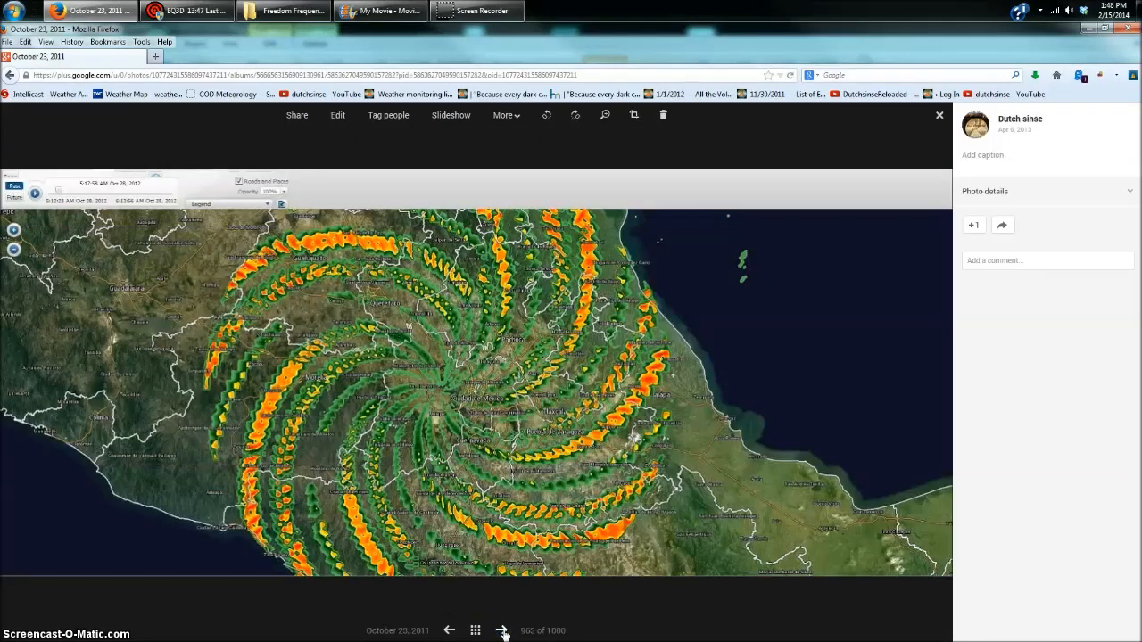
click(503, 631)
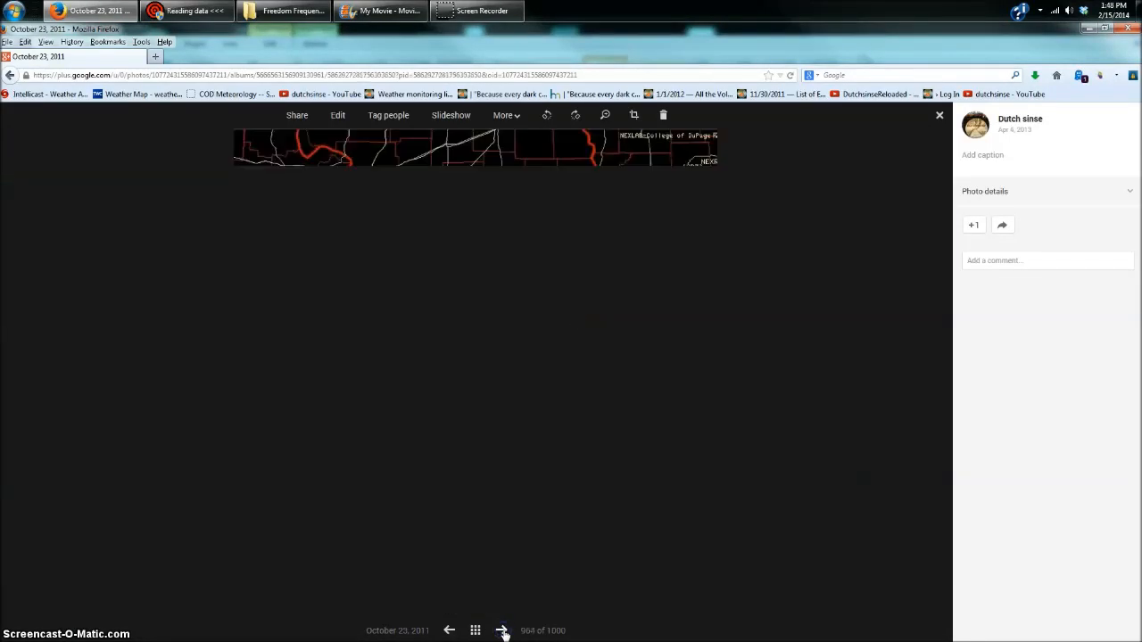
click(503, 631)
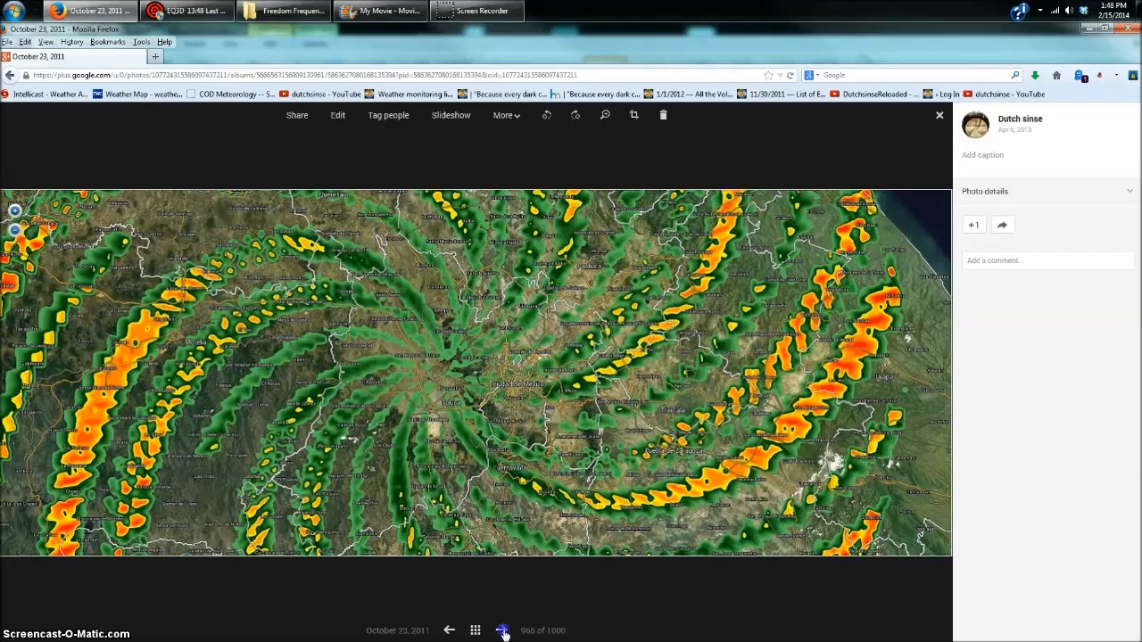
click(503, 631)
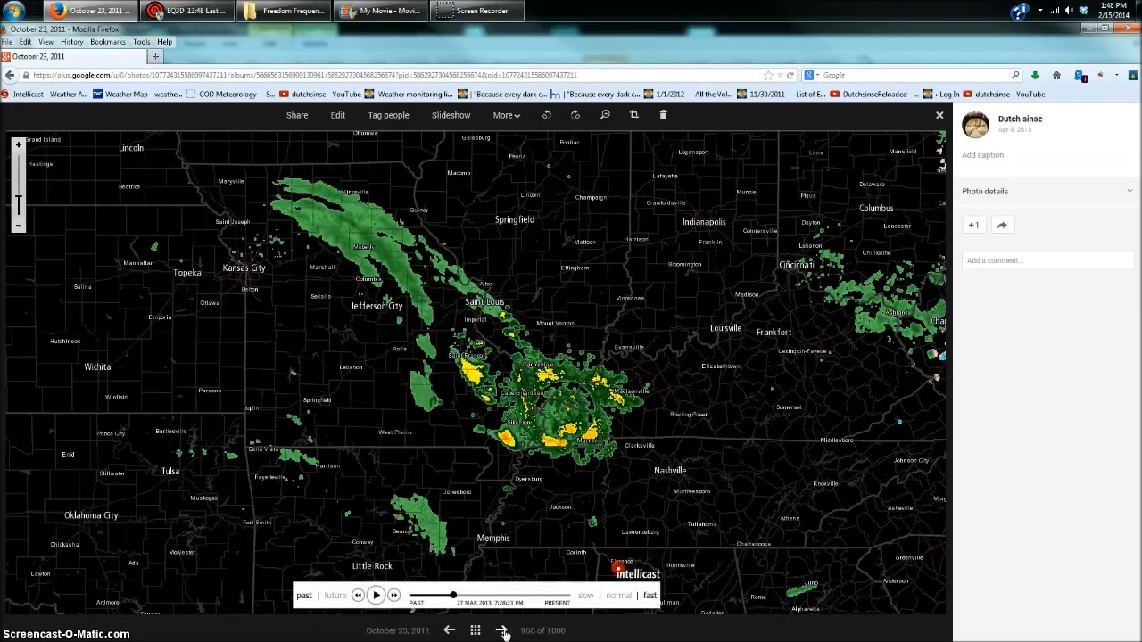
click(503, 631)
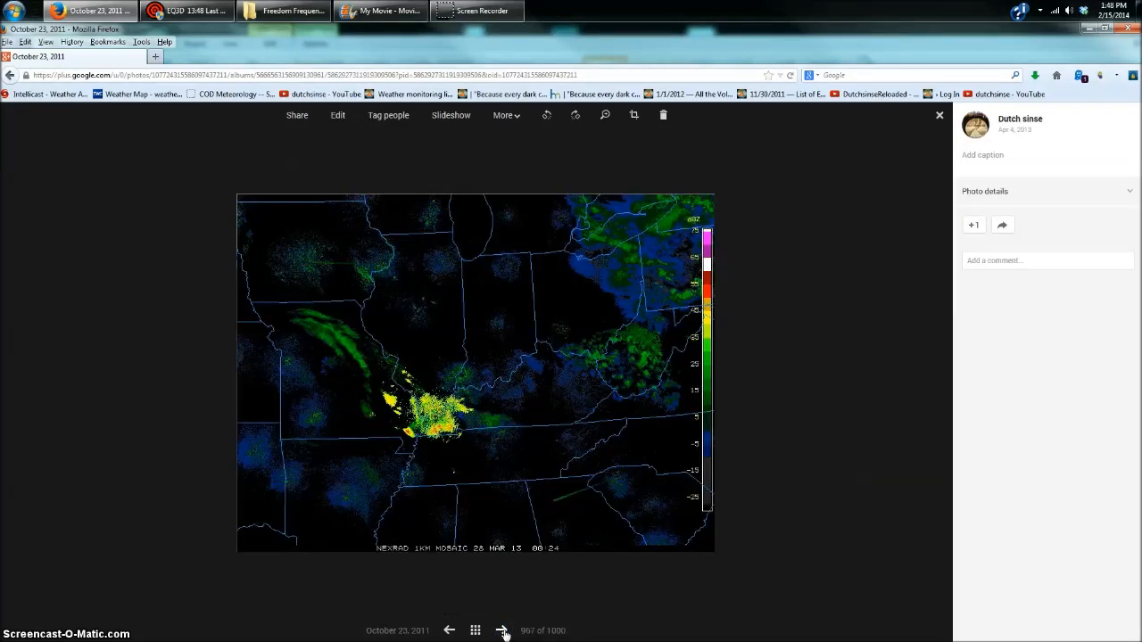
click(503, 631)
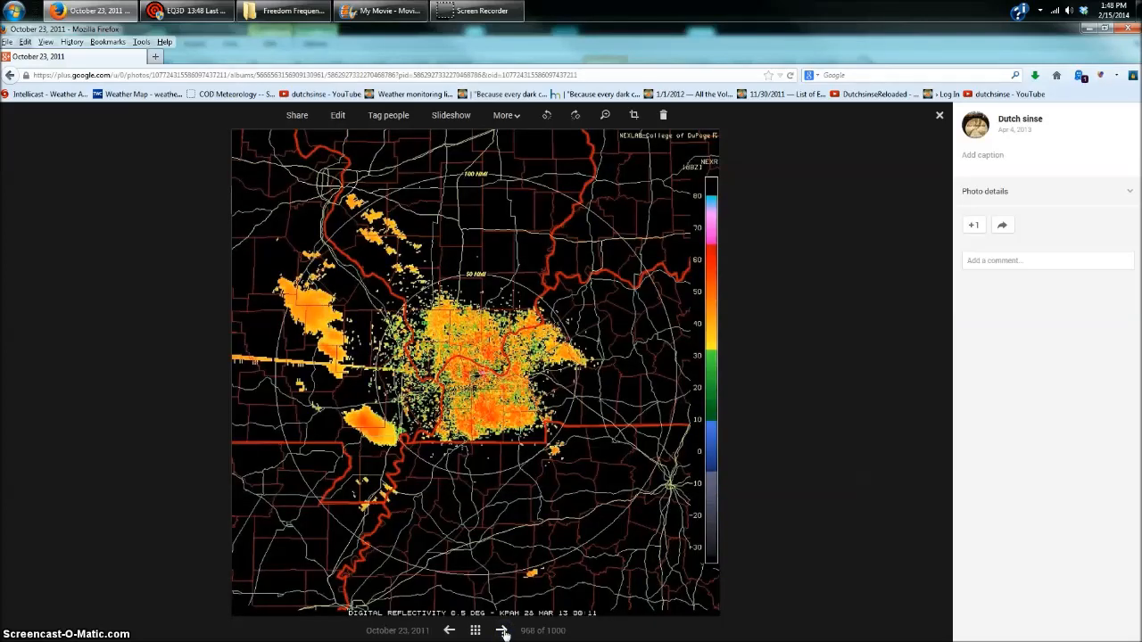
click(503, 632)
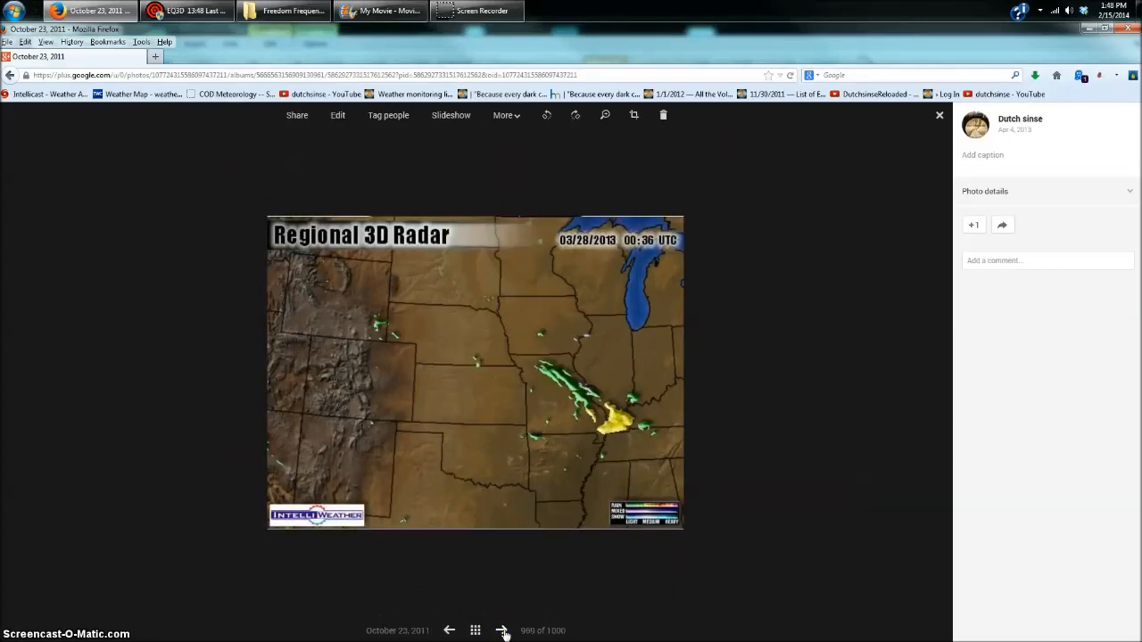
click(503, 632)
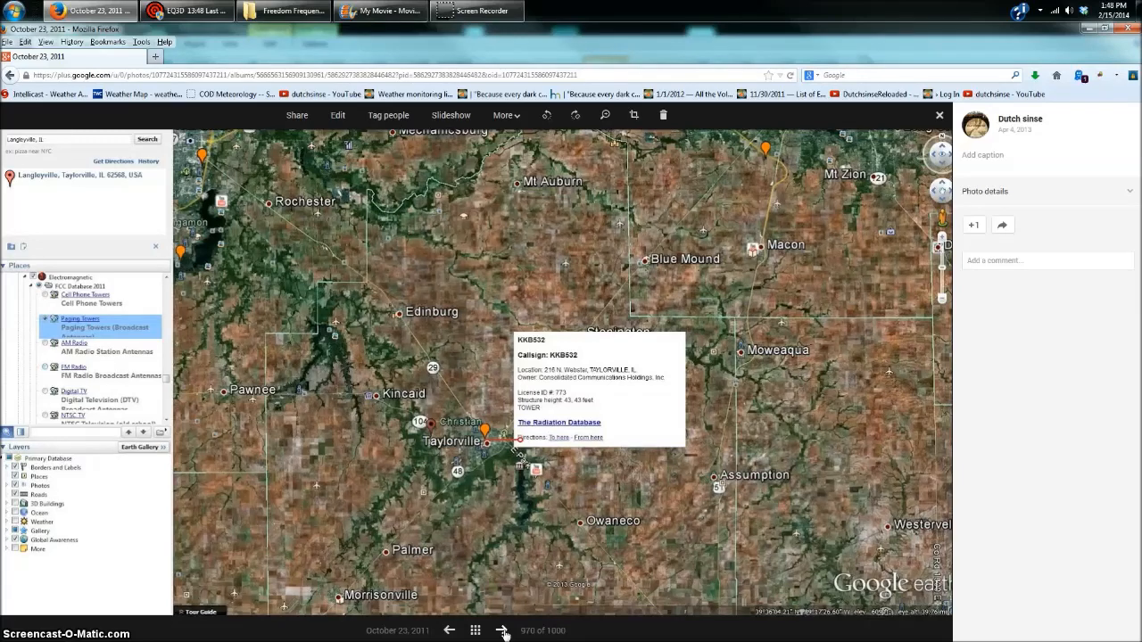
click(503, 631)
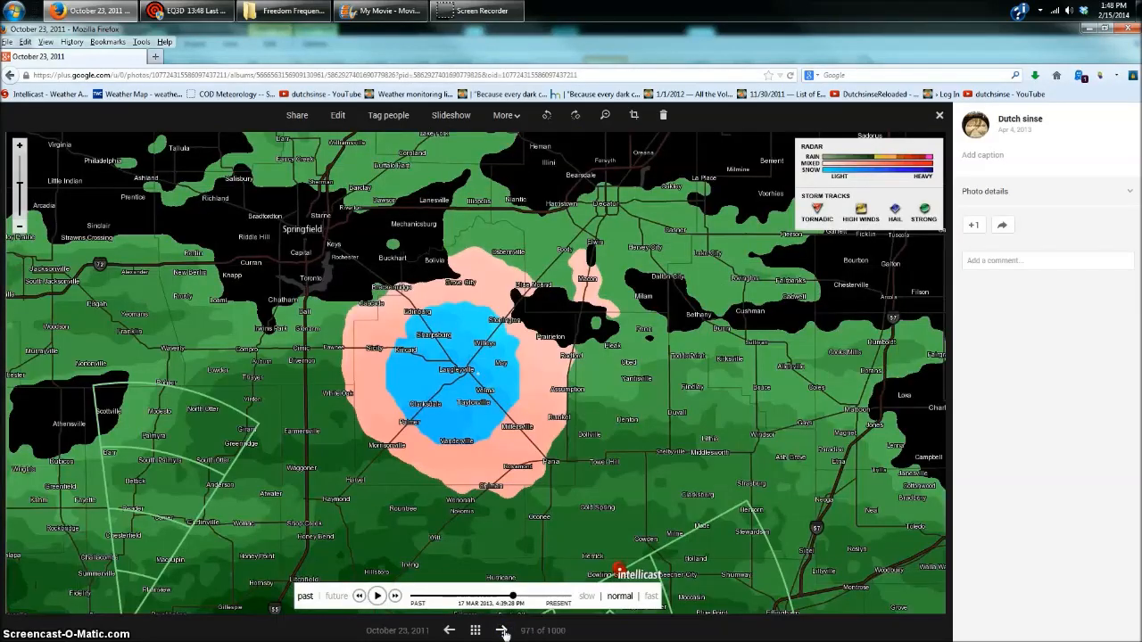
click(503, 631)
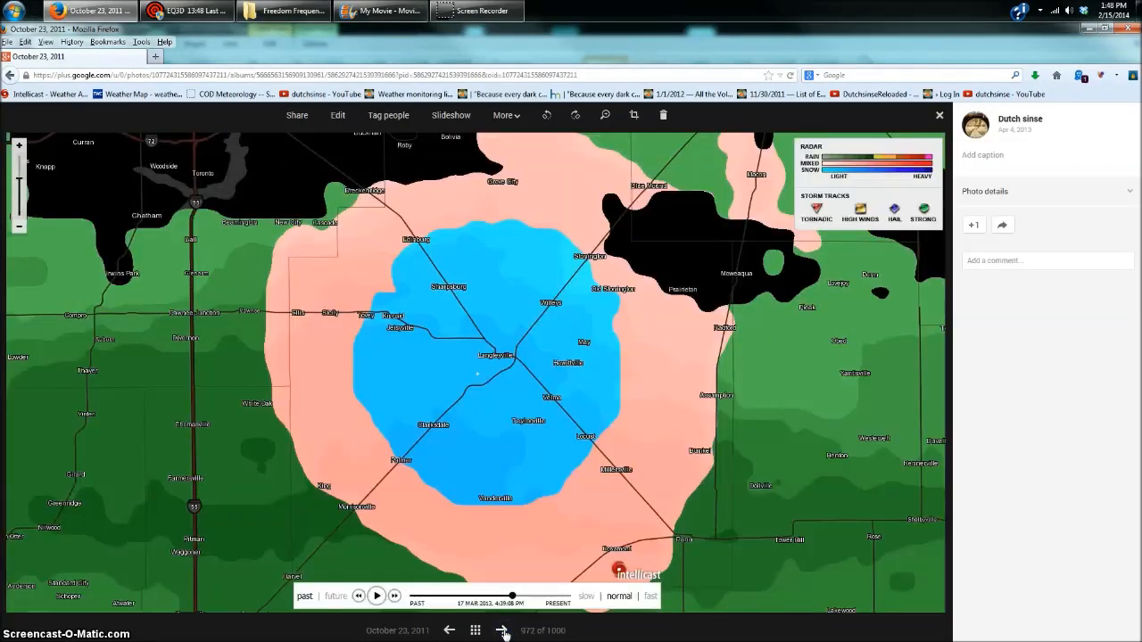
click(503, 631)
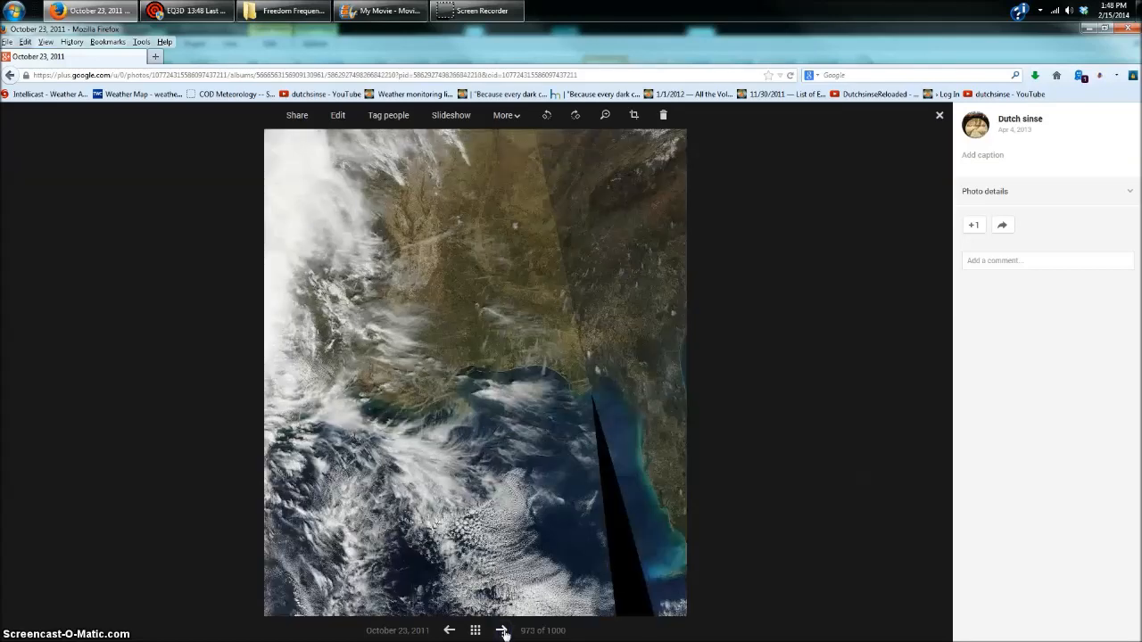
click(503, 632)
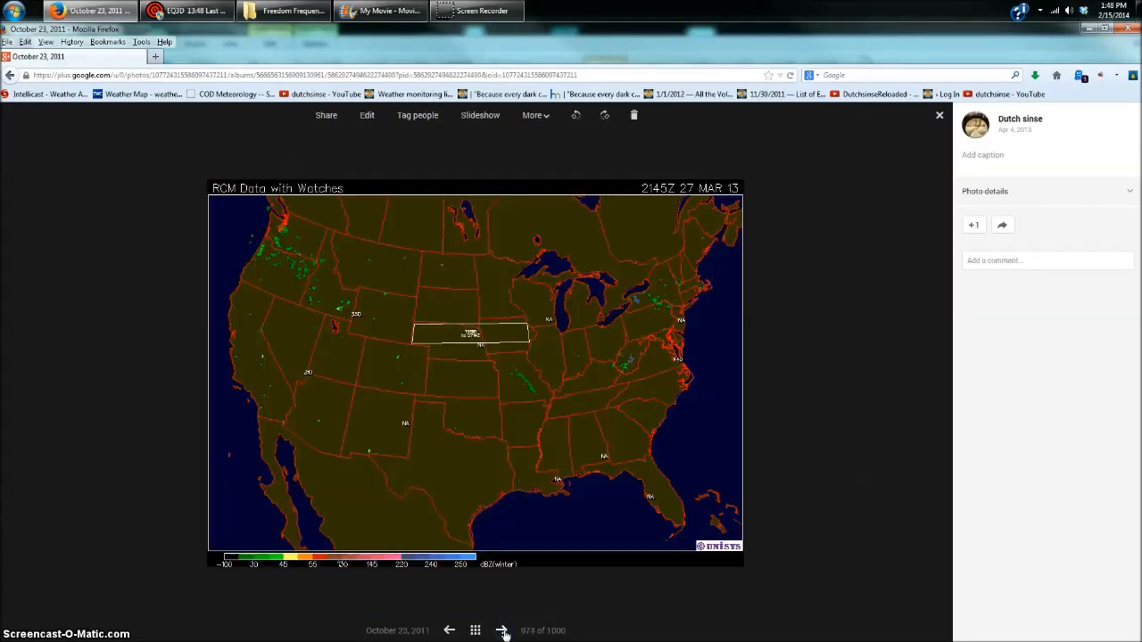
click(503, 632)
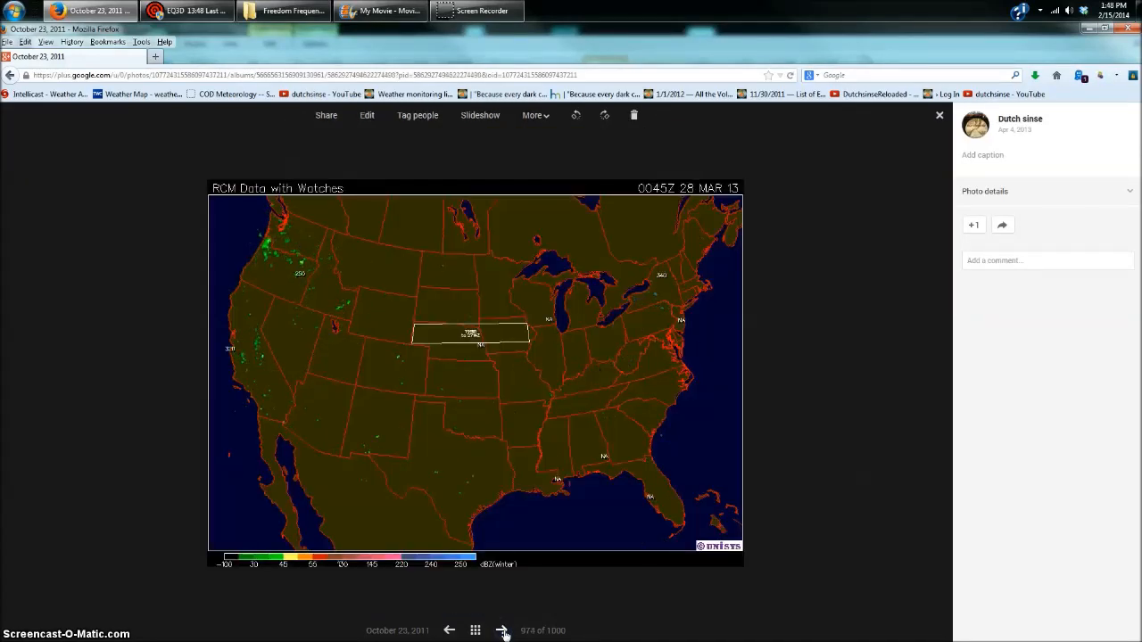
click(504, 631)
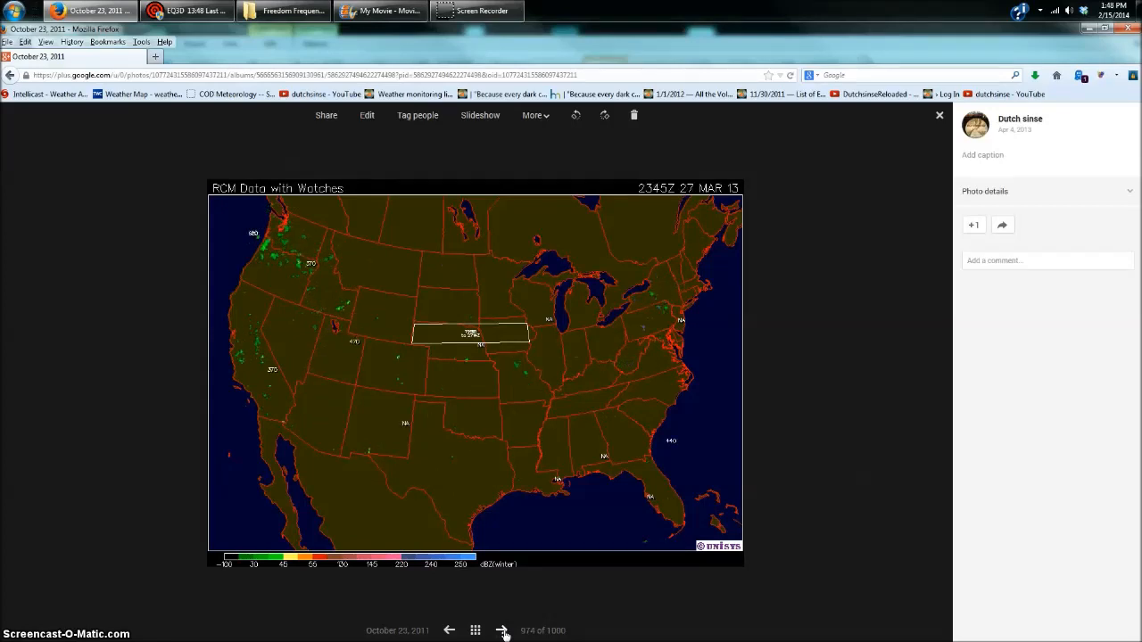
click(503, 631)
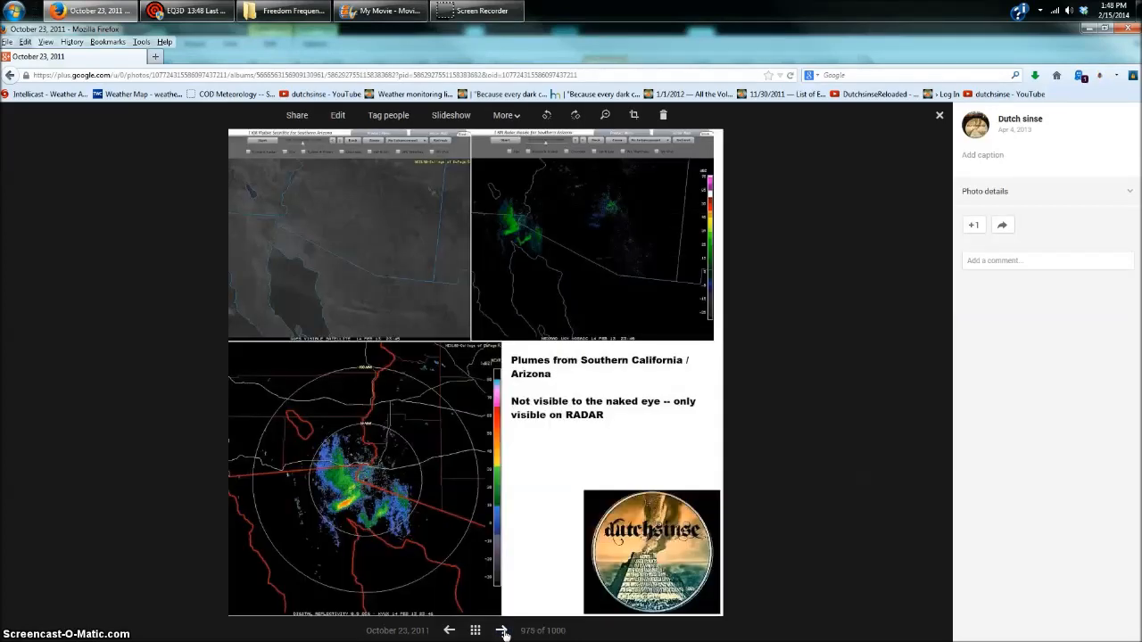
click(503, 632)
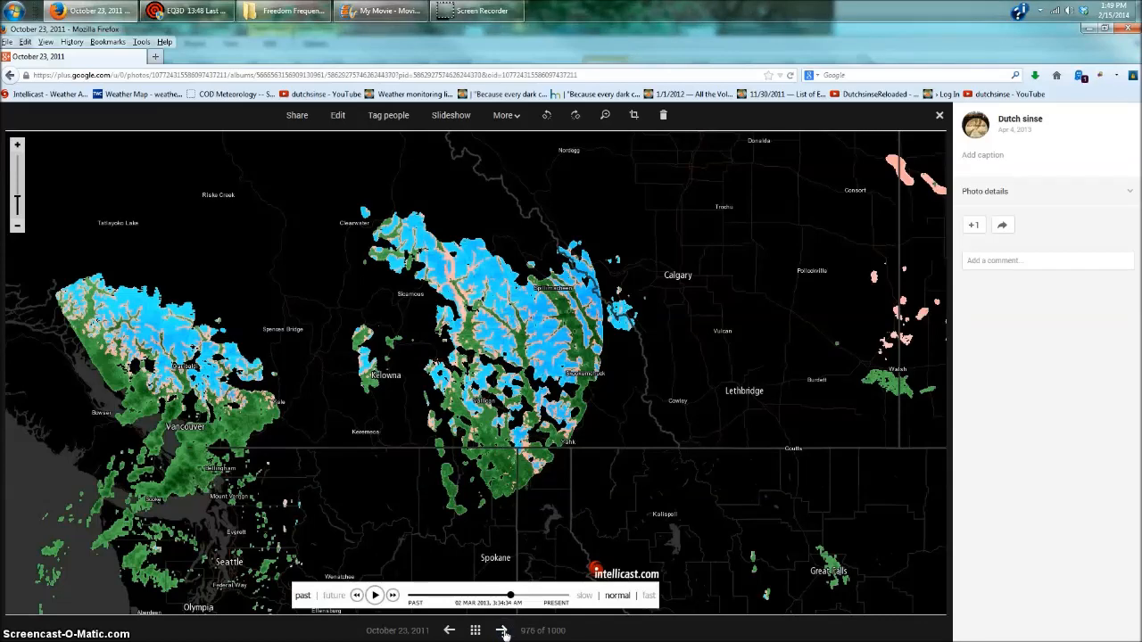
click(503, 631)
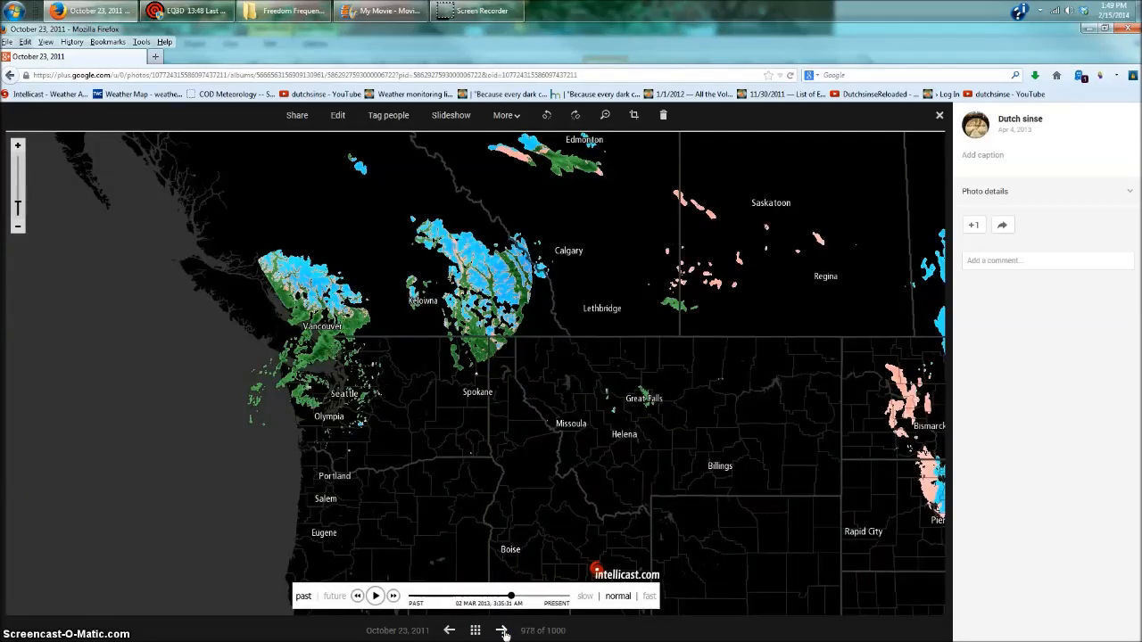
click(503, 632)
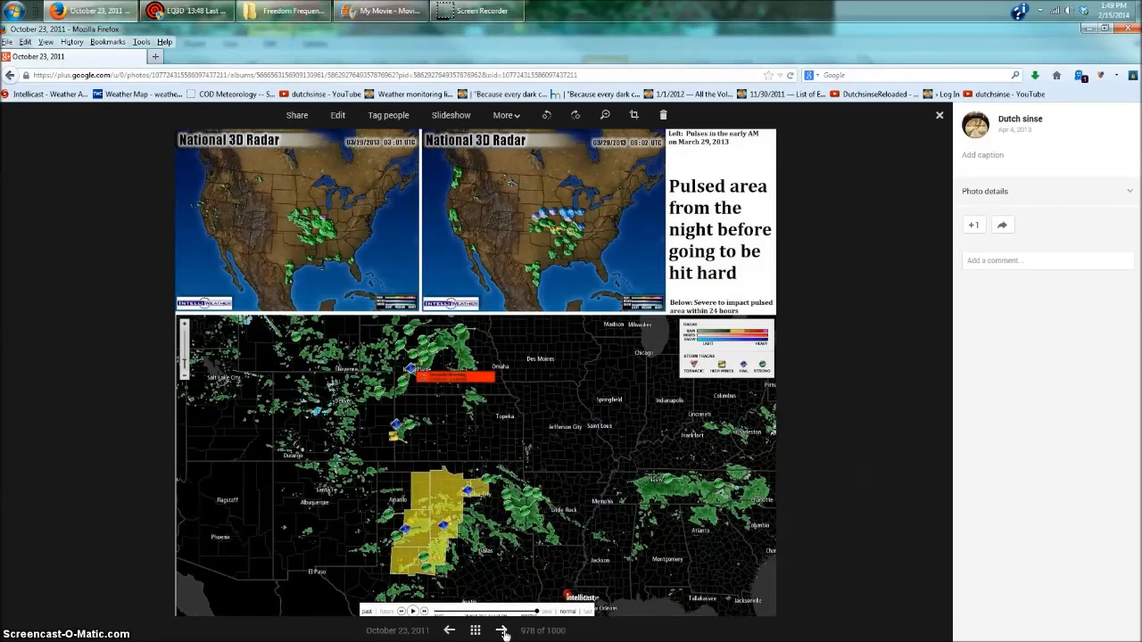
click(503, 632)
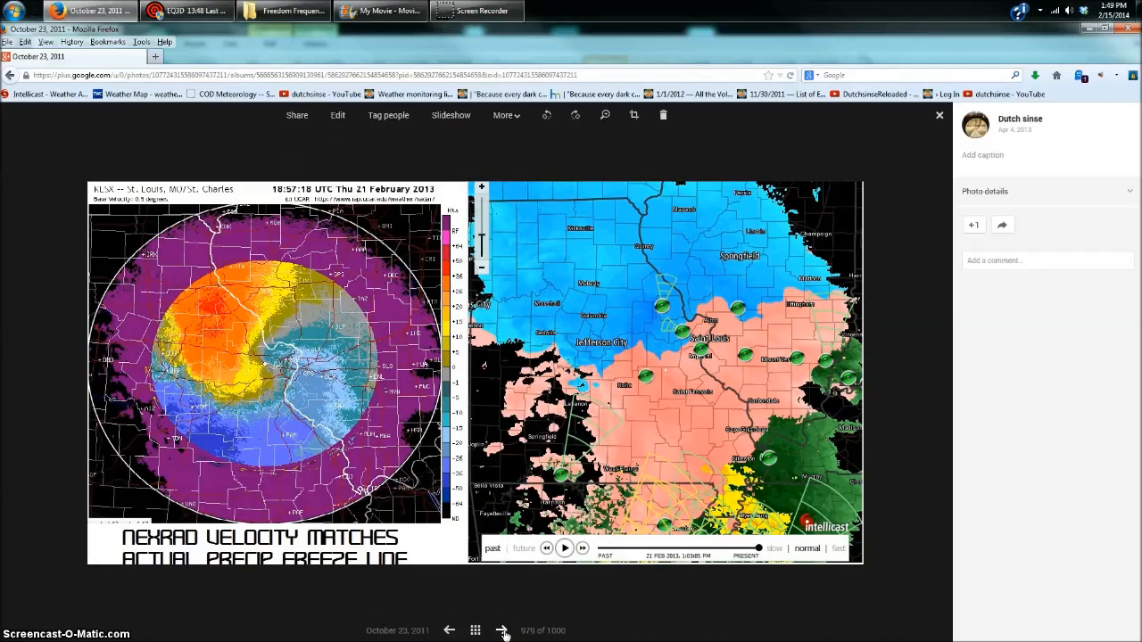
click(502, 631)
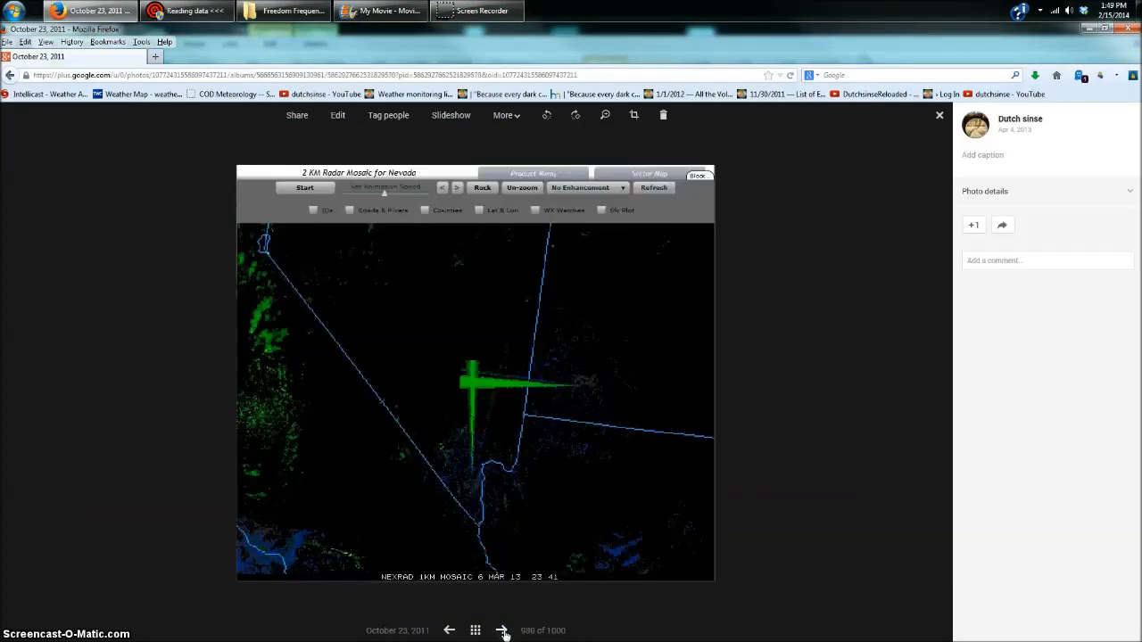
click(503, 631)
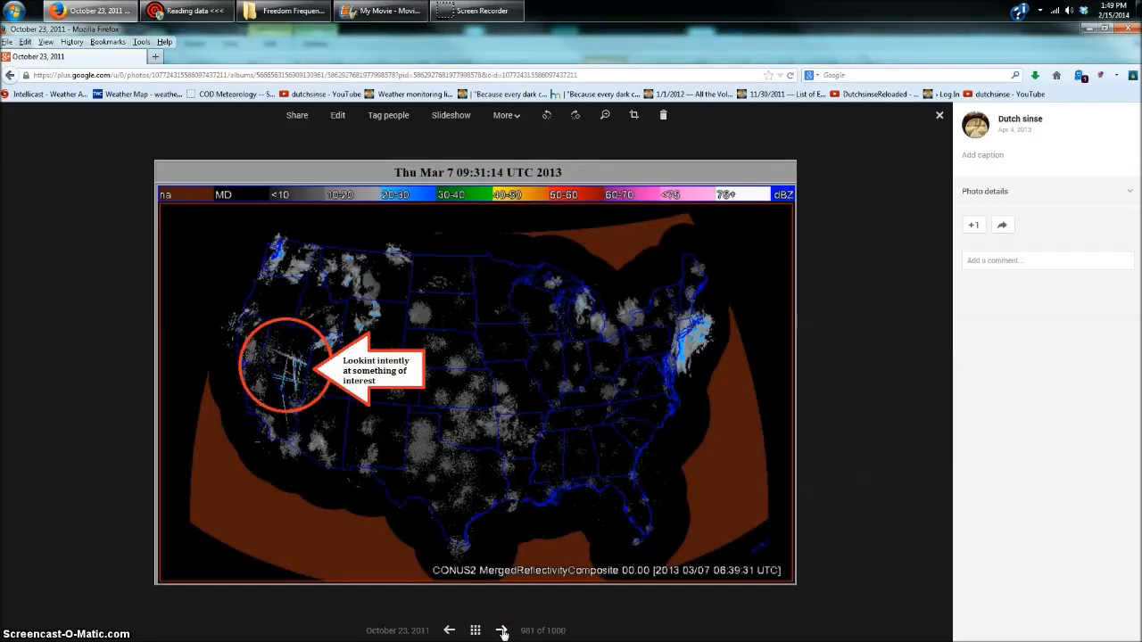
click(503, 632)
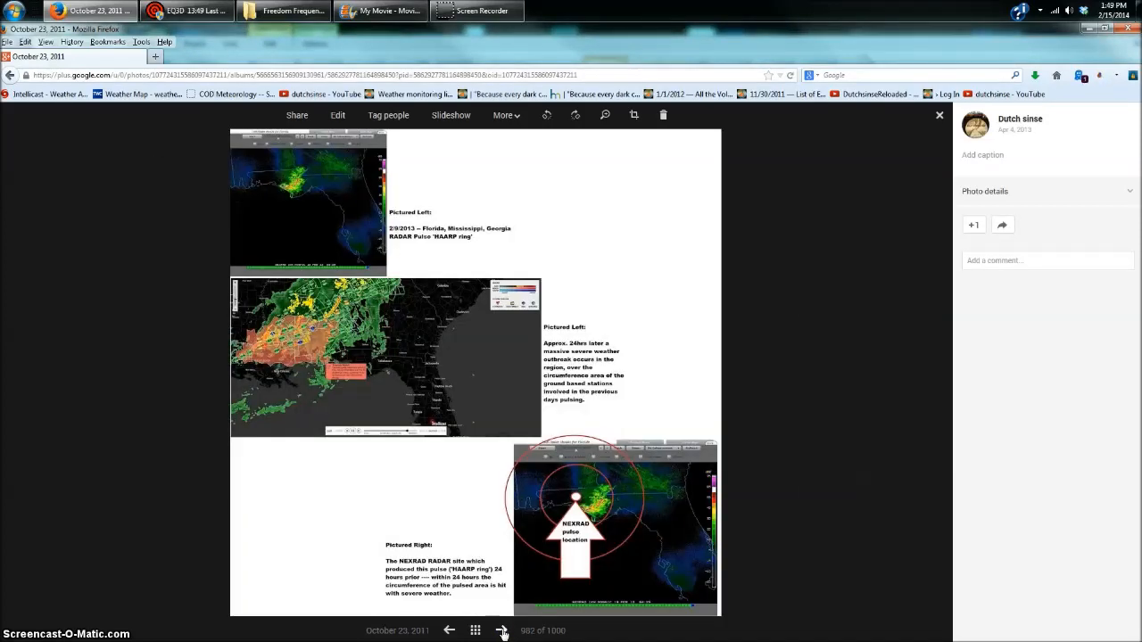
click(503, 631)
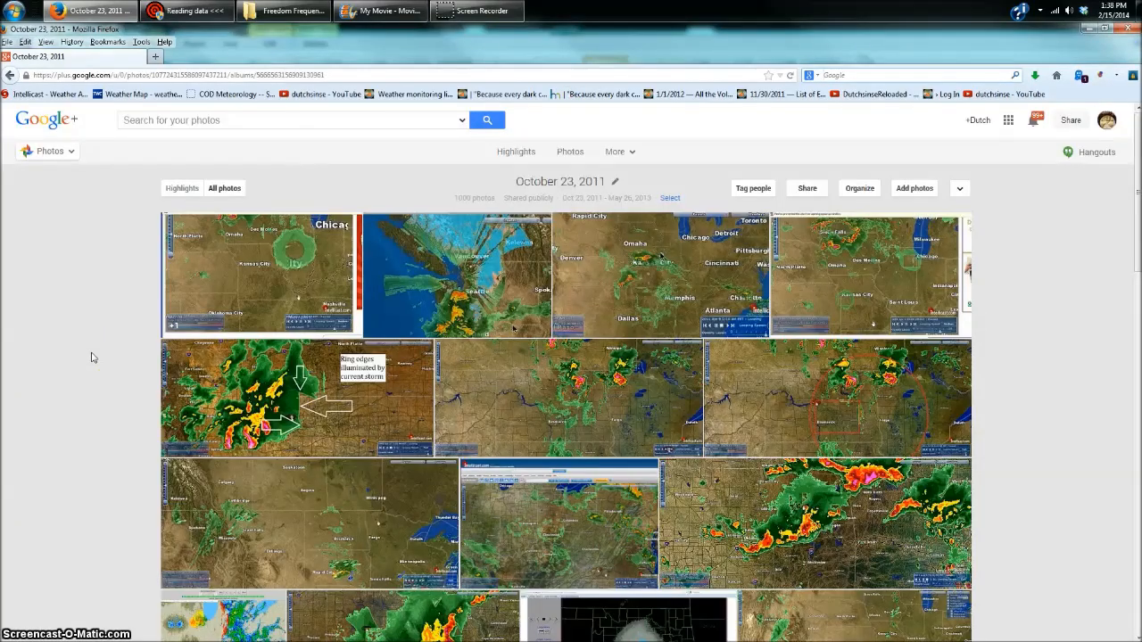
click(257, 275)
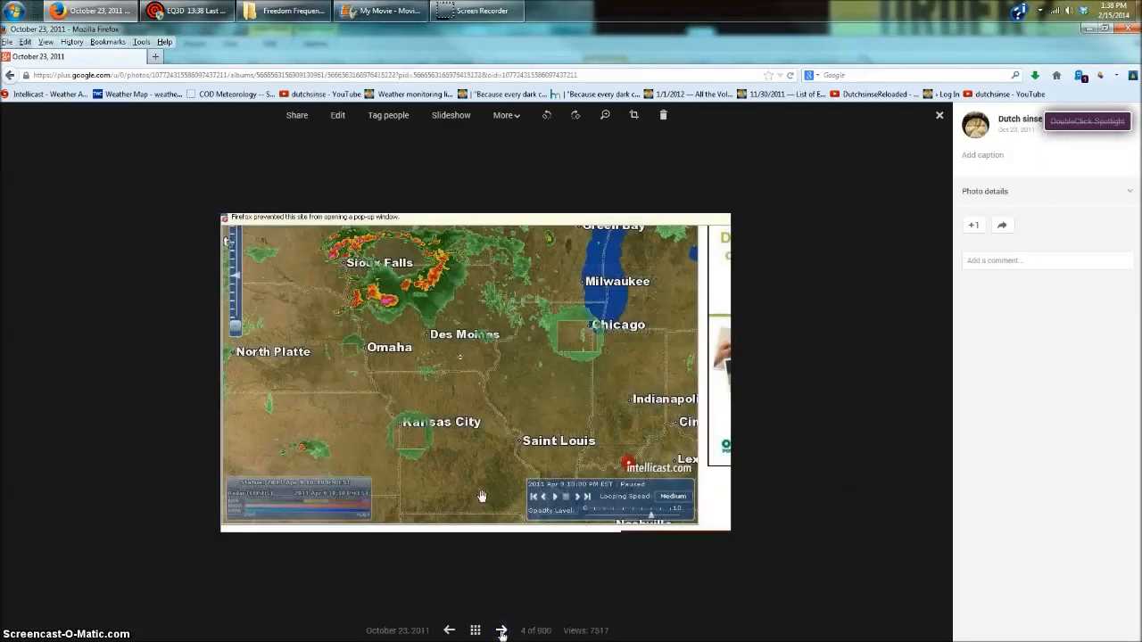
click(501, 630)
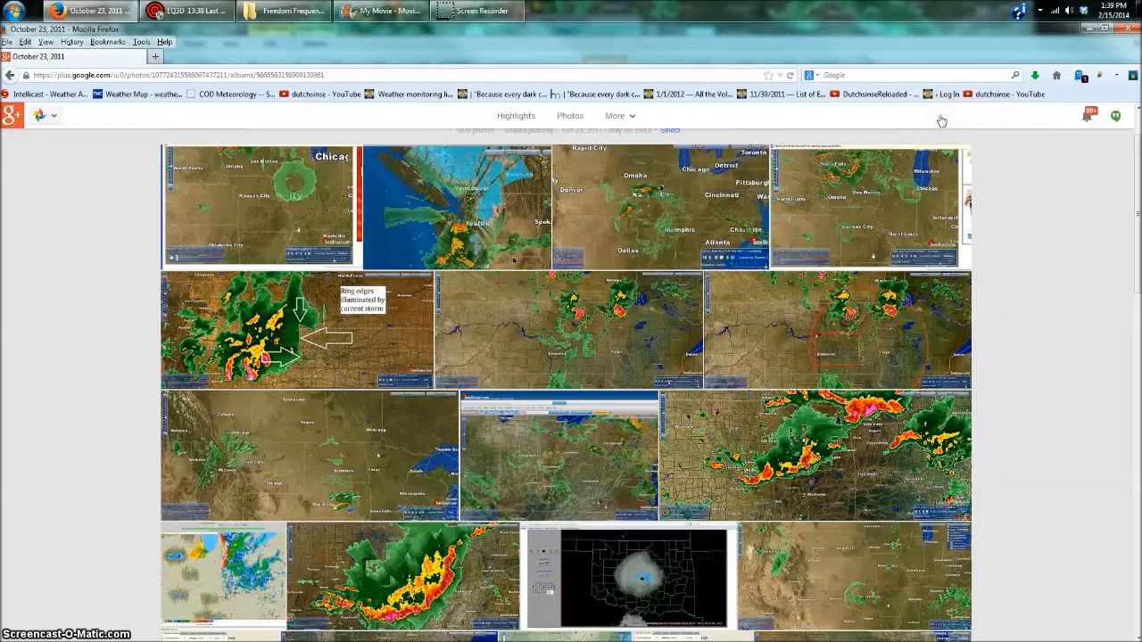
scroll(down, 3)
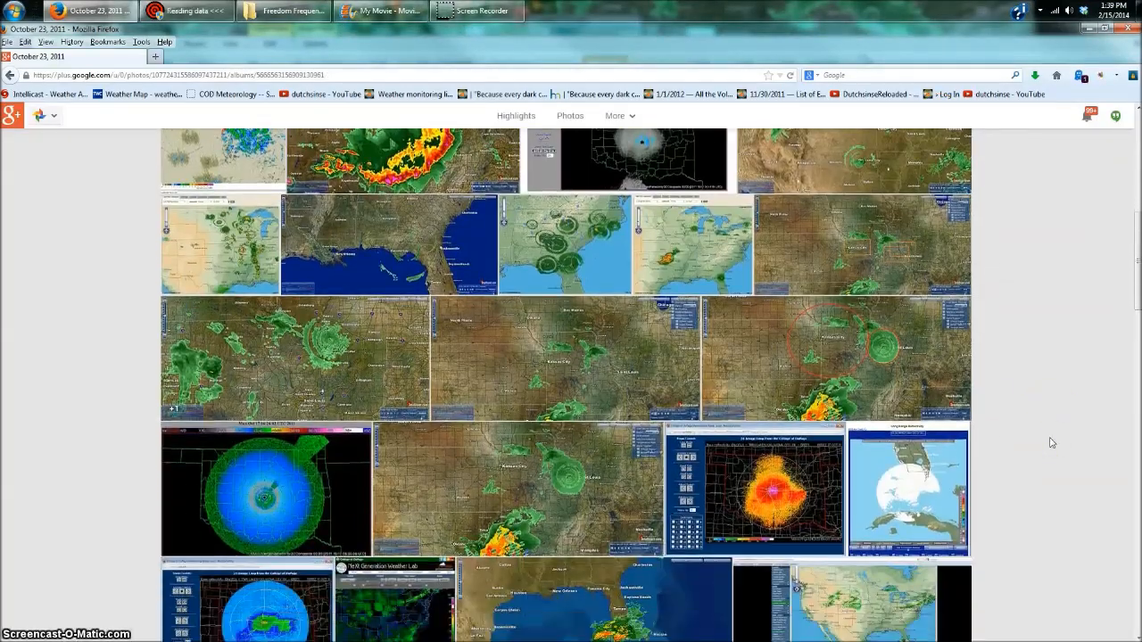
scroll(down, 3)
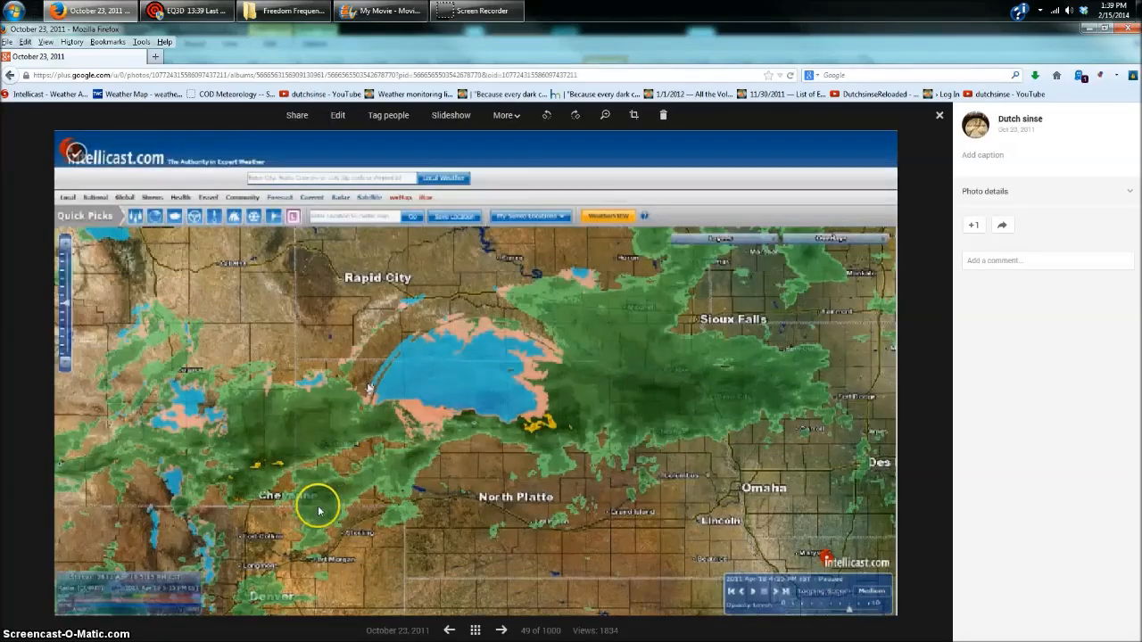
click(939, 114)
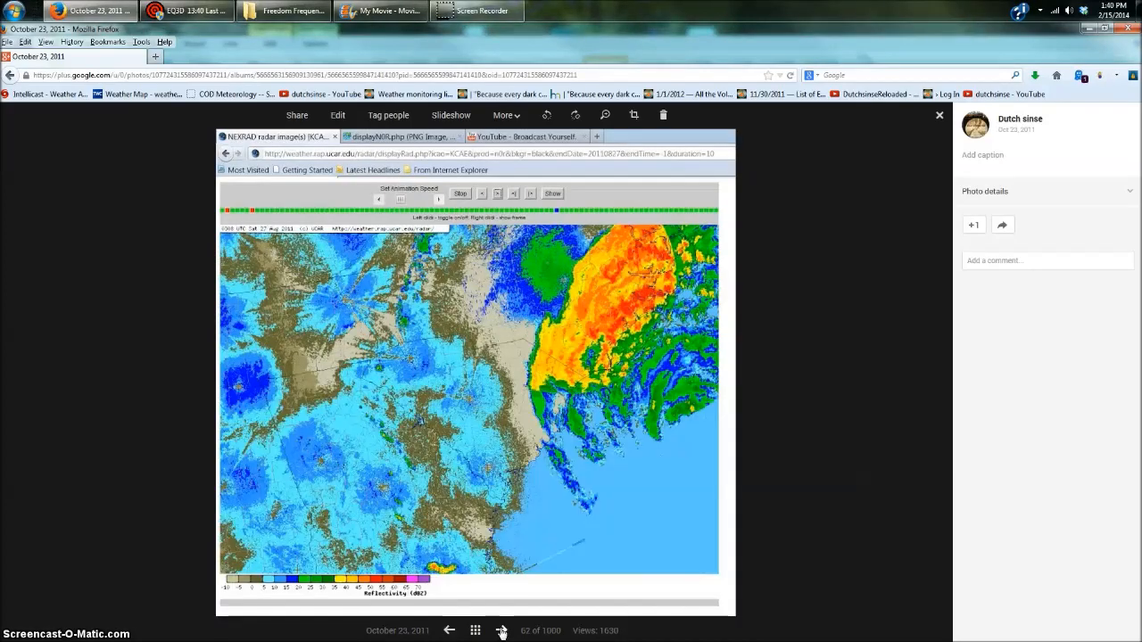
click(503, 632)
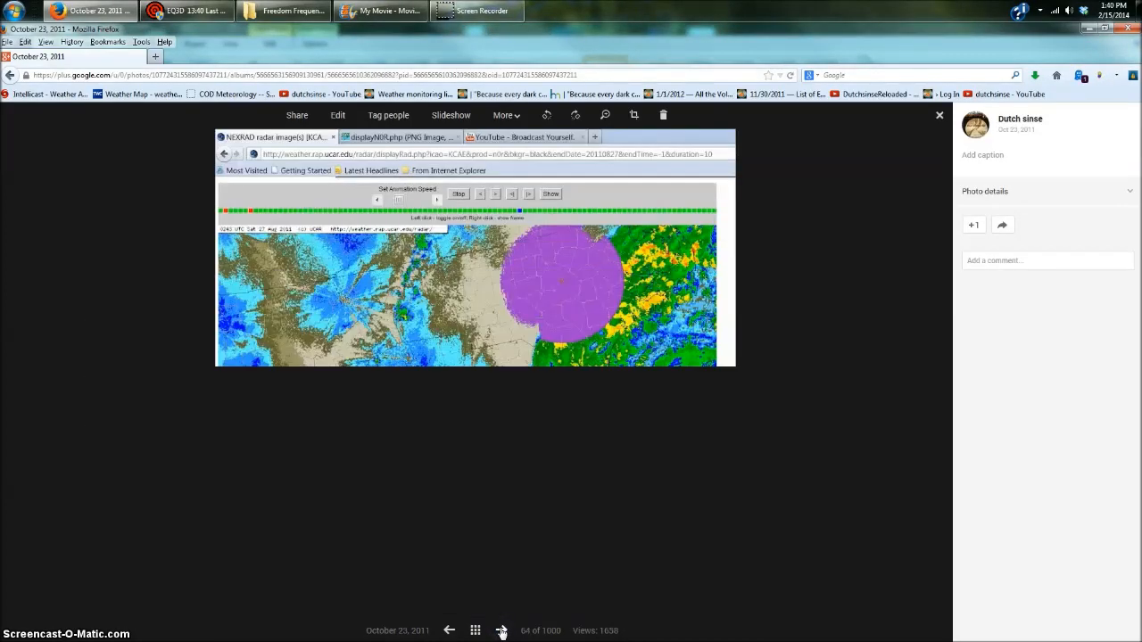
click(503, 632)
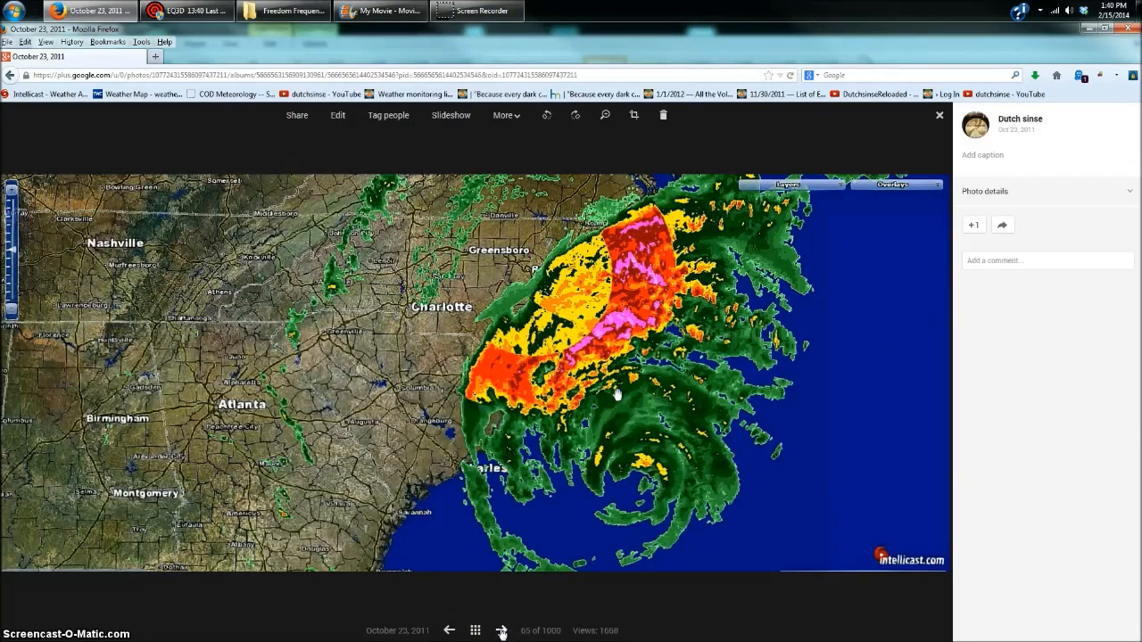
click(503, 632)
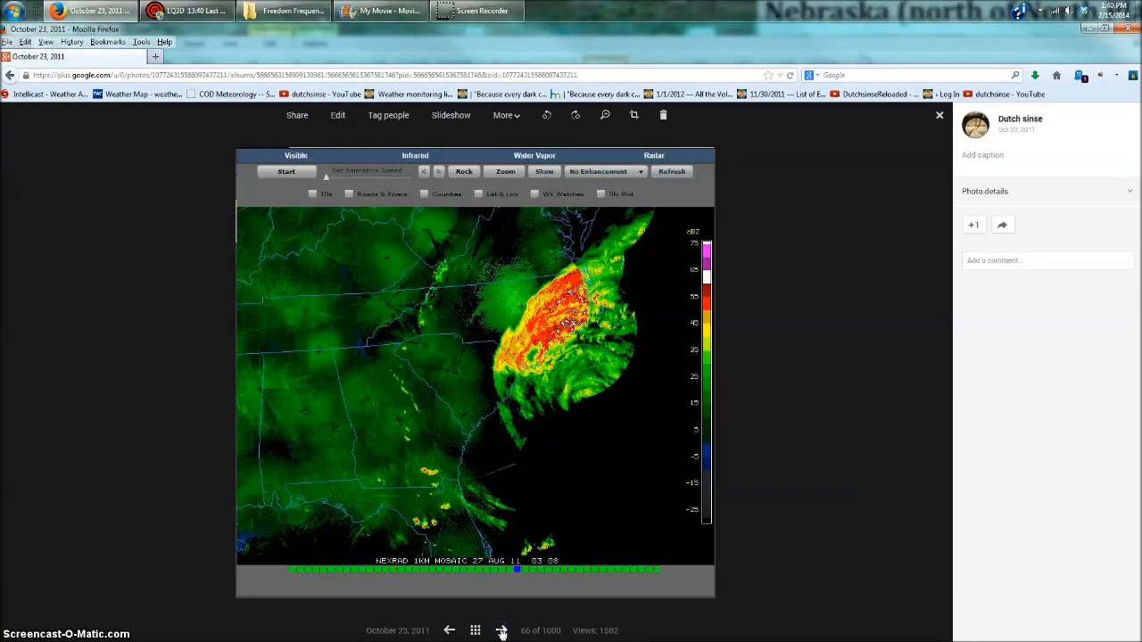
click(503, 632)
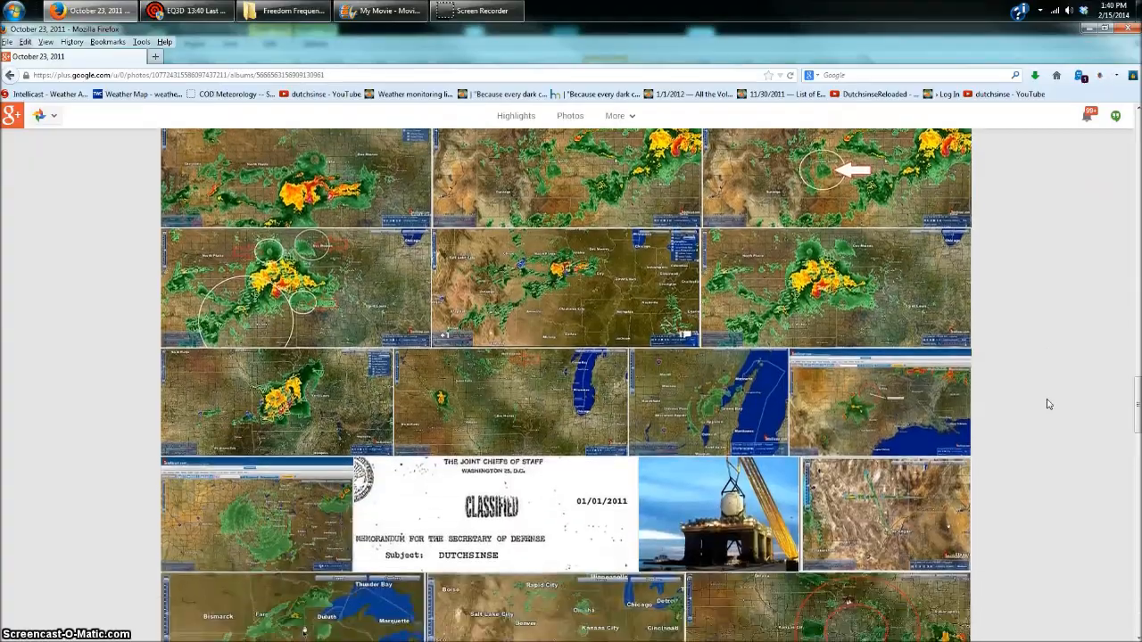
scroll(down, 3)
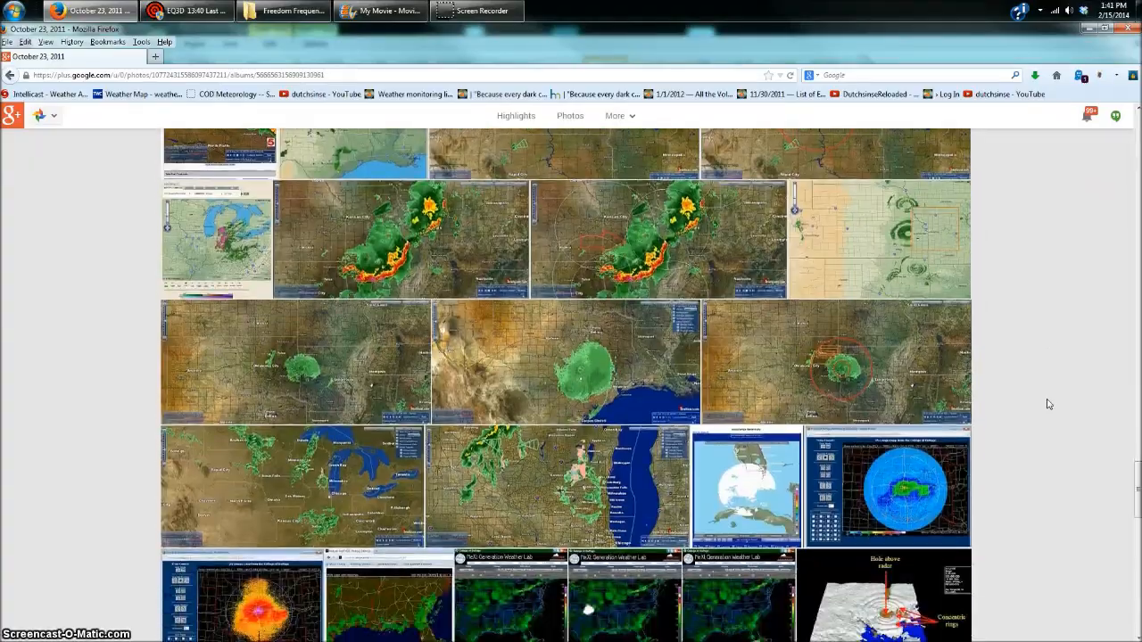
scroll(down, 3)
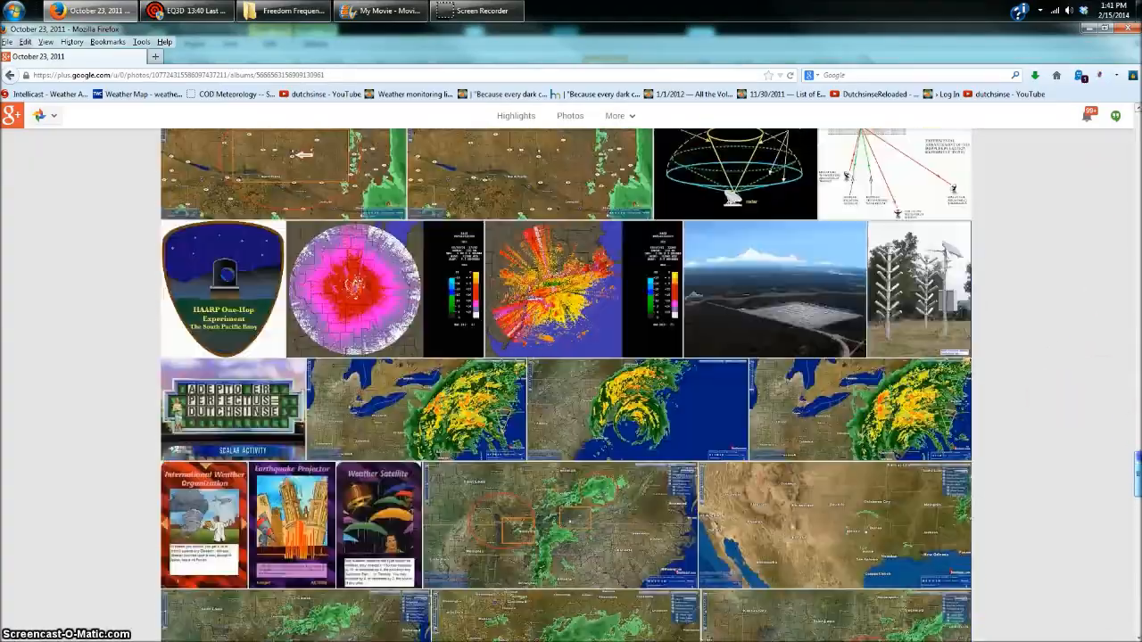
scroll(down, 3)
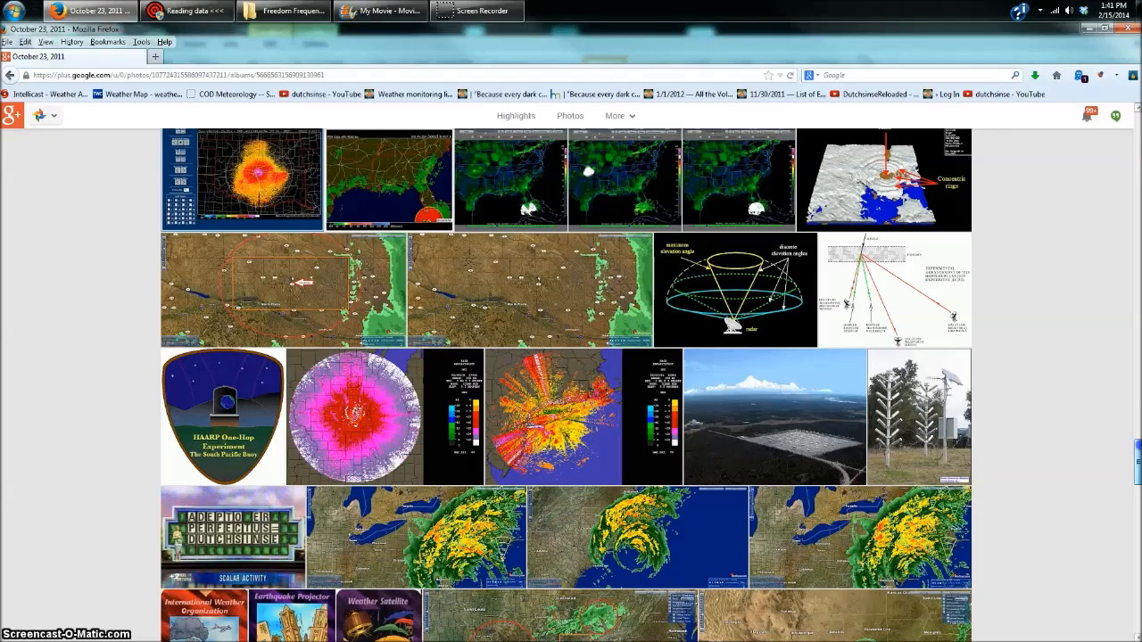
scroll(down, 3)
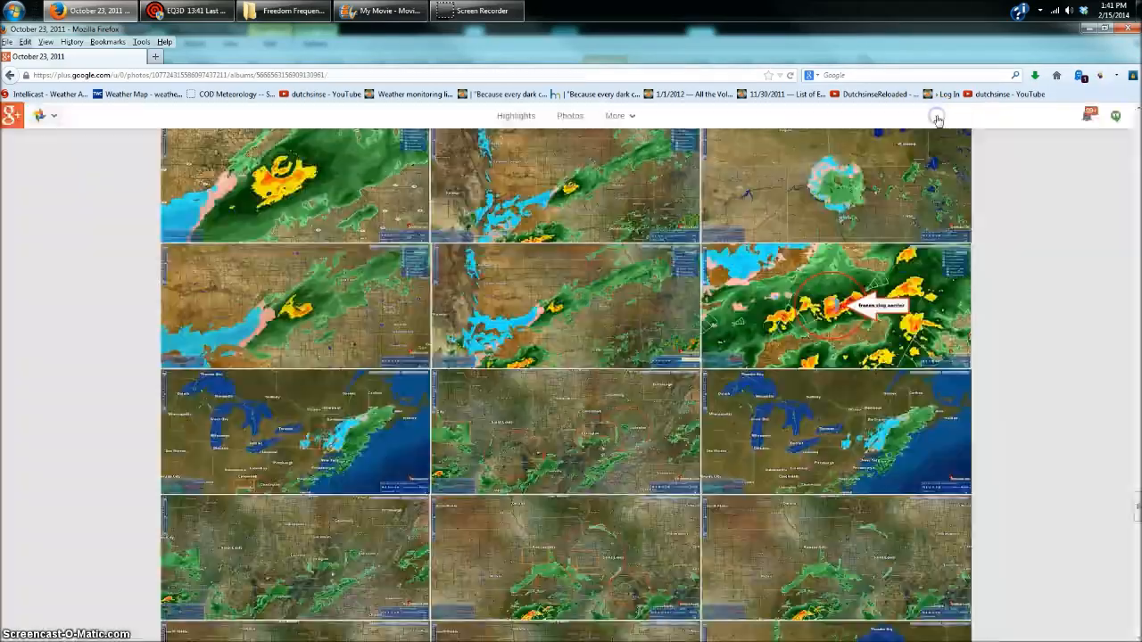
scroll(down, 3)
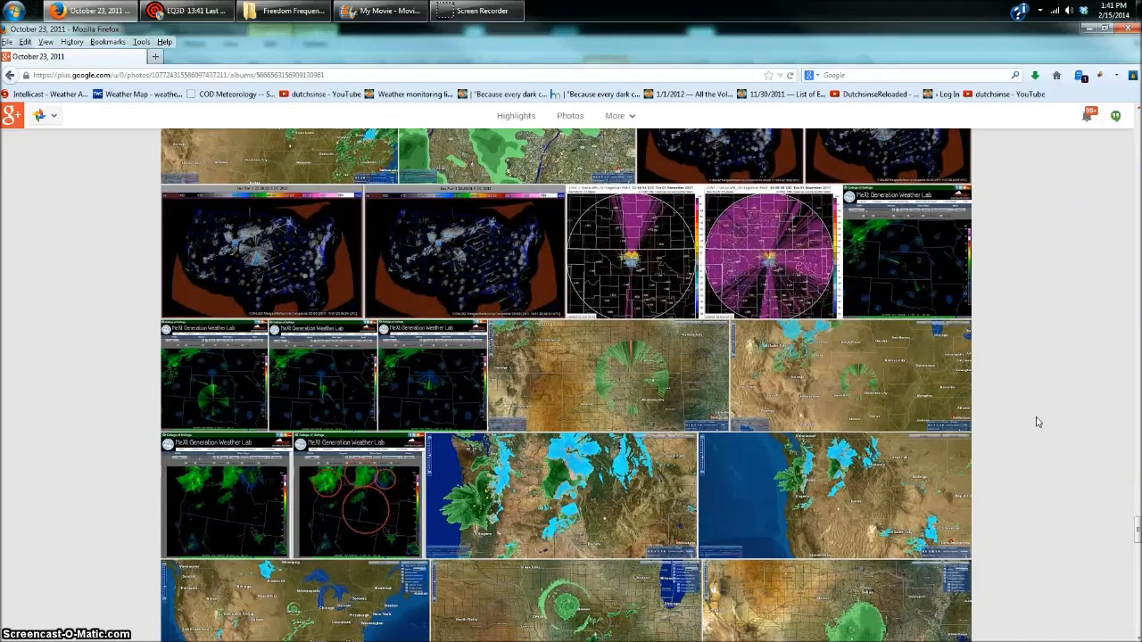
scroll(down, 3)
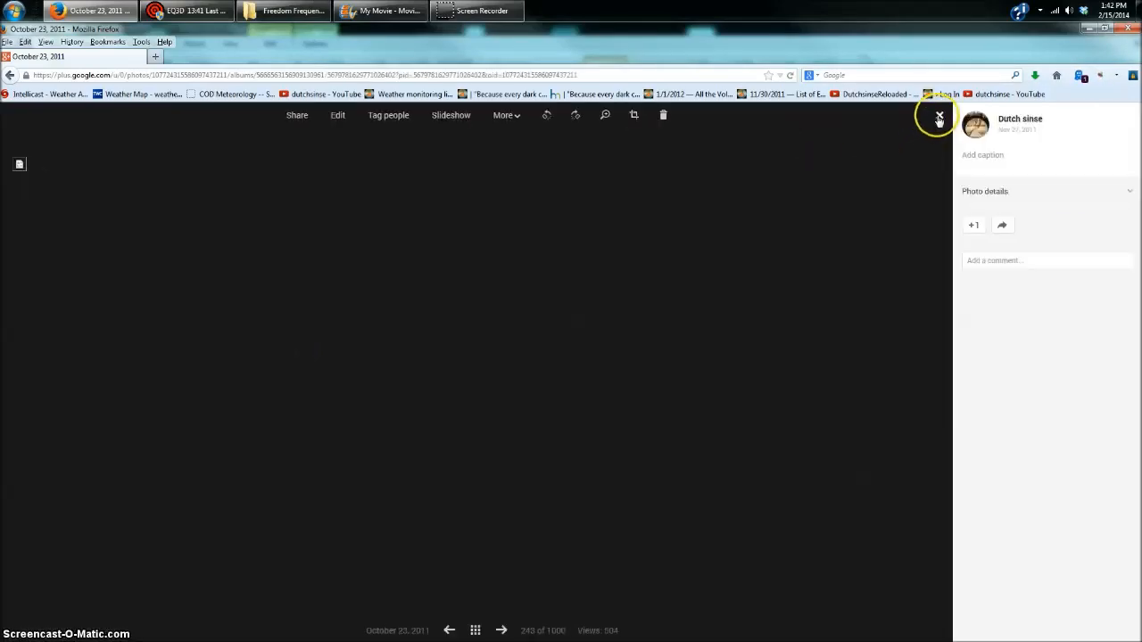
click(939, 114)
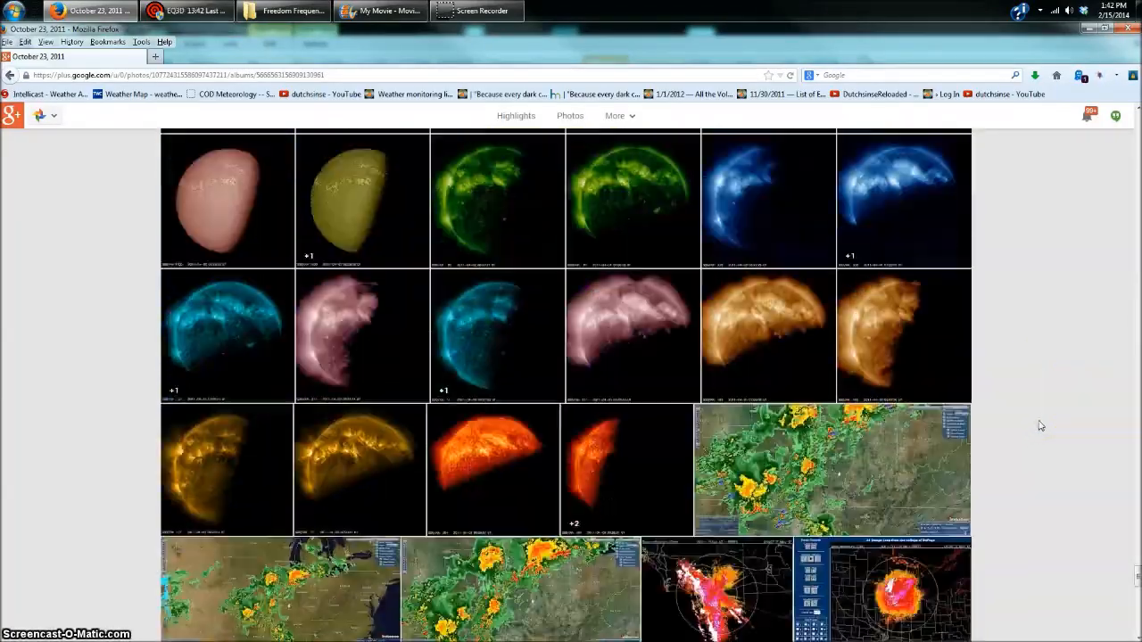
click(831, 471)
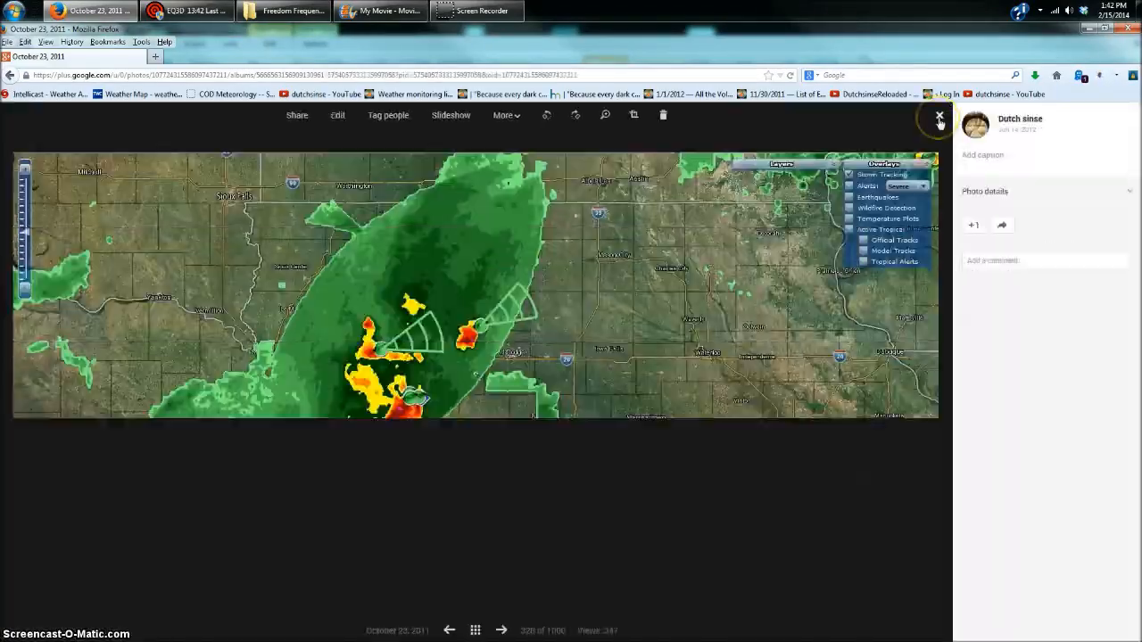
click(938, 116)
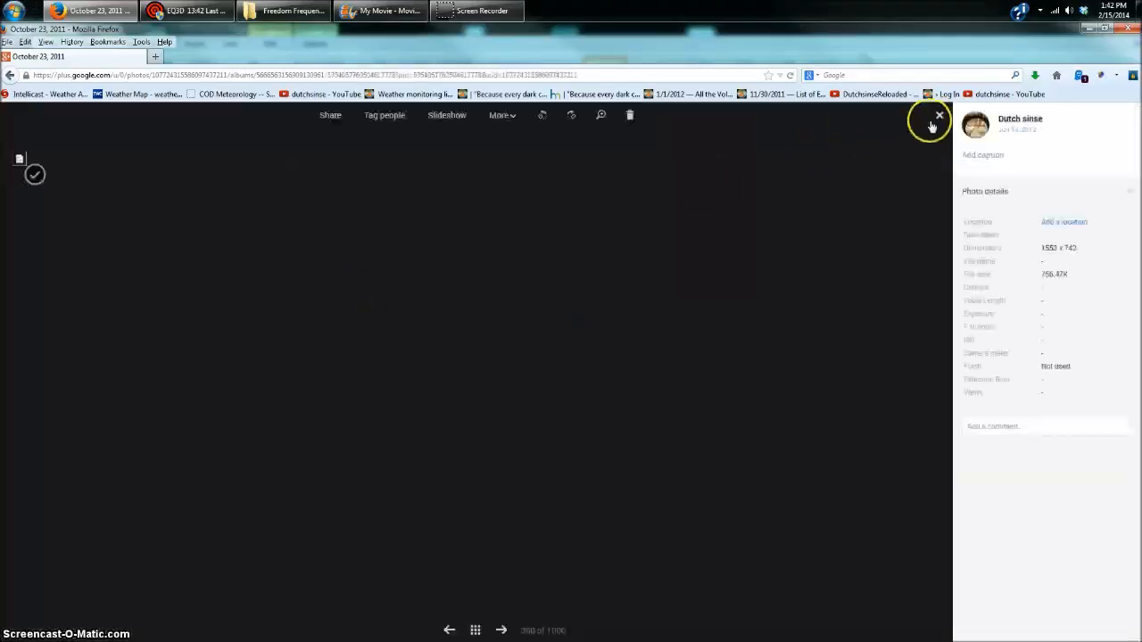
click(939, 114)
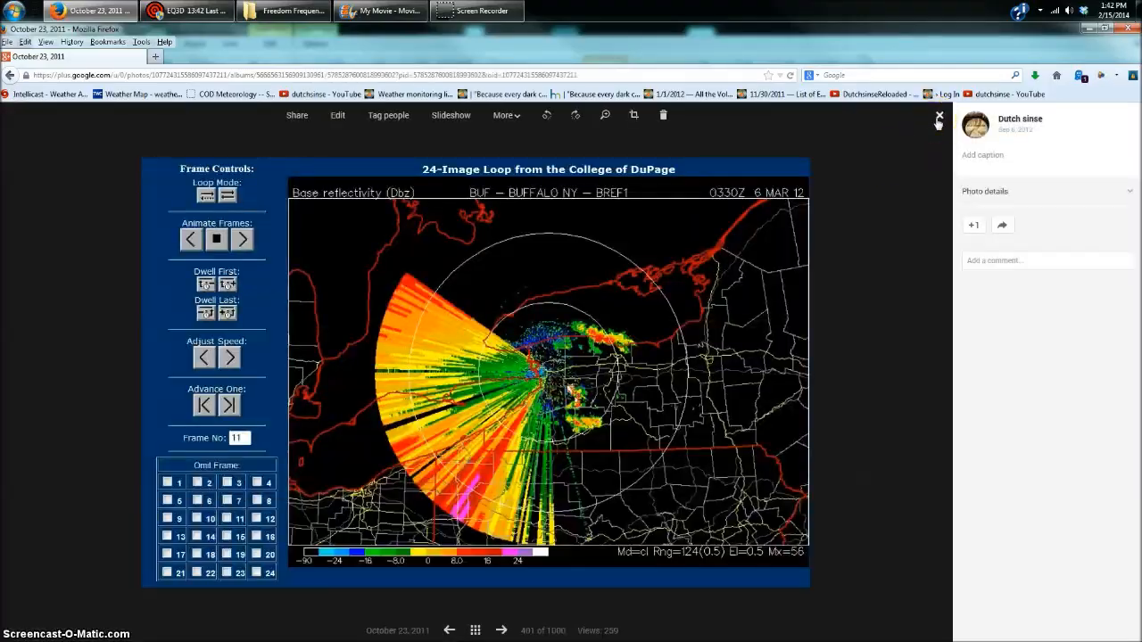
click(939, 118)
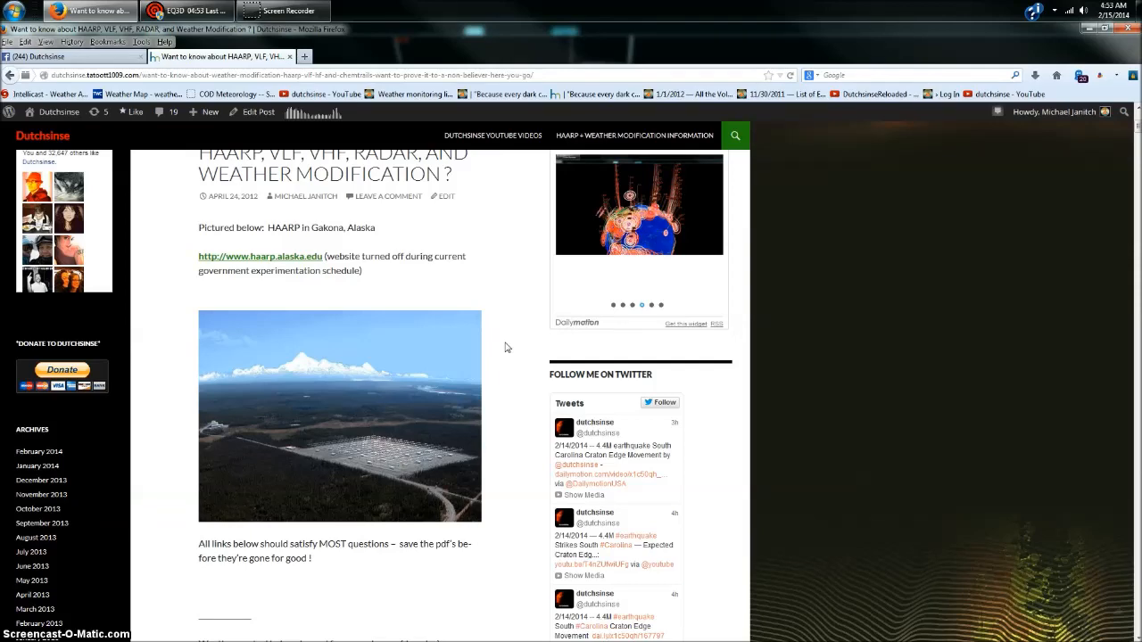
Read down from the HAARP Gakona photo through the Kennedy and Cohen quotes
scroll(down, 3)
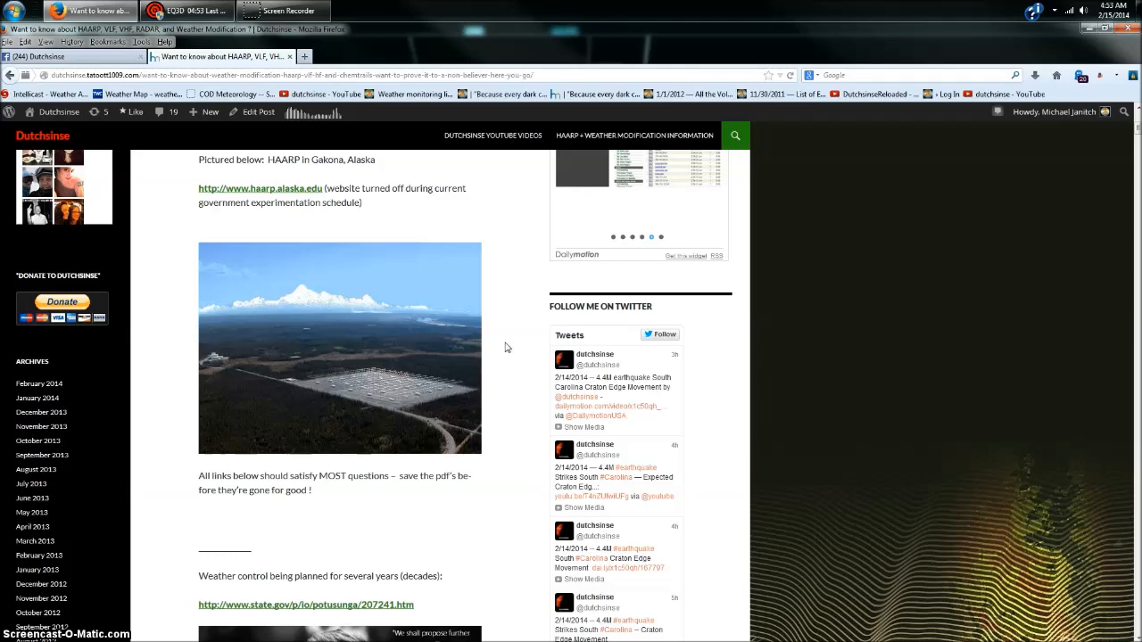
scroll(down, 3)
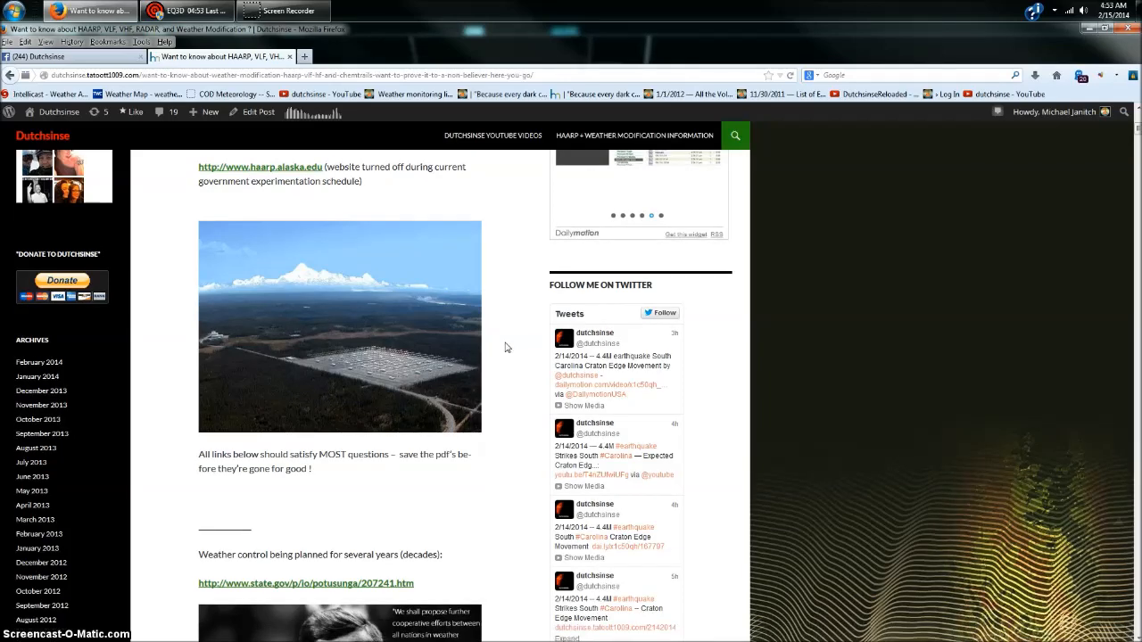
scroll(down, 3)
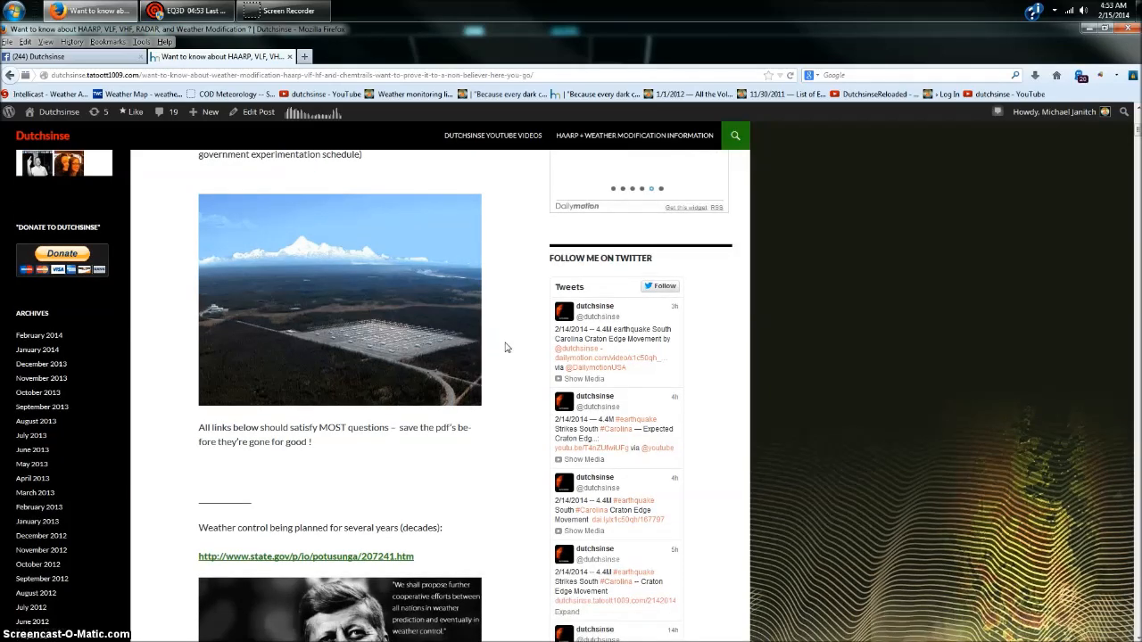
scroll(down, 3)
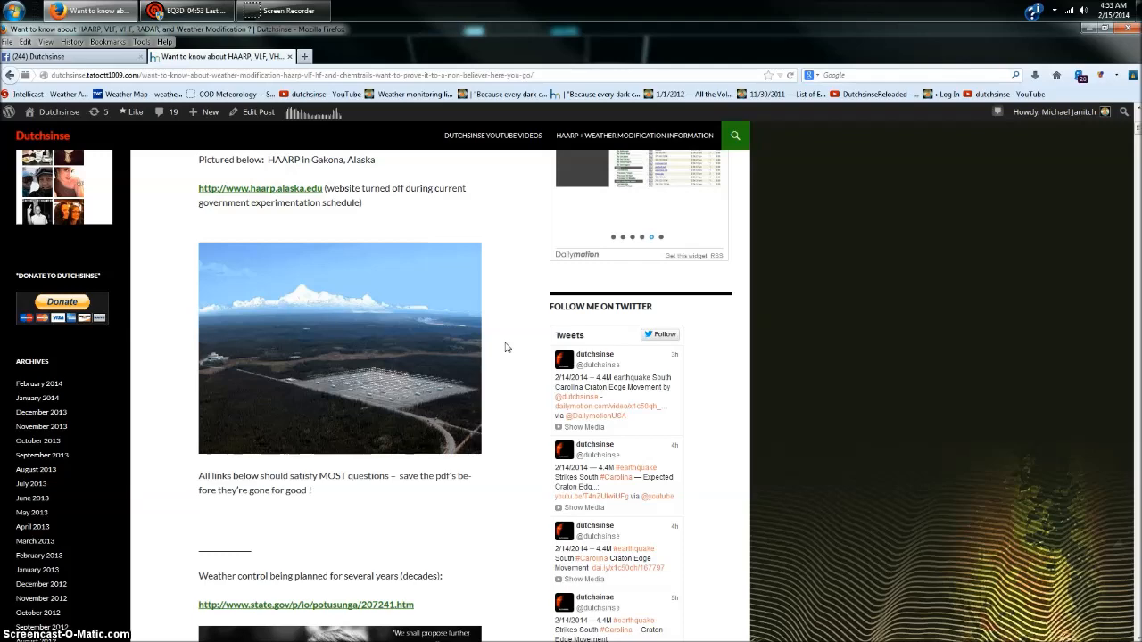
scroll(down, 3)
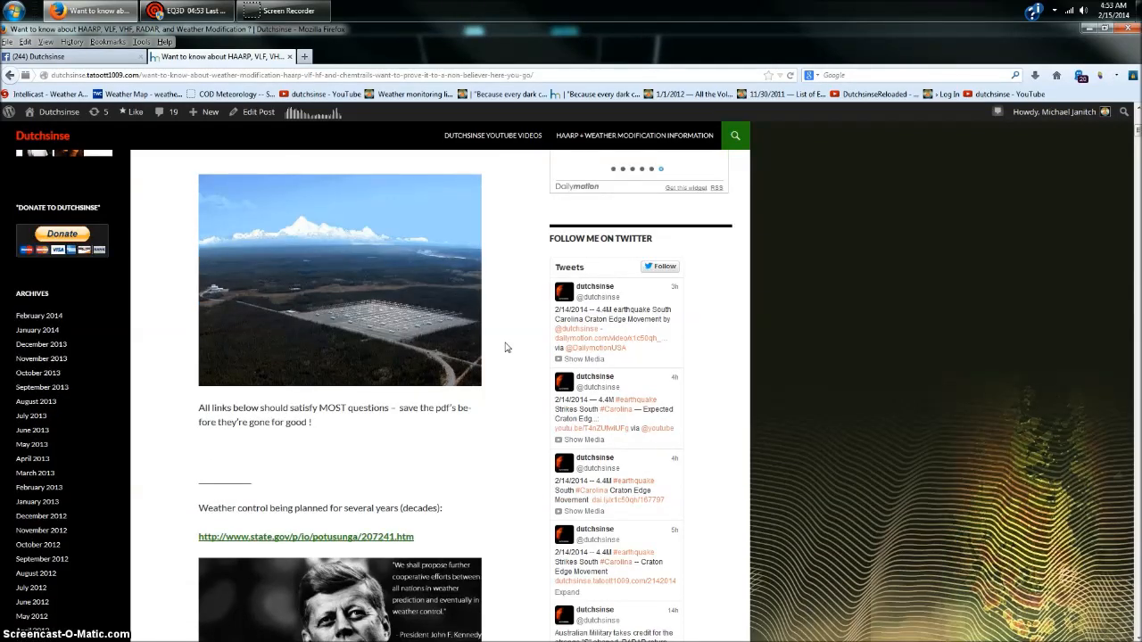
scroll(down, 3)
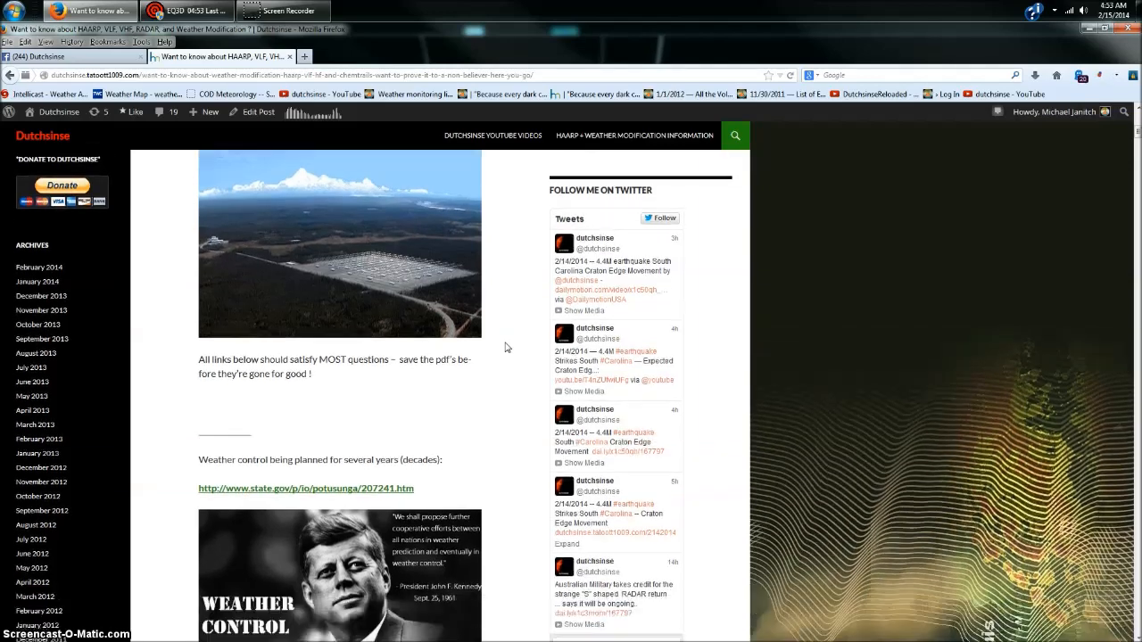
scroll(down, 3)
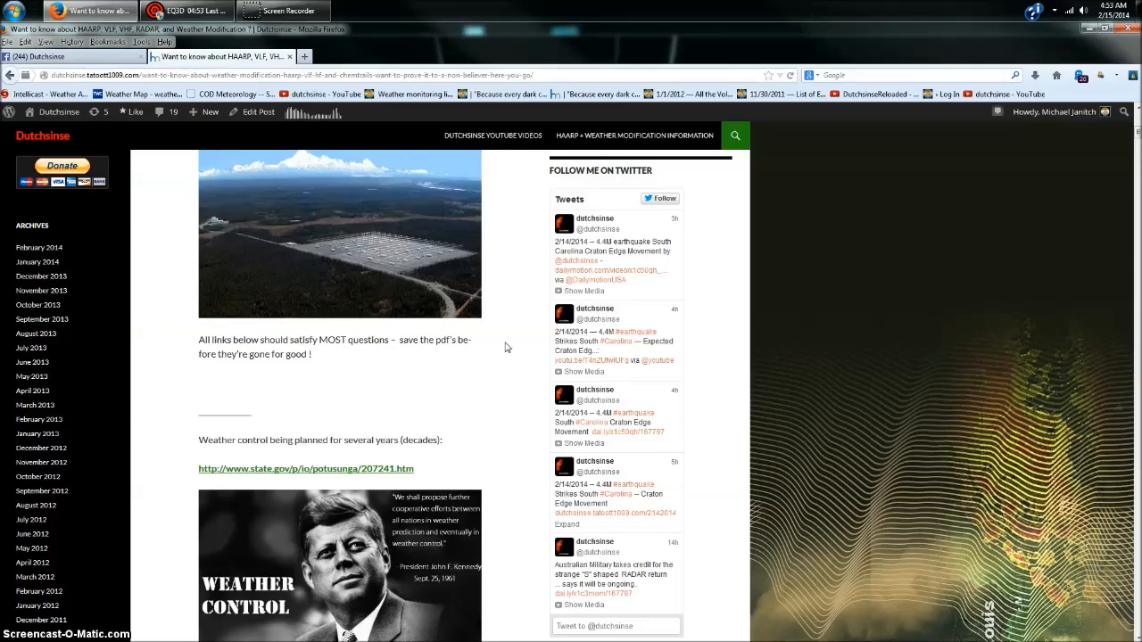
scroll(down, 3)
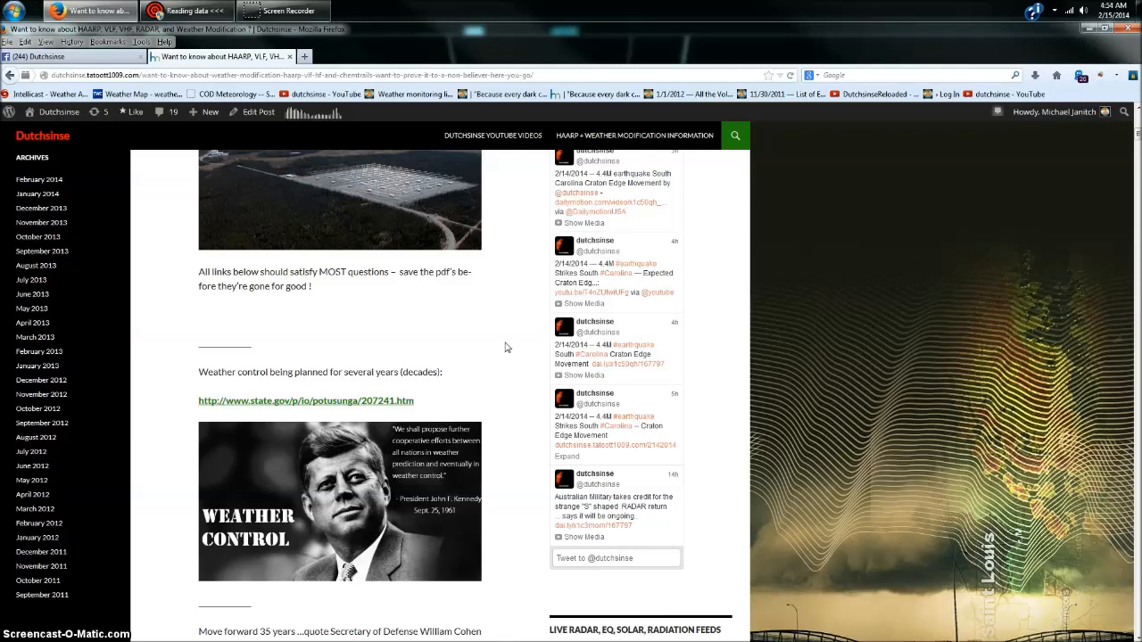
scroll(down, 3)
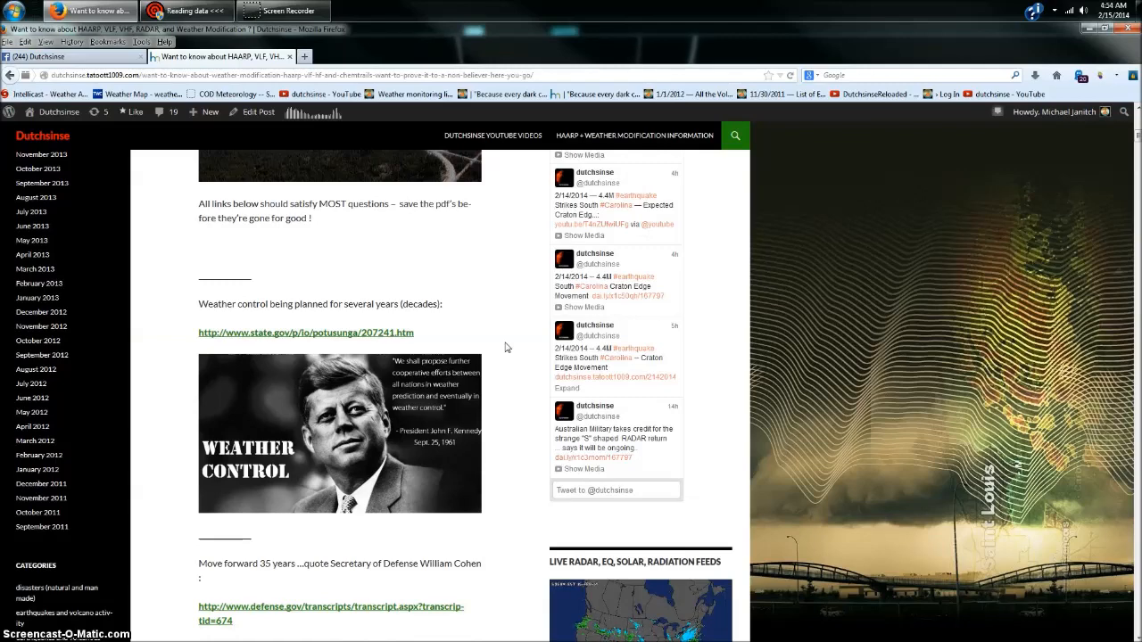
scroll(down, 3)
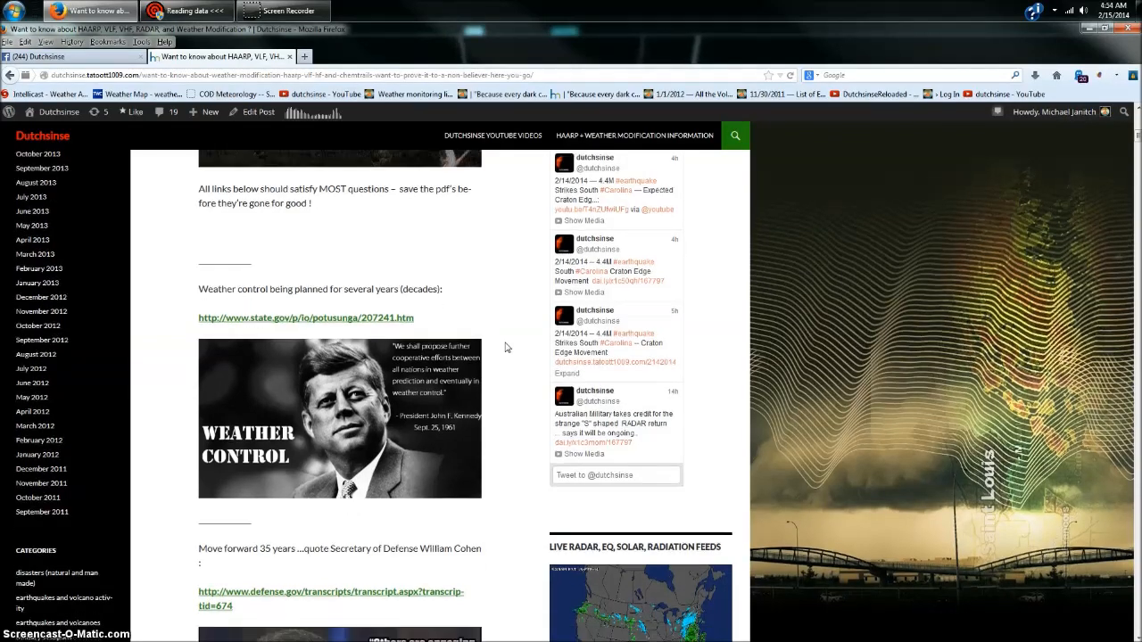
scroll(down, 3)
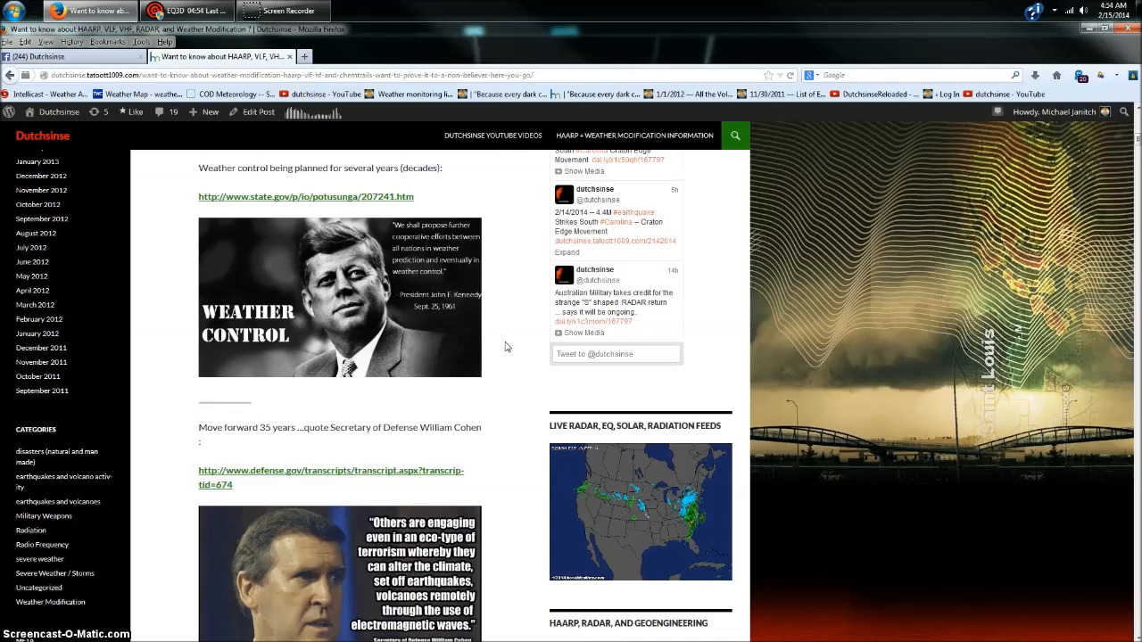
scroll(down, 3)
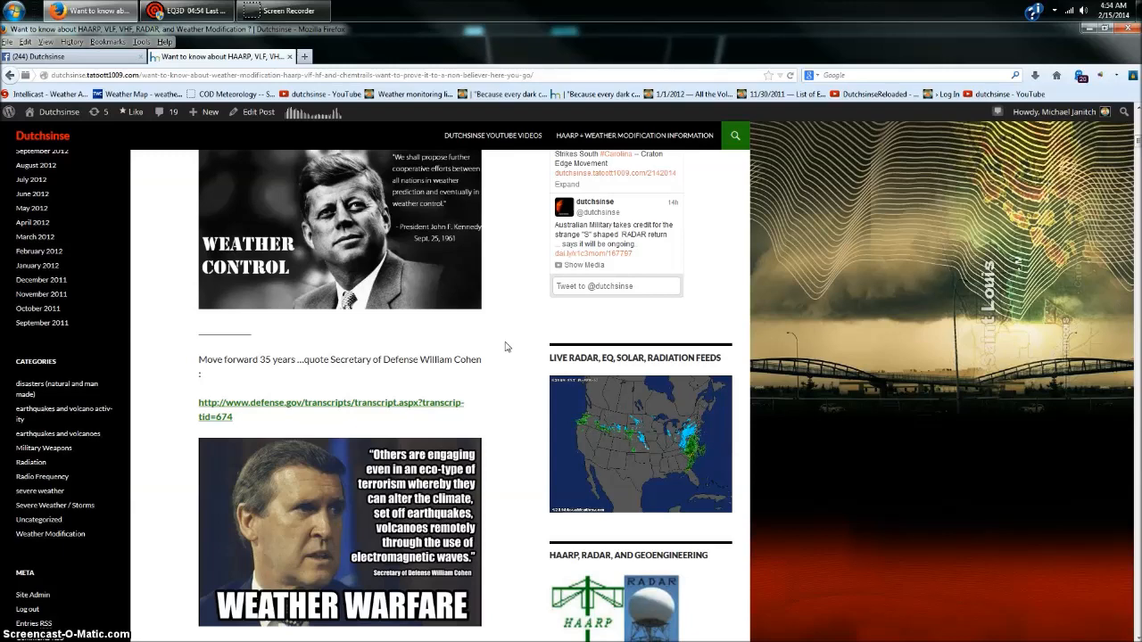
Continue down to the 'DARPA allocates funds for the use of HAARP' section with the DoD 2013 budget document
scroll(down, 3)
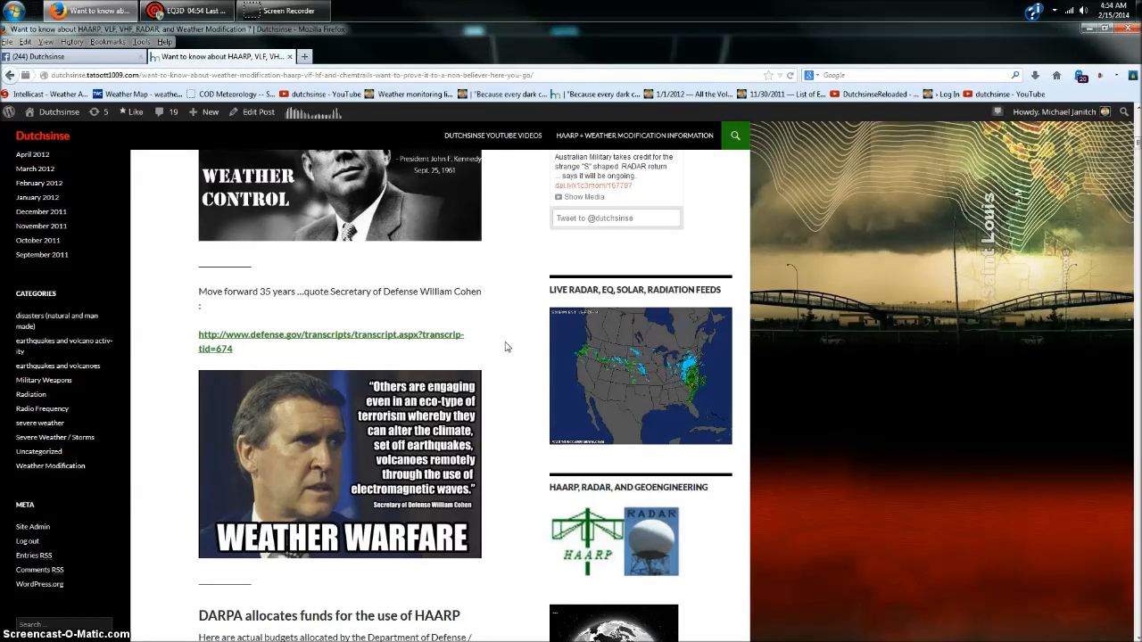
scroll(down, 3)
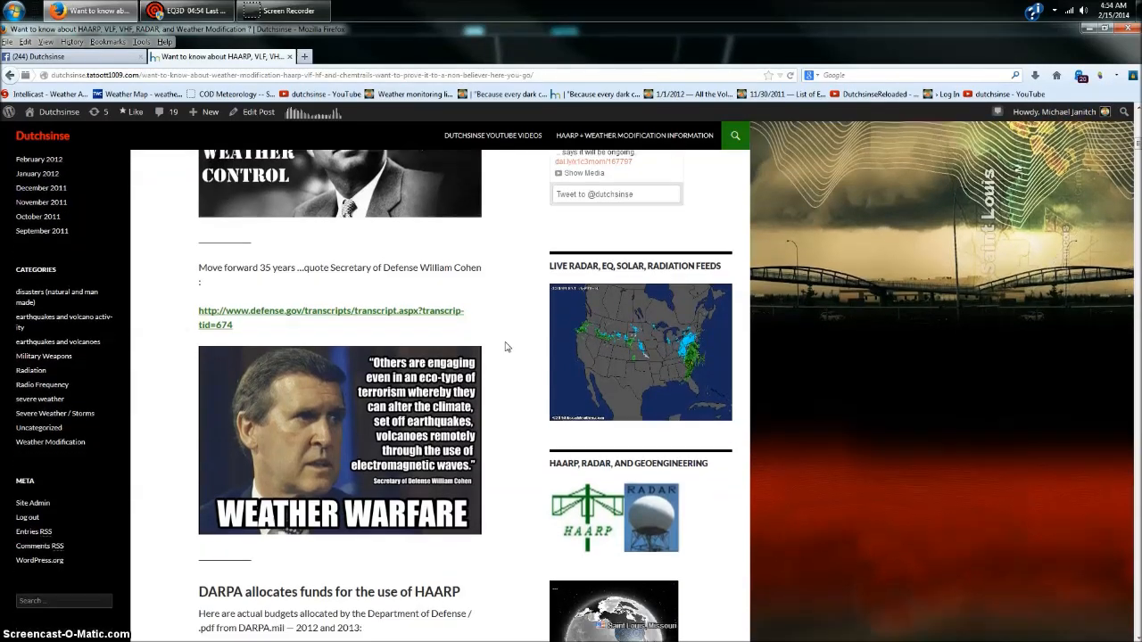
scroll(down, 3)
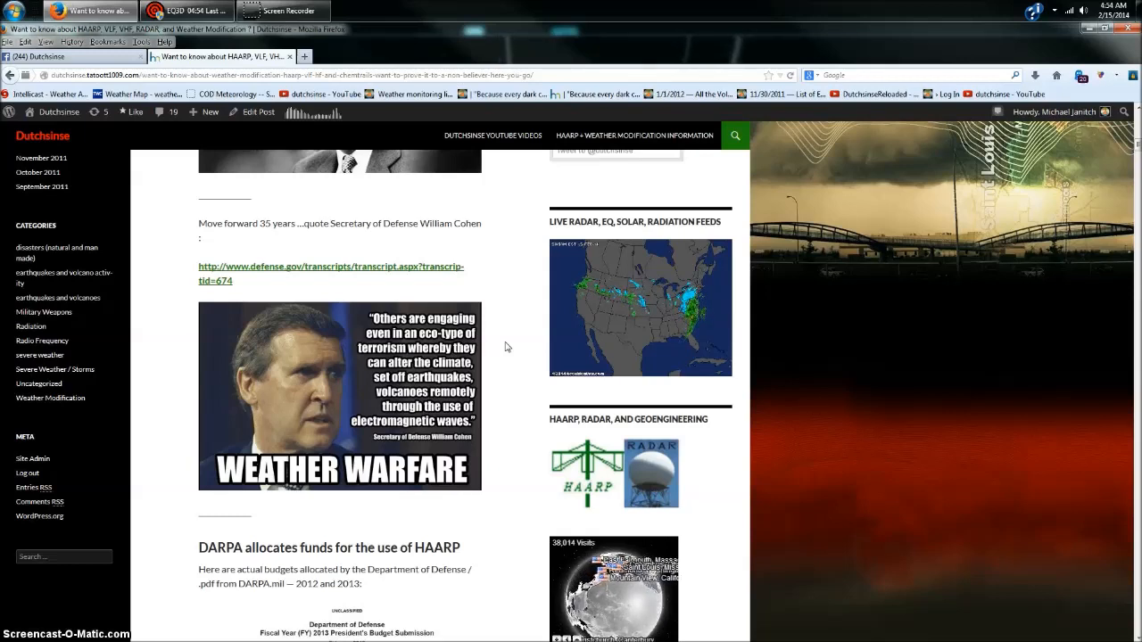
scroll(down, 3)
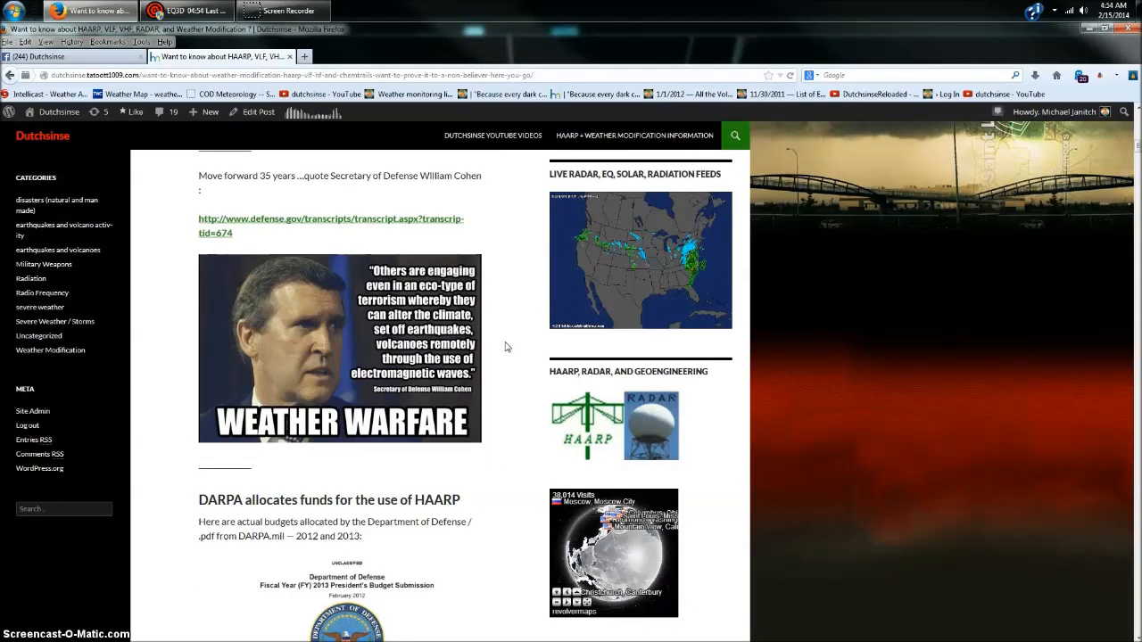
scroll(down, 3)
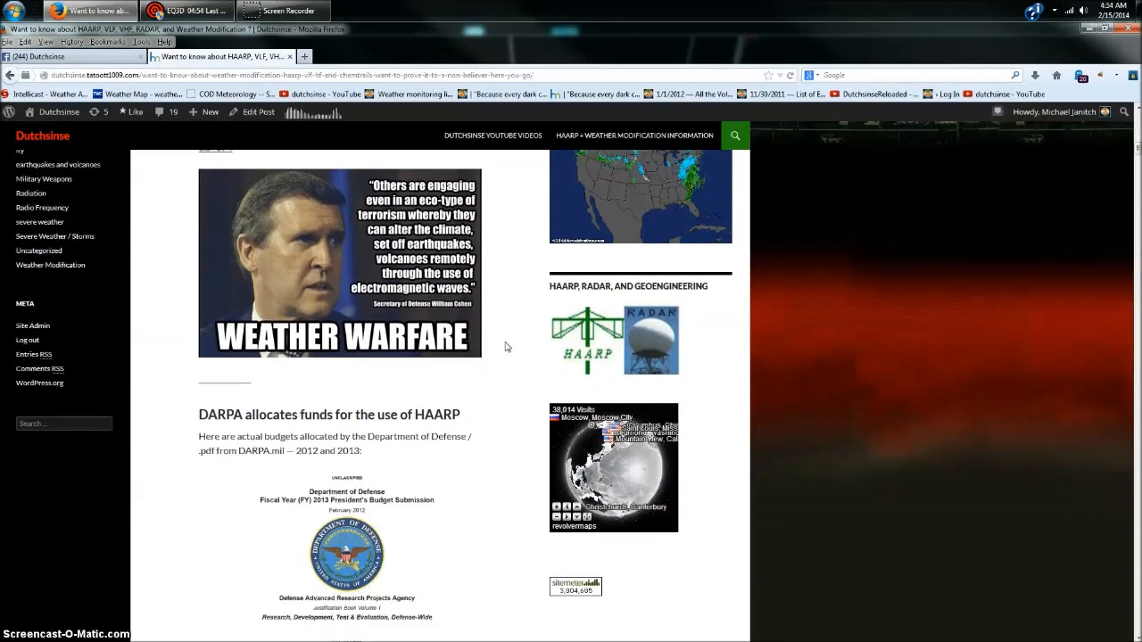
scroll(down, 3)
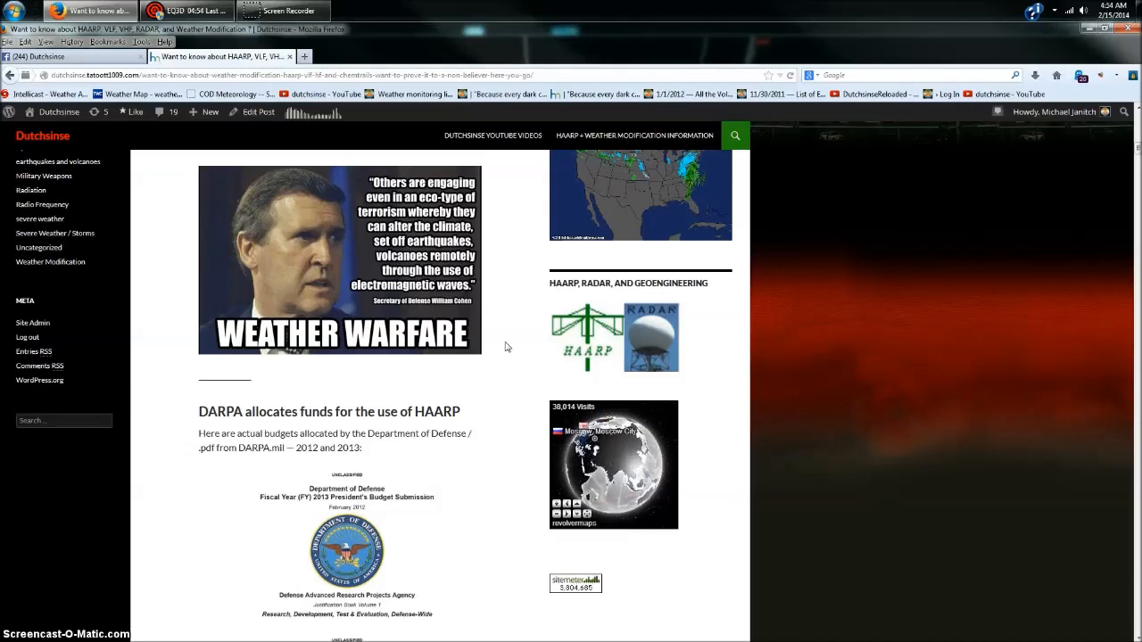
scroll(down, 3)
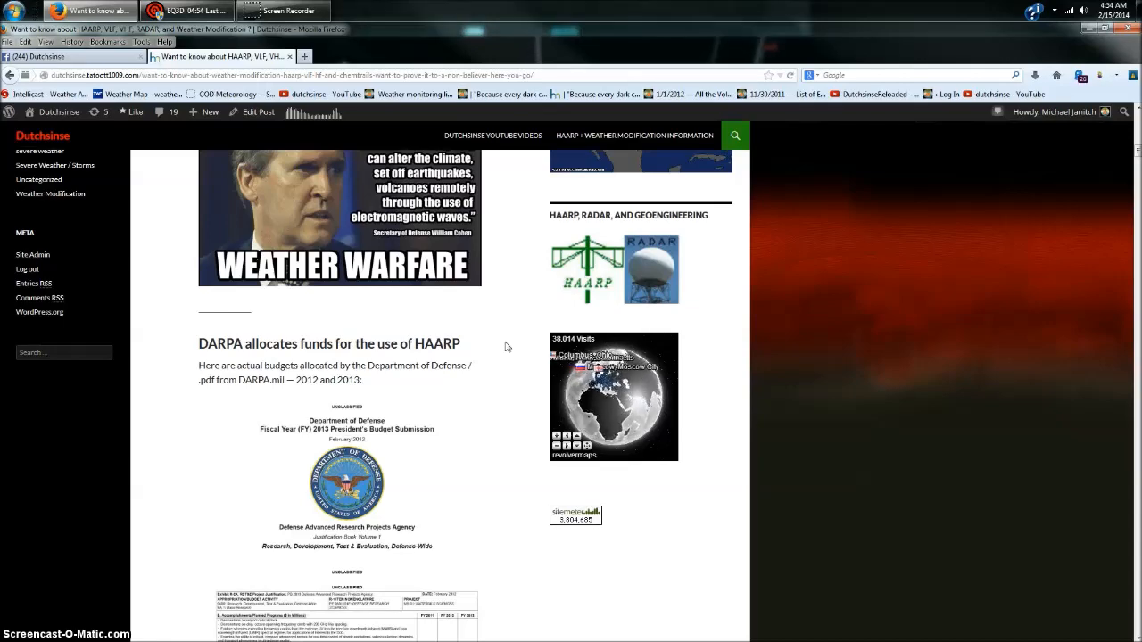
scroll(down, 3)
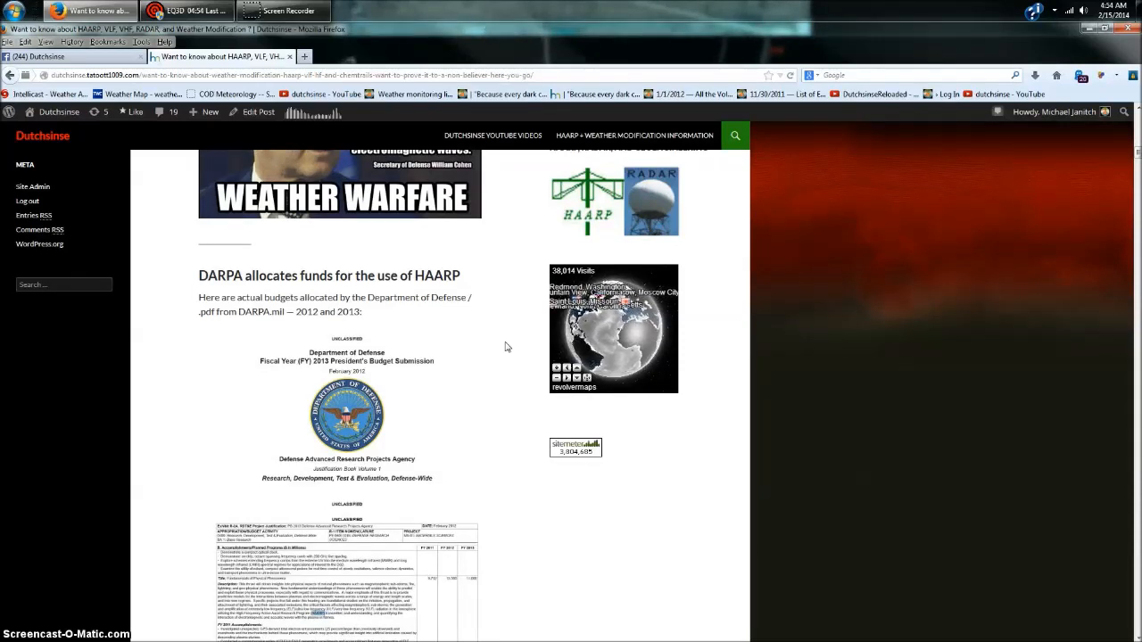
scroll(down, 3)
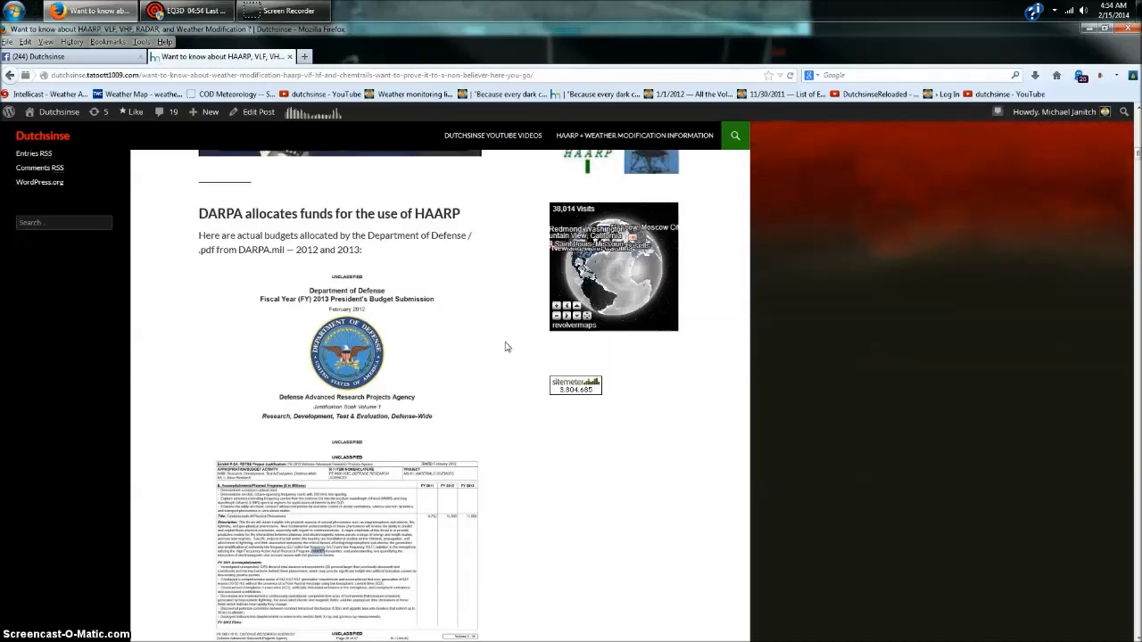
scroll(down, 3)
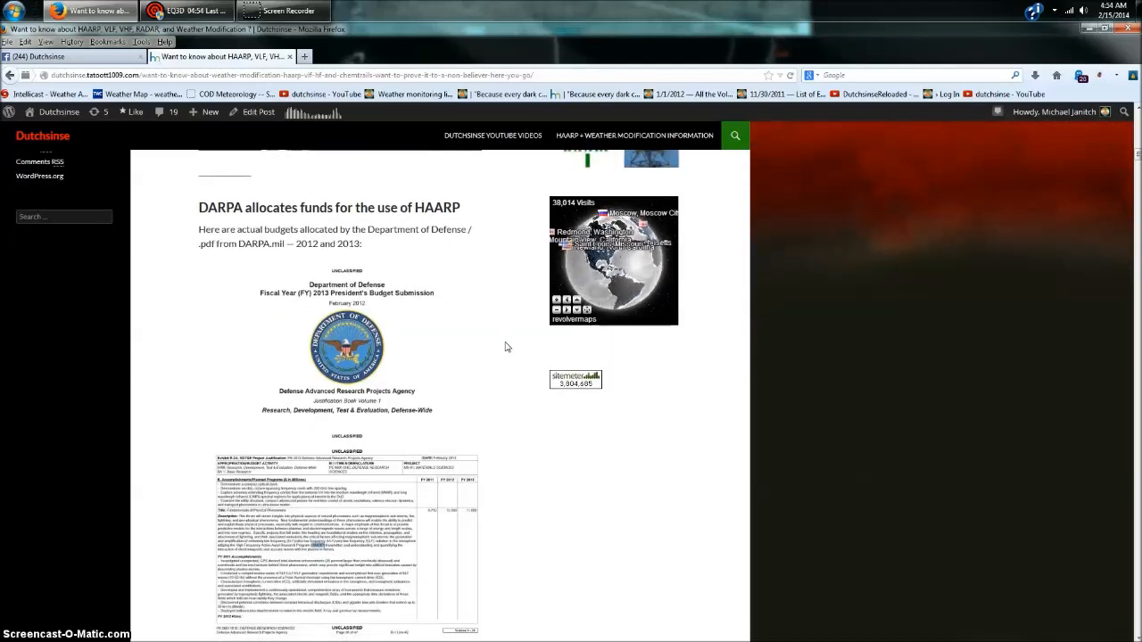
scroll(down, 3)
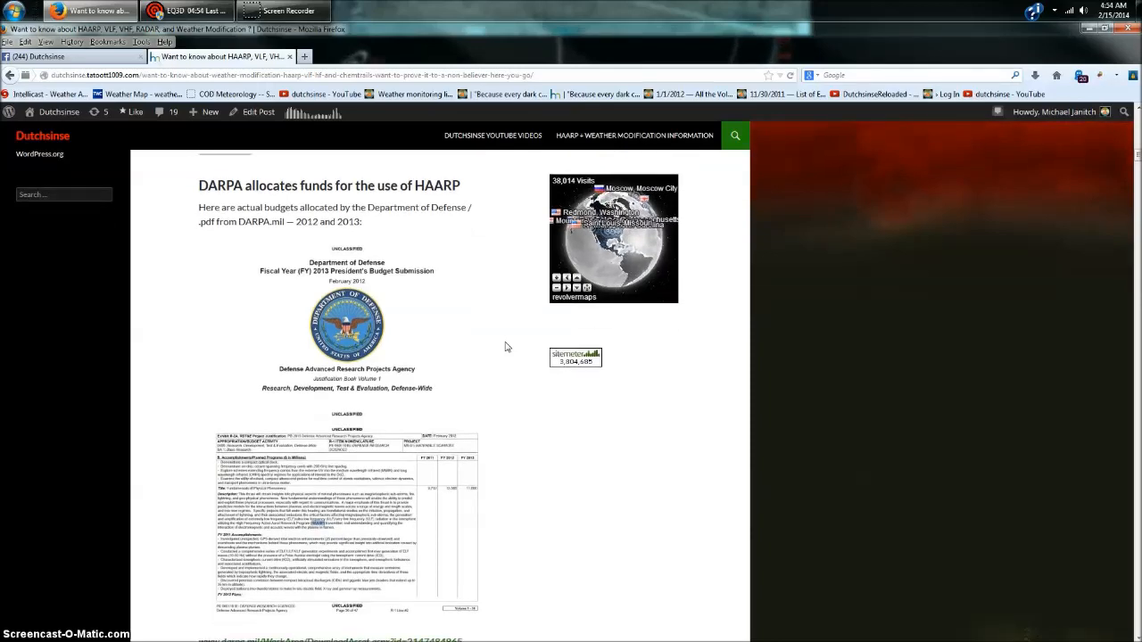
scroll(down, 3)
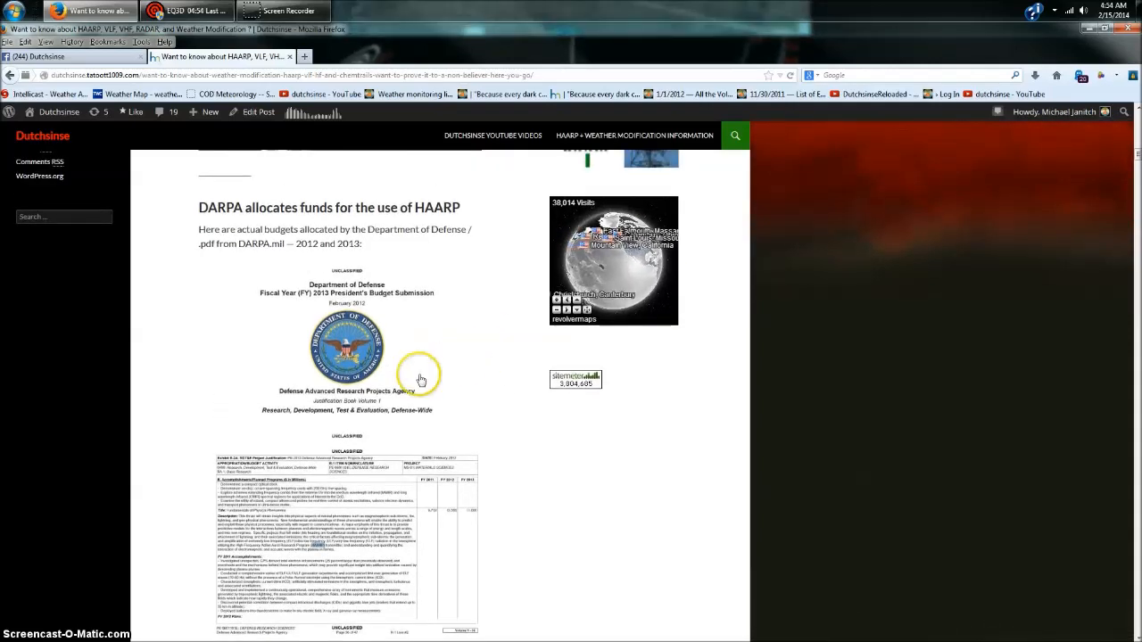
mouse_move(320, 464)
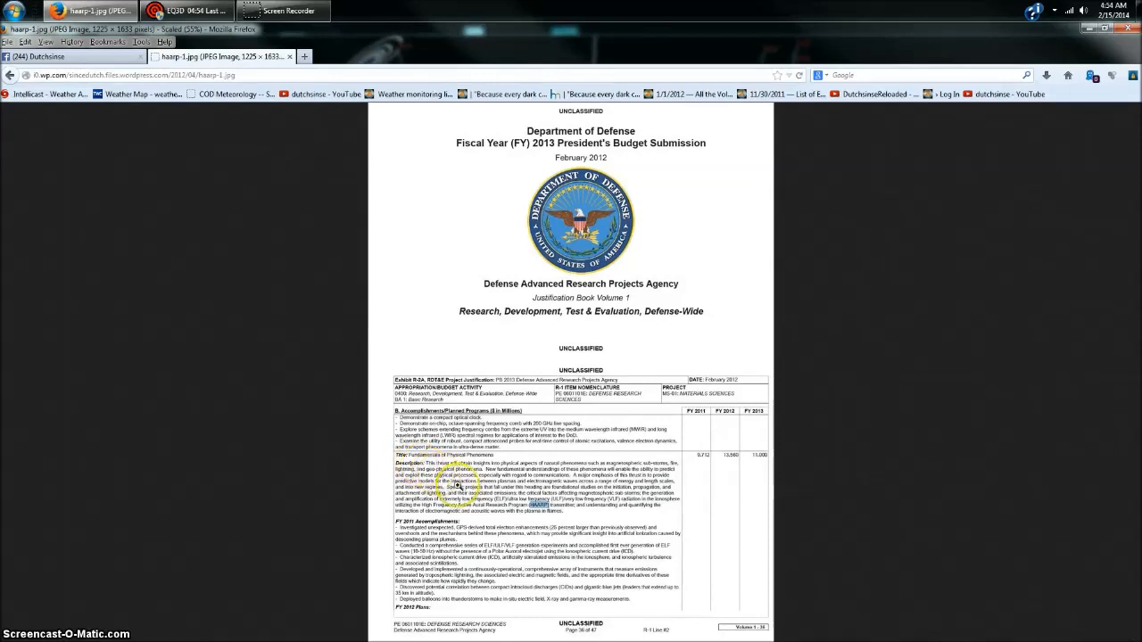
scroll(down, 3)
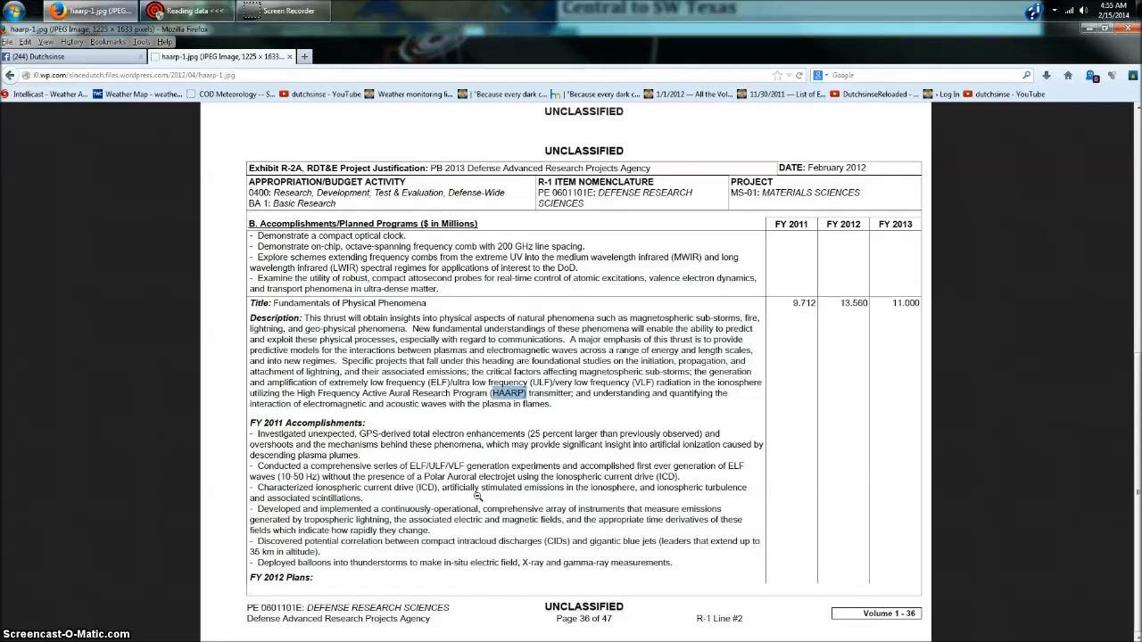
mouse_move(456, 492)
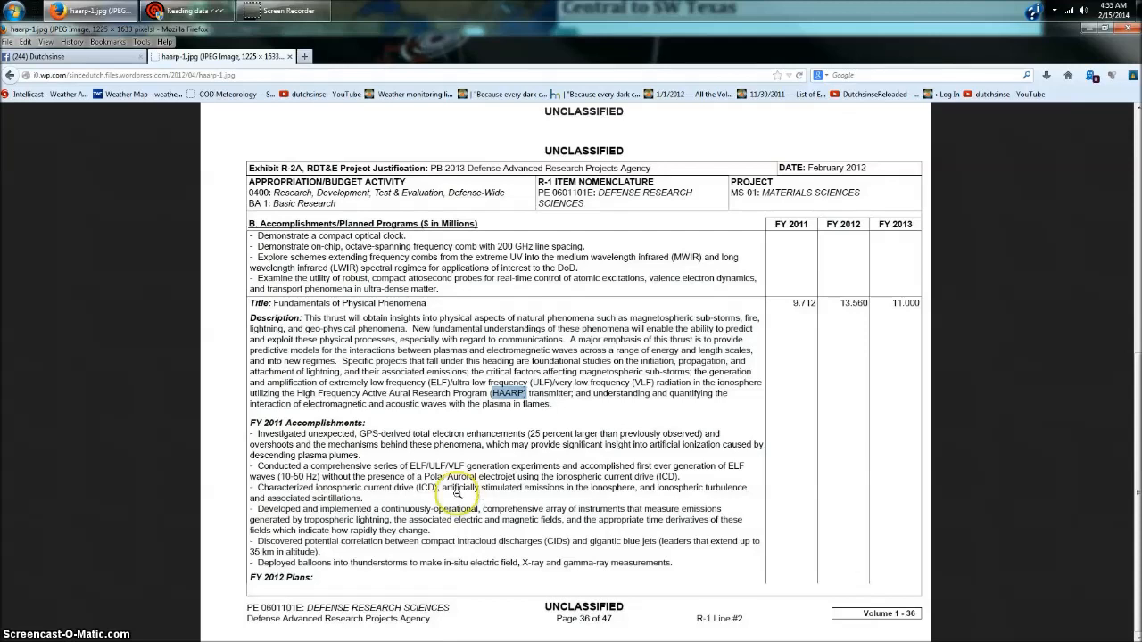
mouse_move(419, 482)
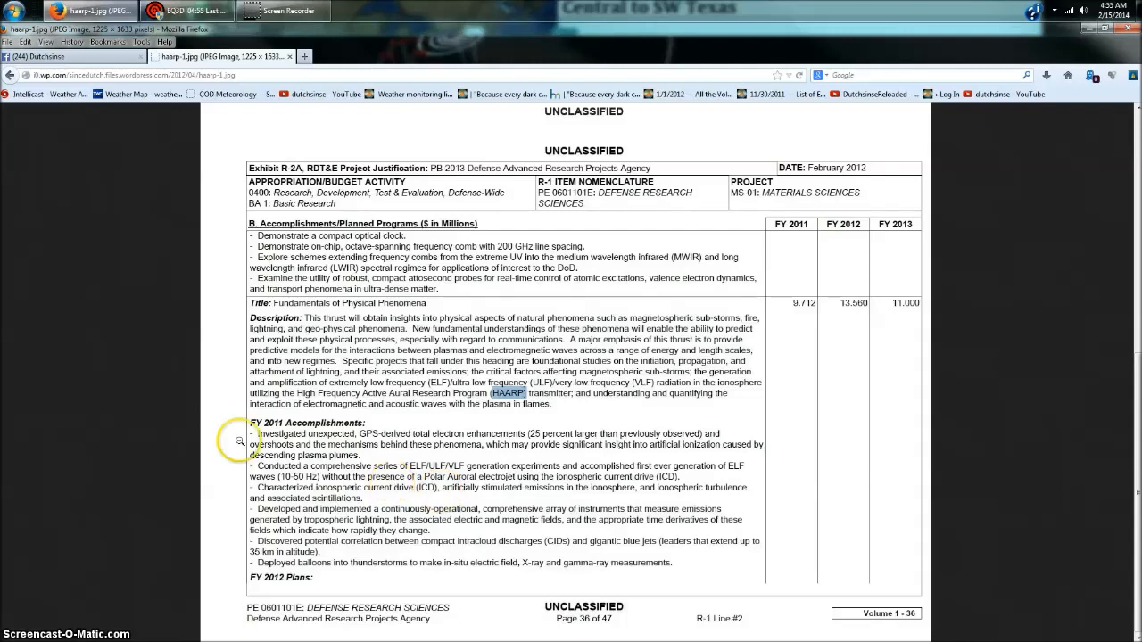
mouse_move(3, 228)
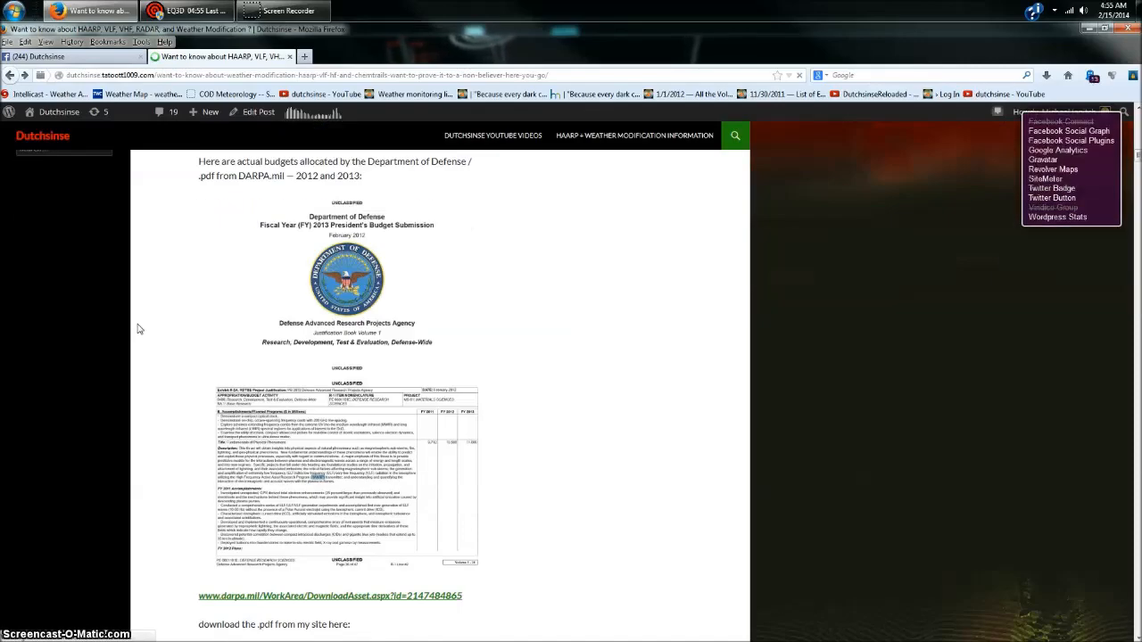
Open the DARPA_FY14PB budget PDF link in Adobe Reader via the download dialog
scroll(down, 3)
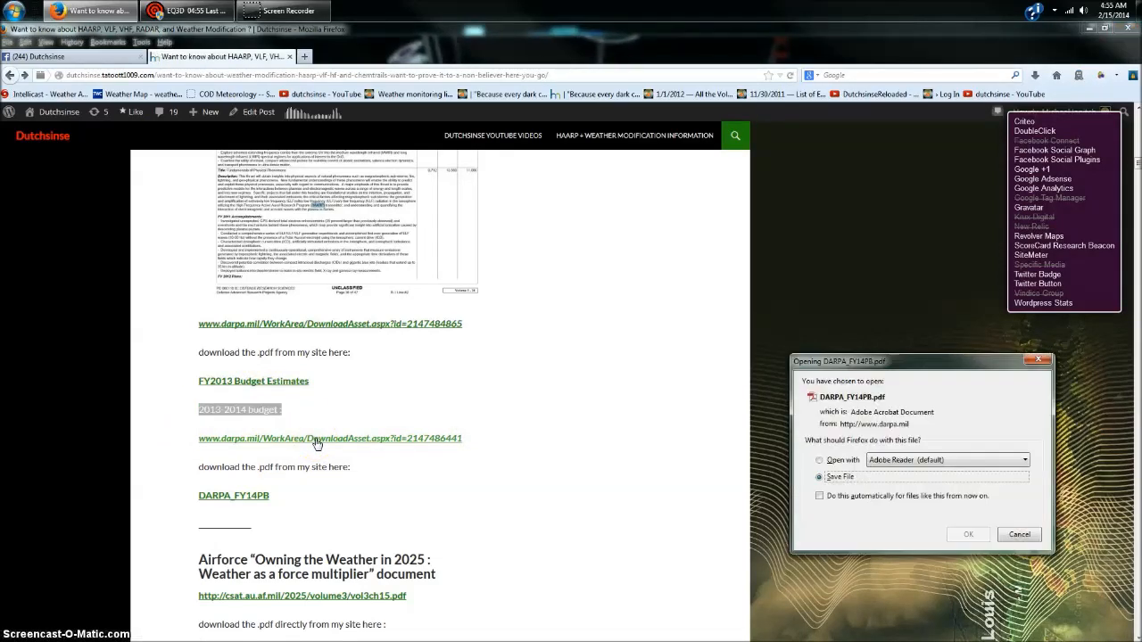
click(819, 460)
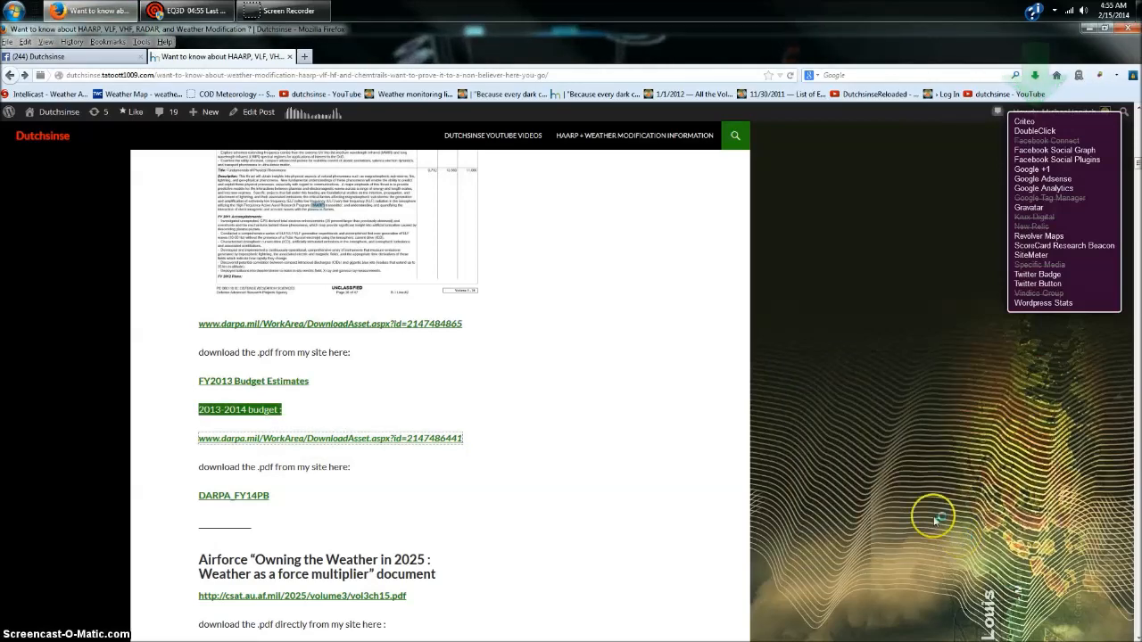
click(232, 496)
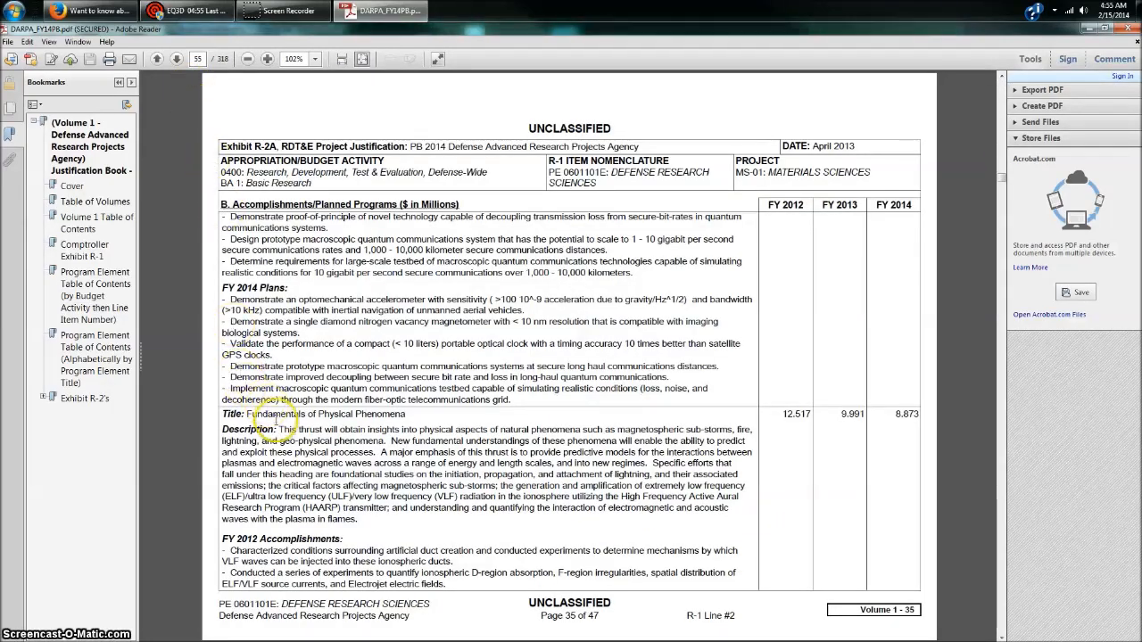
Highlight the page-35 Fundamentals of Physical Phenomena description paragraph that mentions HAARP
drag(278, 428, 399, 519)
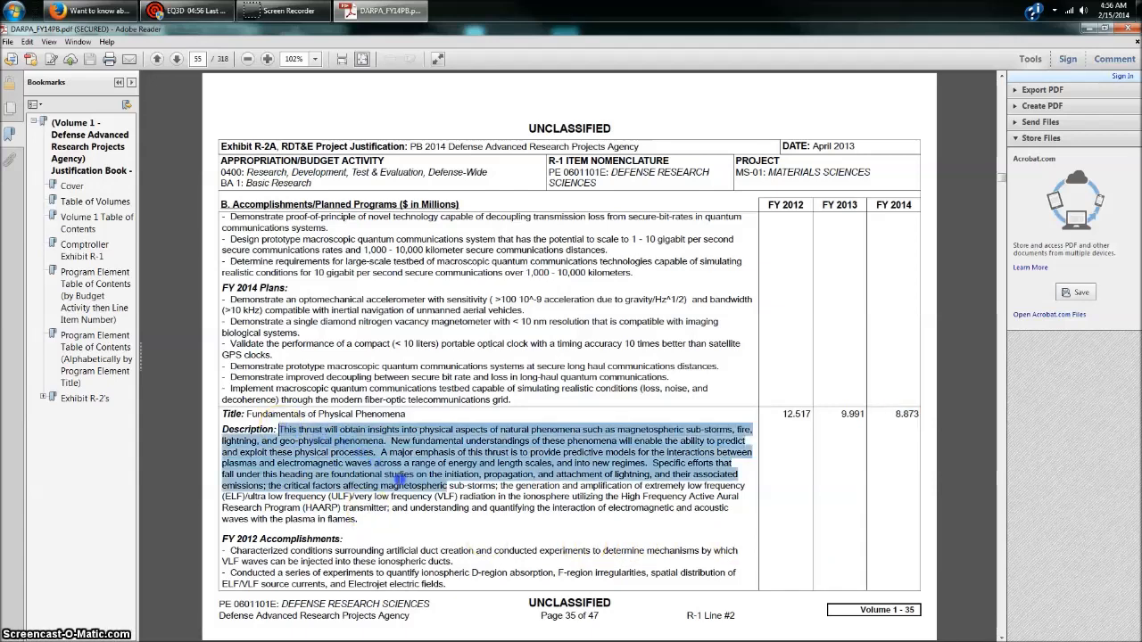
drag(400, 475, 437, 525)
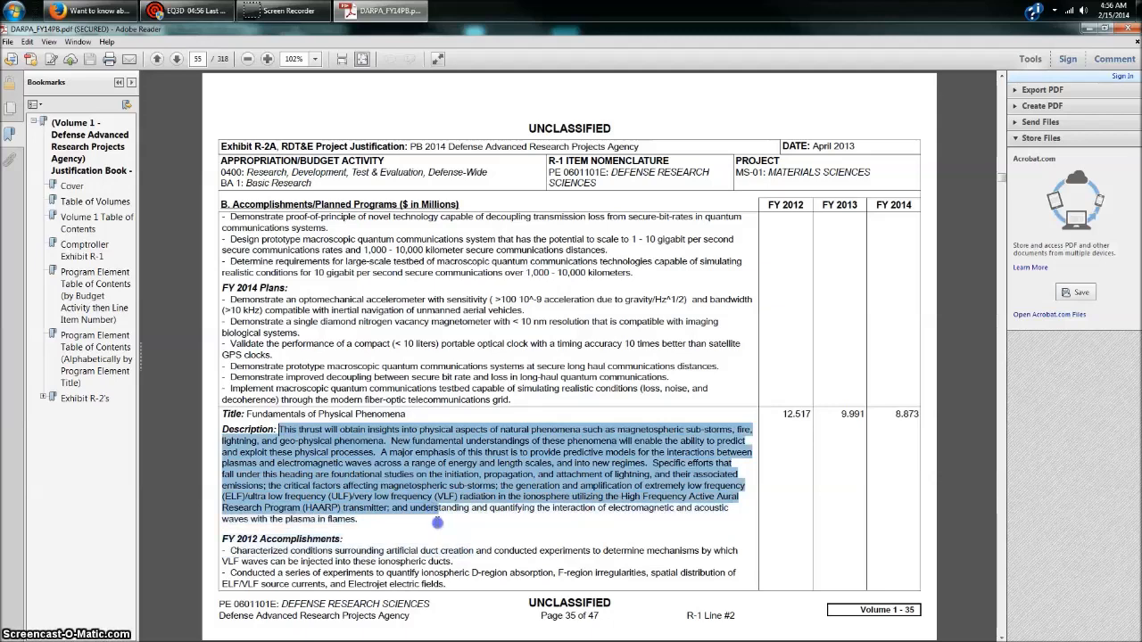
drag(437, 525, 437, 534)
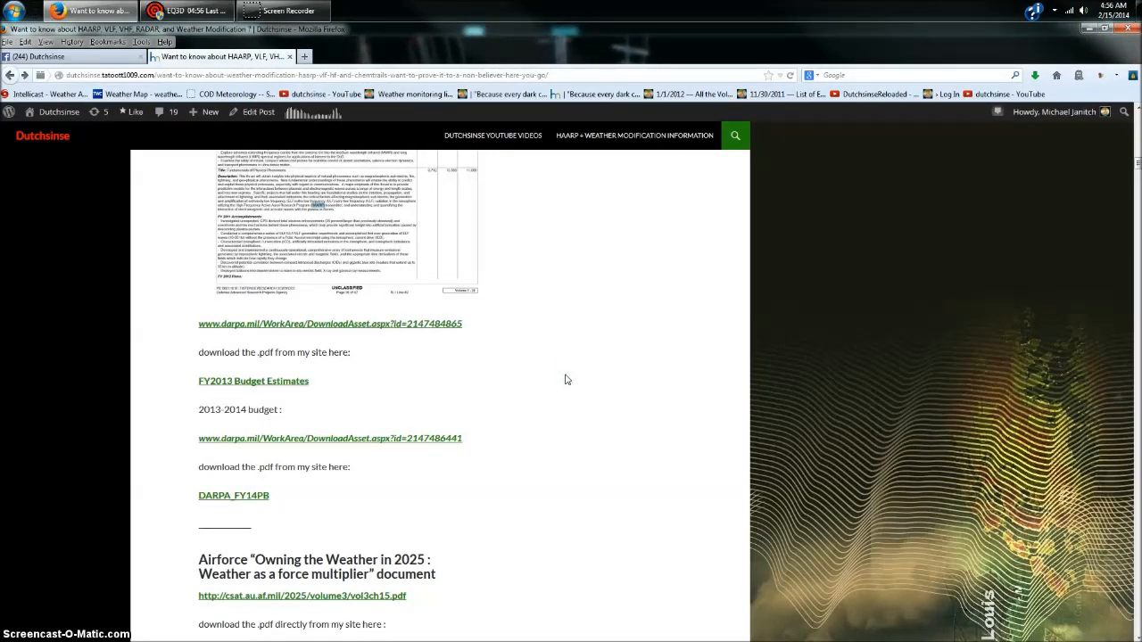
mouse_move(513, 229)
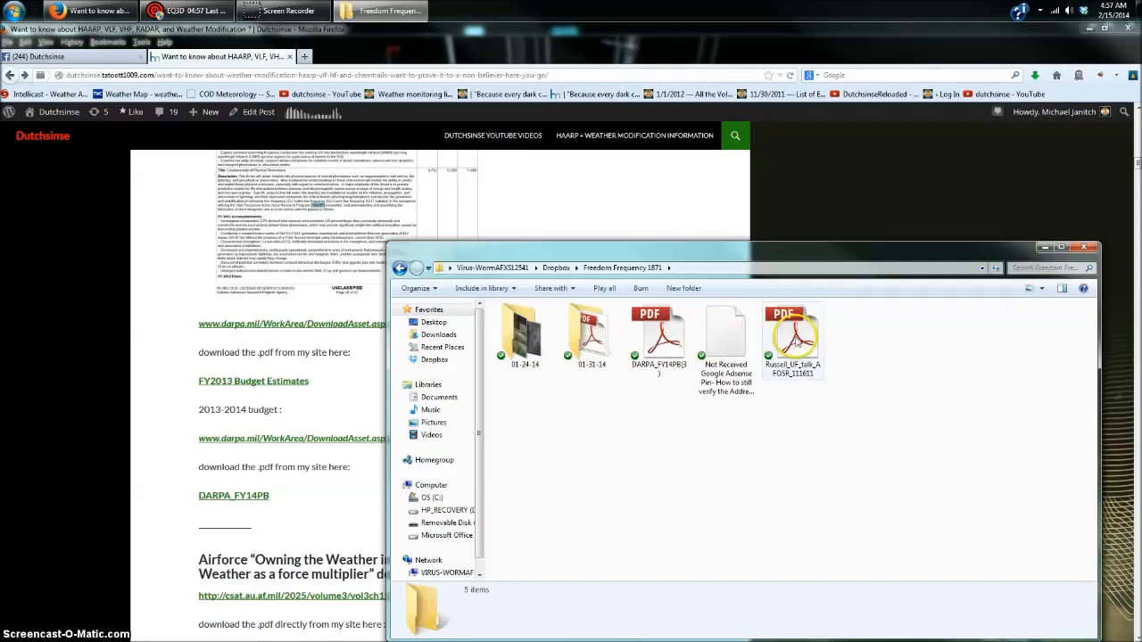
Open the Russell_UF_talk Air Force PDF from the Freedom Frequency Dropbox folder
click(792, 339)
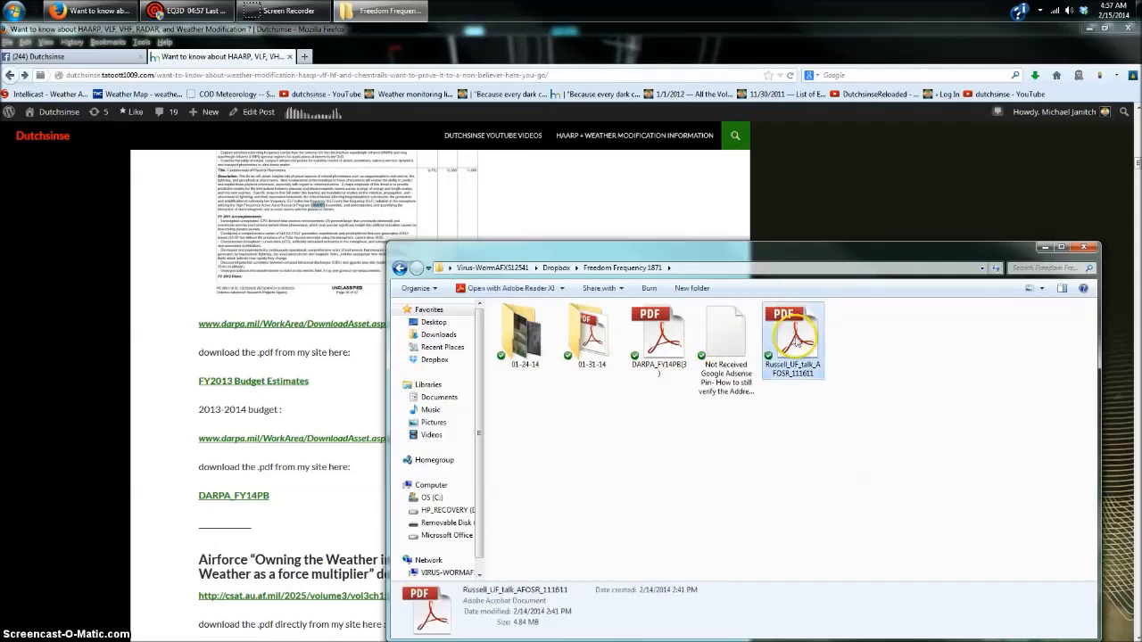
double_click(792, 338)
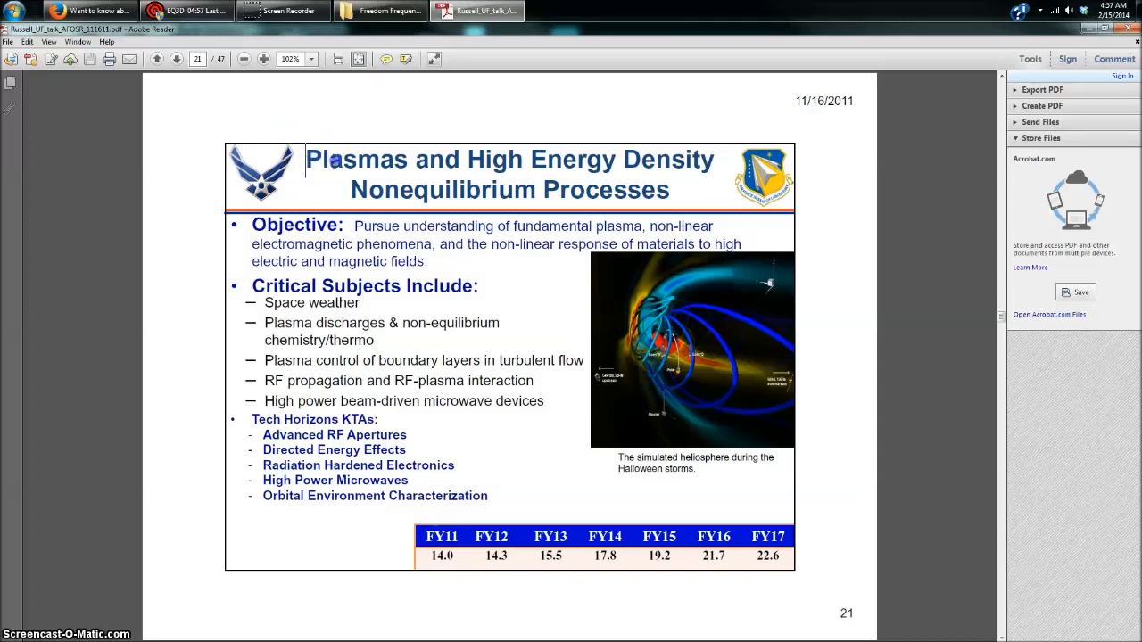
Highlight the plasmas and high energy density slide's research objective statement
drag(307, 158, 667, 189)
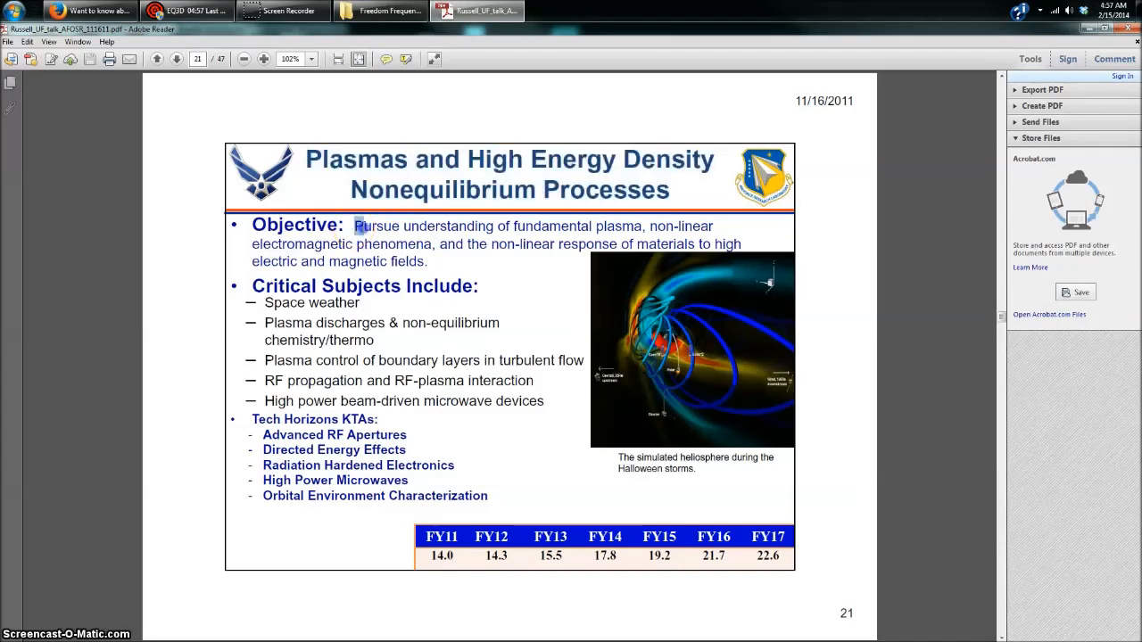
drag(354, 224, 442, 260)
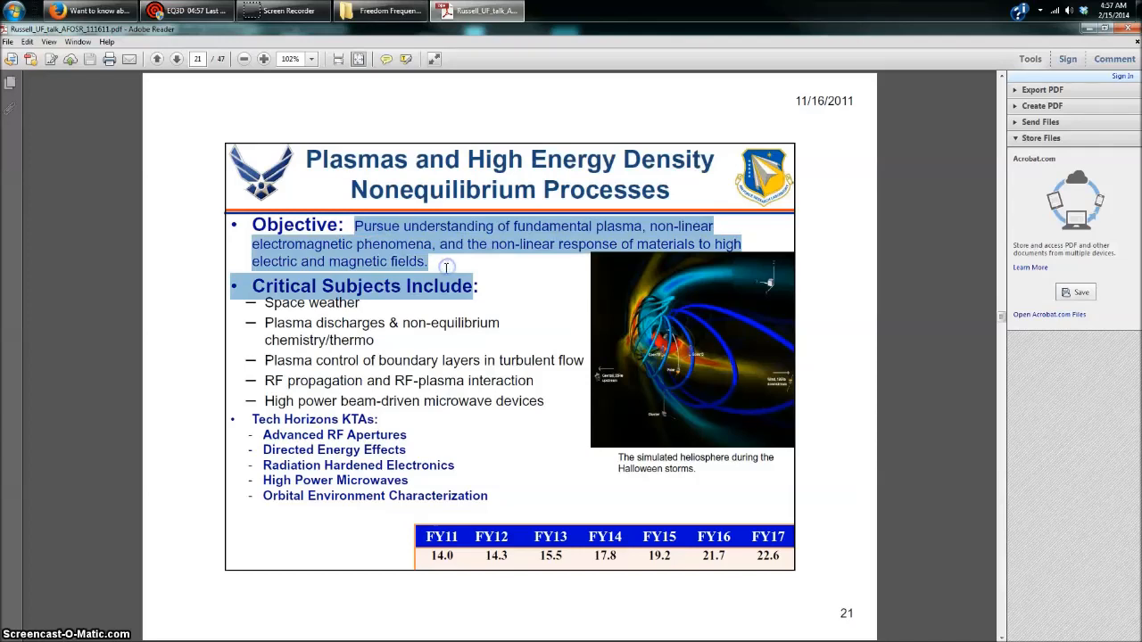
mouse_move(396, 339)
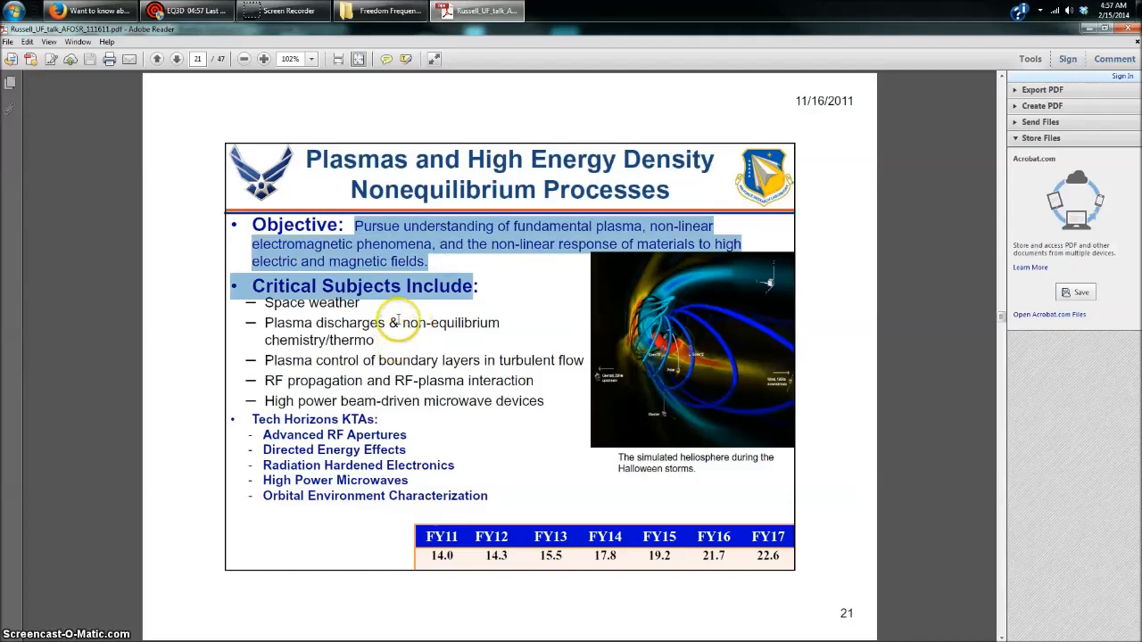
mouse_move(276, 424)
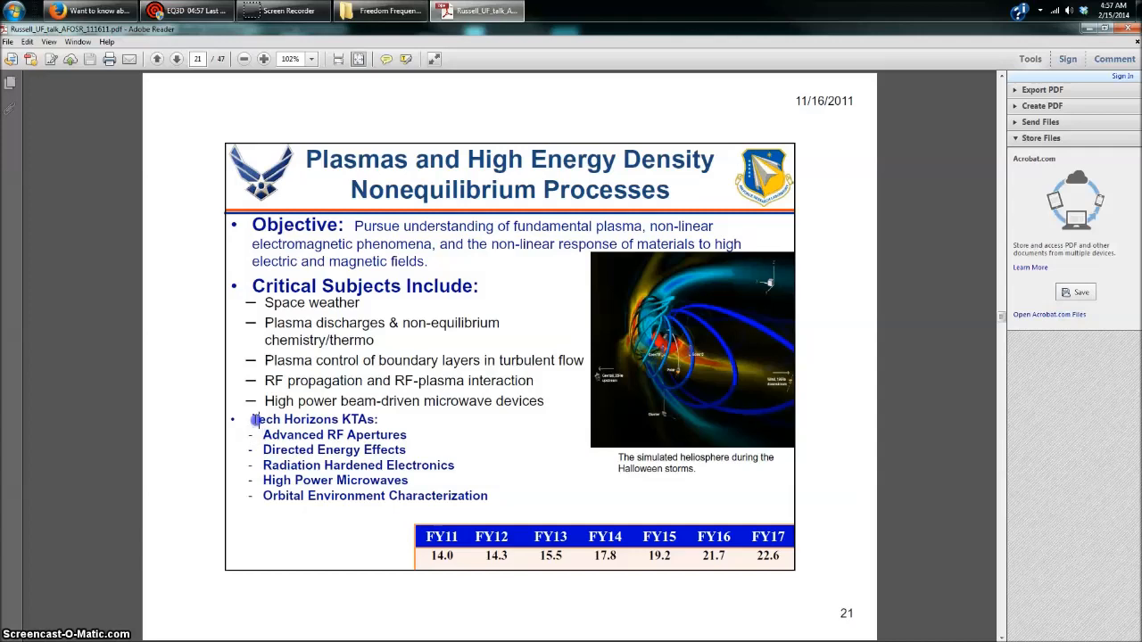
drag(253, 419, 324, 435)
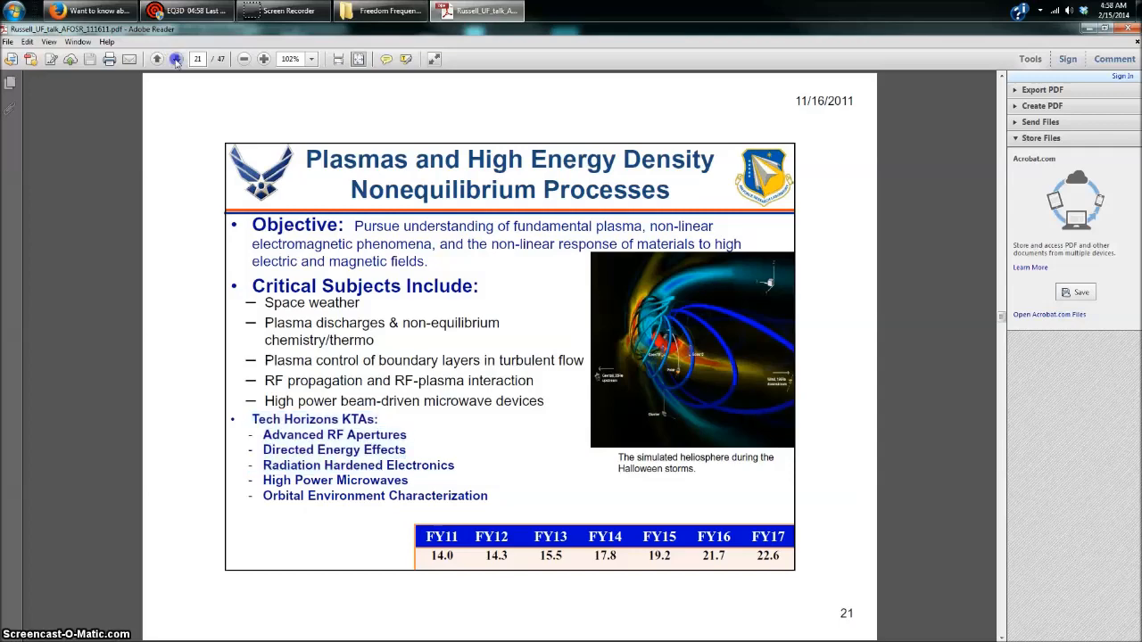
Move to page 22 and select the Artificial Ionization Layers passage about the HAARP ionospheric heater
click(175, 59)
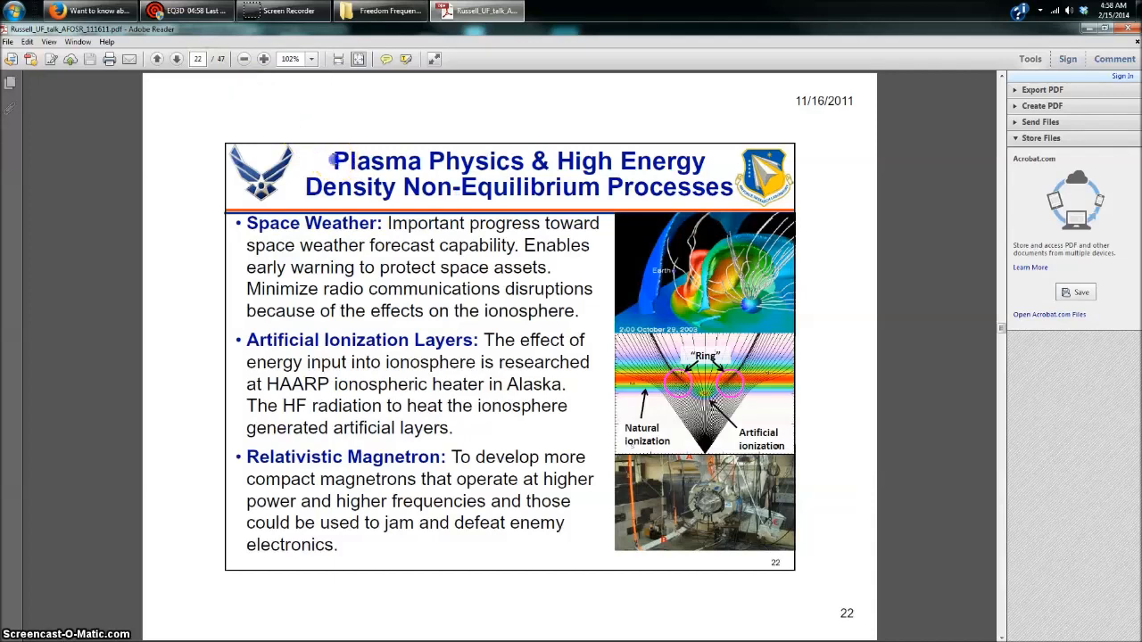
drag(332, 160, 526, 161)
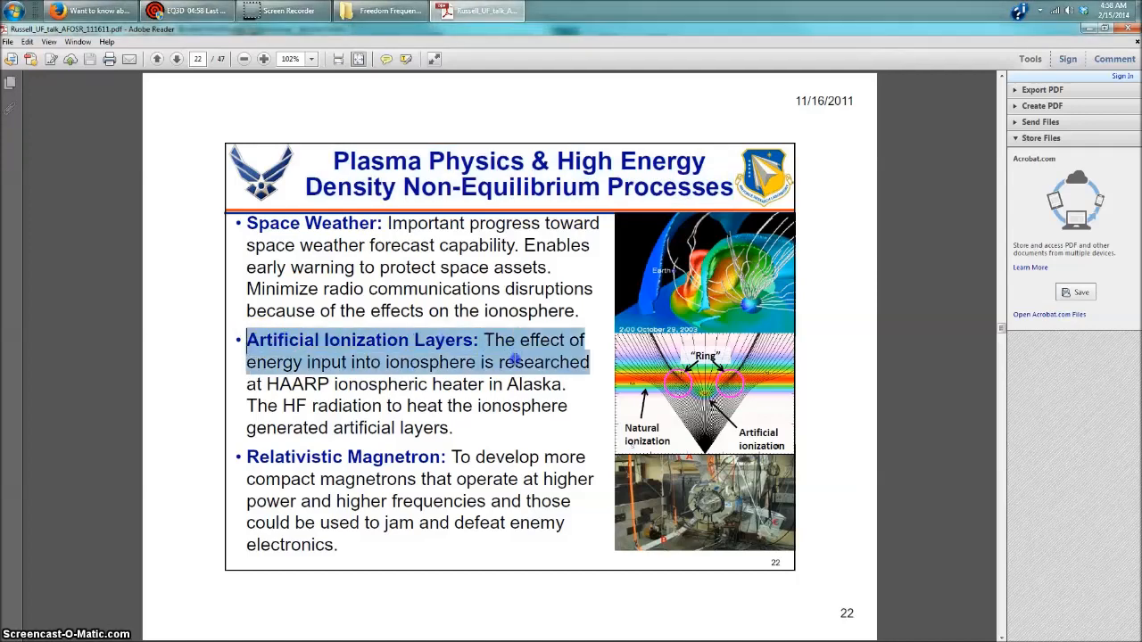
drag(516, 364, 516, 425)
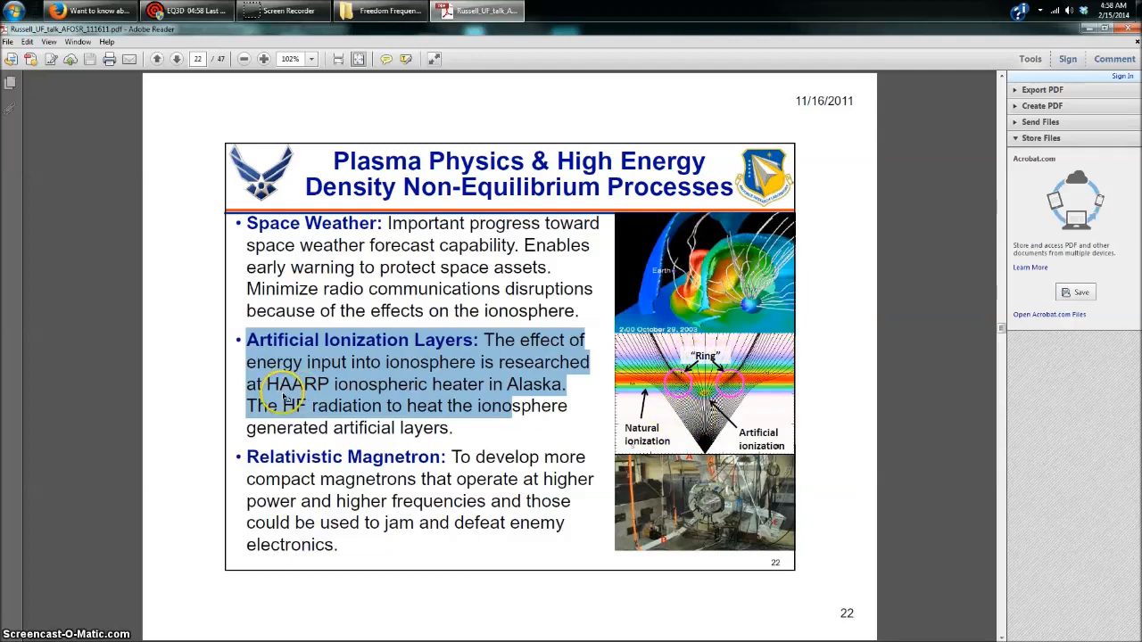
mouse_move(281, 396)
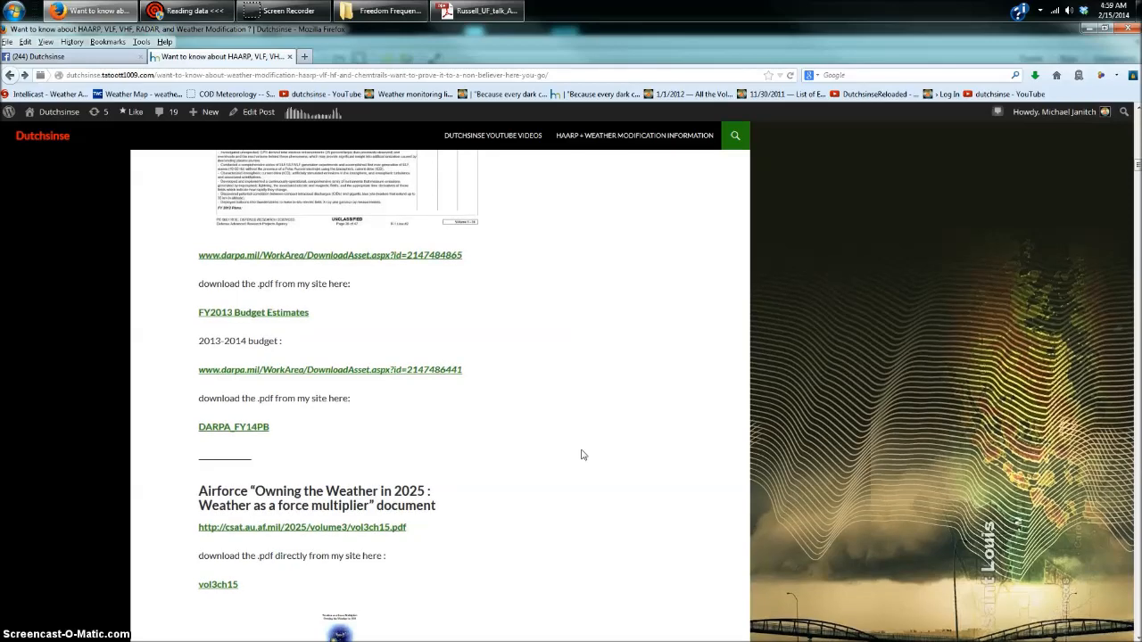
Scroll the Air Force 2025 section and open the 'Owning the Weather in 2025' cover thumbnail as a full image
scroll(down, 3)
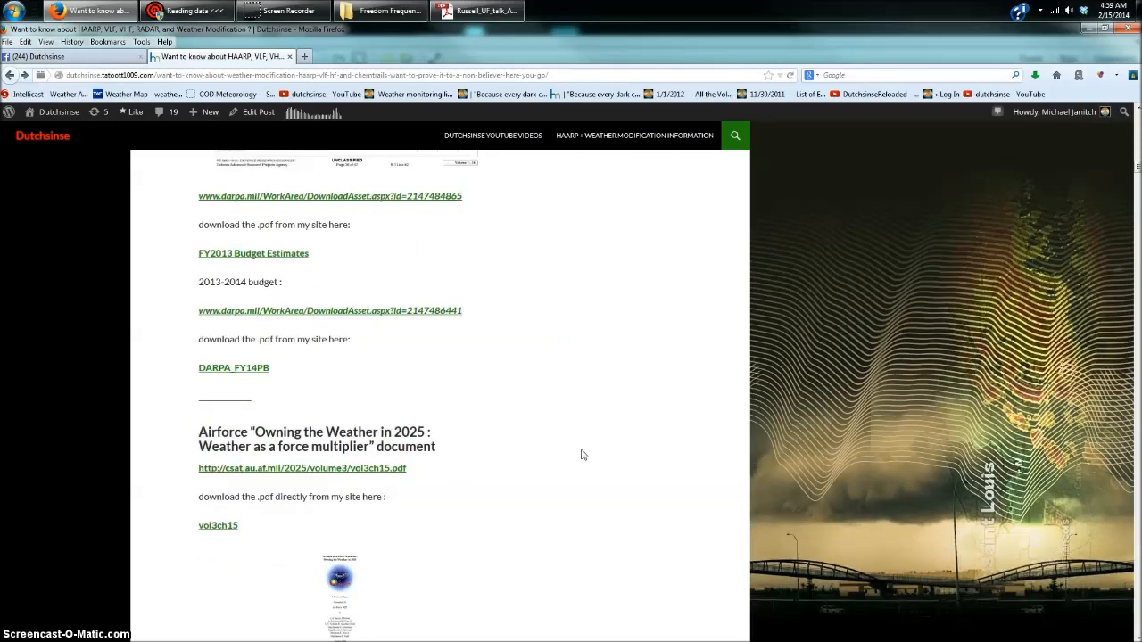
scroll(down, 3)
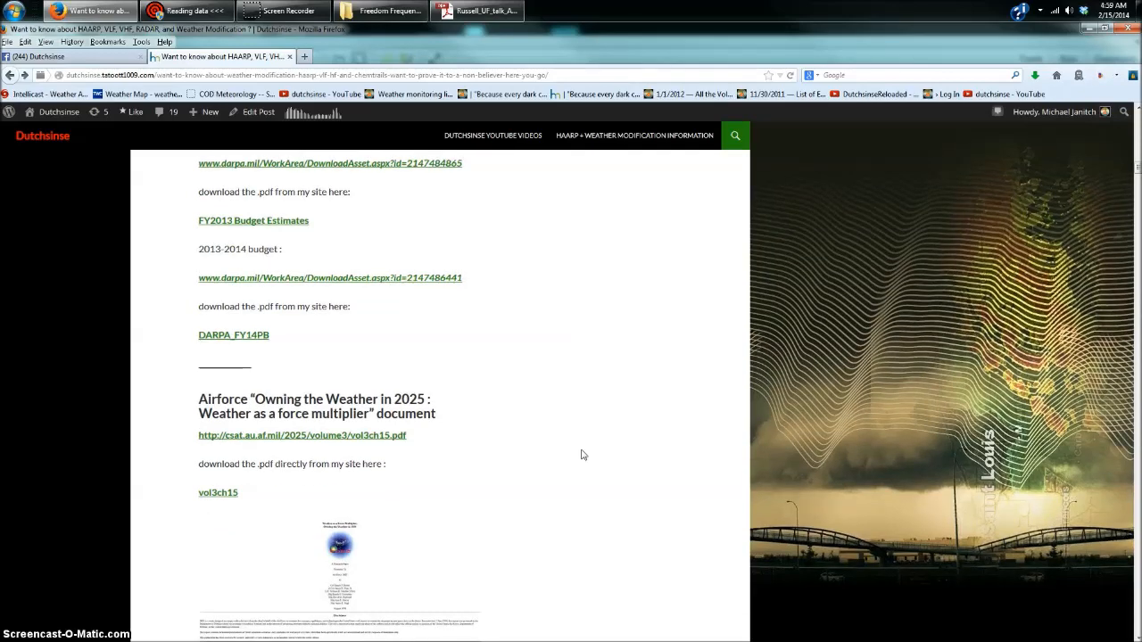
scroll(down, 3)
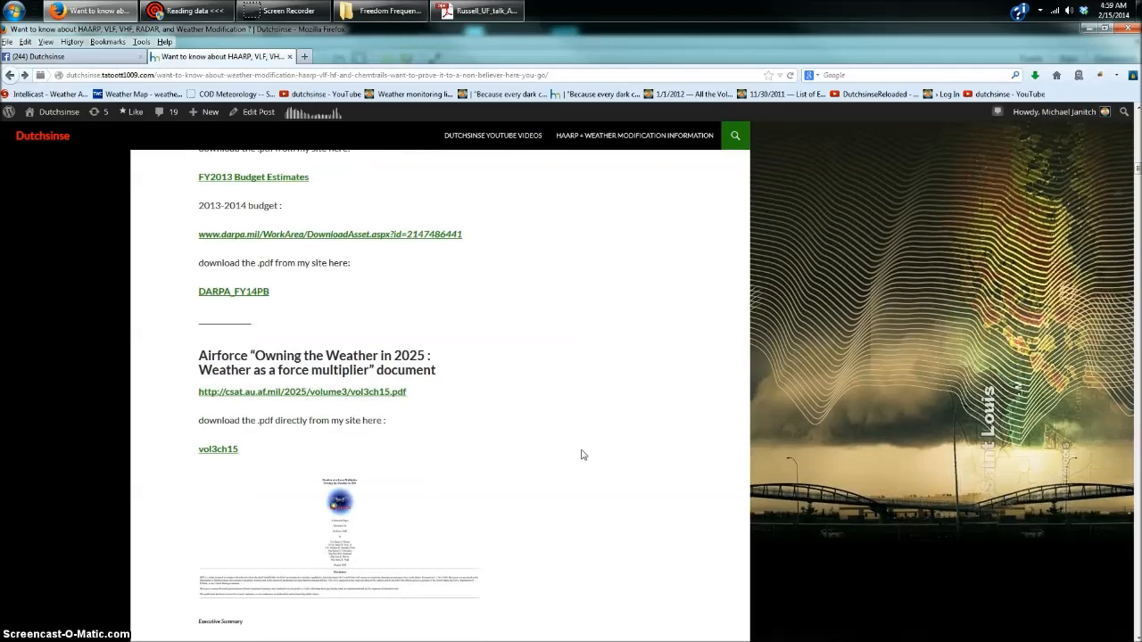
scroll(down, 3)
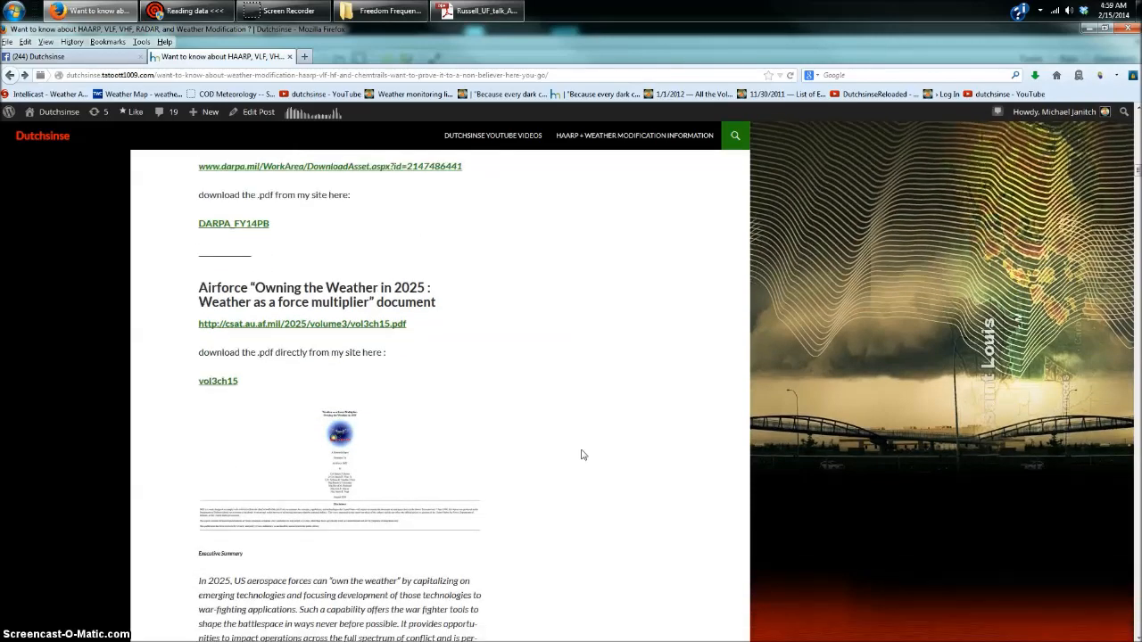
click(583, 446)
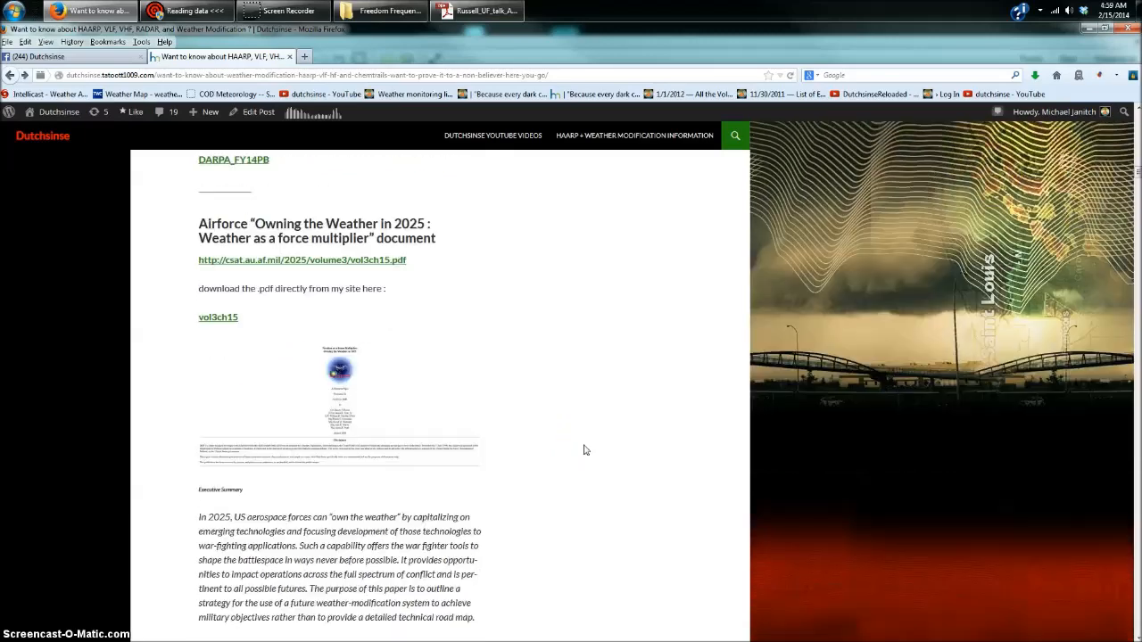
scroll(down, 3)
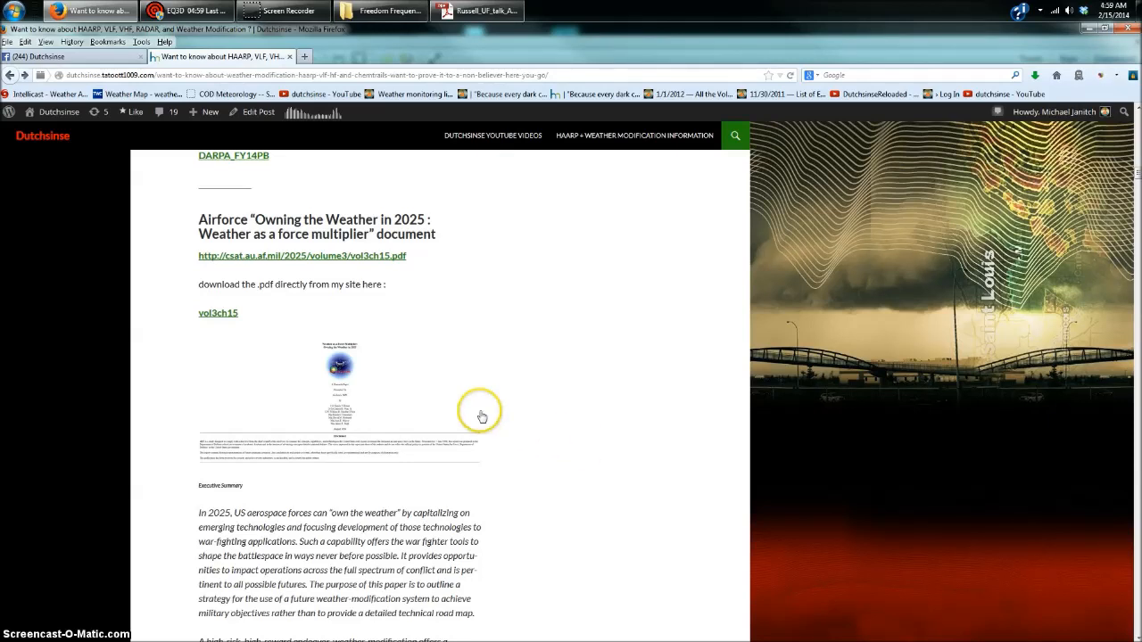
mouse_move(462, 396)
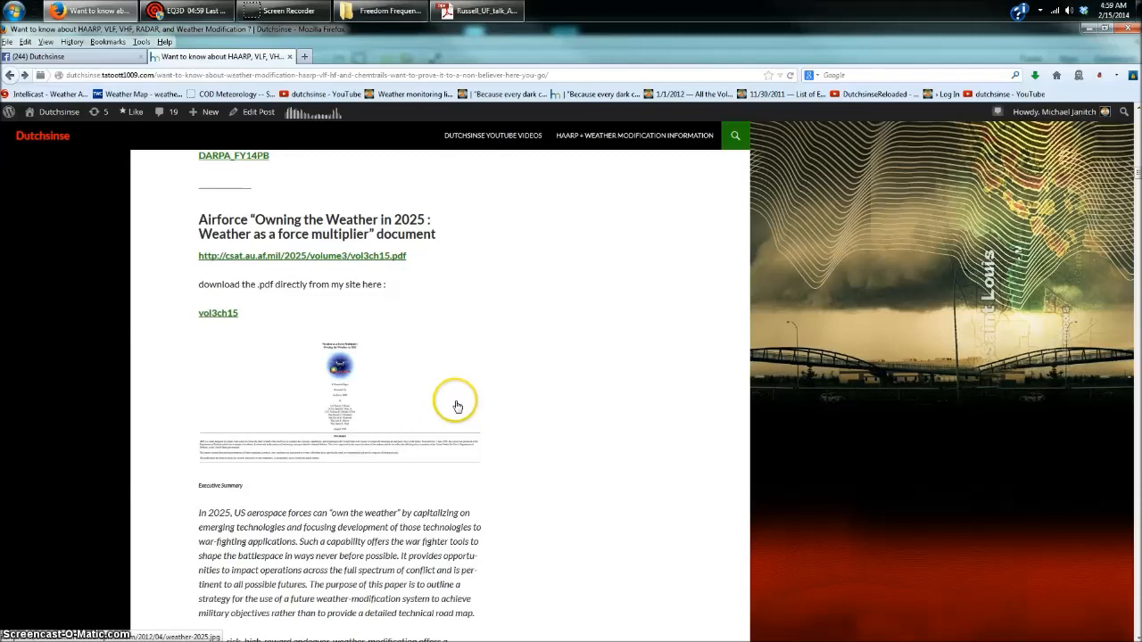
mouse_move(524, 403)
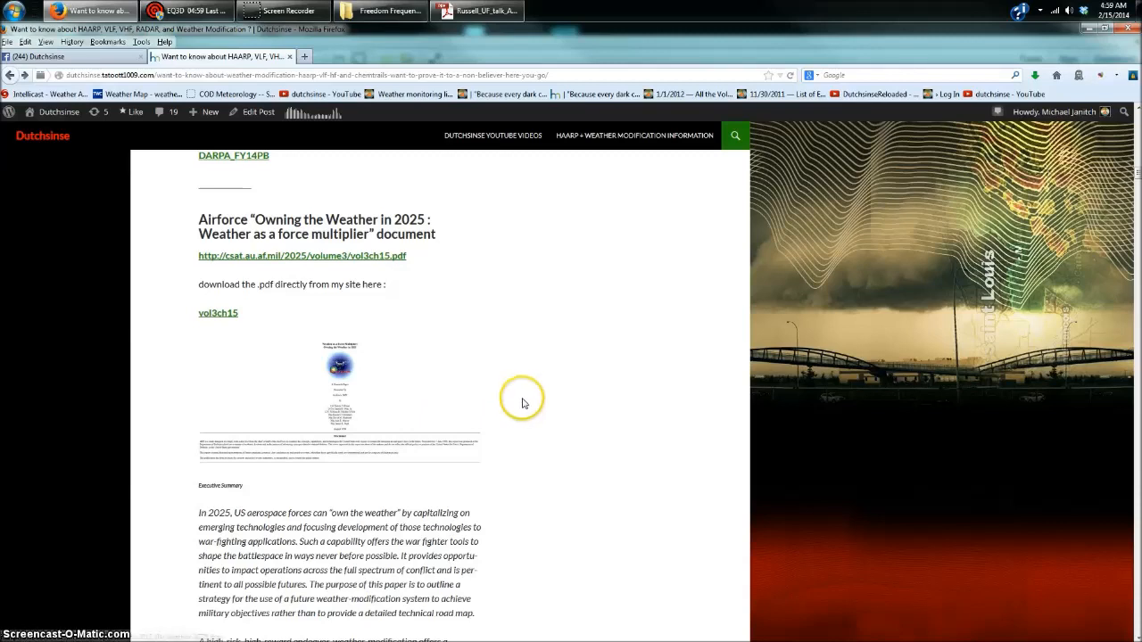
mouse_move(526, 396)
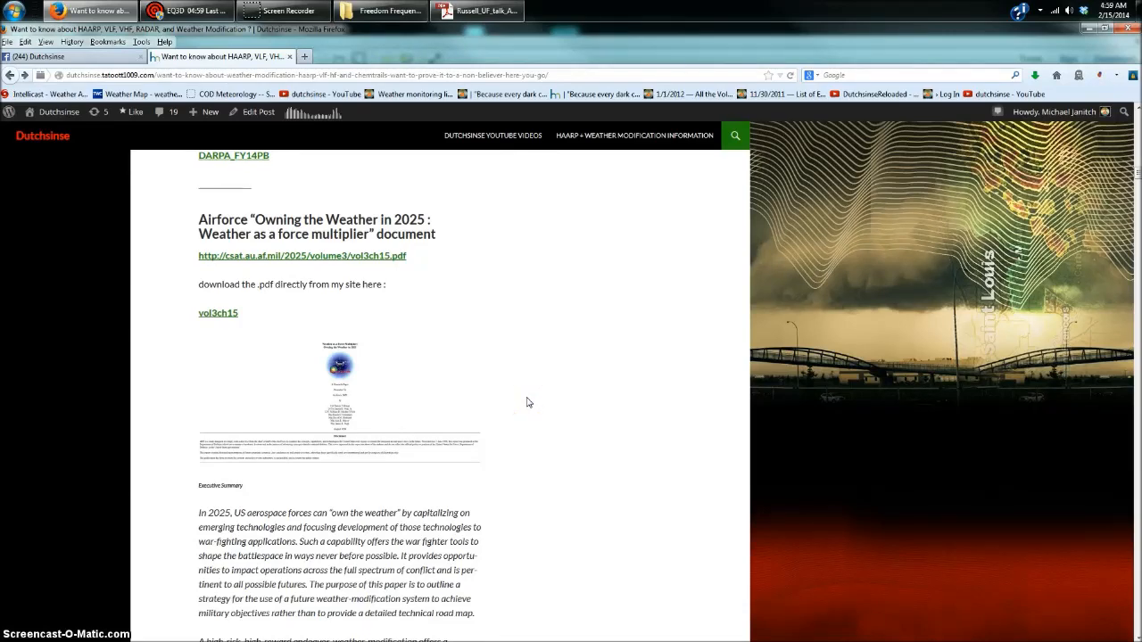
scroll(down, 3)
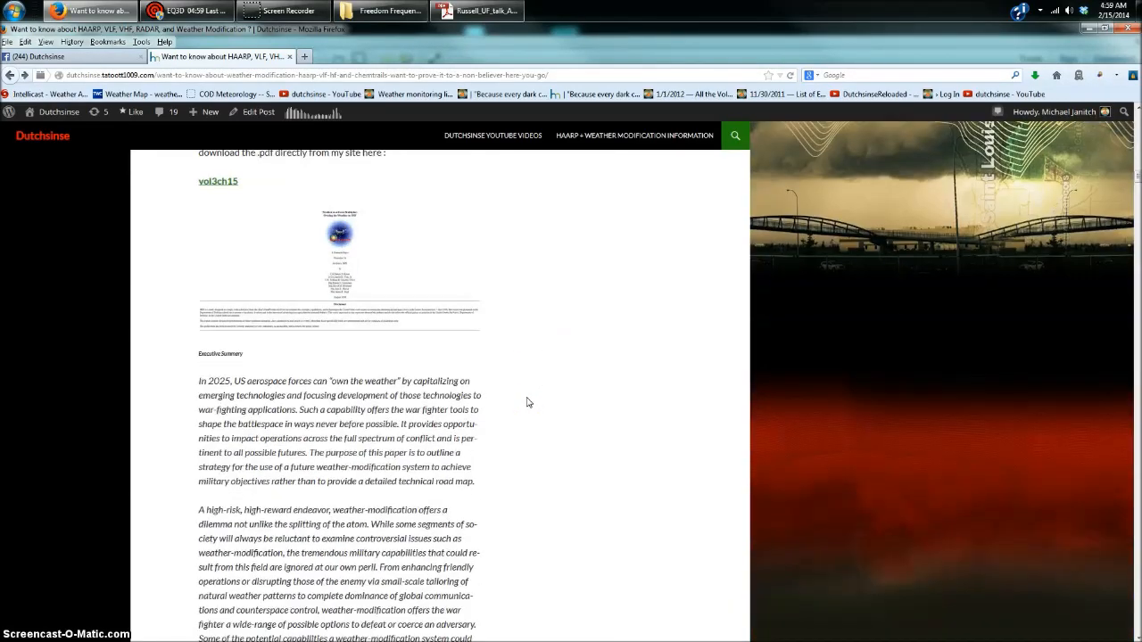
scroll(down, 3)
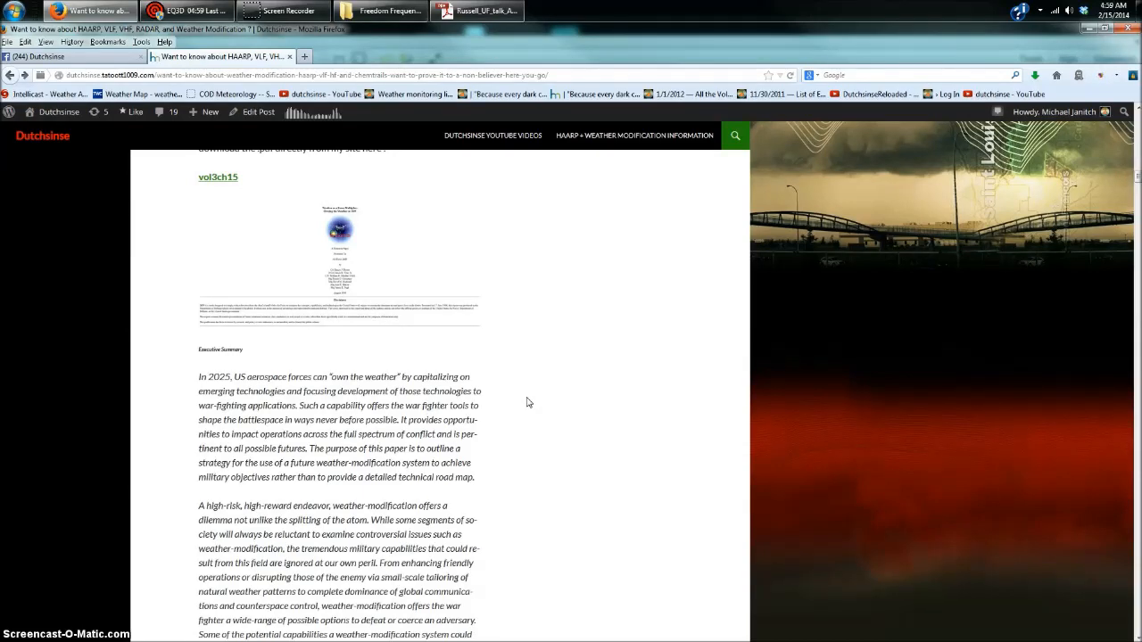
scroll(down, 3)
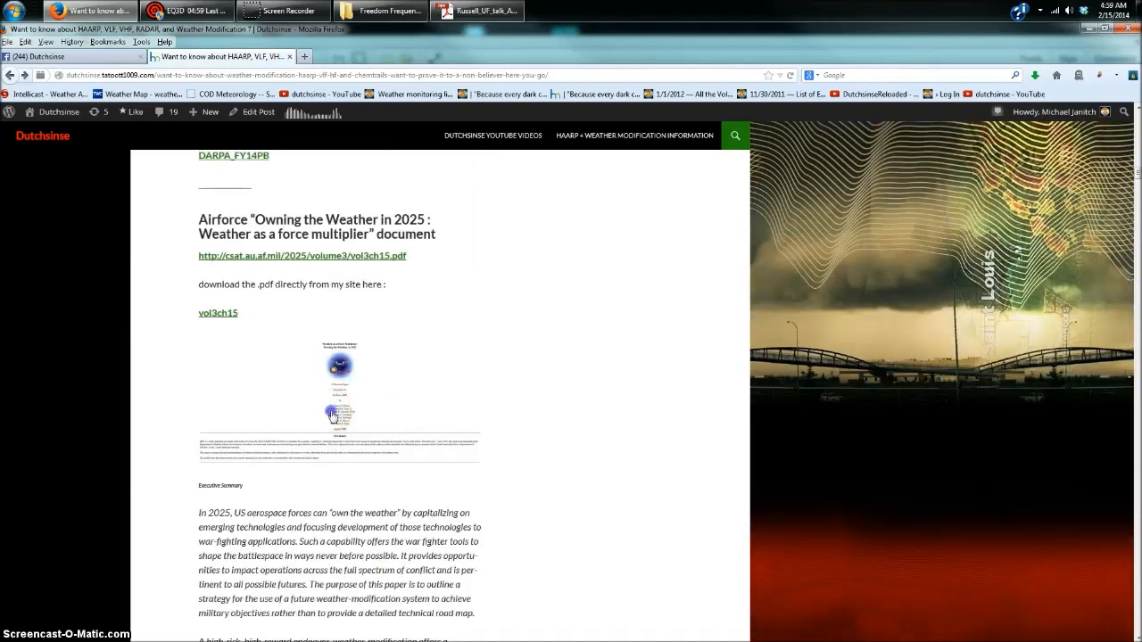
click(339, 410)
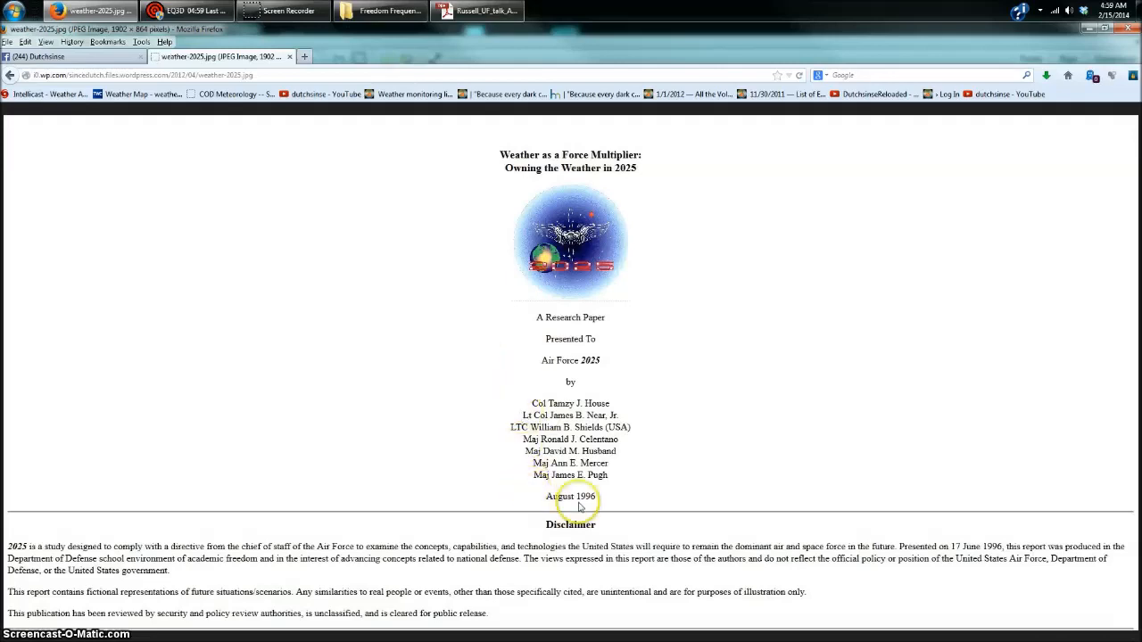
mouse_move(674, 191)
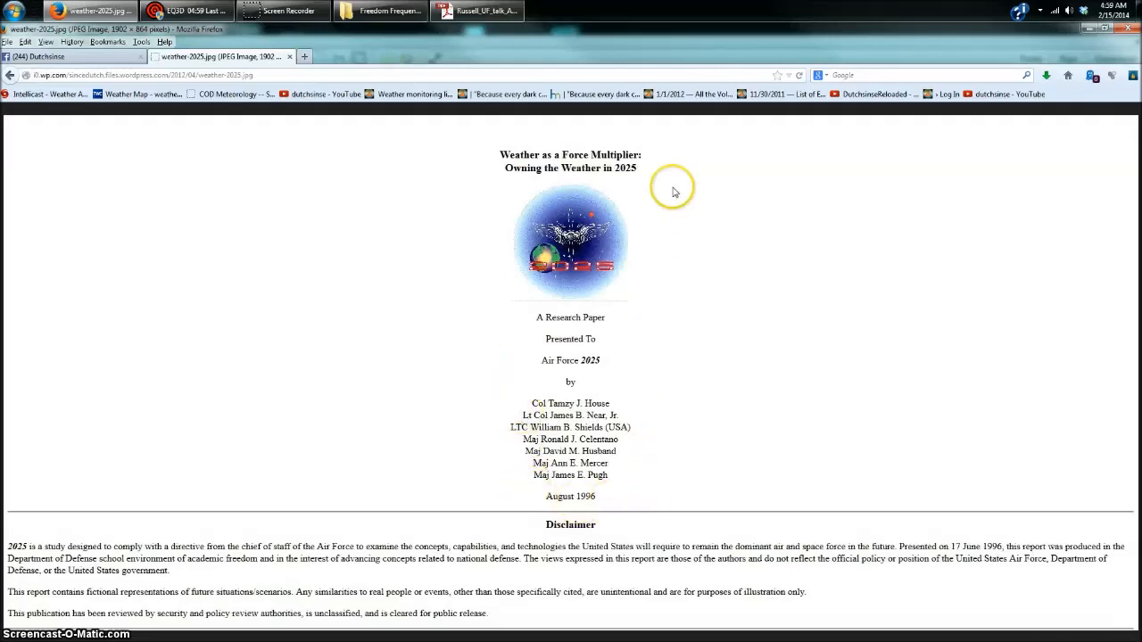
mouse_move(467, 506)
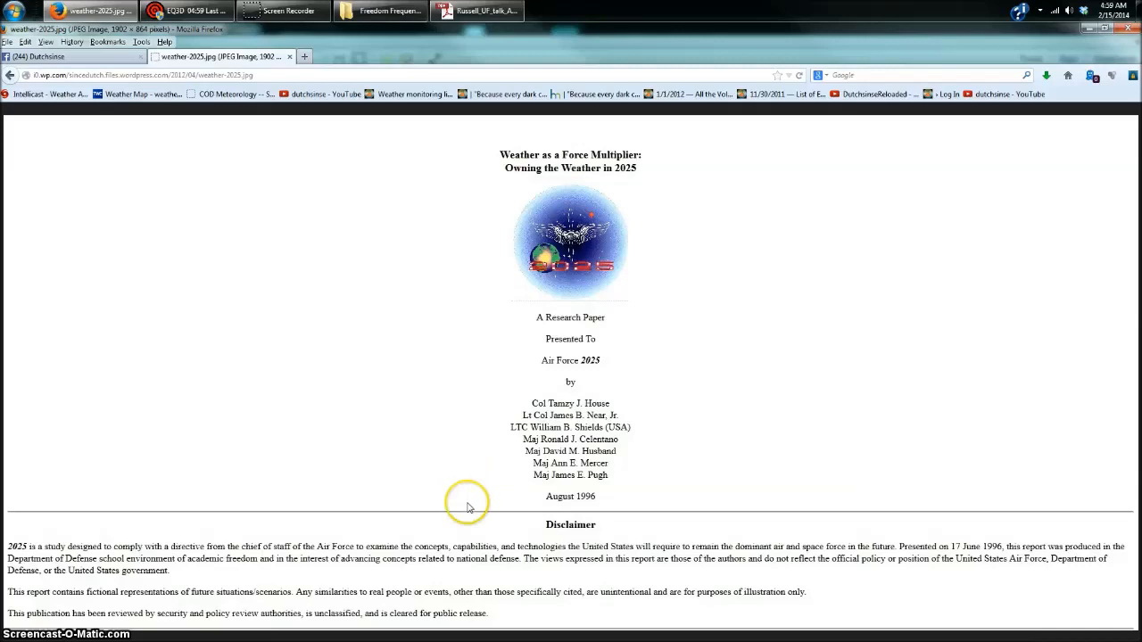
mouse_move(524, 435)
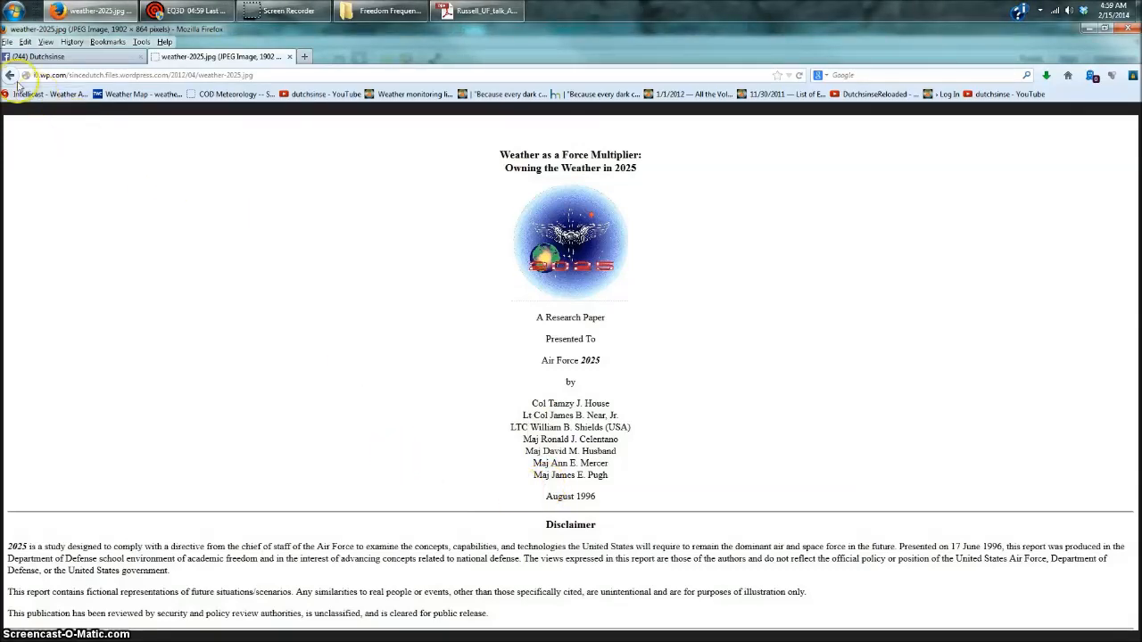
mouse_move(10, 75)
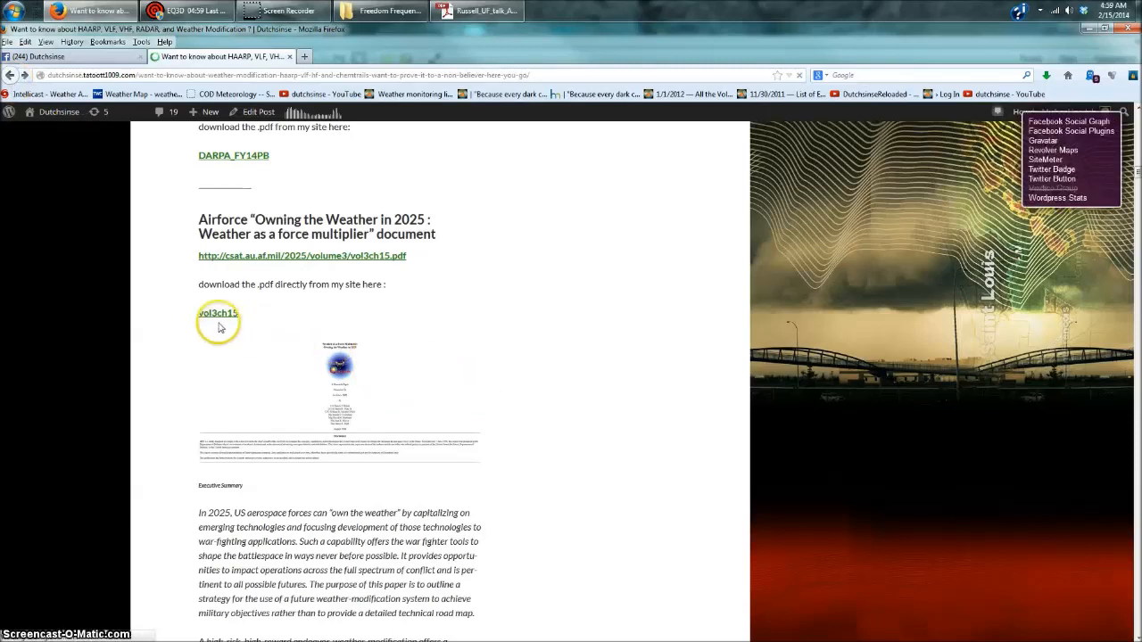
Scroll past the executive summary to Table 1 – Operational Capabilities Matrix
click(218, 314)
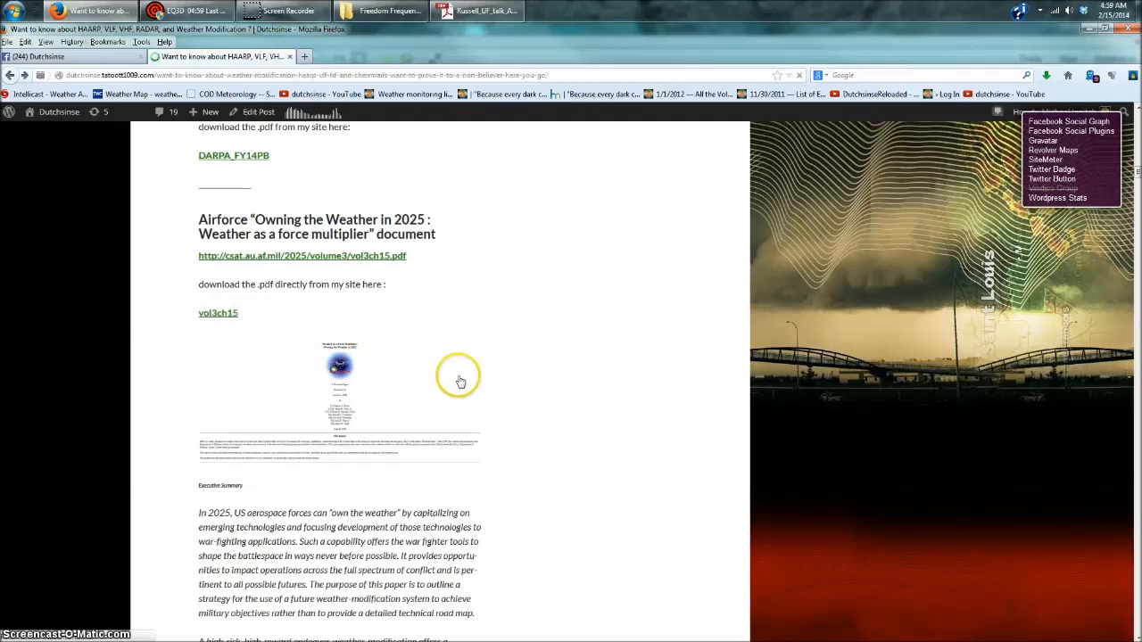
scroll(down, 3)
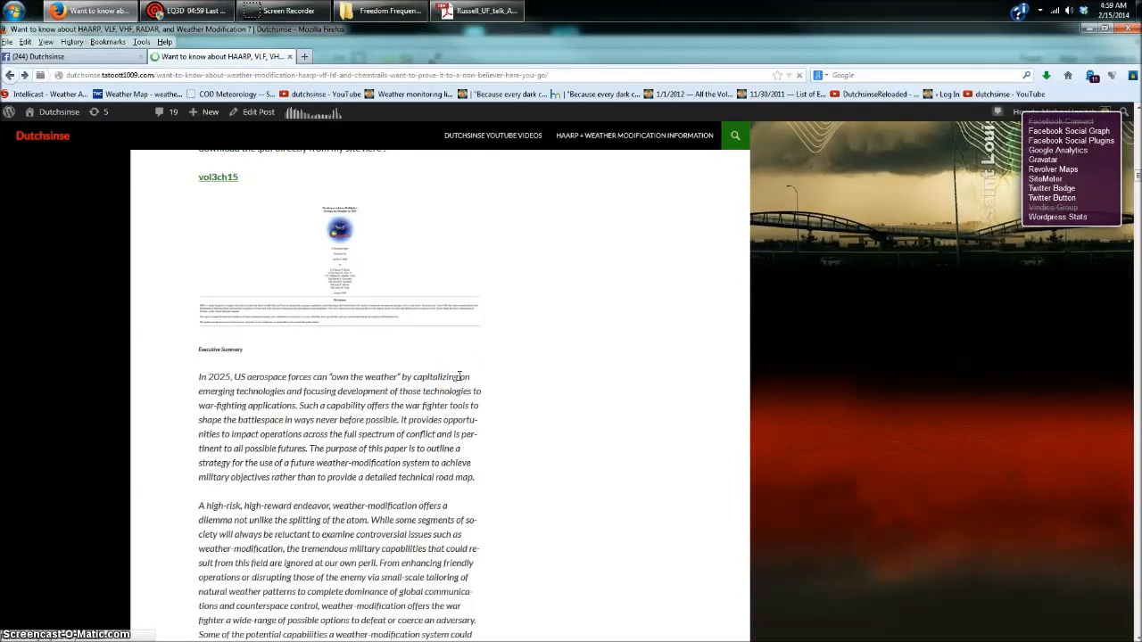
scroll(down, 3)
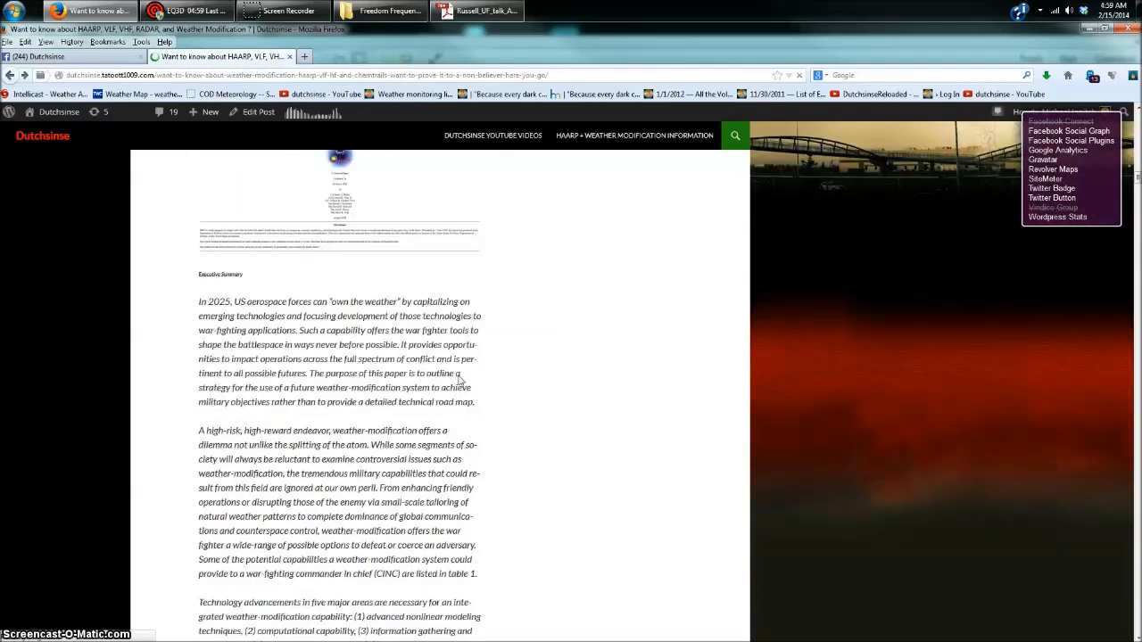
scroll(down, 3)
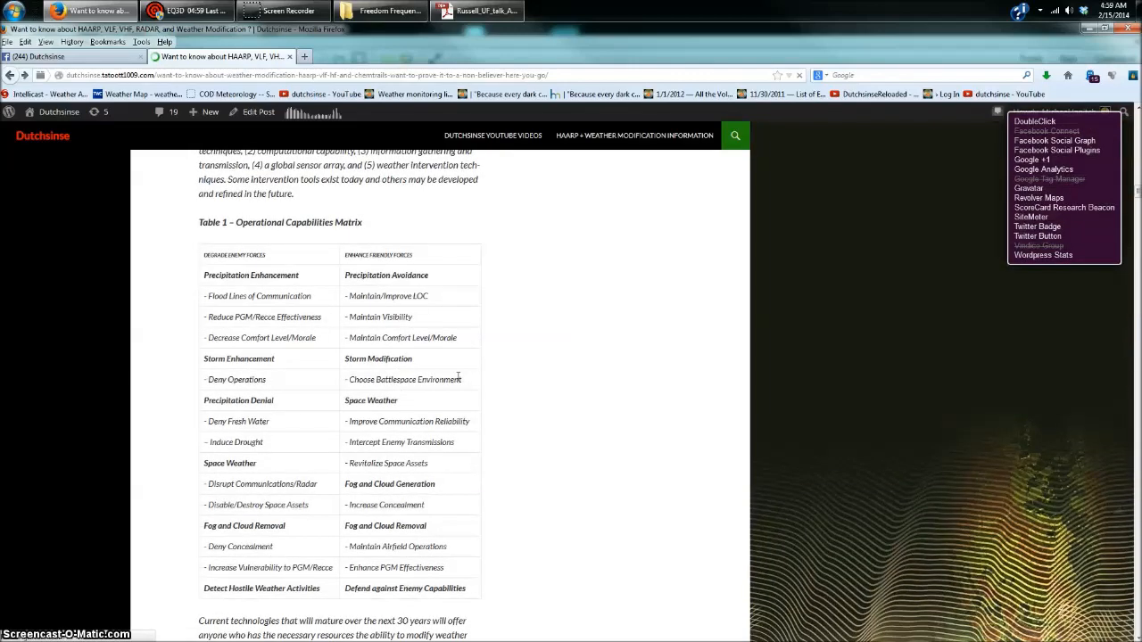
scroll(down, 3)
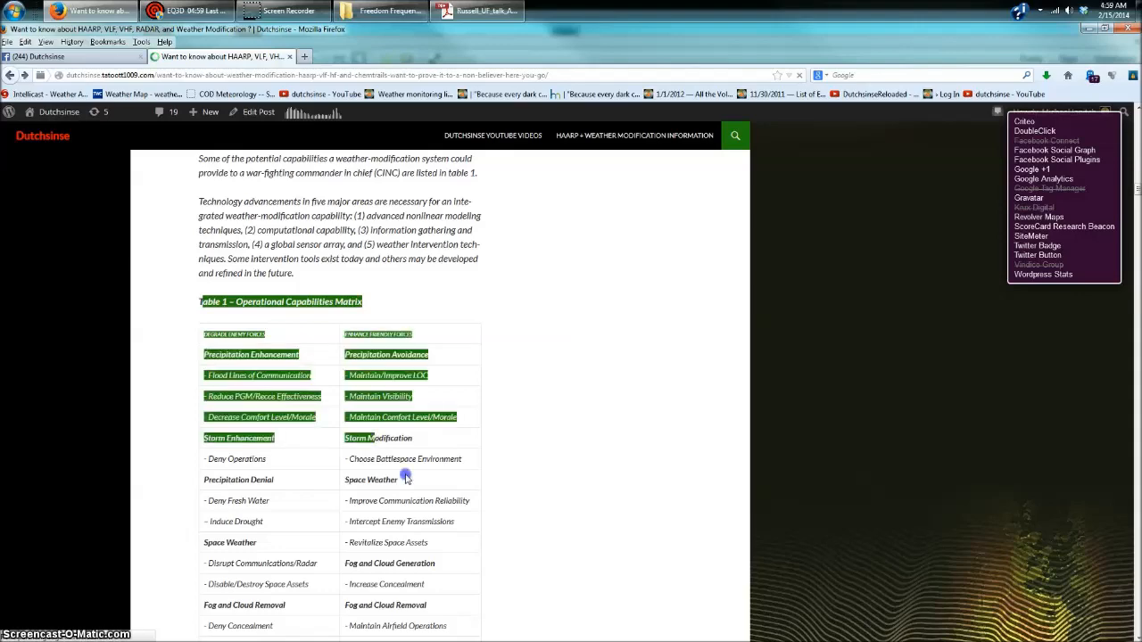
Highlight the Operational Capabilities Matrix rows, then scroll past the national-security excerpt toward the Dr. Michio Kaku heading
scroll(down, 3)
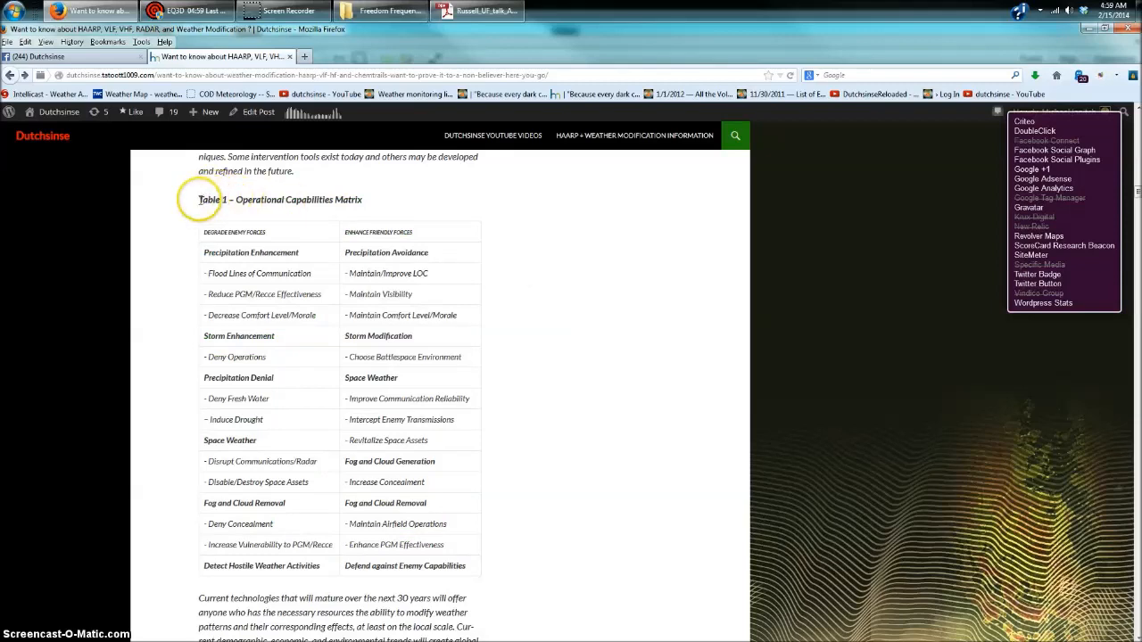
drag(200, 200, 429, 532)
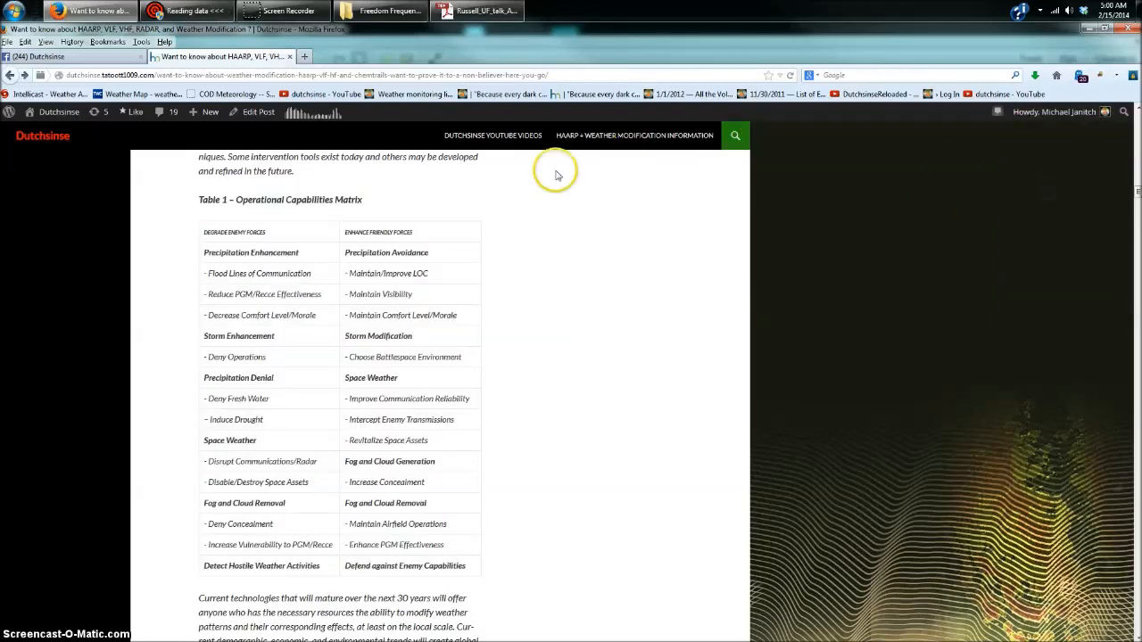
mouse_move(189, 277)
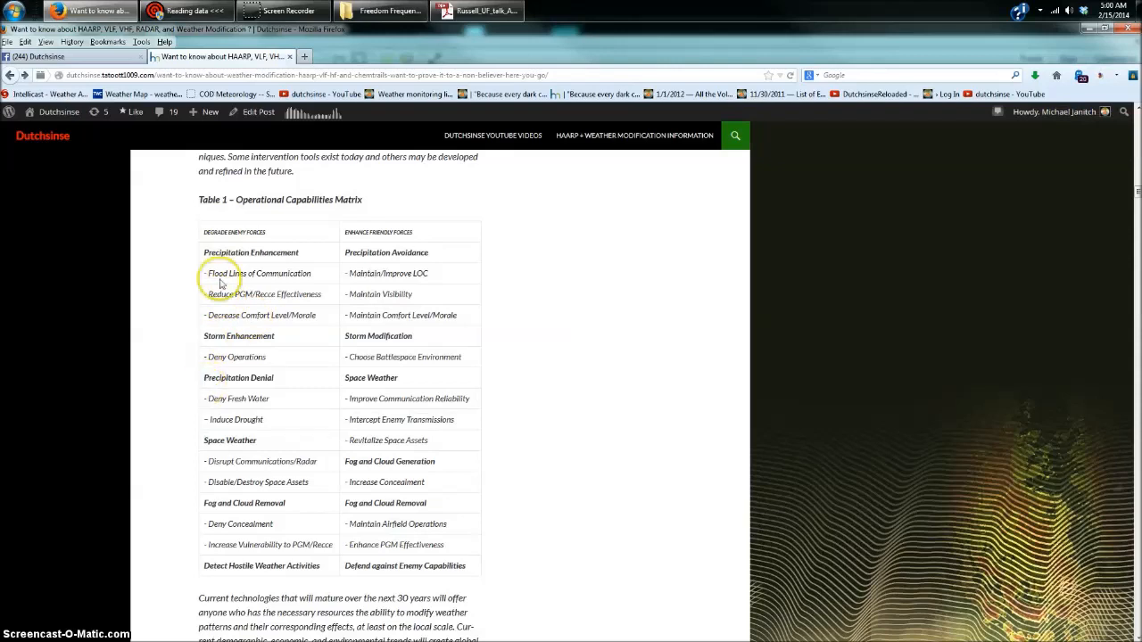
mouse_move(235, 253)
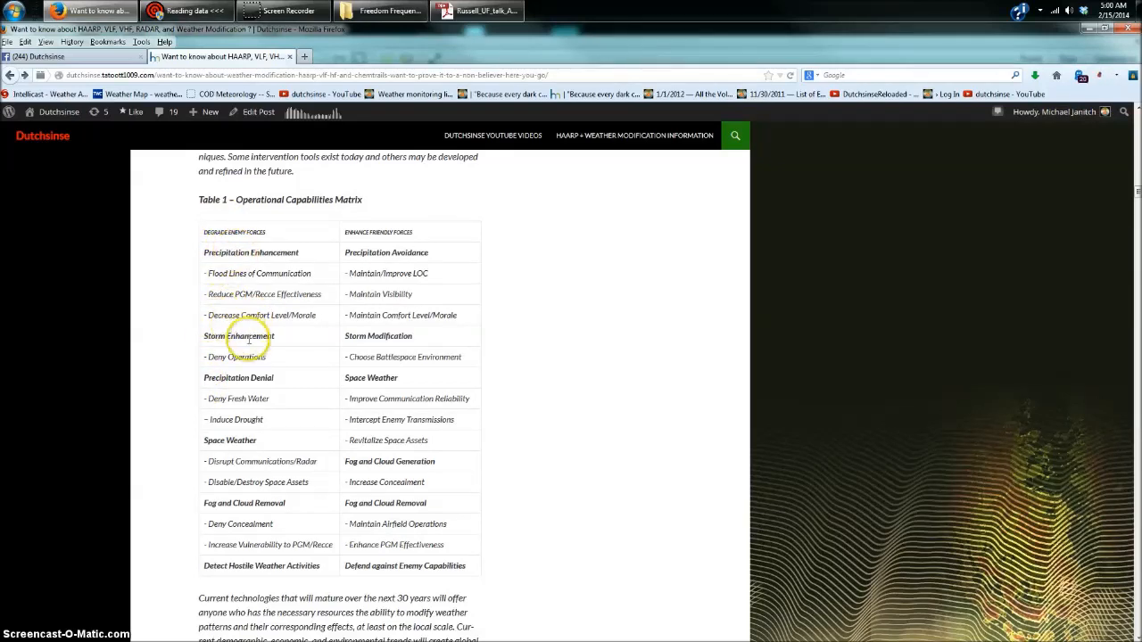
mouse_move(254, 394)
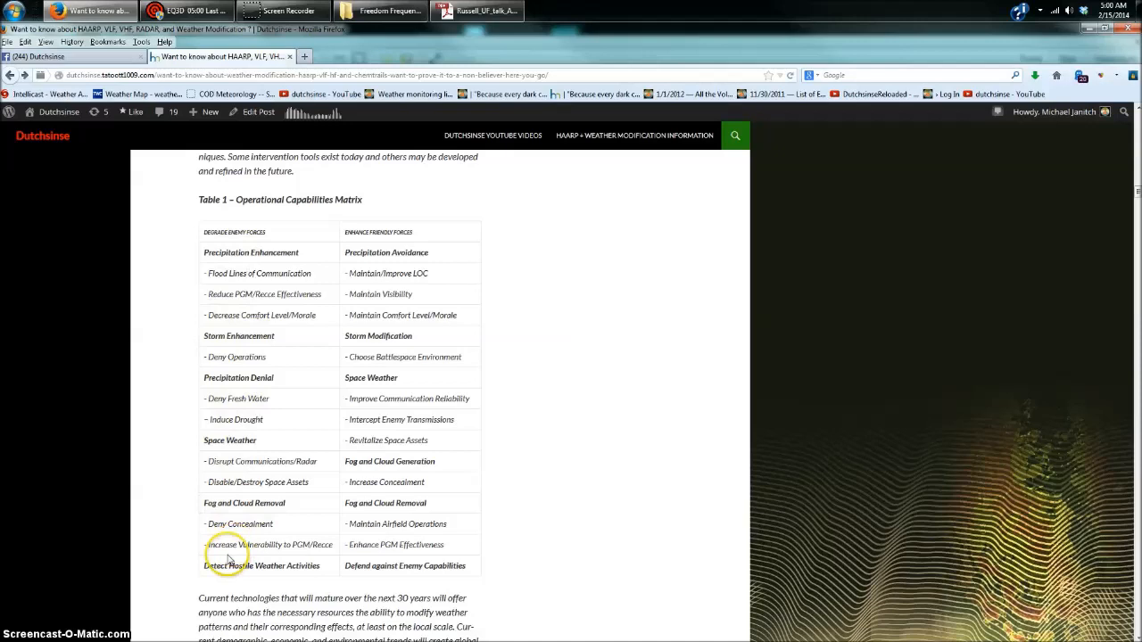
mouse_move(357, 253)
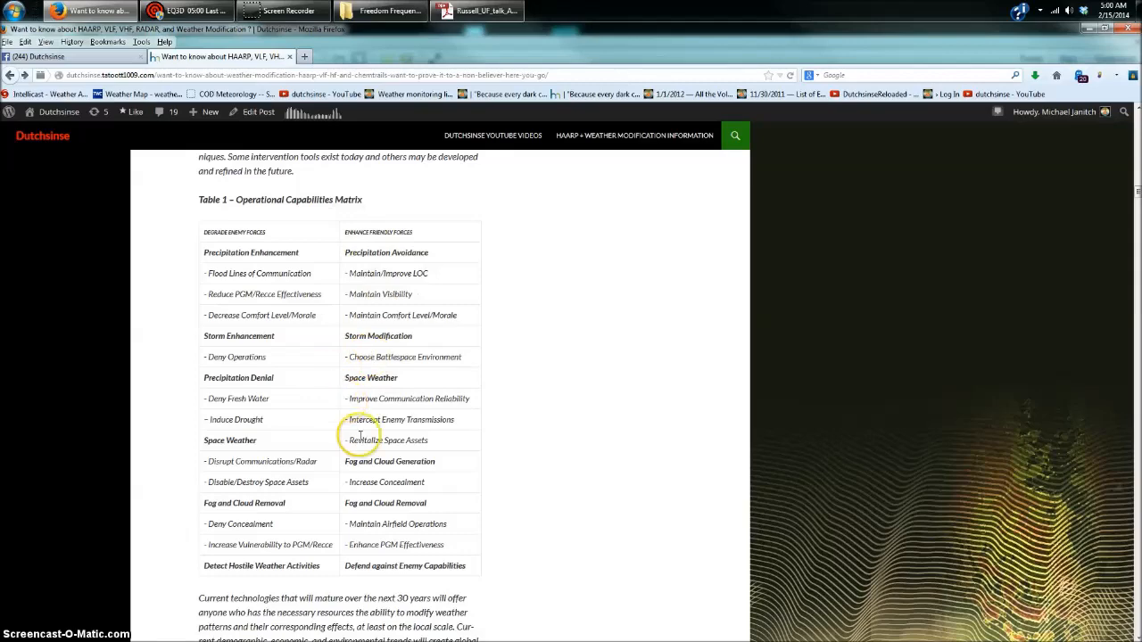
mouse_move(400, 533)
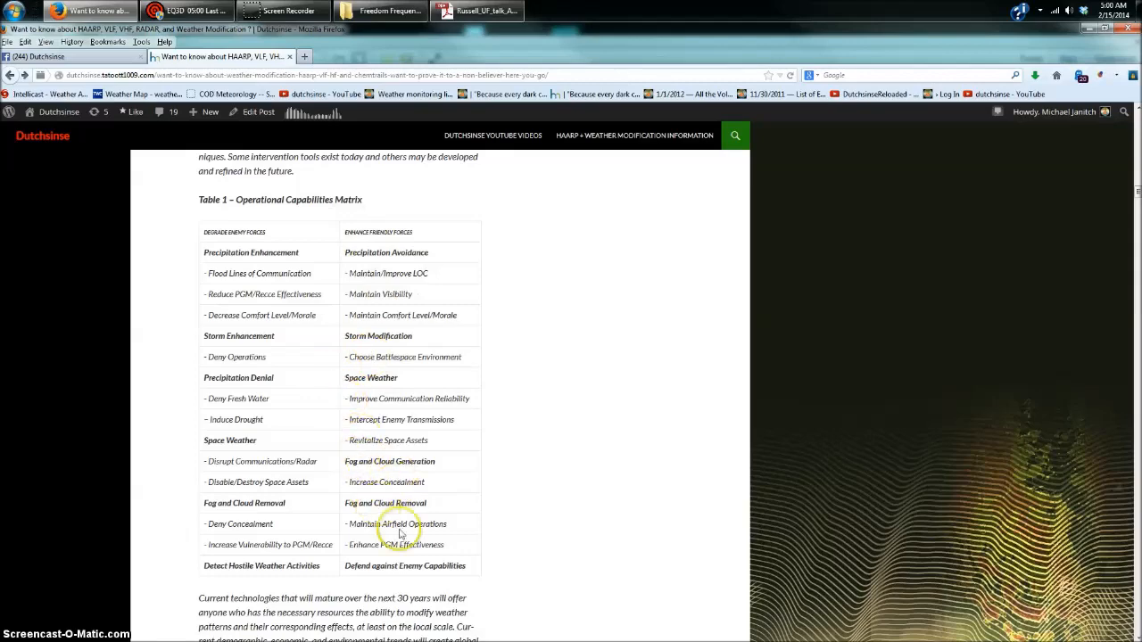
scroll(down, 3)
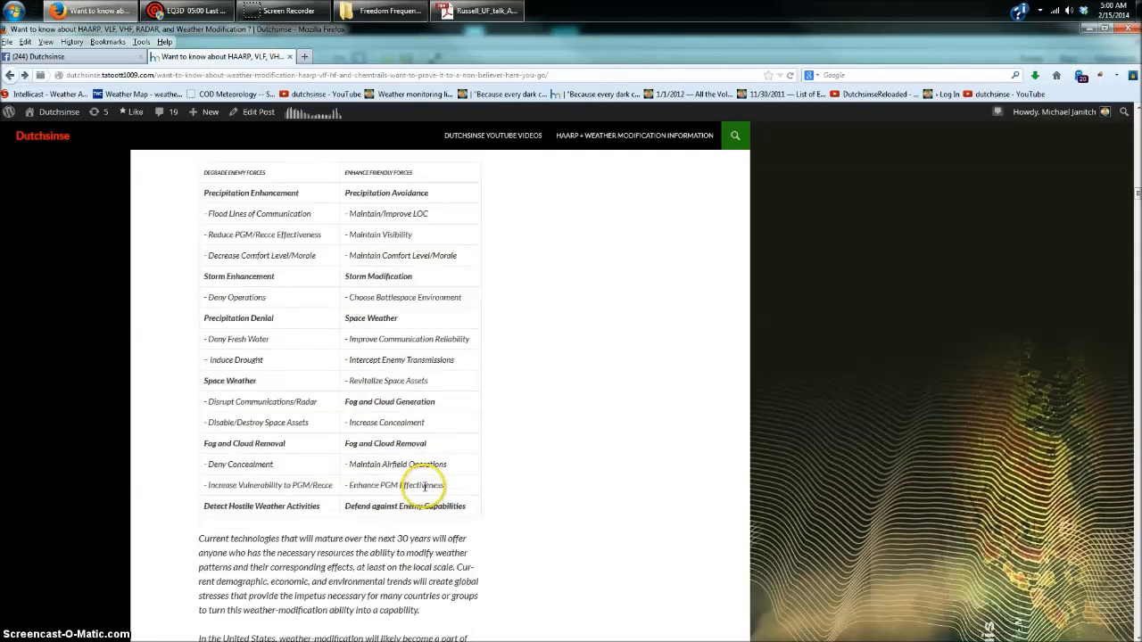
scroll(down, 3)
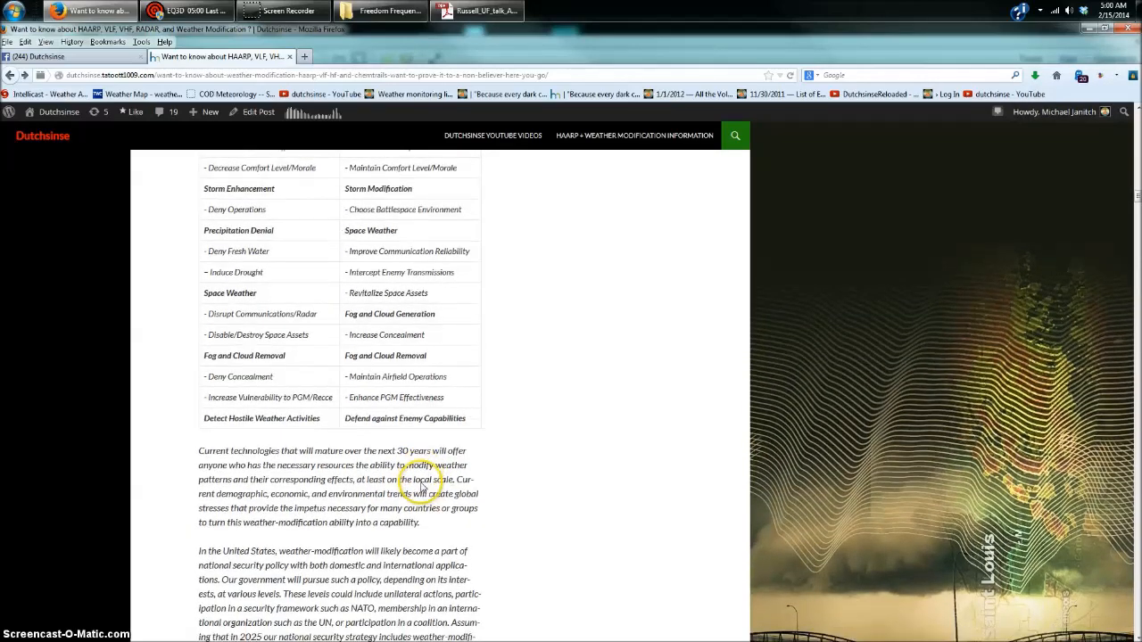
scroll(down, 3)
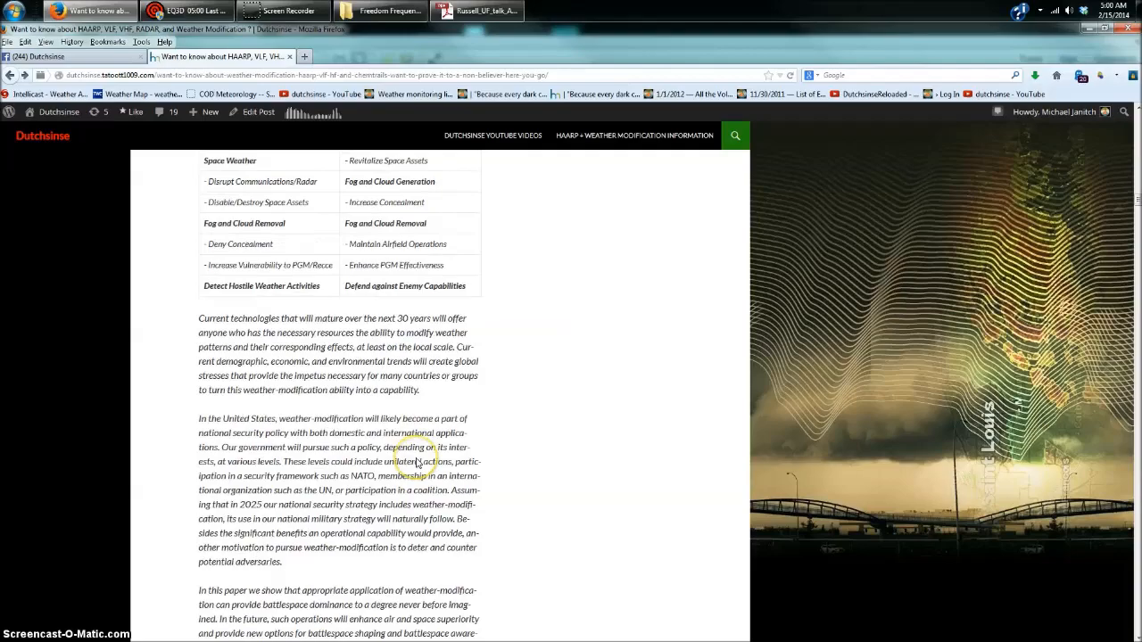
scroll(down, 3)
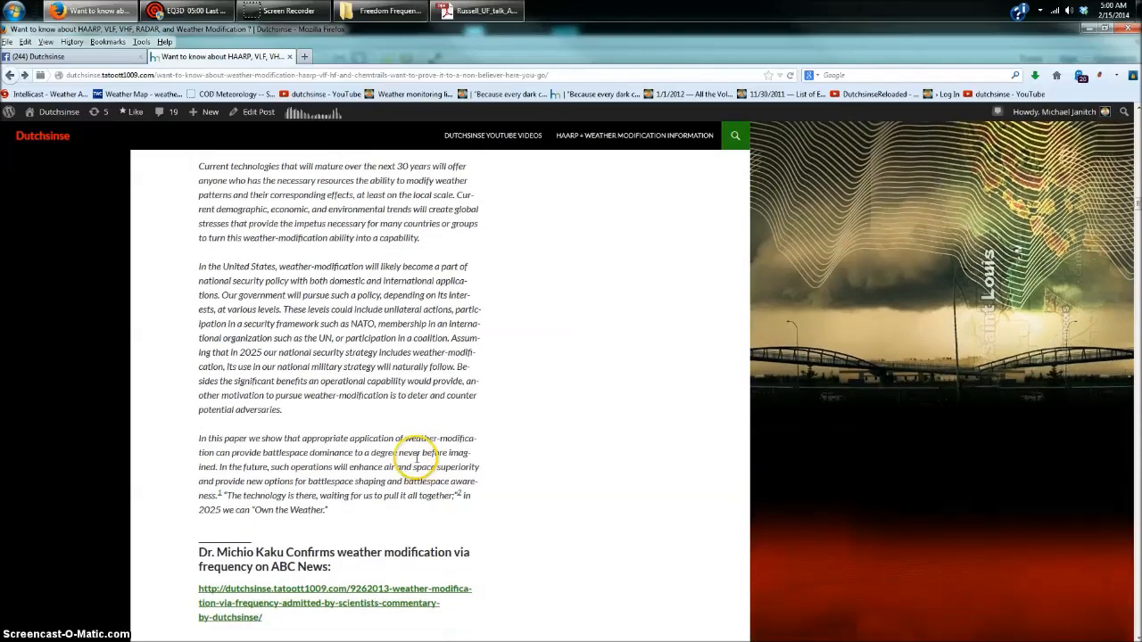